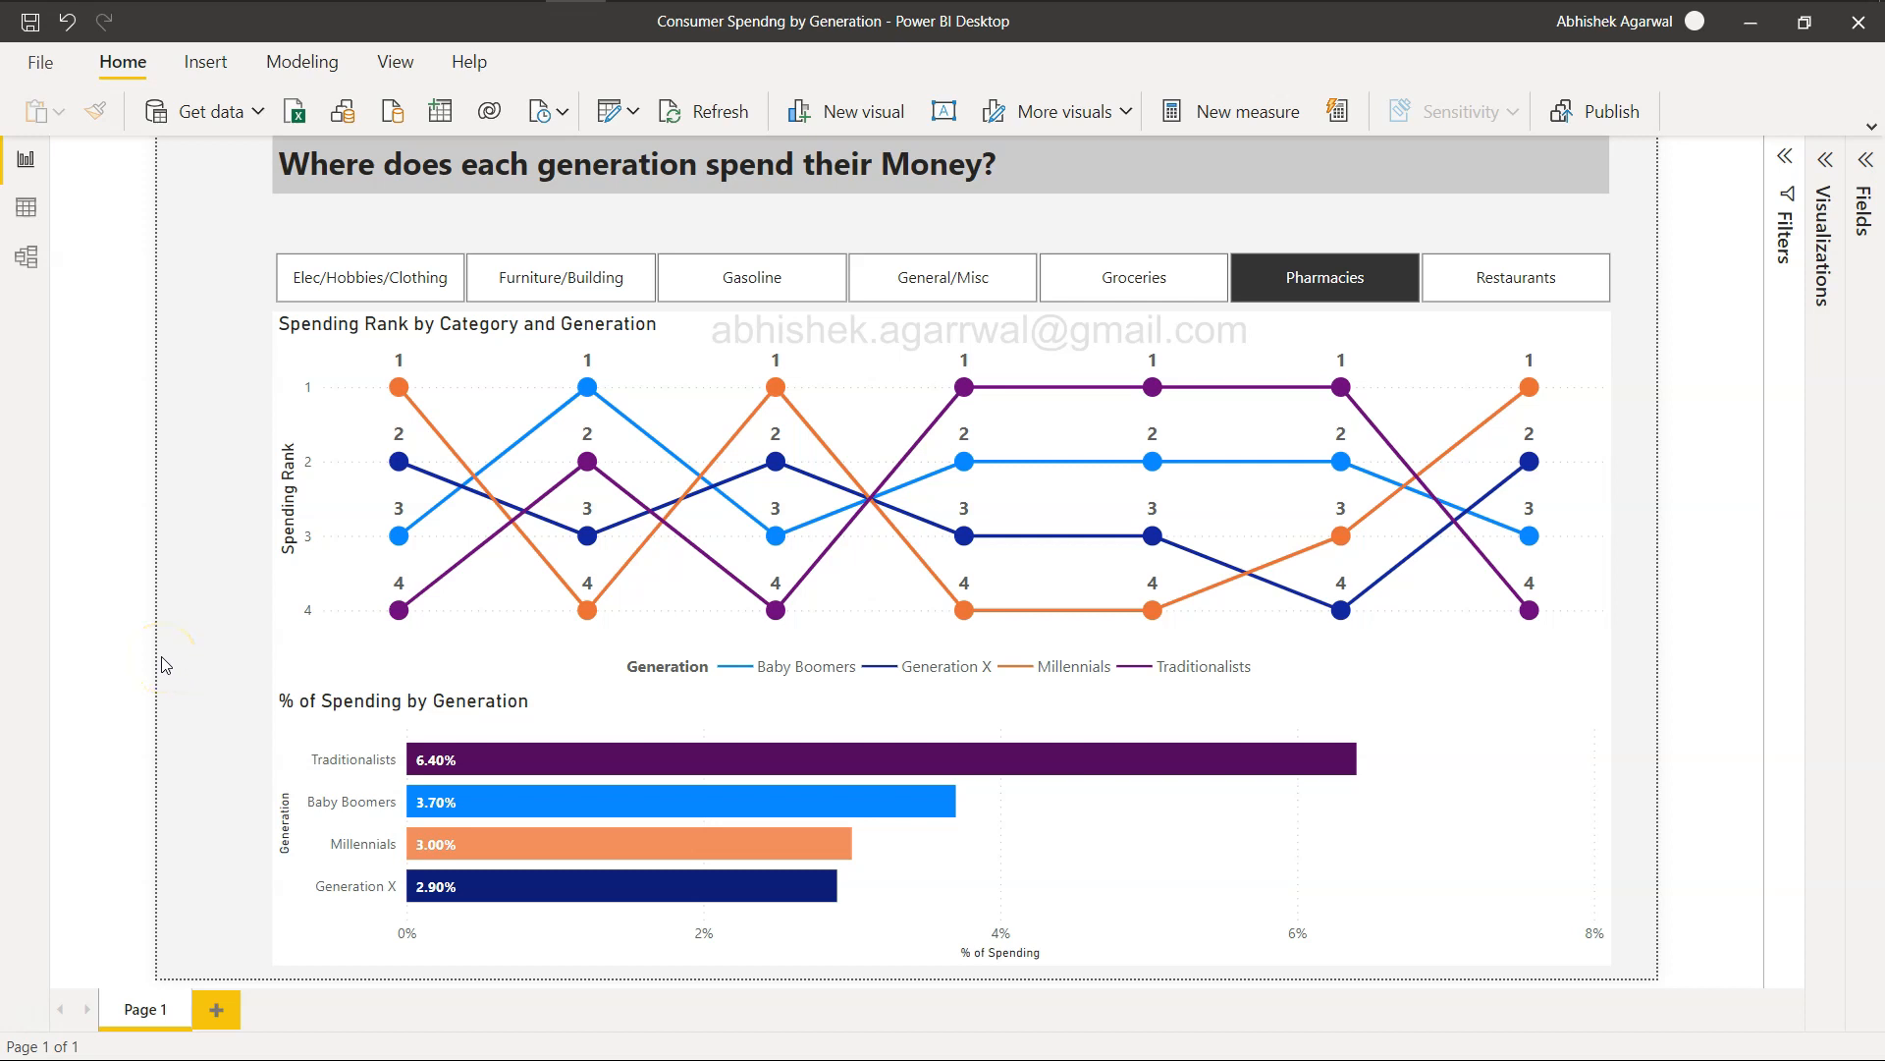
pyautogui.moveTo(430, 338)
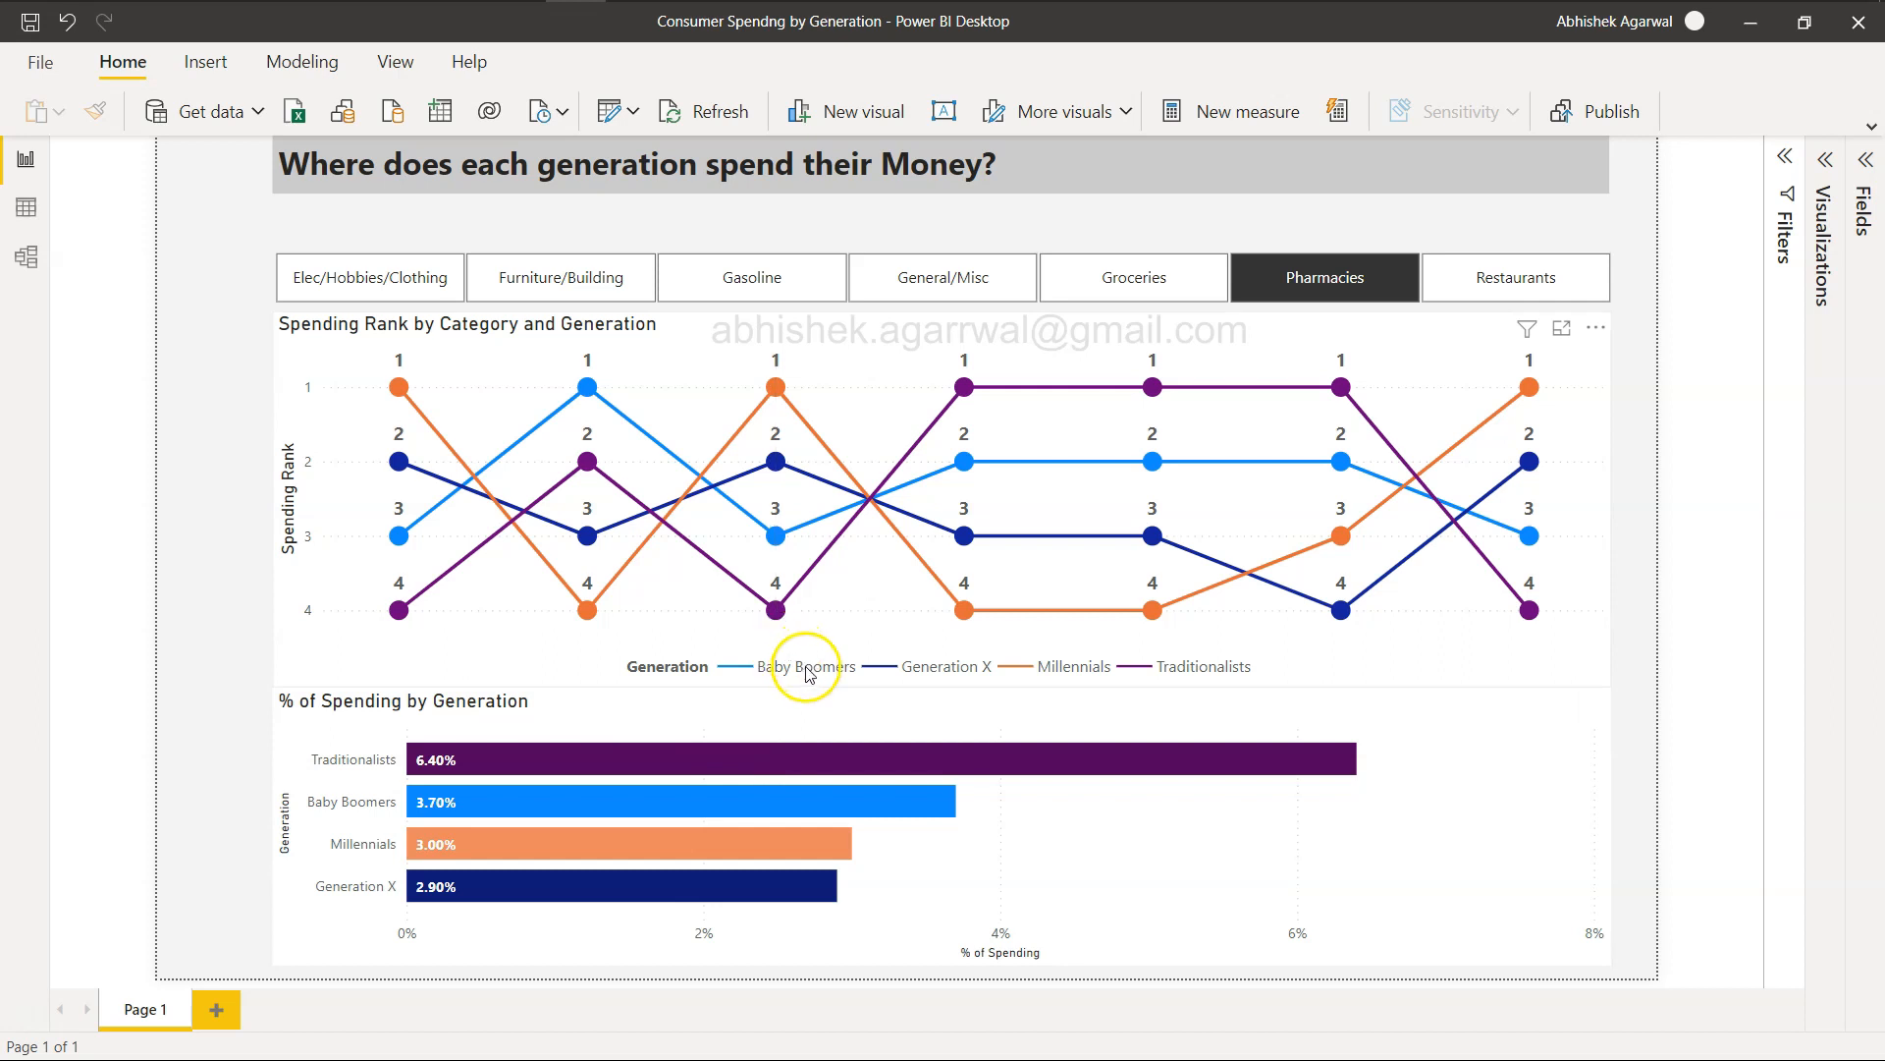
pyautogui.moveTo(1107, 686)
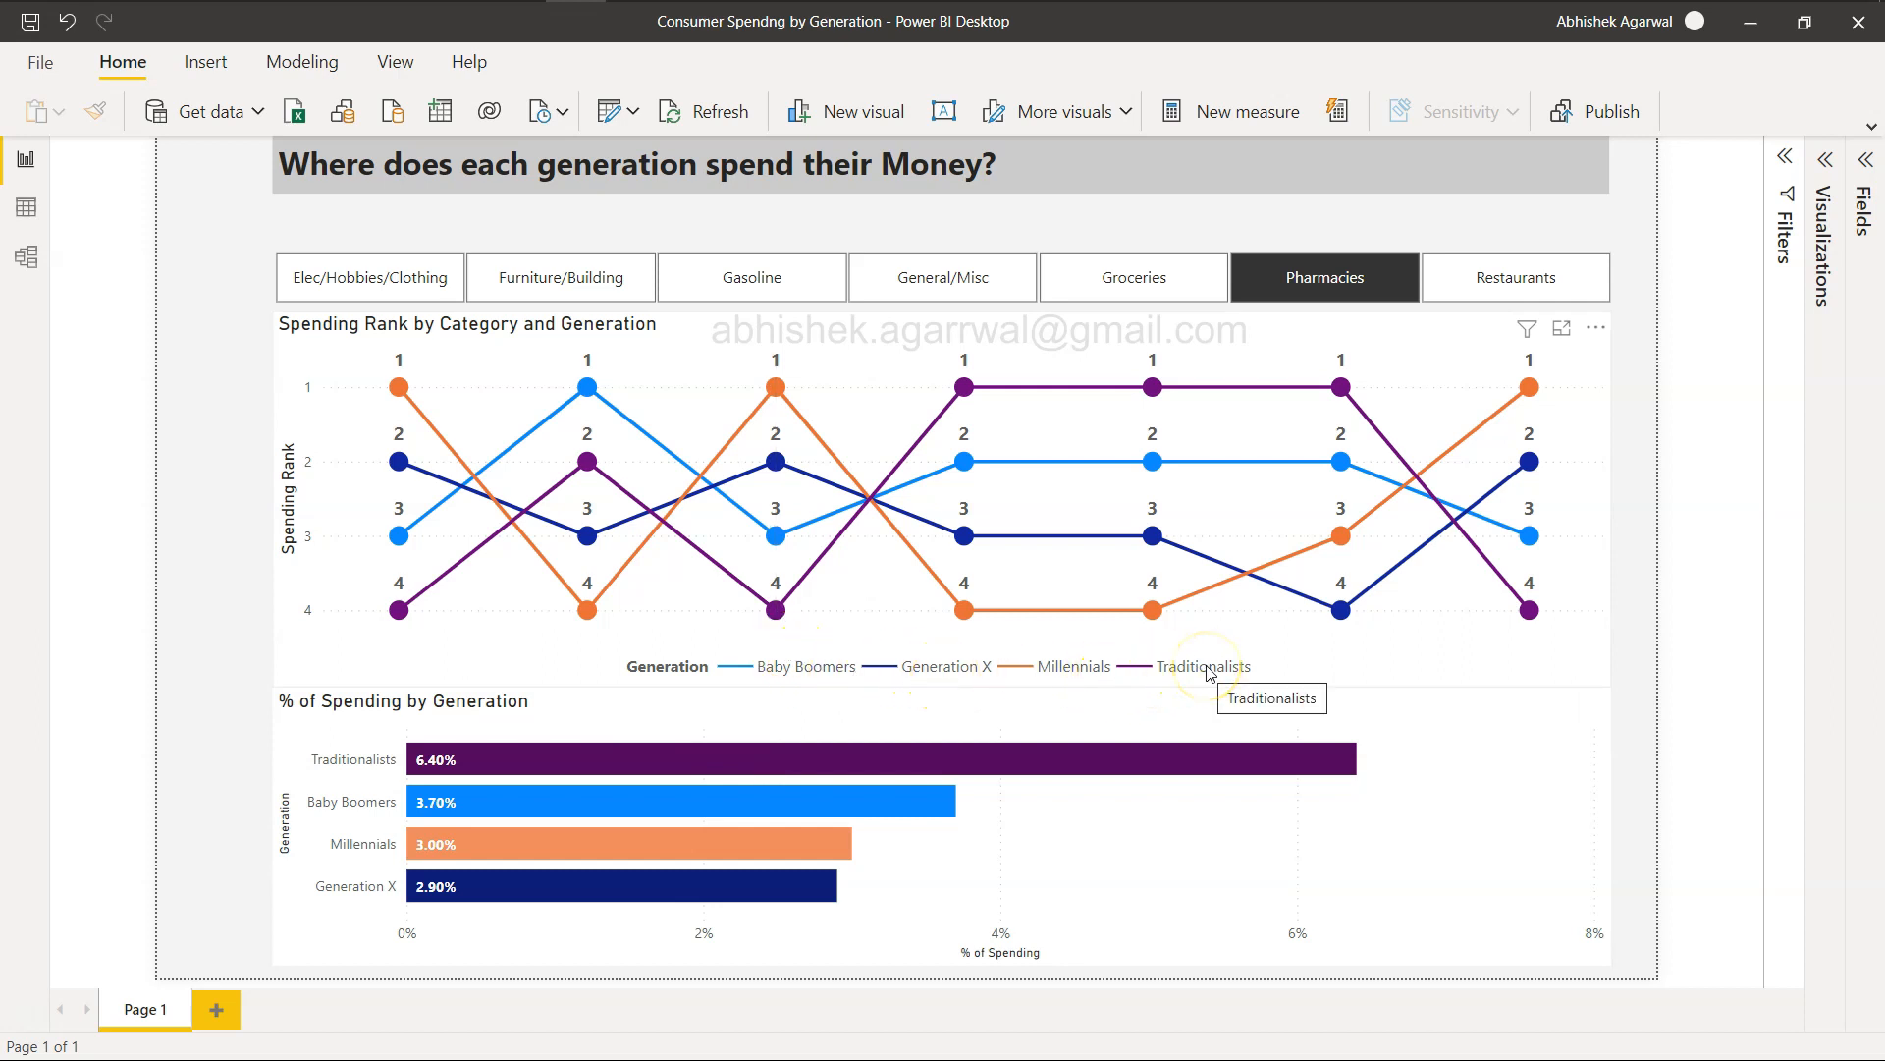
pyautogui.moveTo(462, 325)
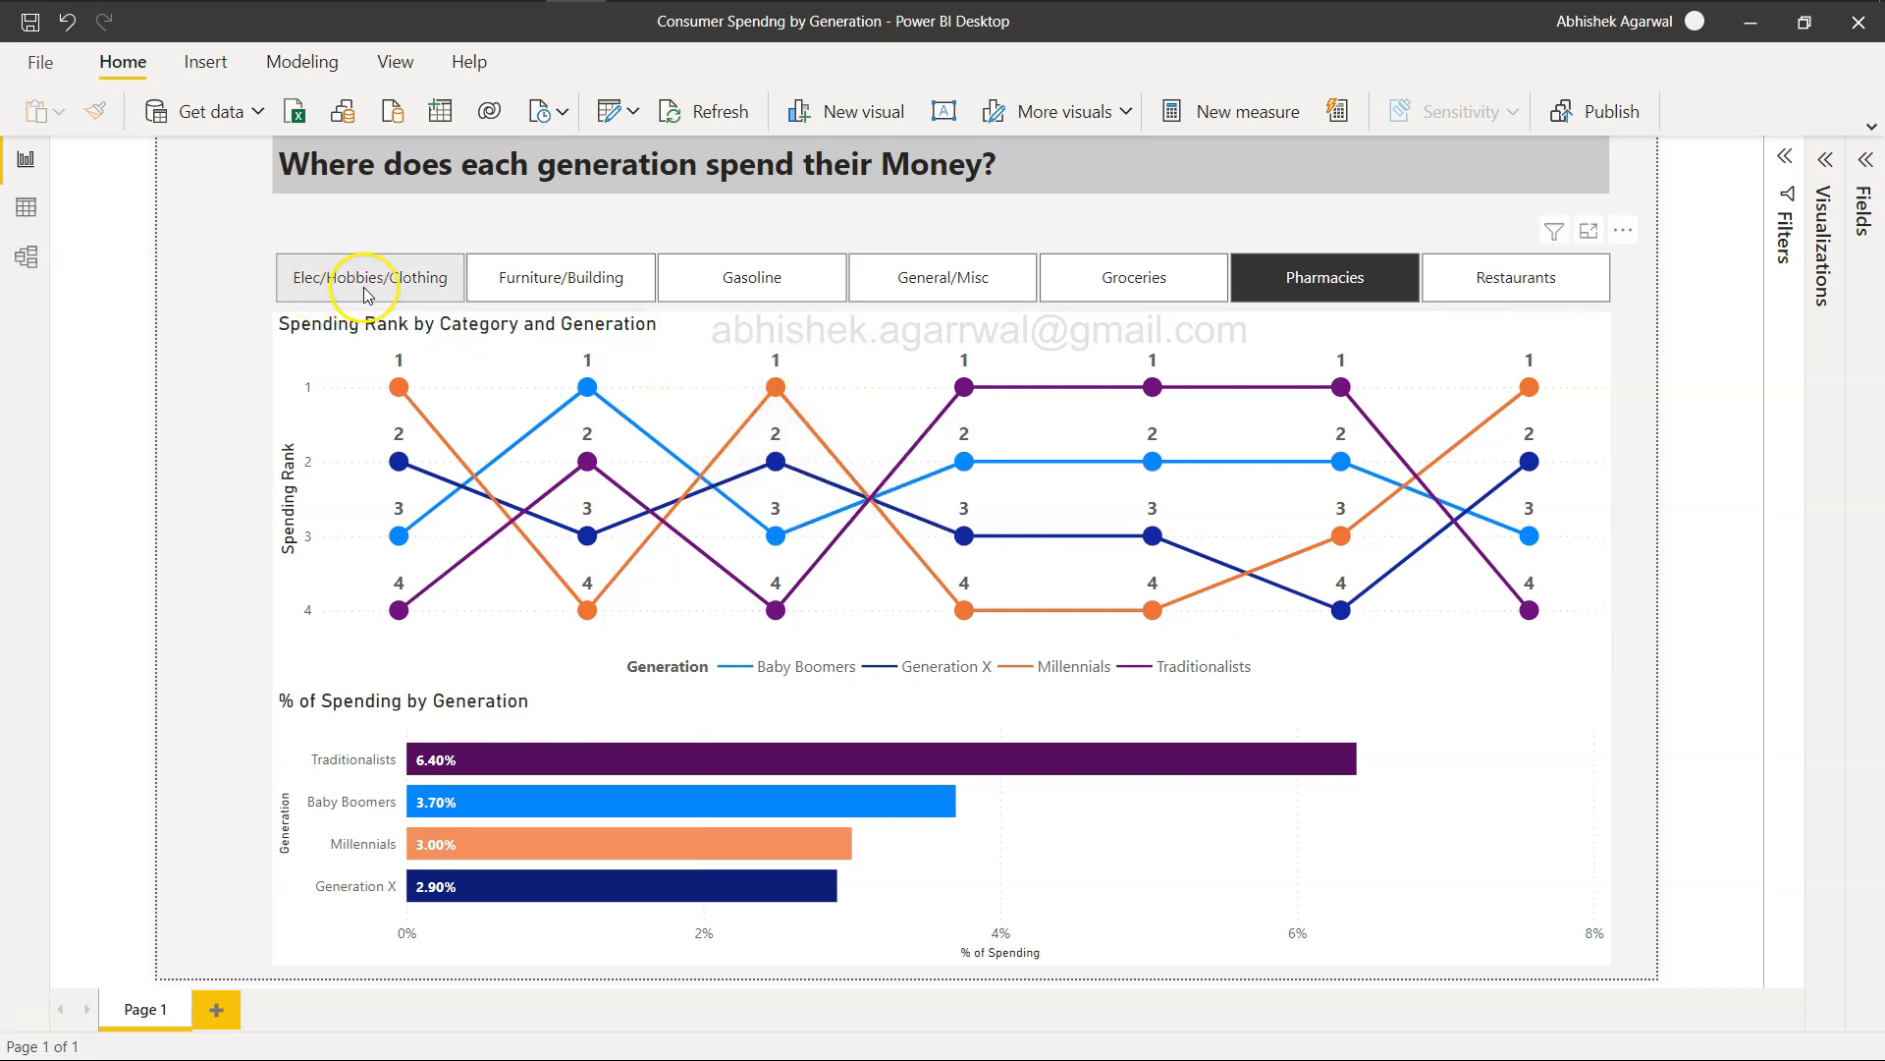
pyautogui.moveTo(370, 277)
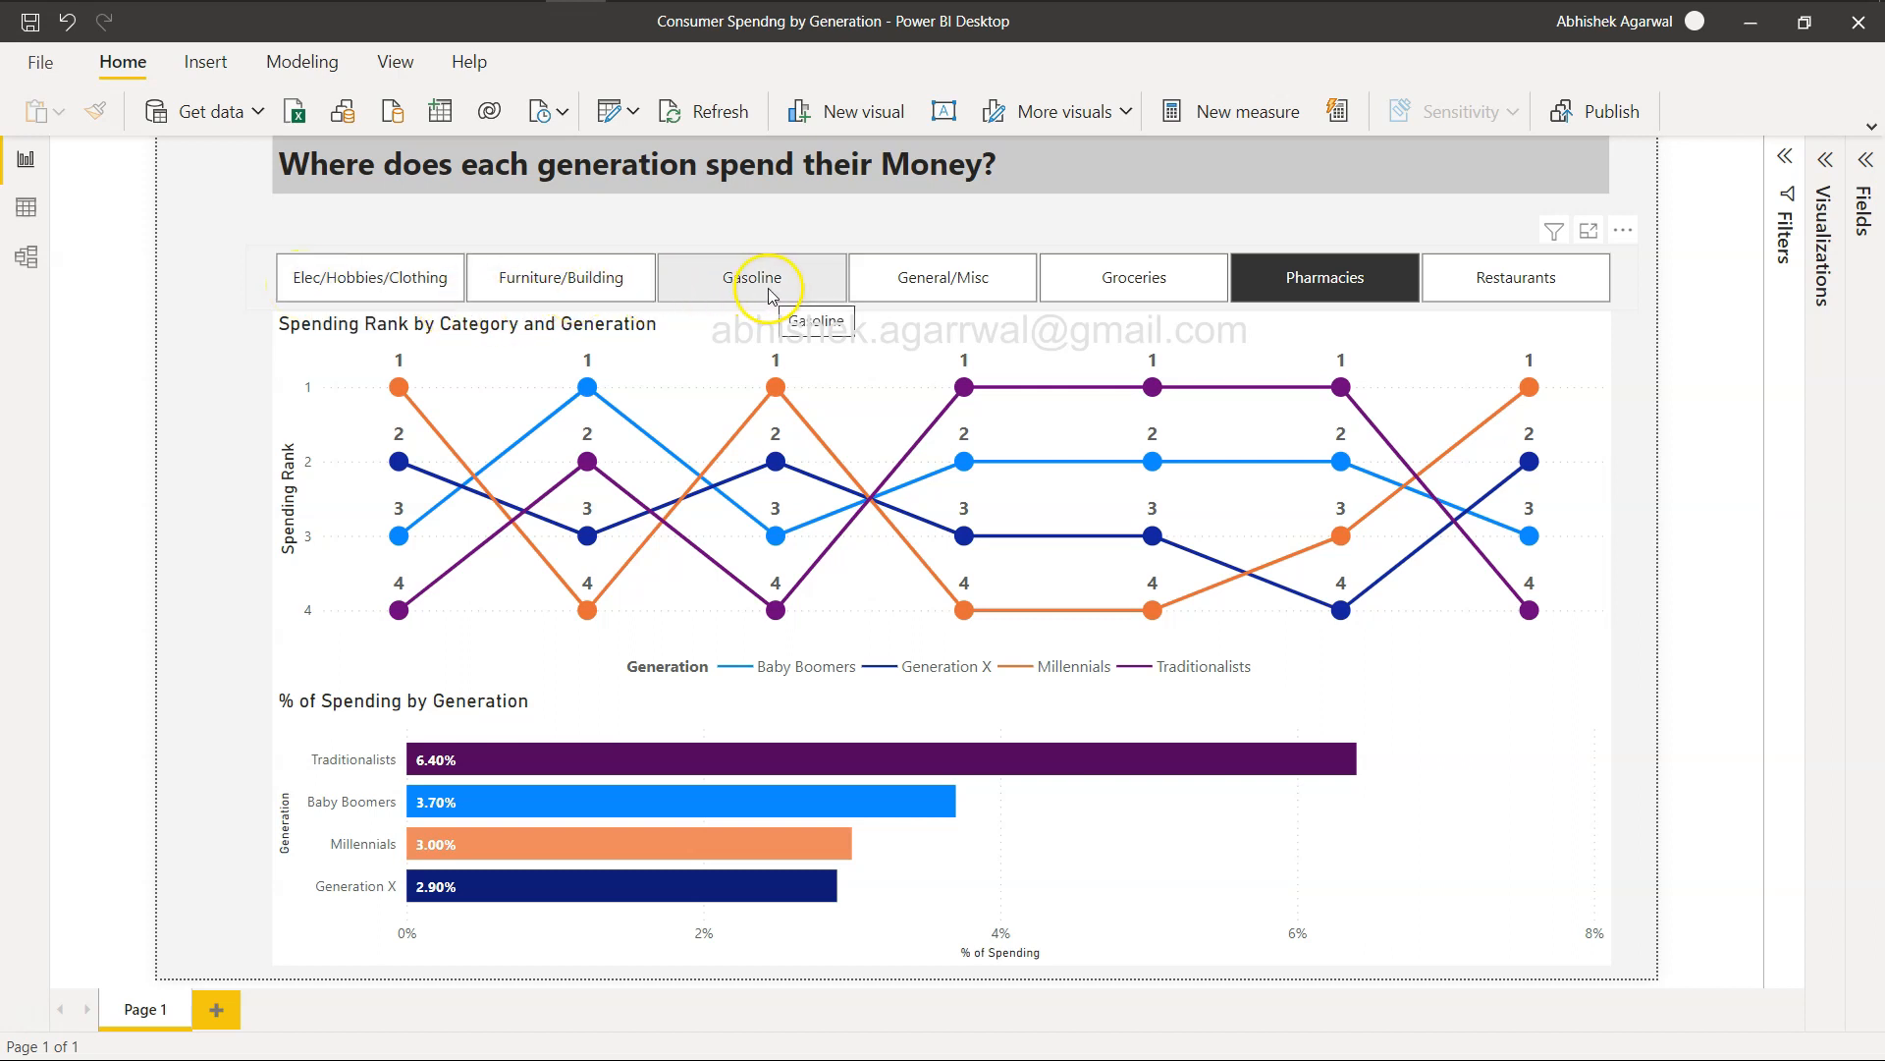
pyautogui.moveTo(958, 305)
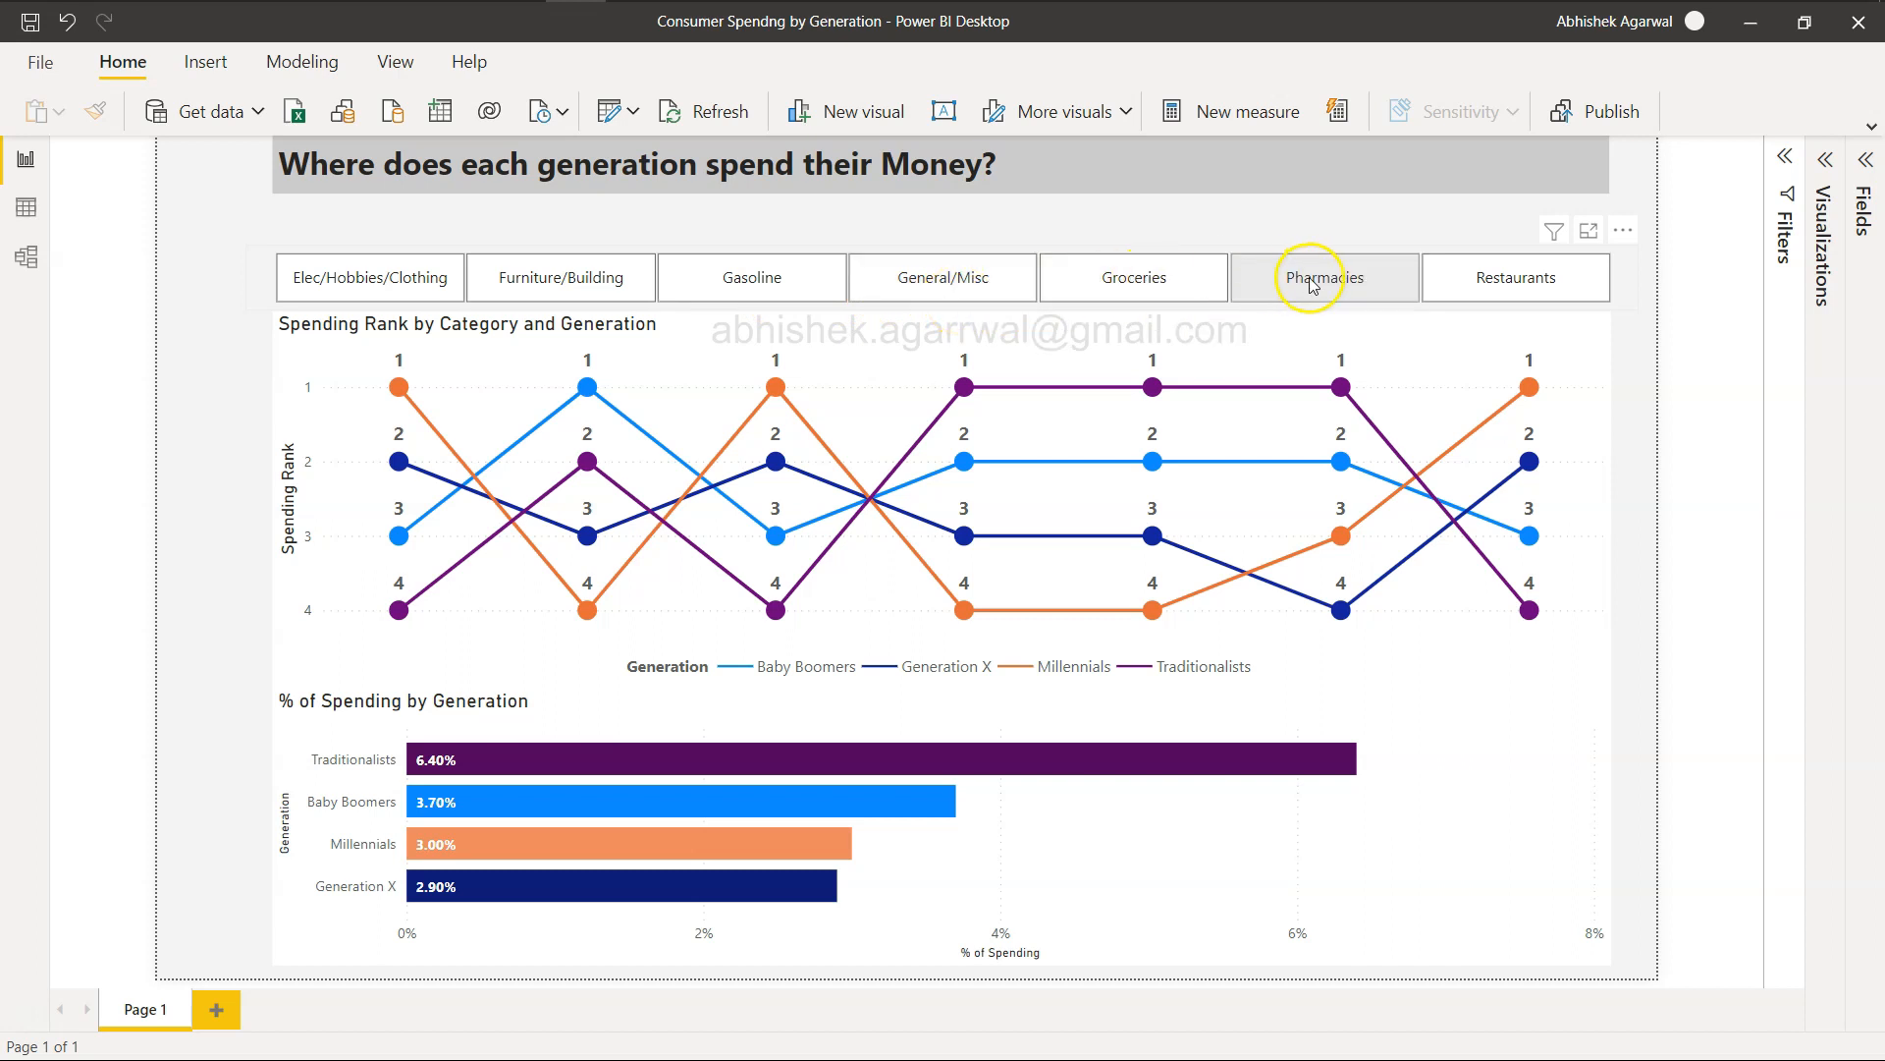
# View the Feature Explainer sheet's list of tutorial titles and links
pyautogui.click(1323, 276)
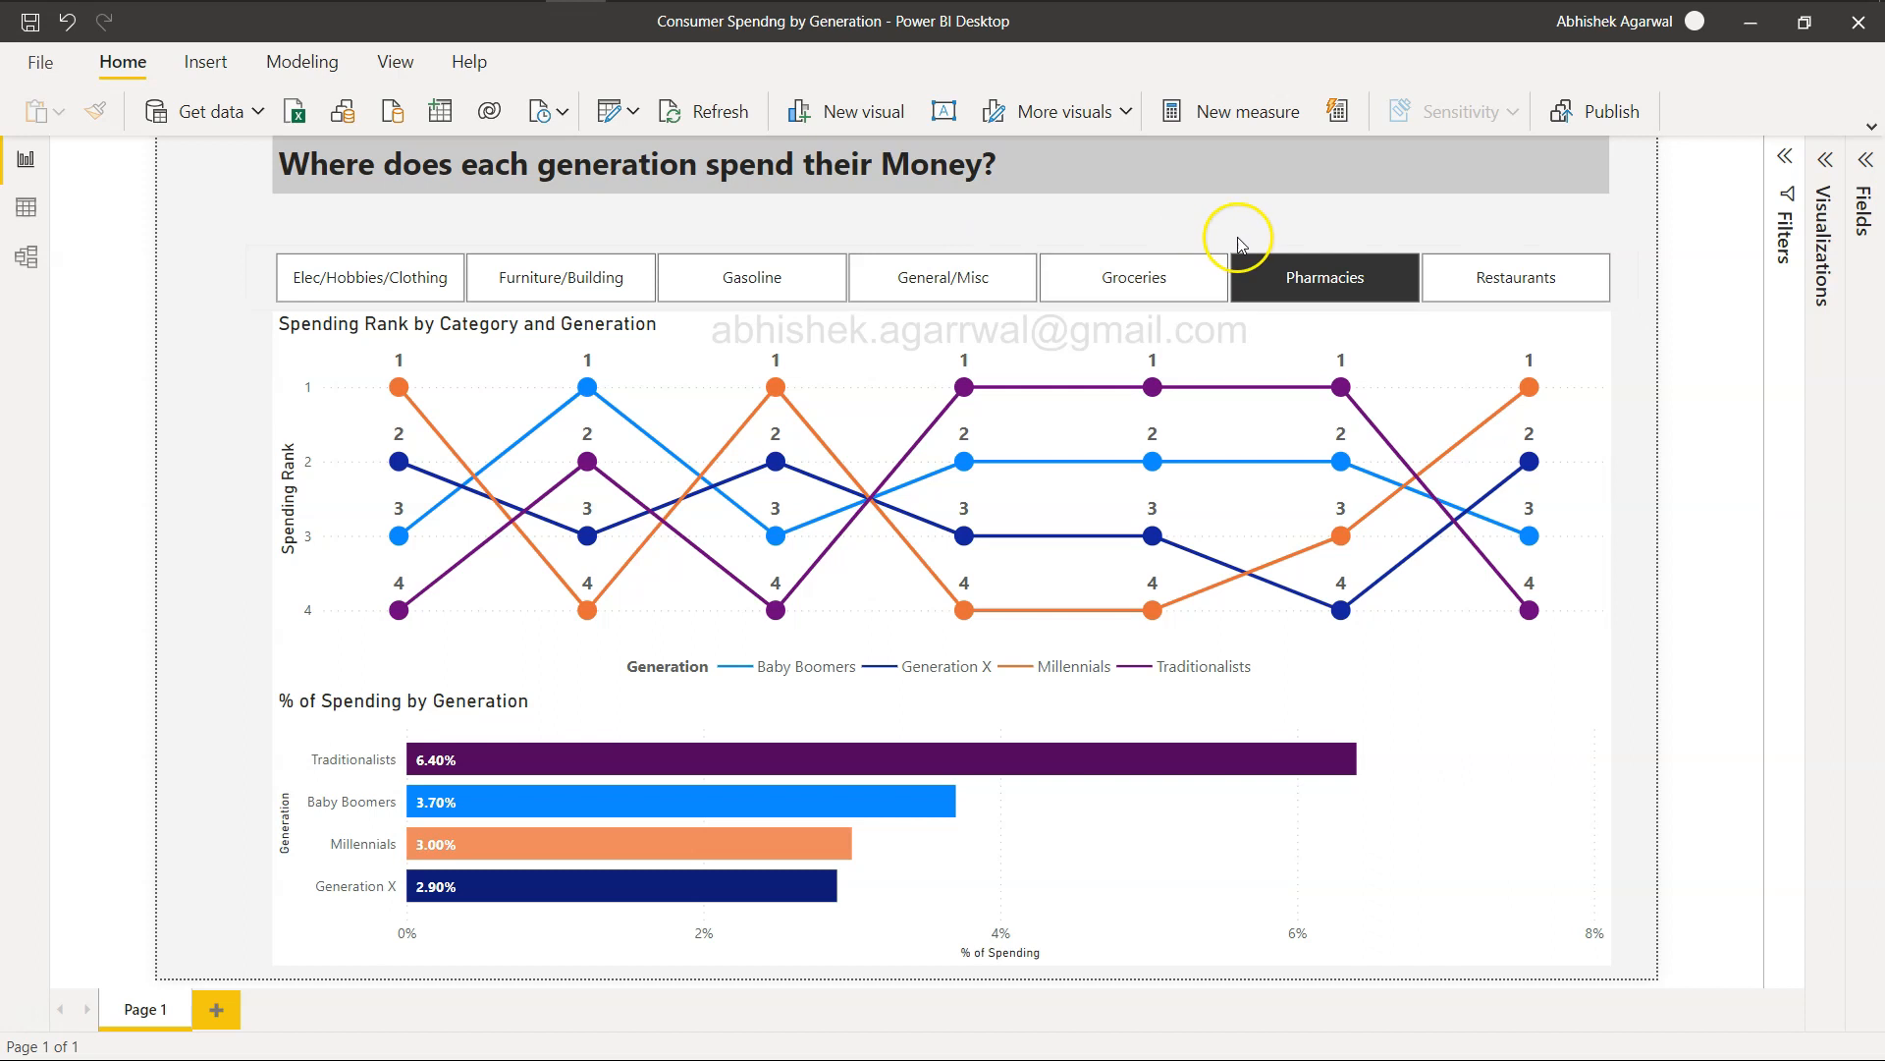
pyautogui.moveTo(264, 423)
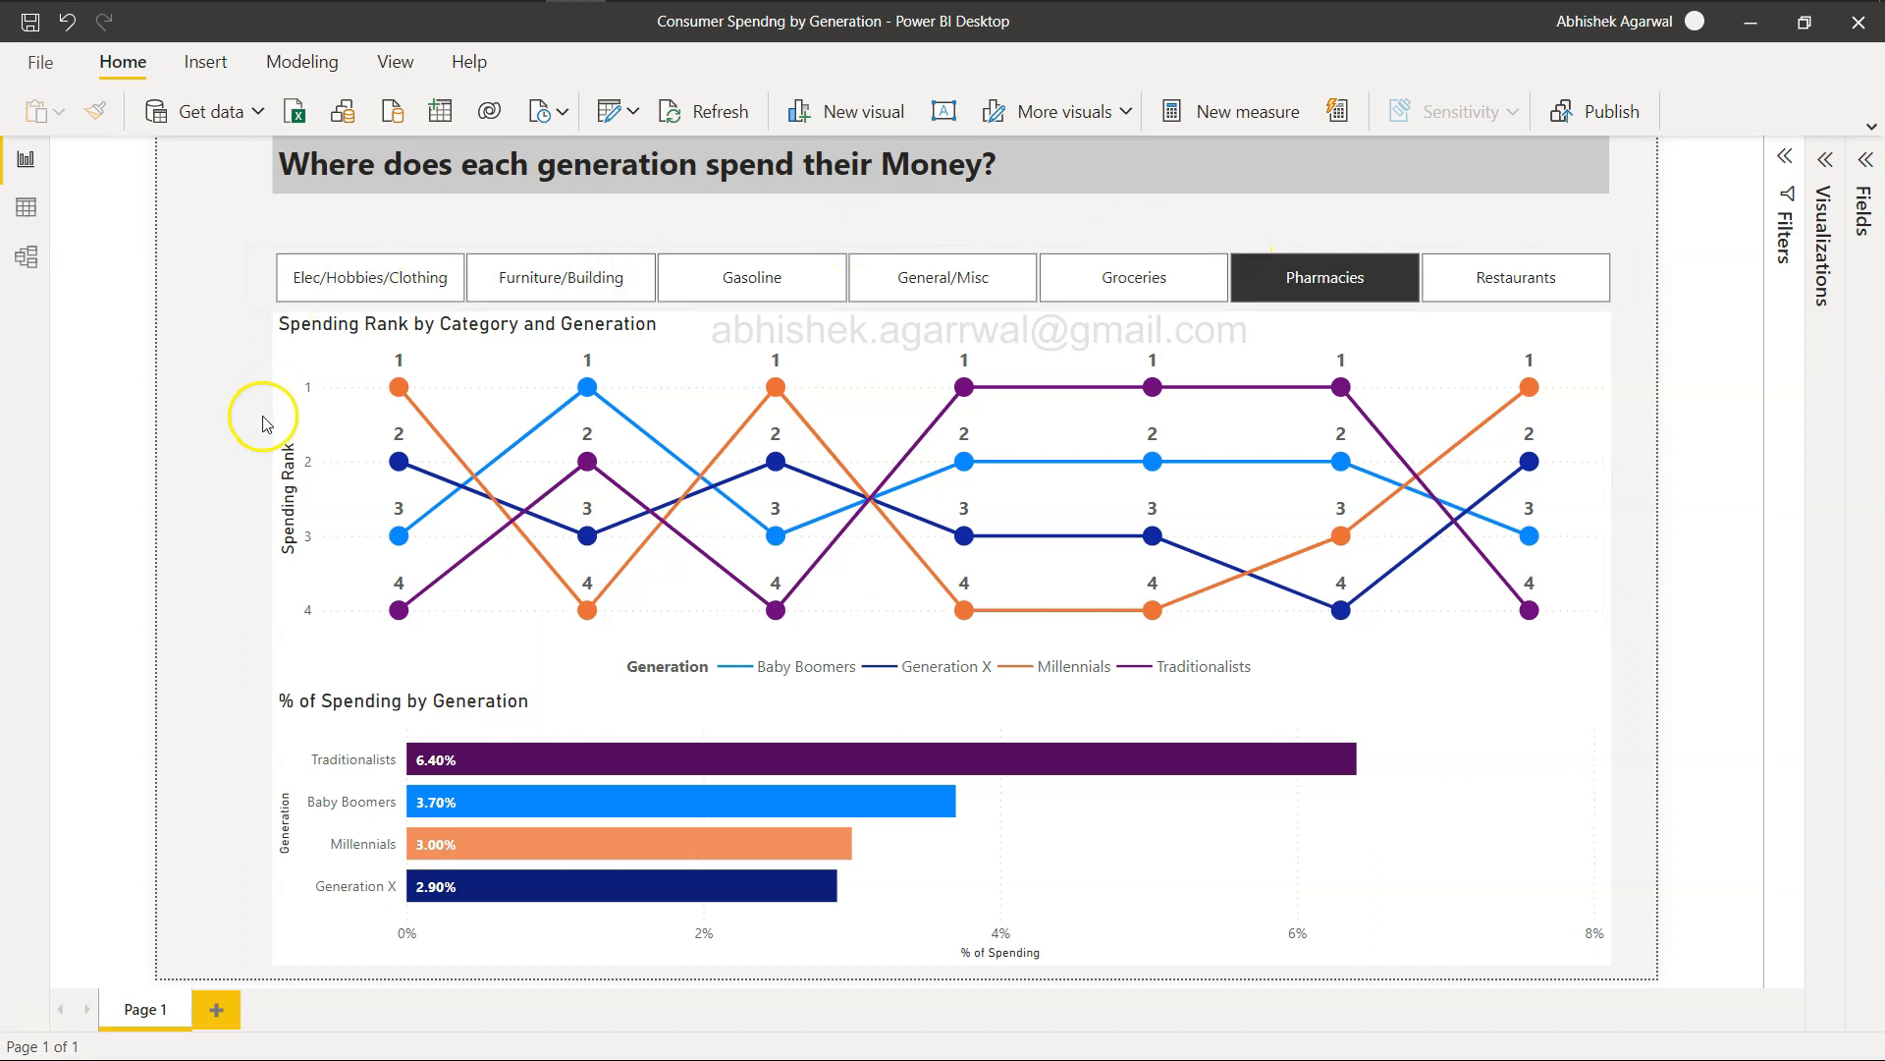
pyautogui.moveTo(343, 499)
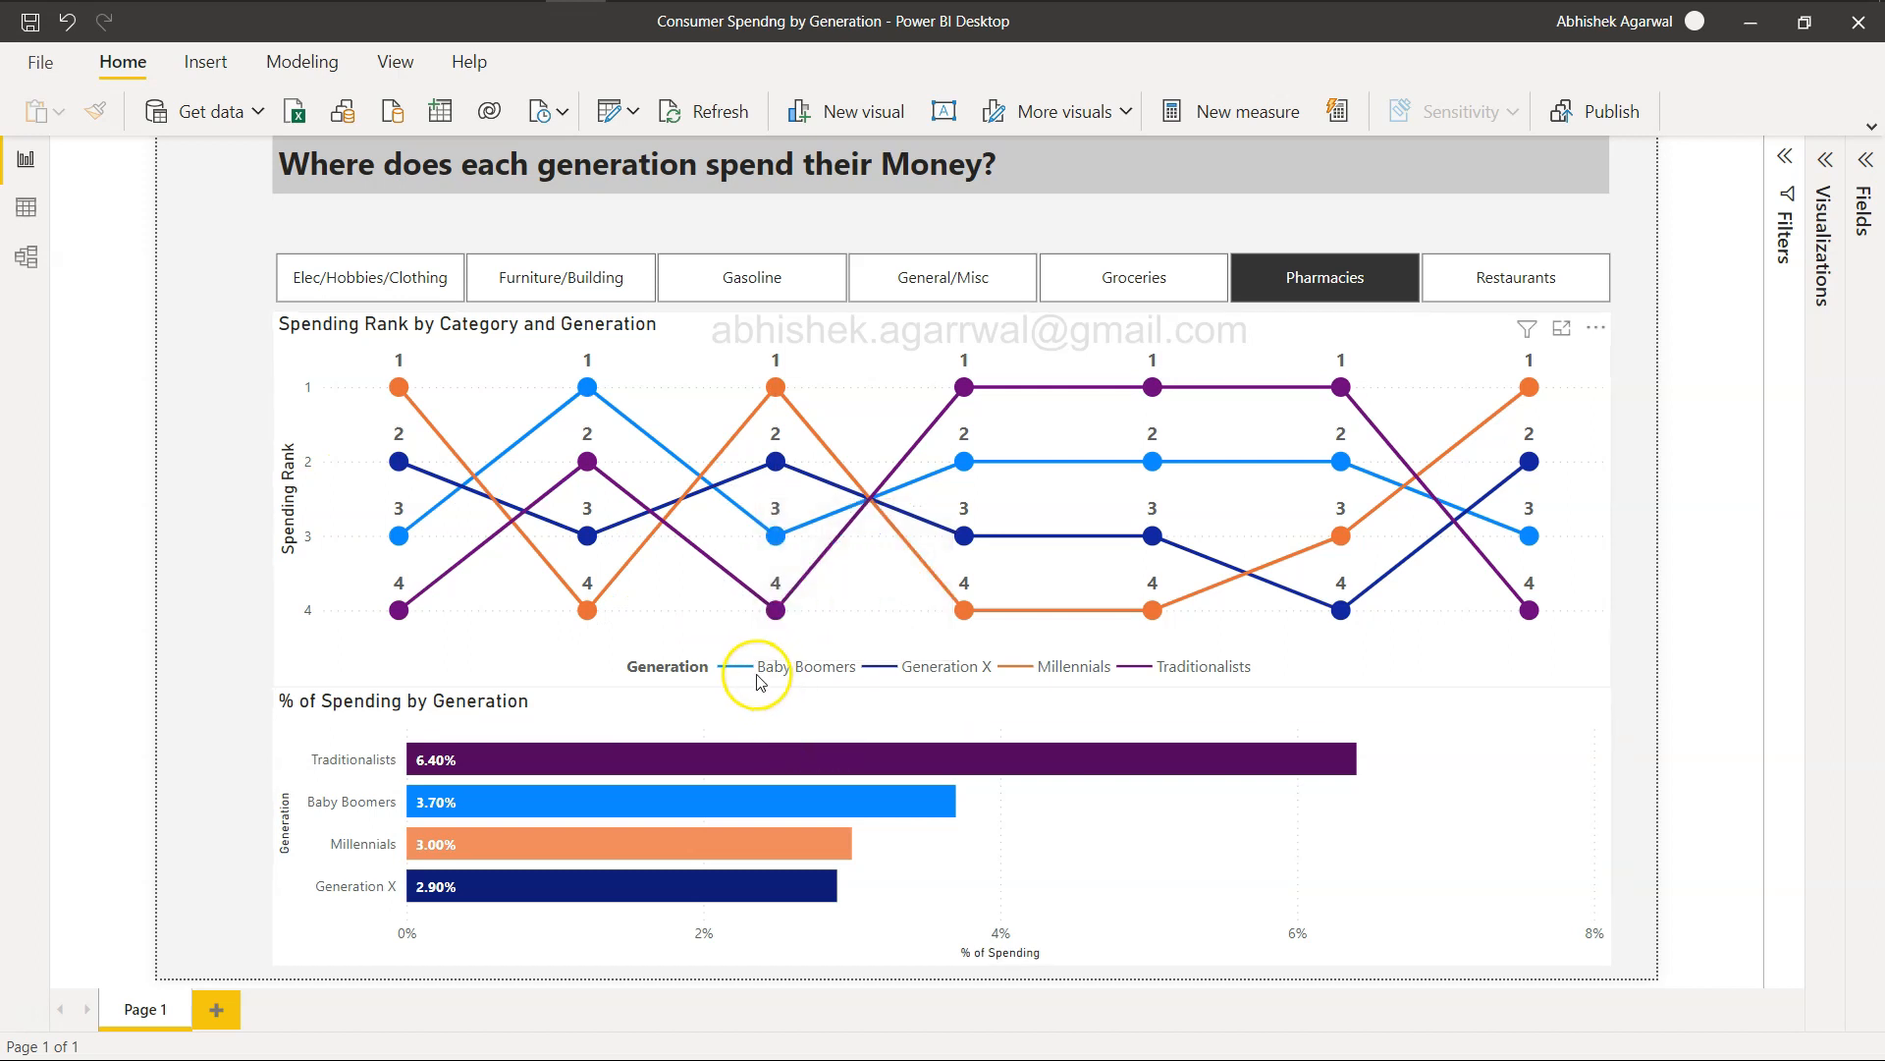
pyautogui.moveTo(837, 686)
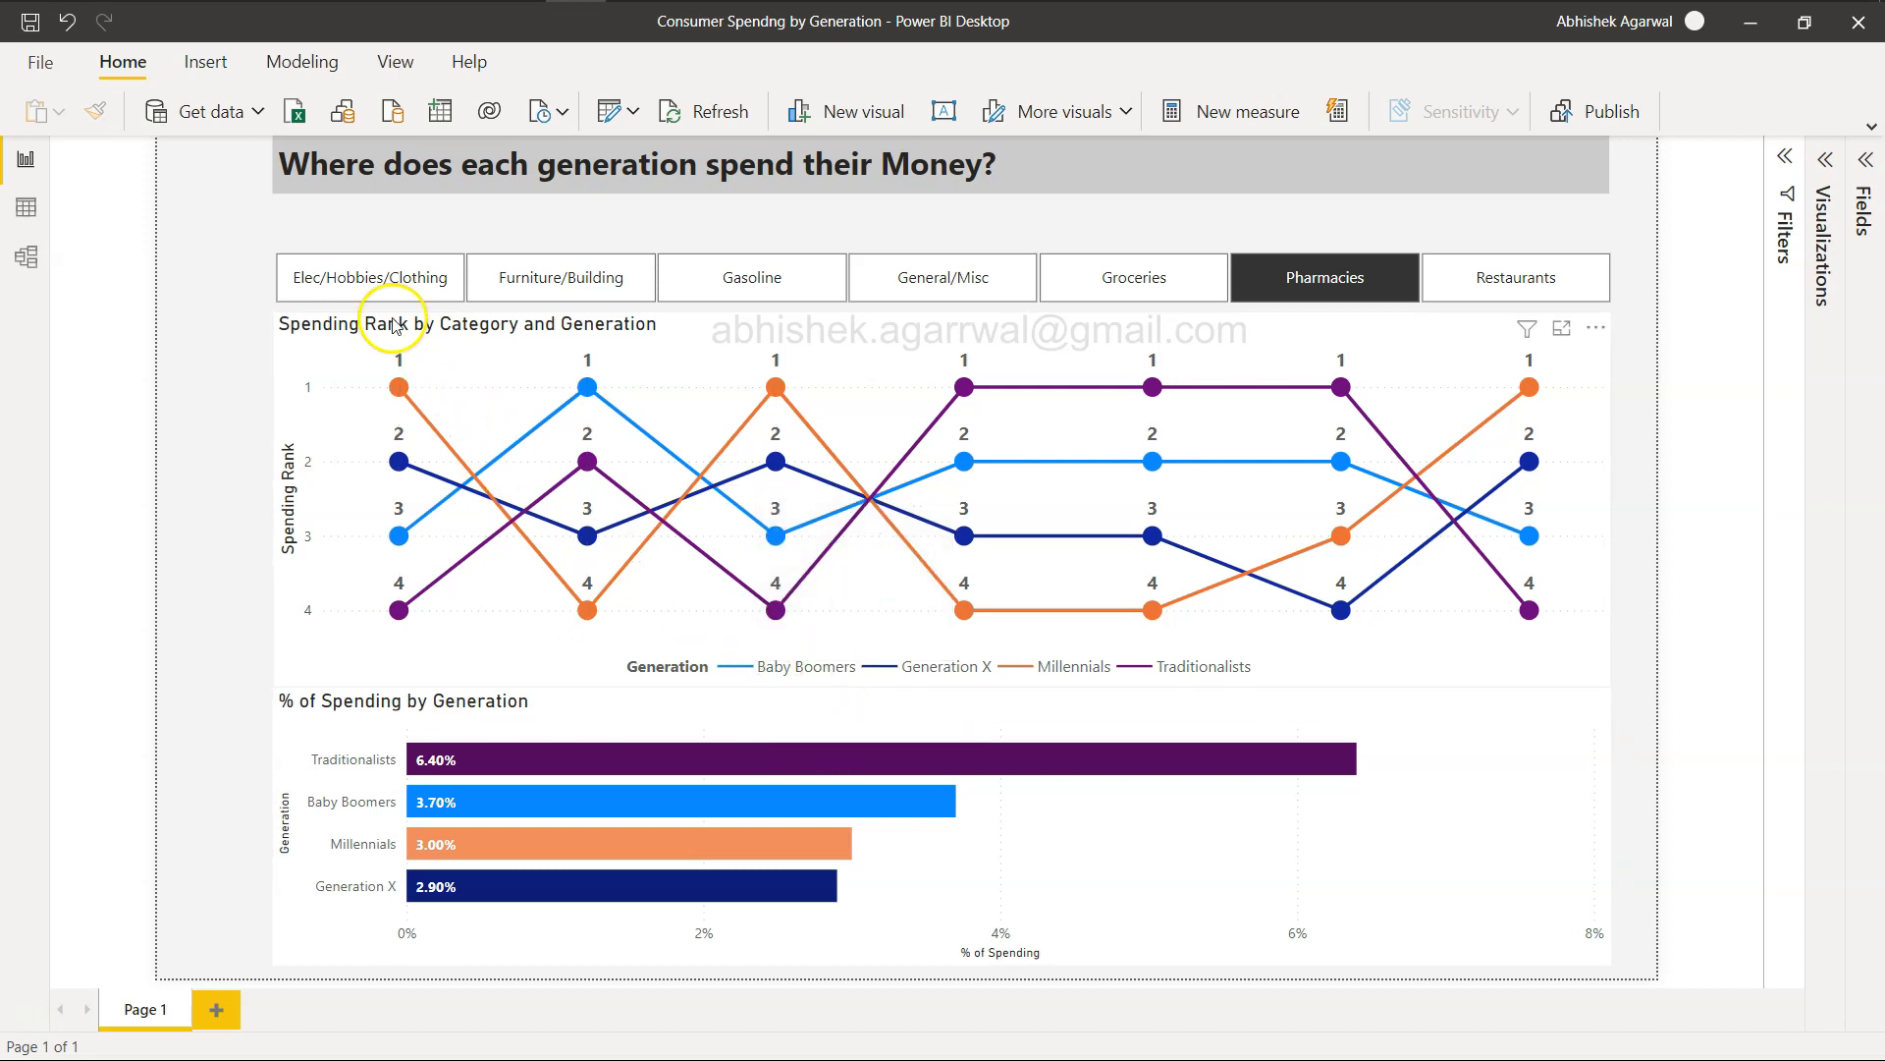
pyautogui.moveTo(398, 387)
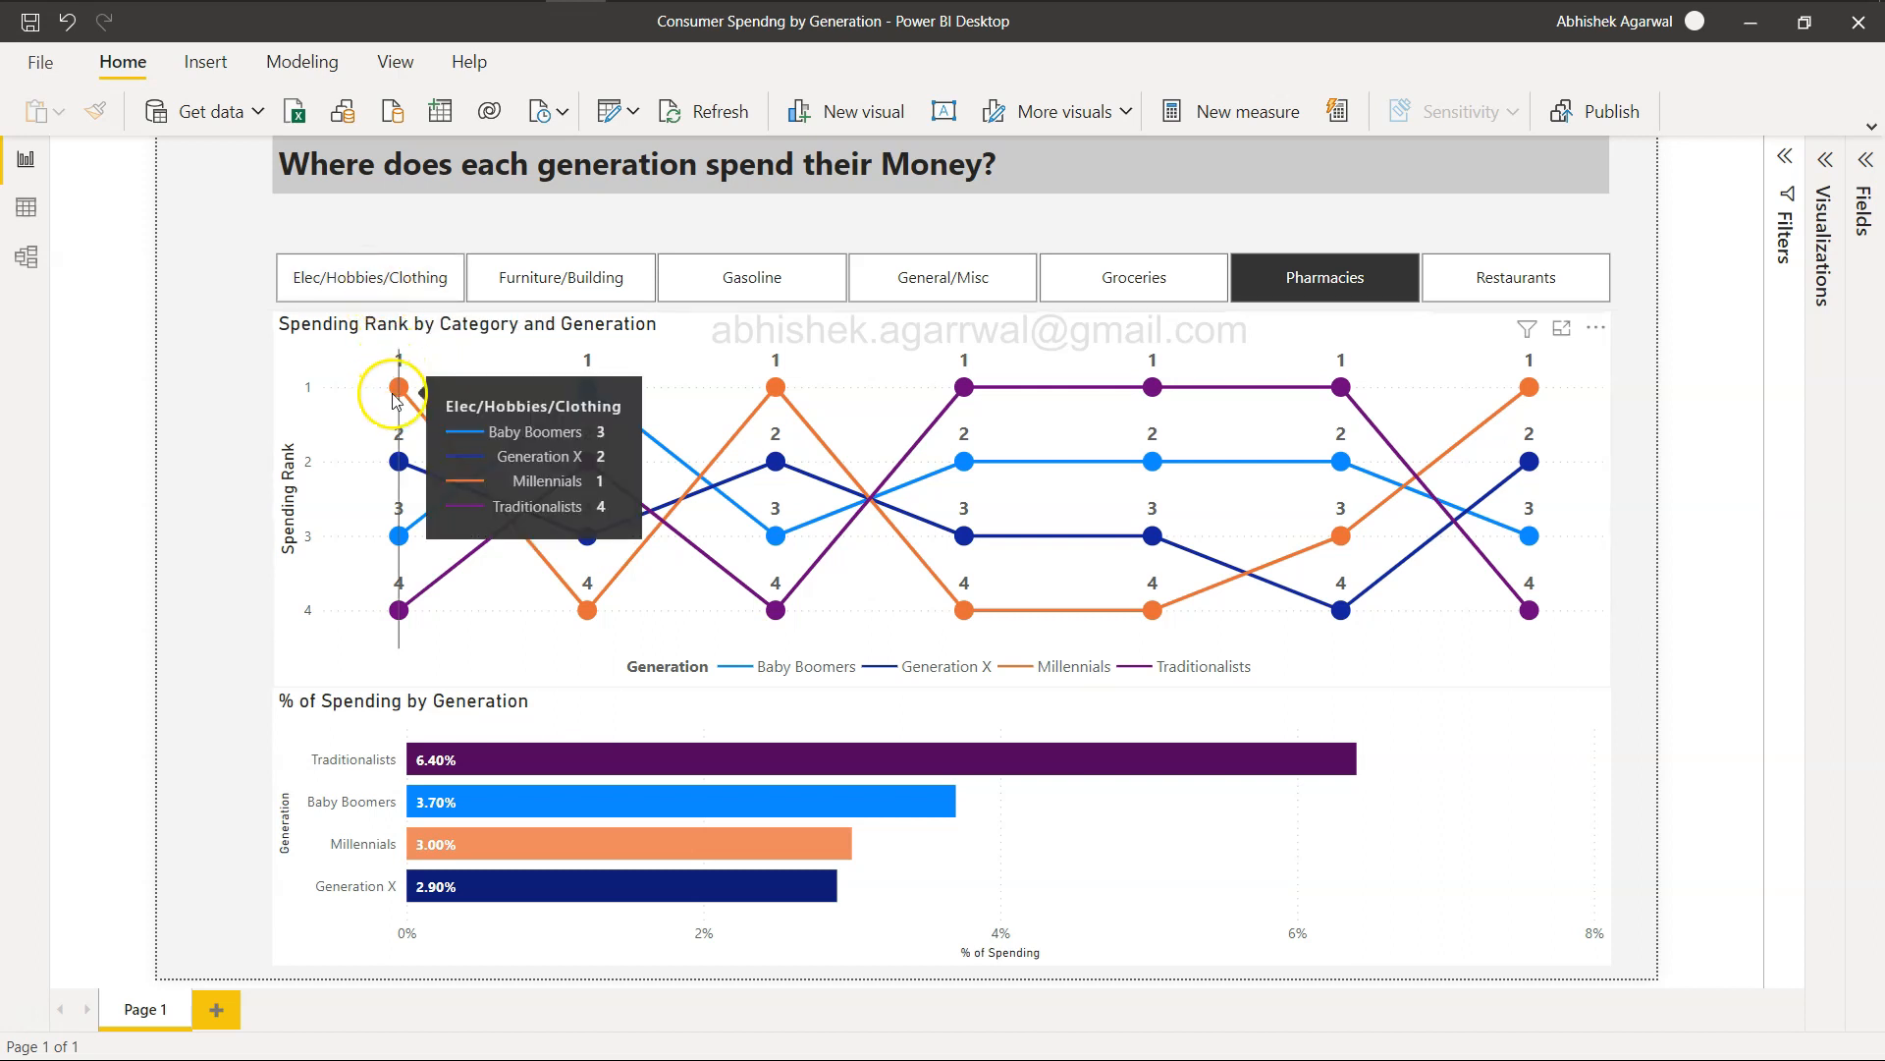
pyautogui.moveTo(401, 393)
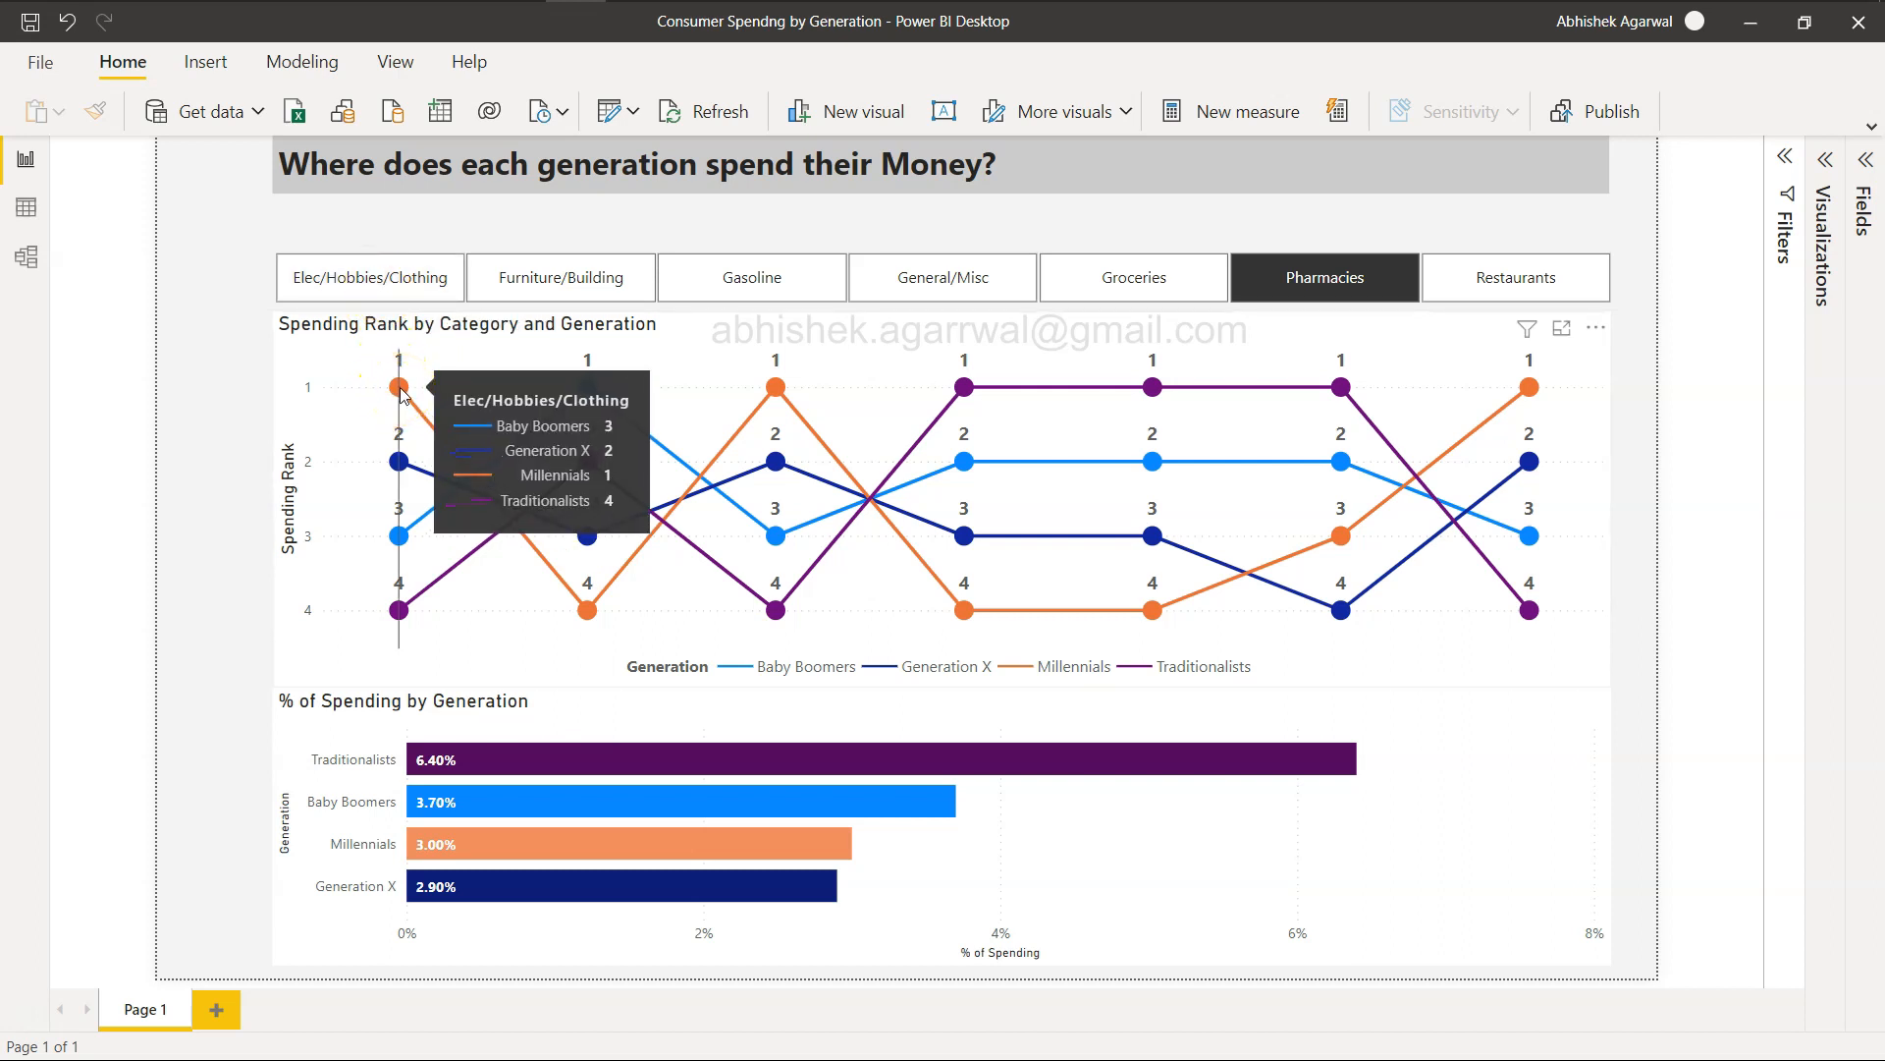
pyautogui.moveTo(382, 456)
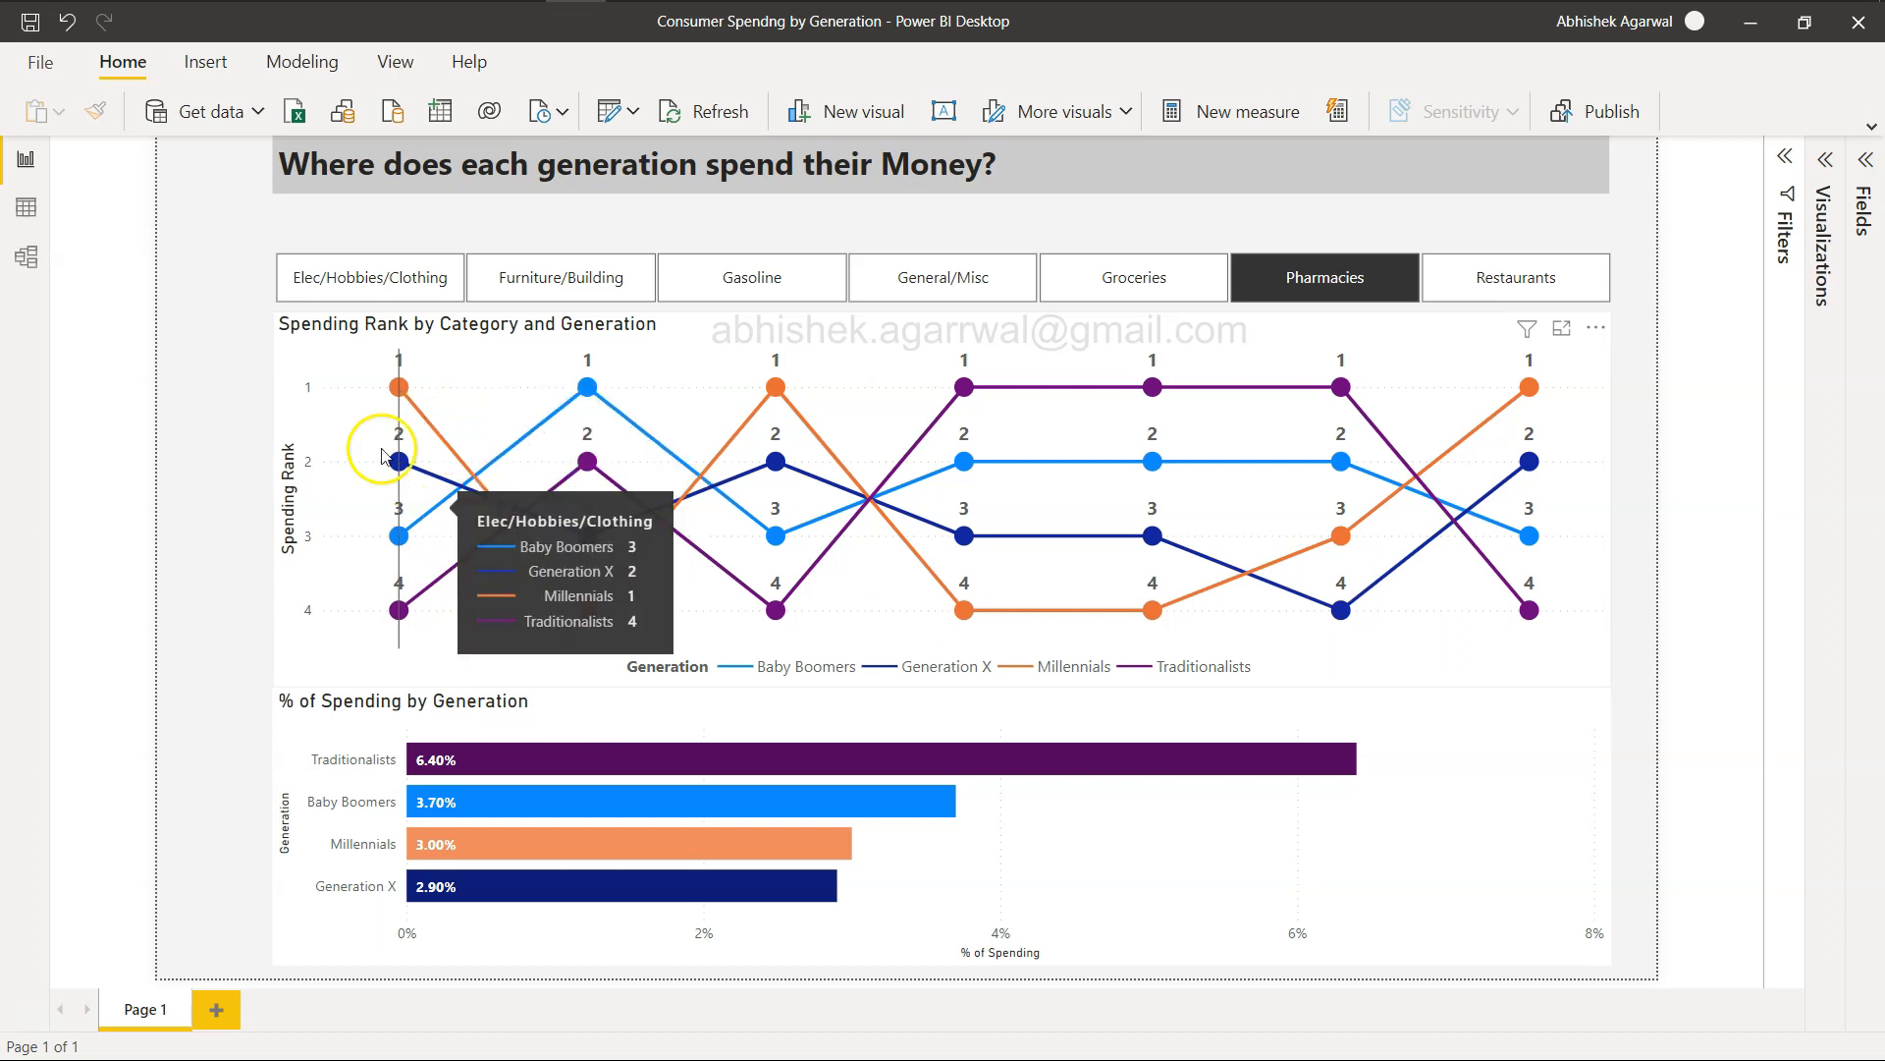
pyautogui.moveTo(523, 352)
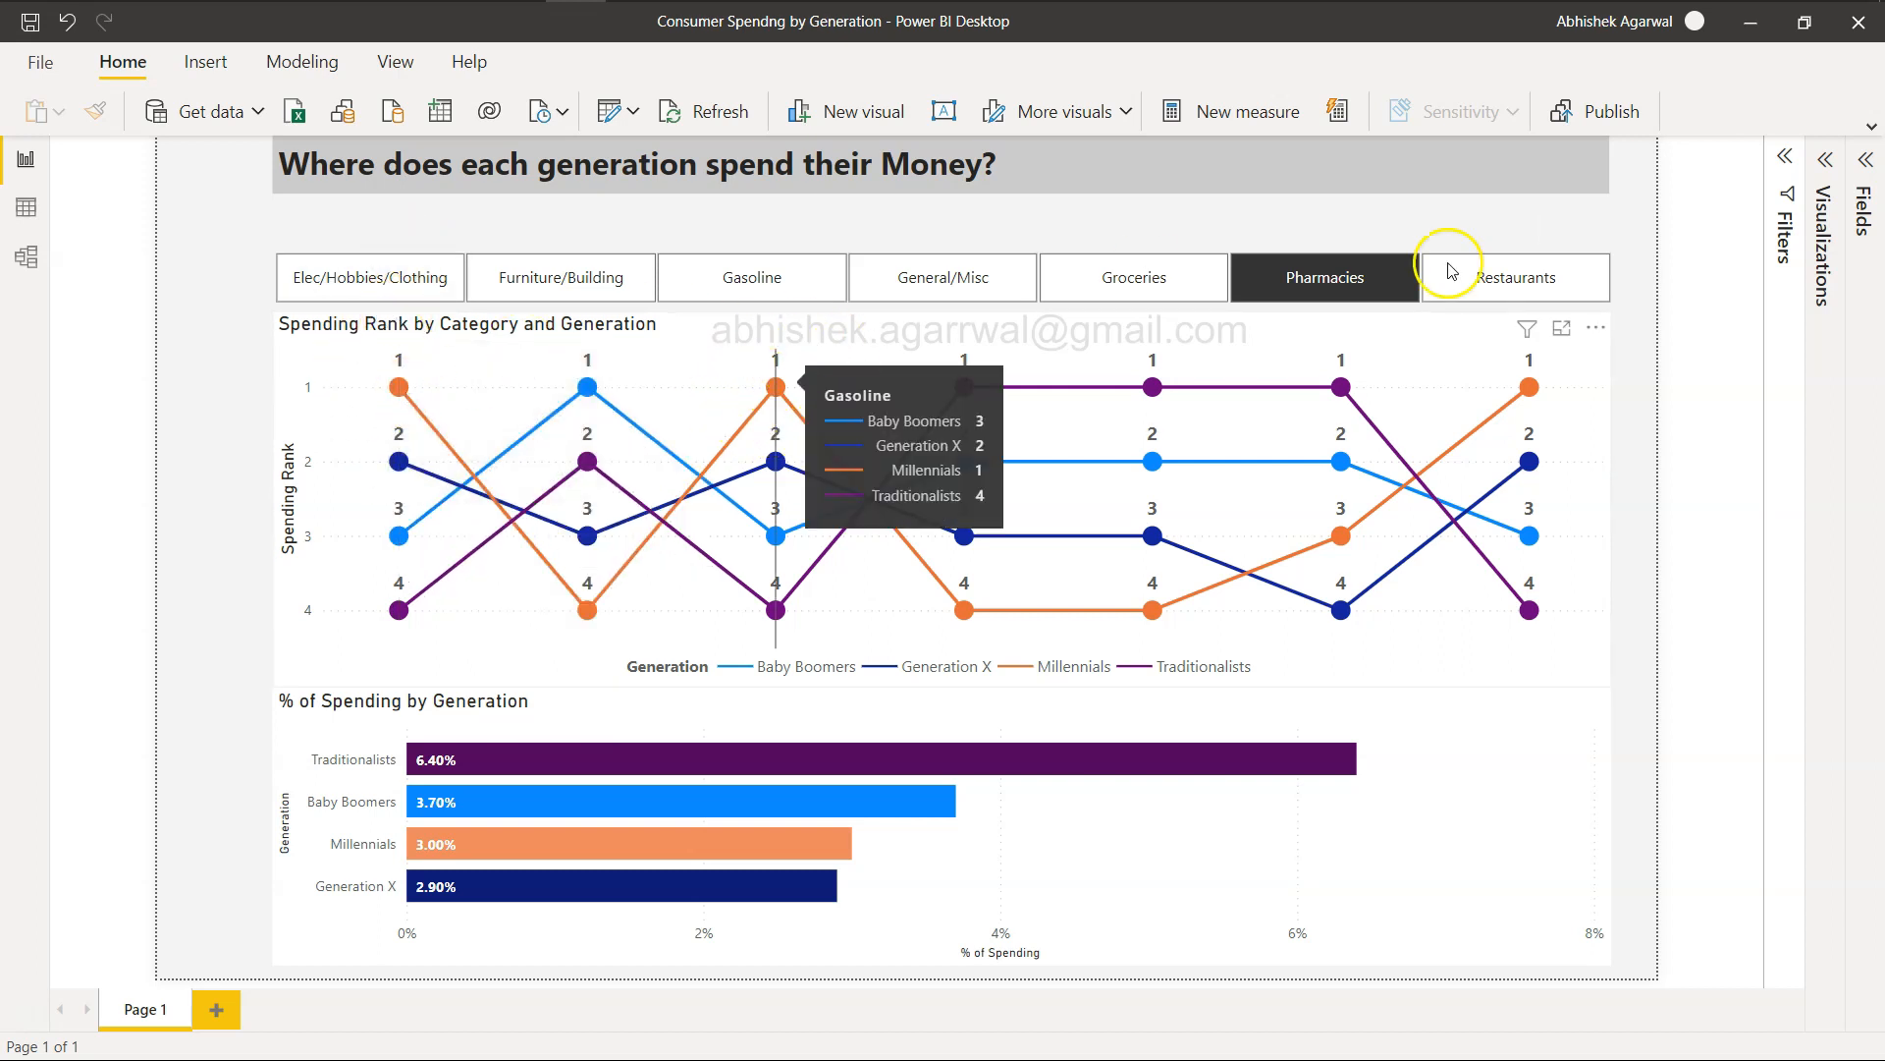
pyautogui.moveTo(837, 374)
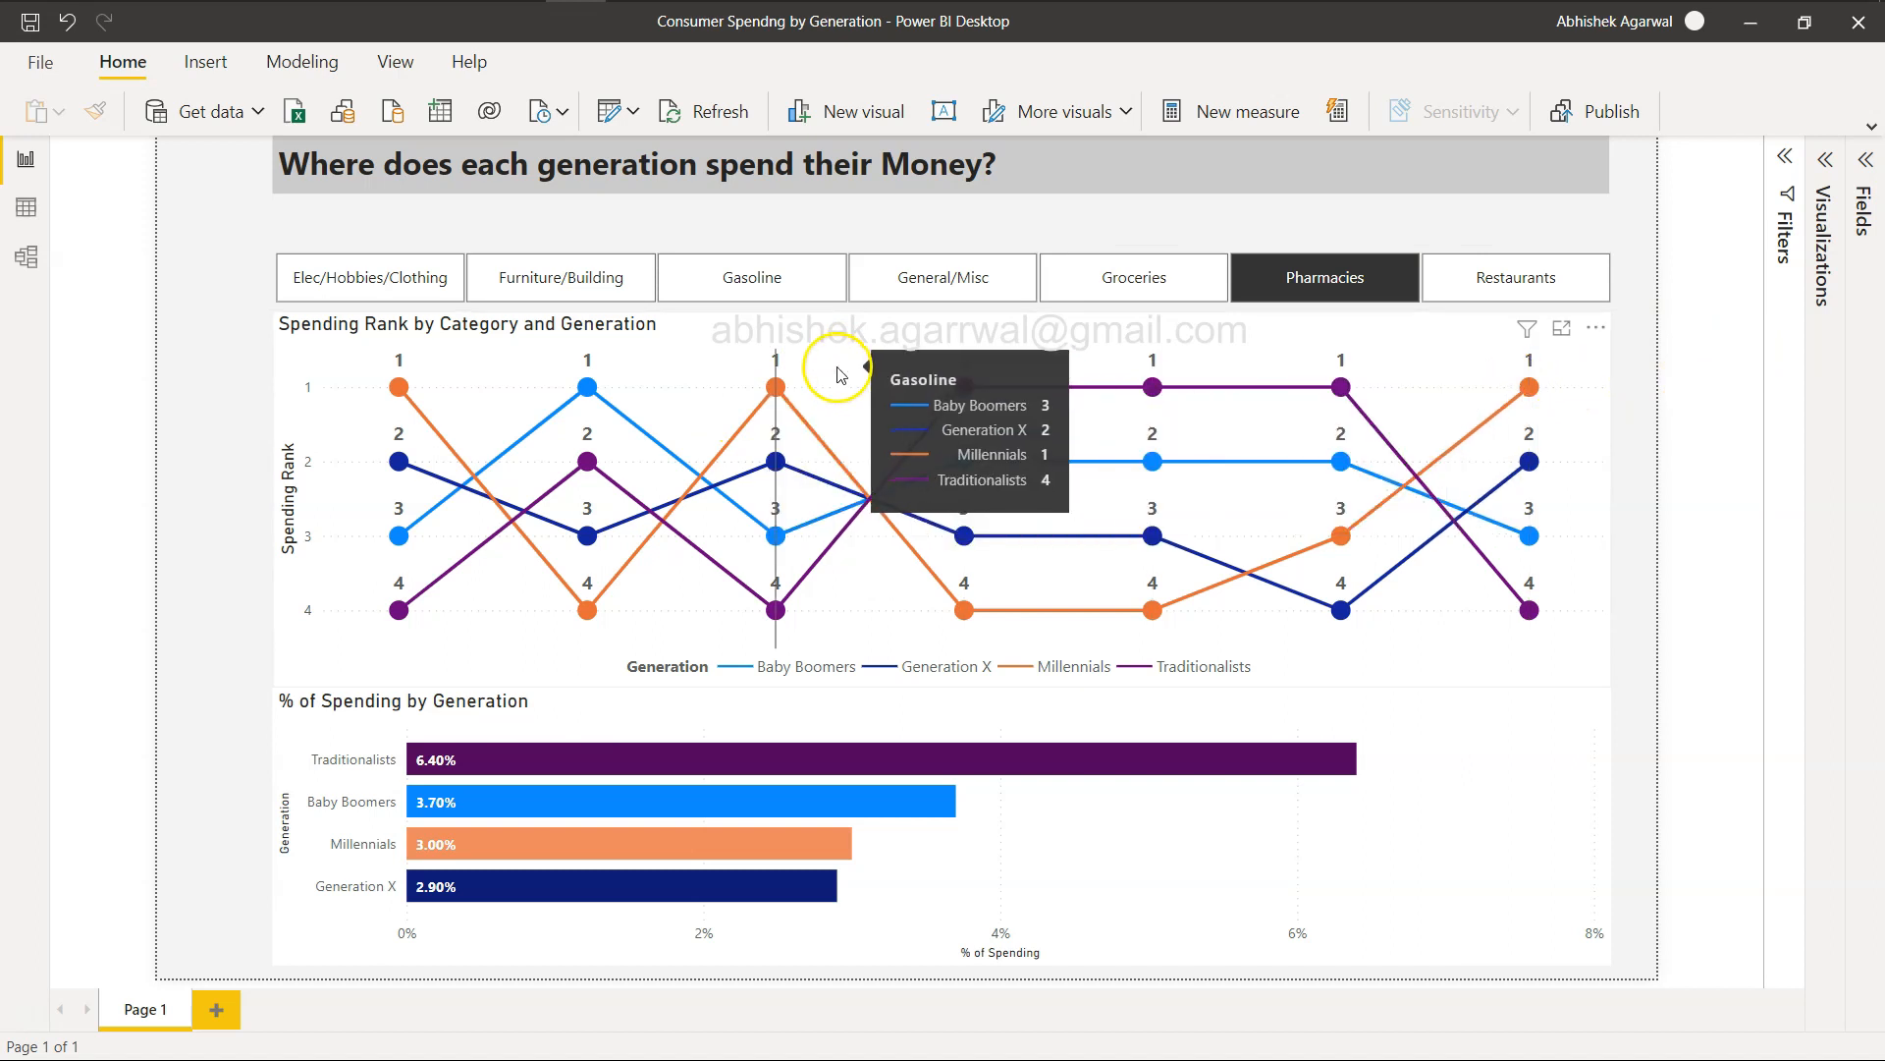
pyautogui.moveTo(1340, 969)
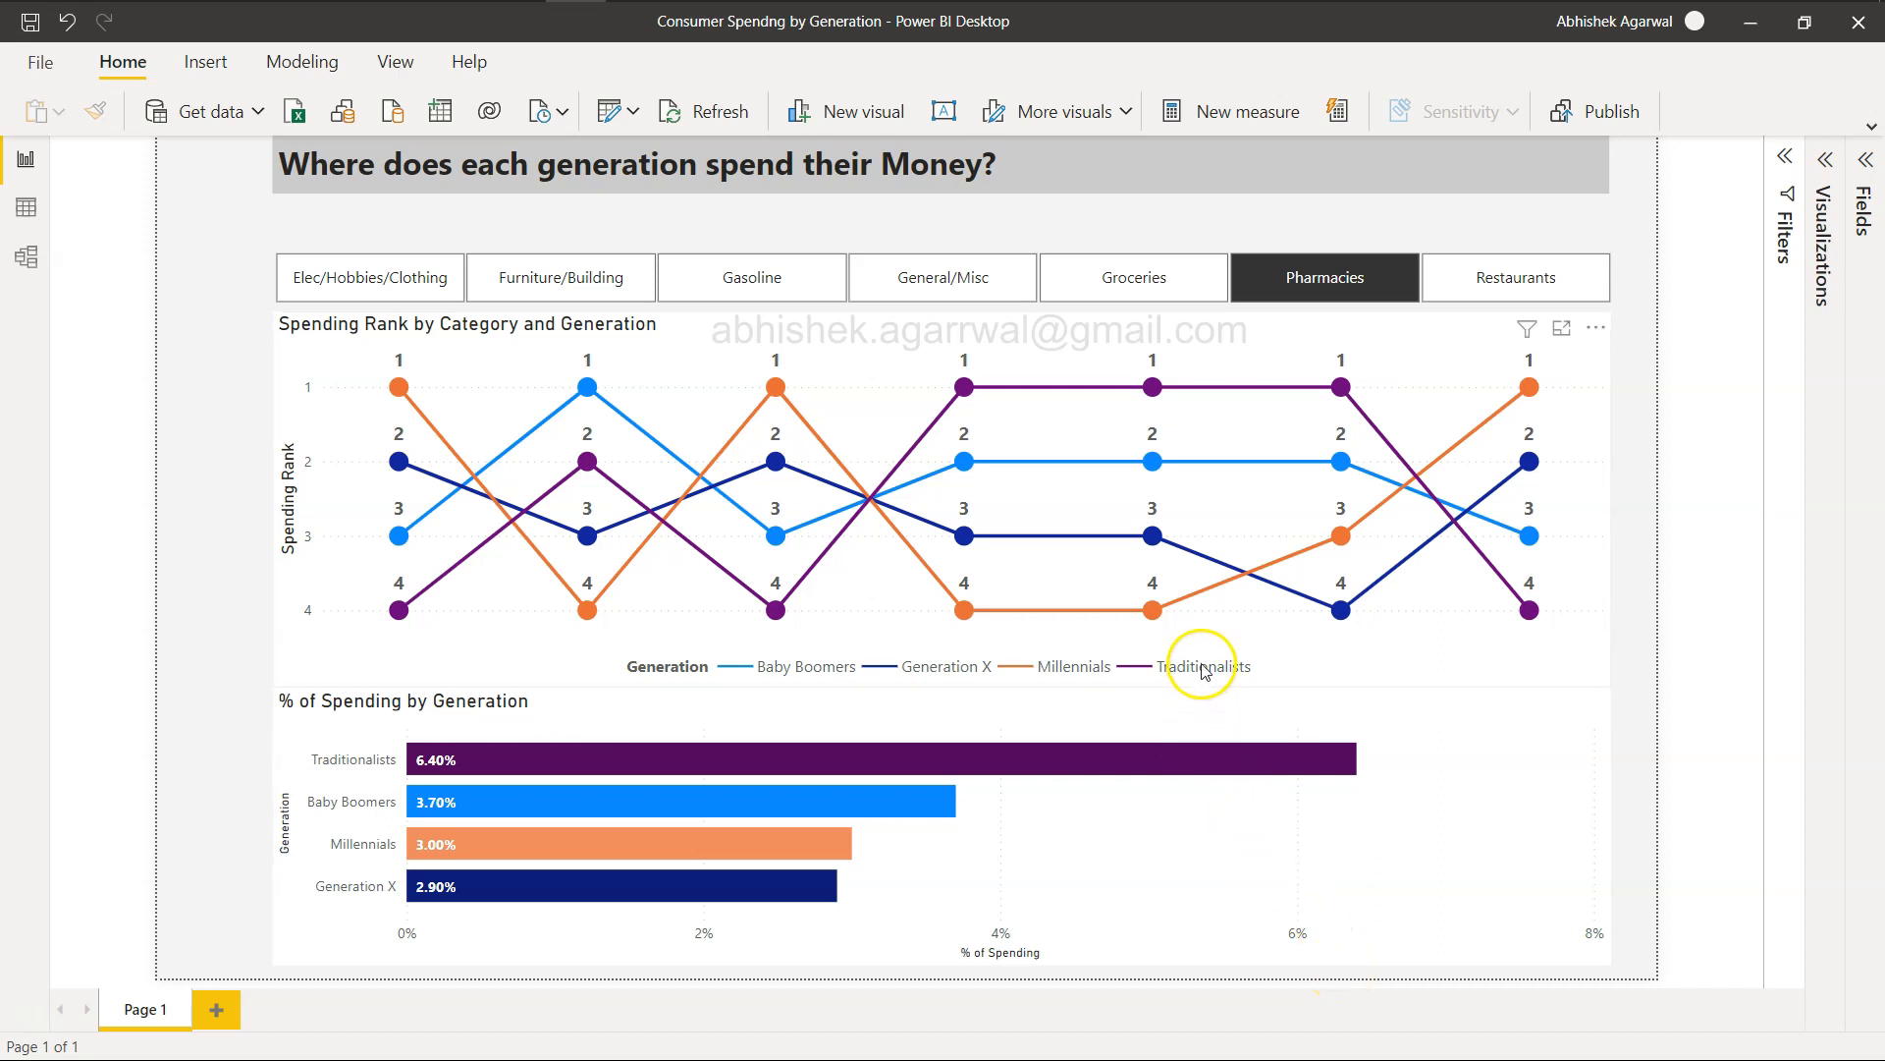
pyautogui.moveTo(962, 387)
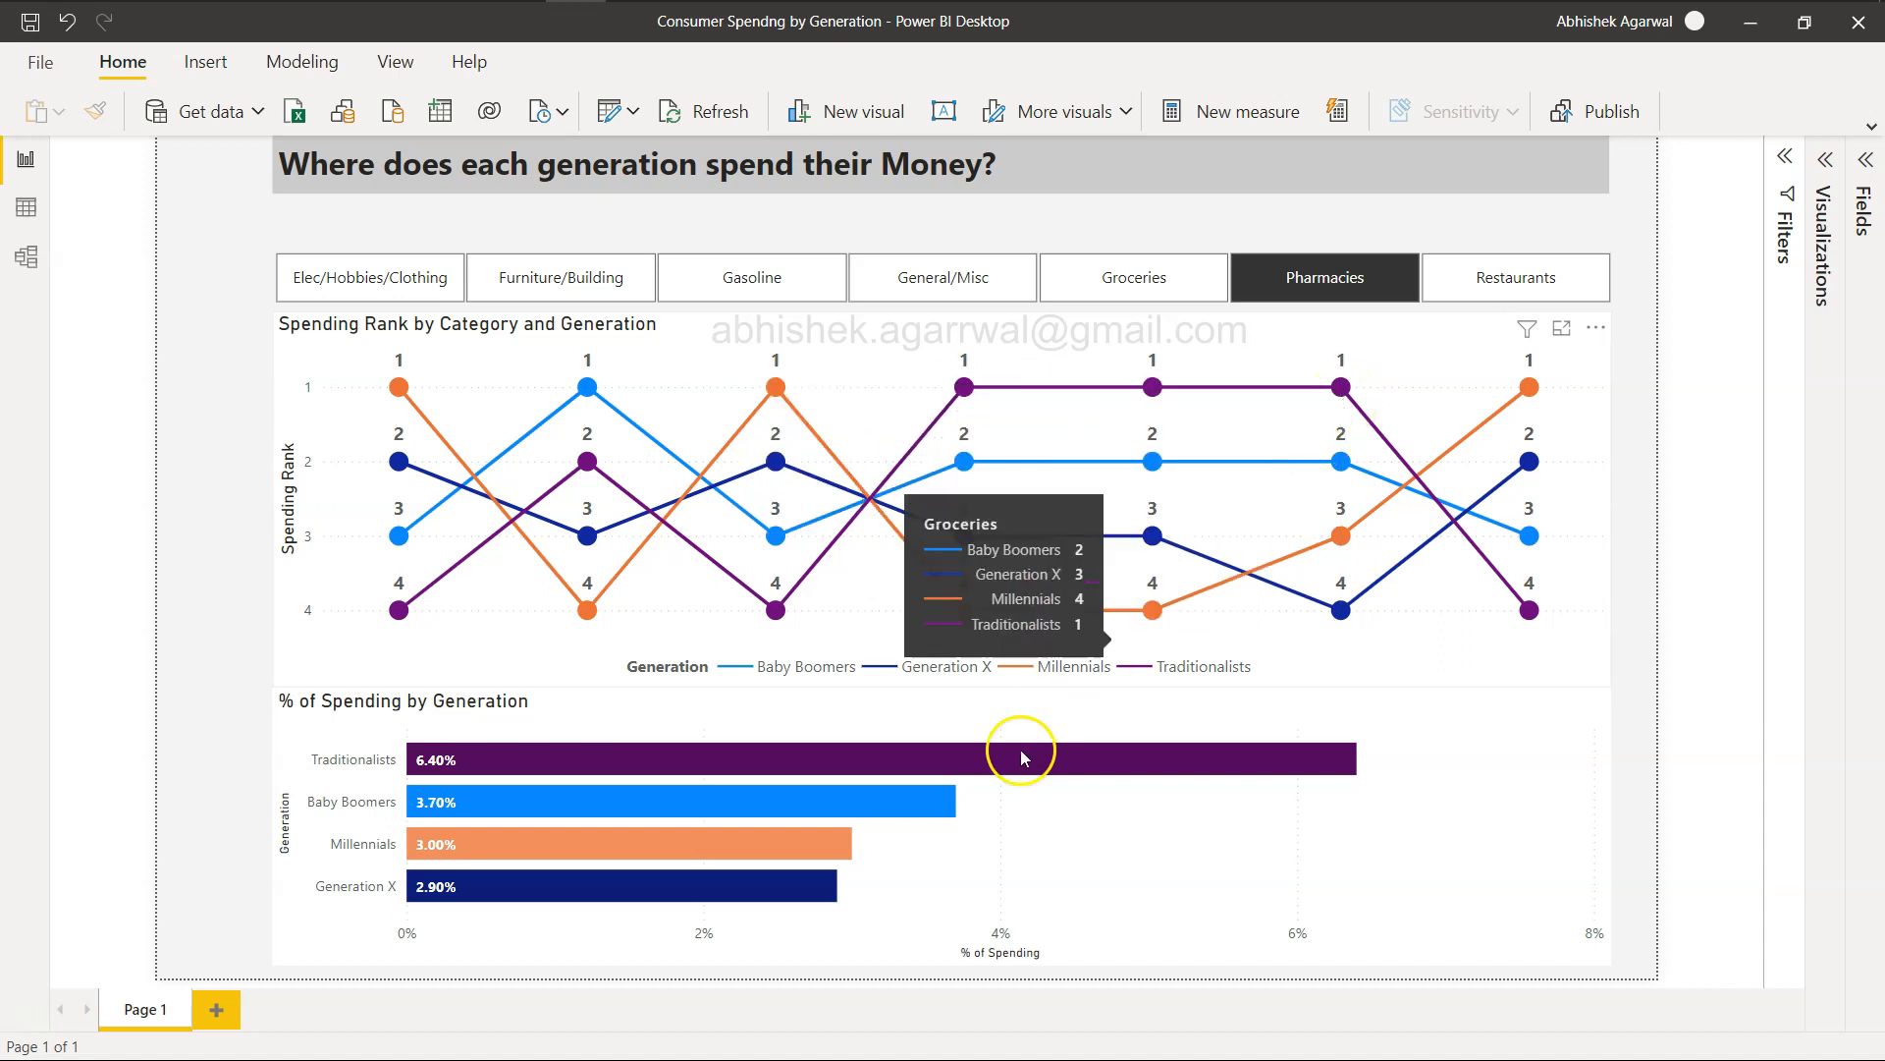
pyautogui.moveTo(558, 349)
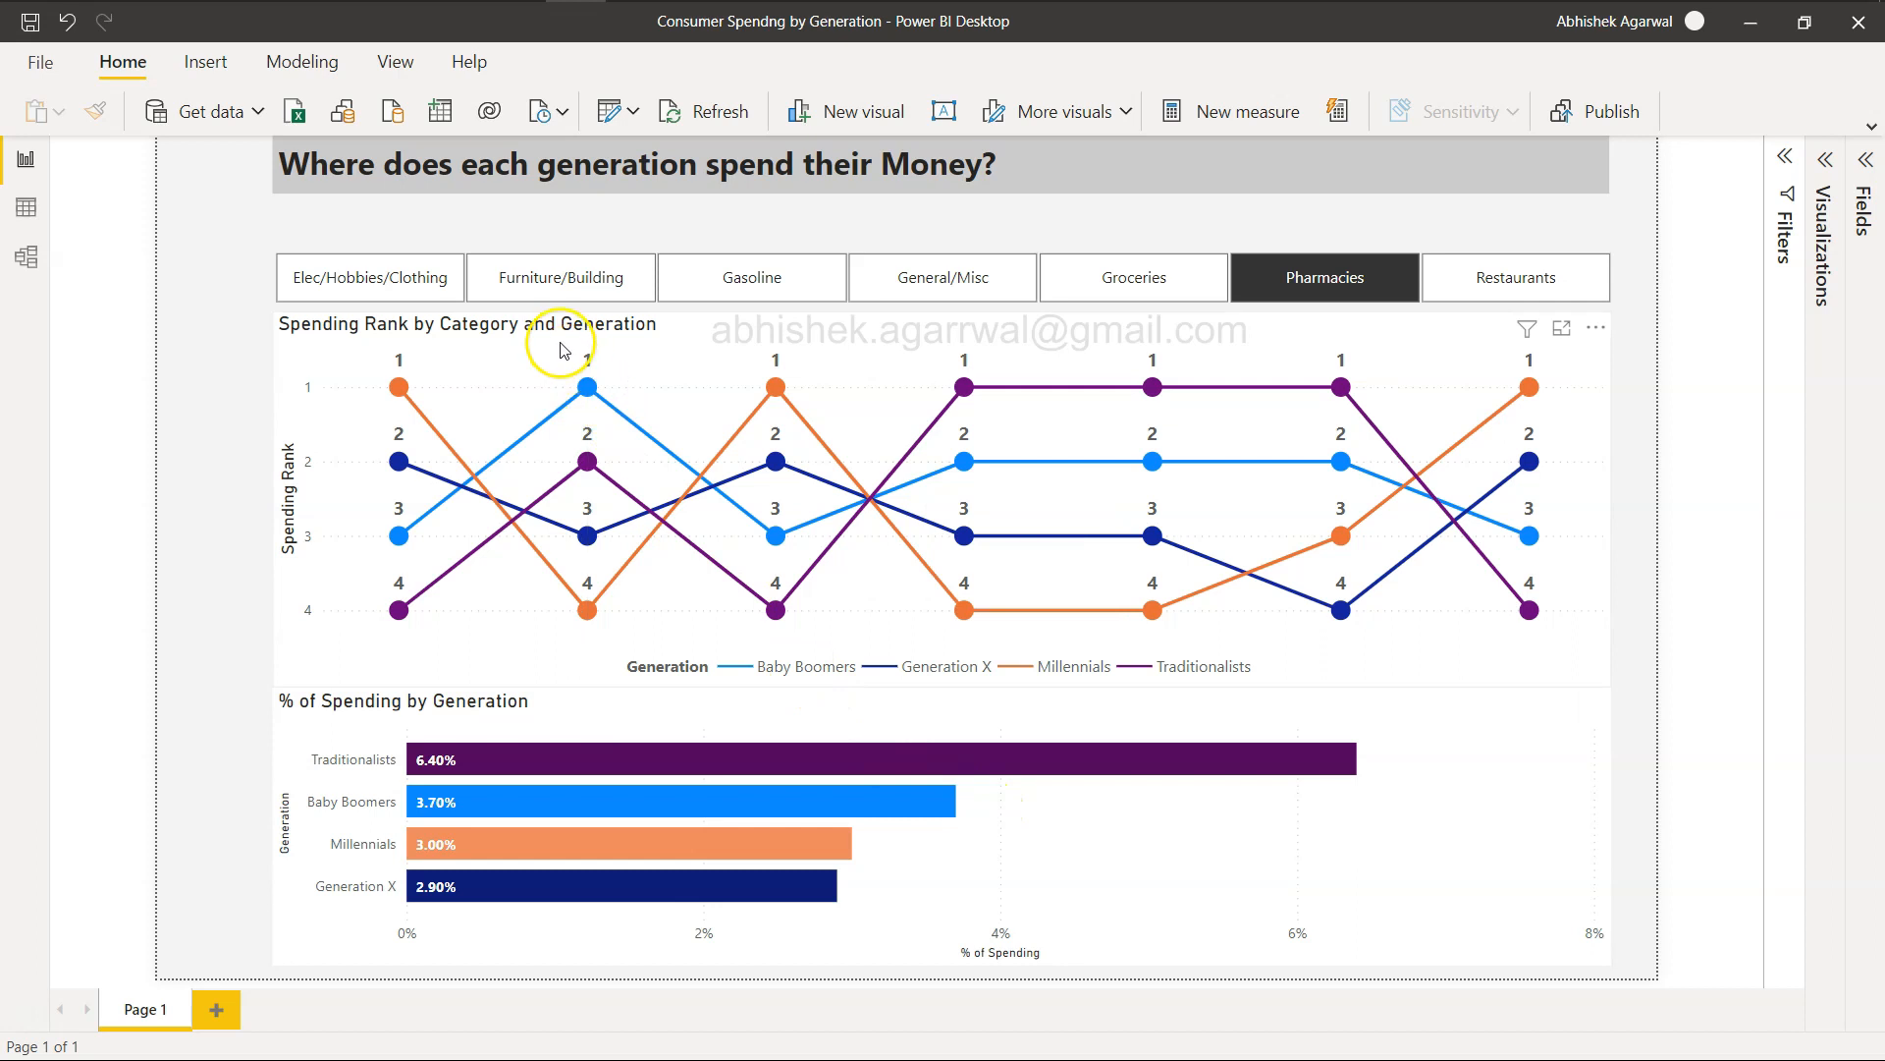
pyautogui.moveTo(586, 387)
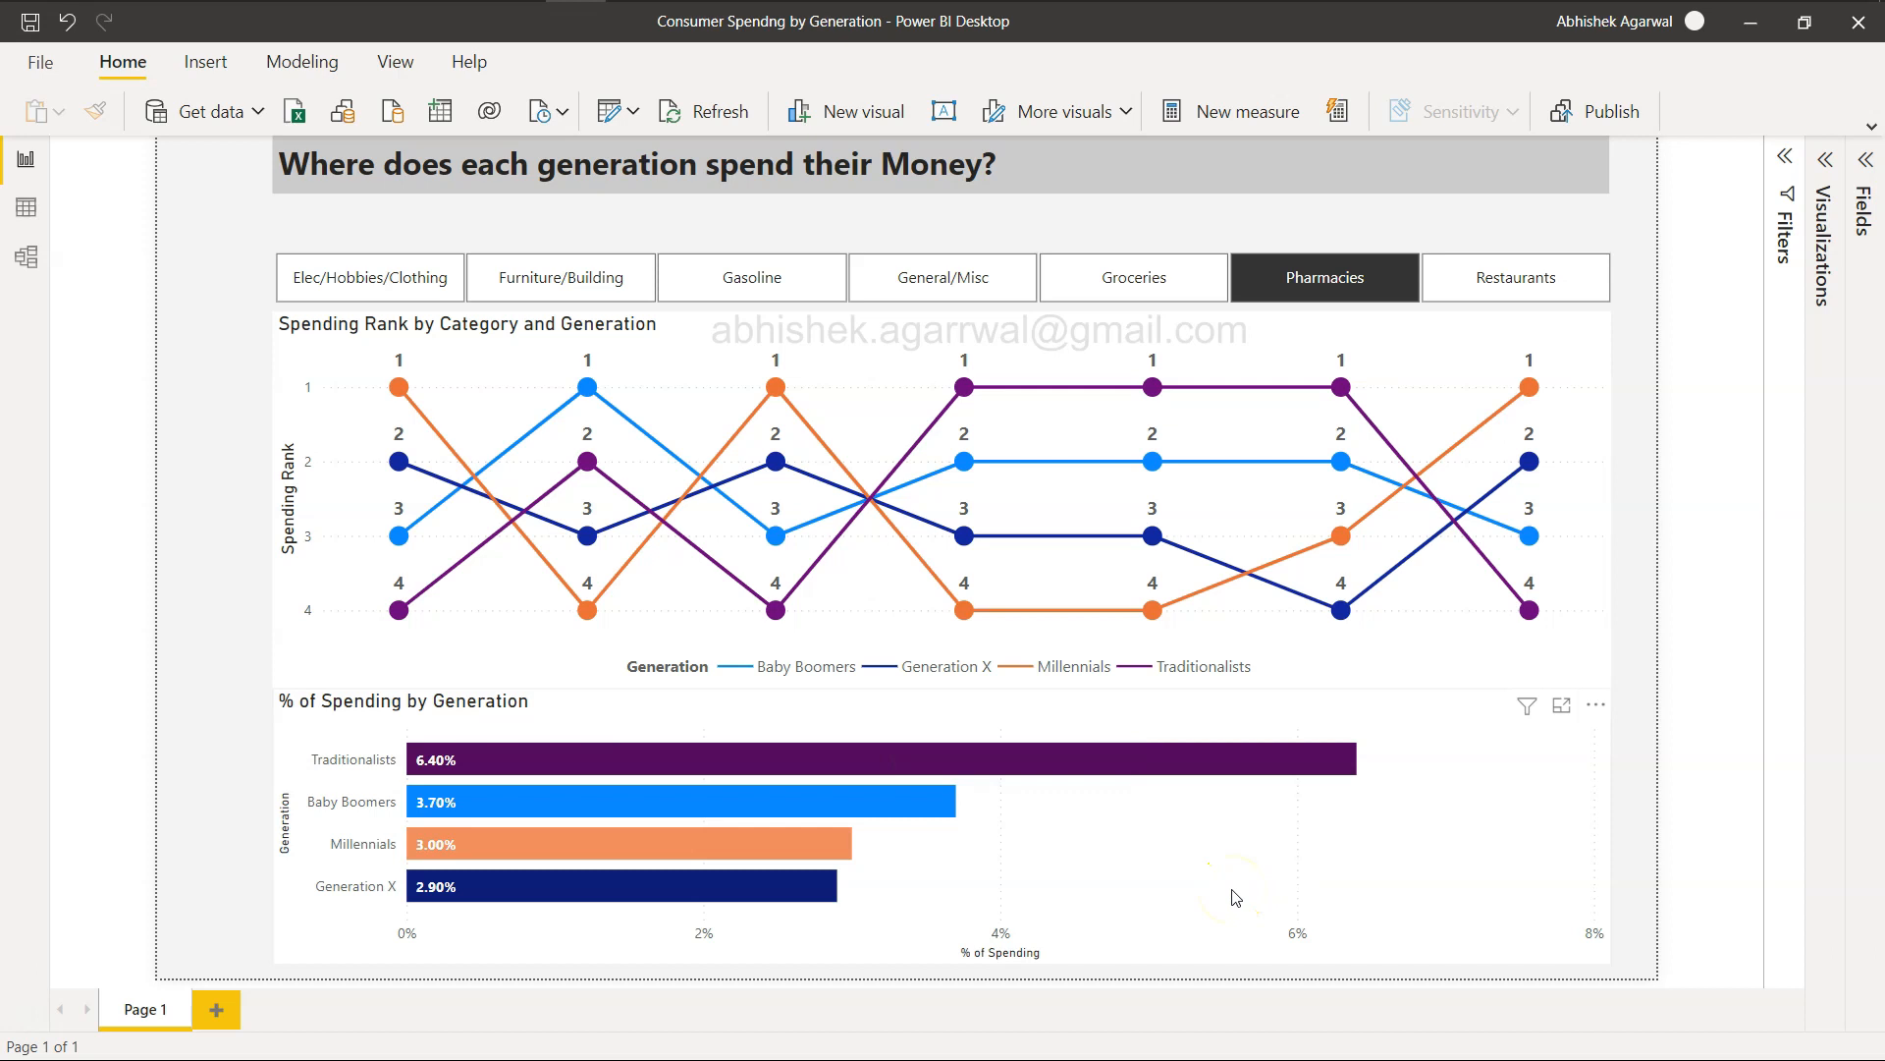
pyautogui.moveTo(1140, 894)
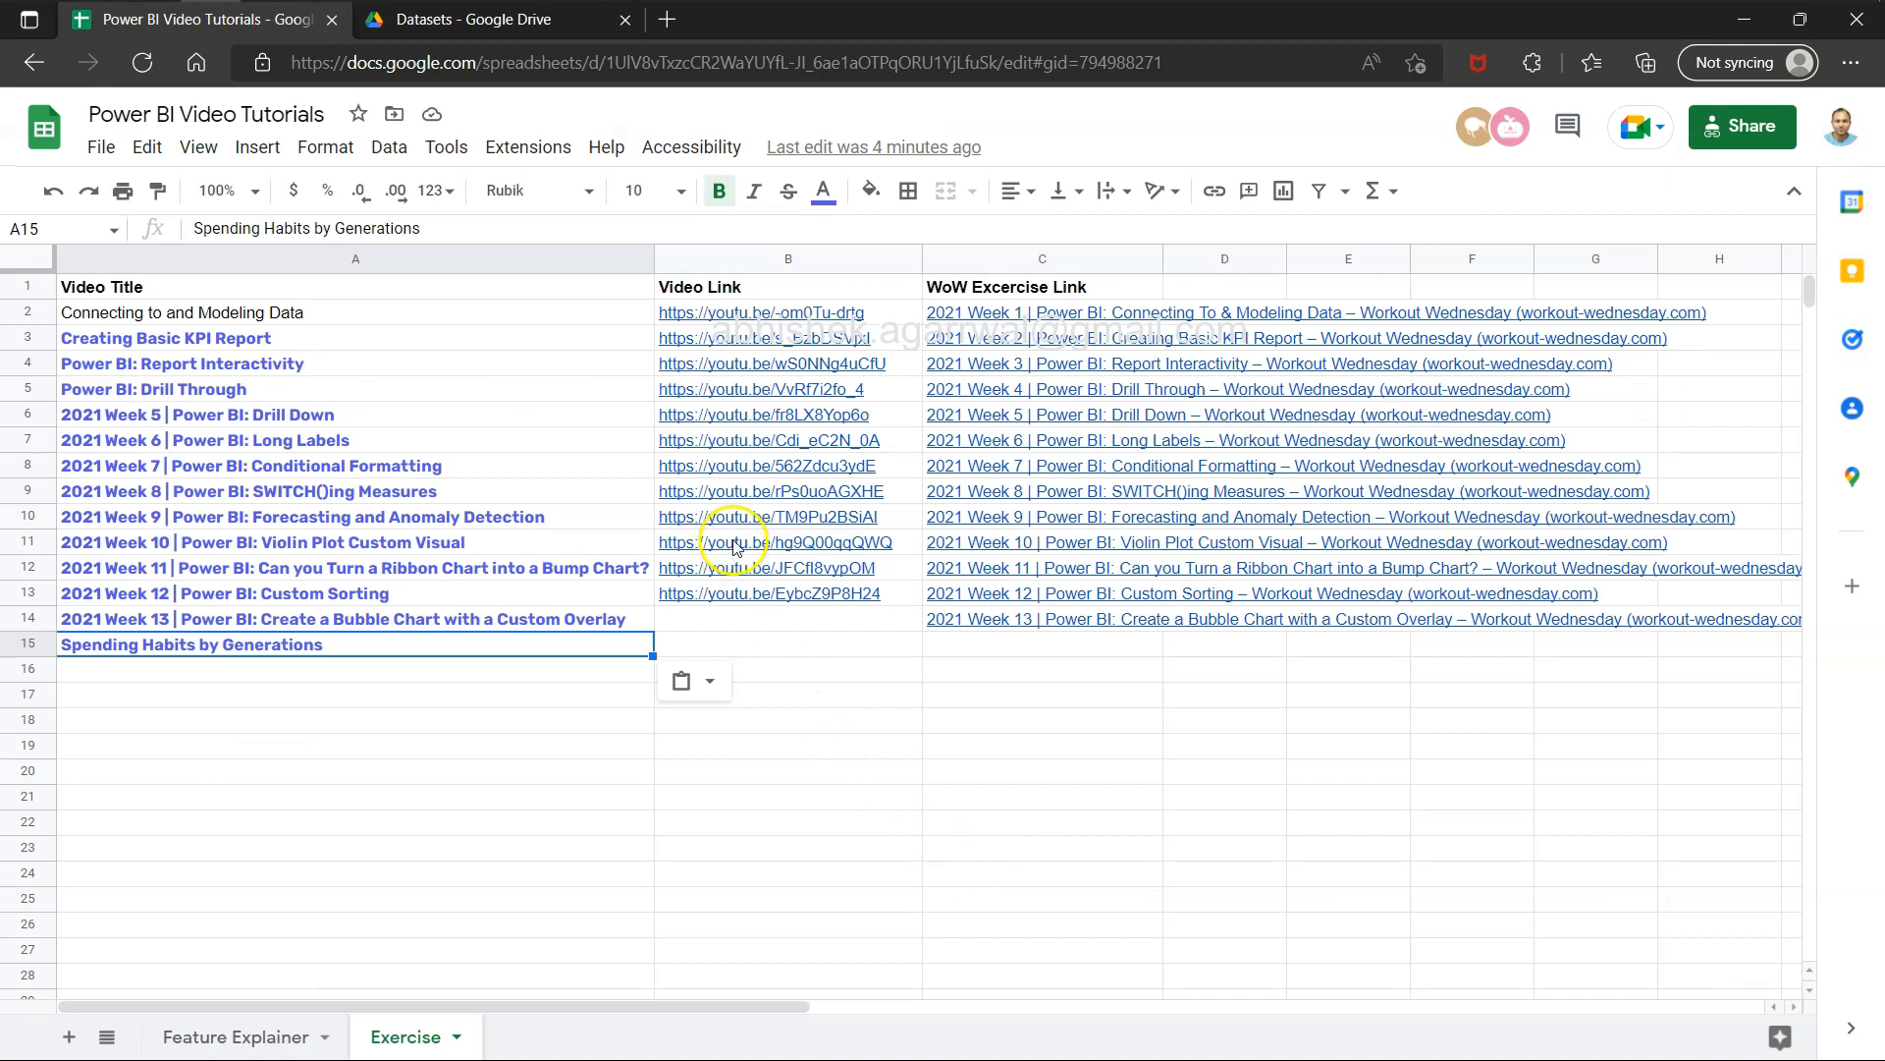
pyautogui.moveTo(406, 1037)
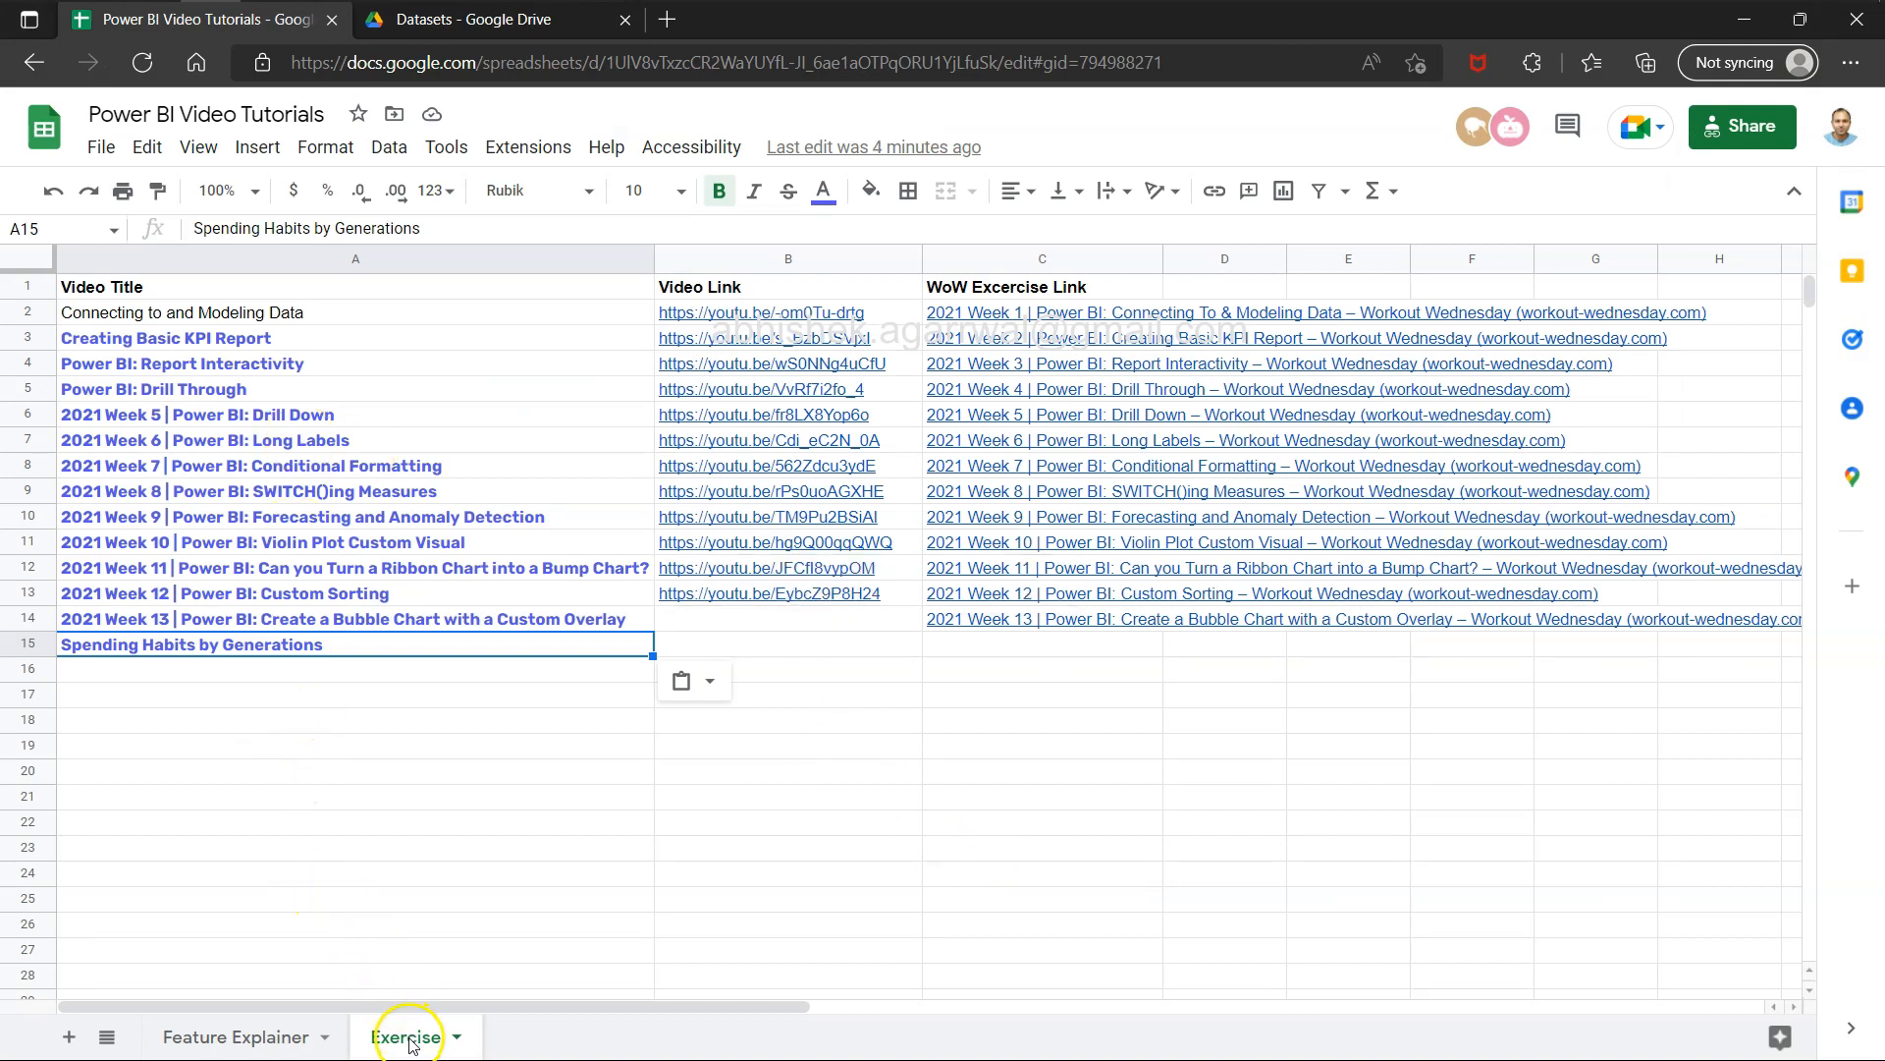
pyautogui.moveTo(289, 1037)
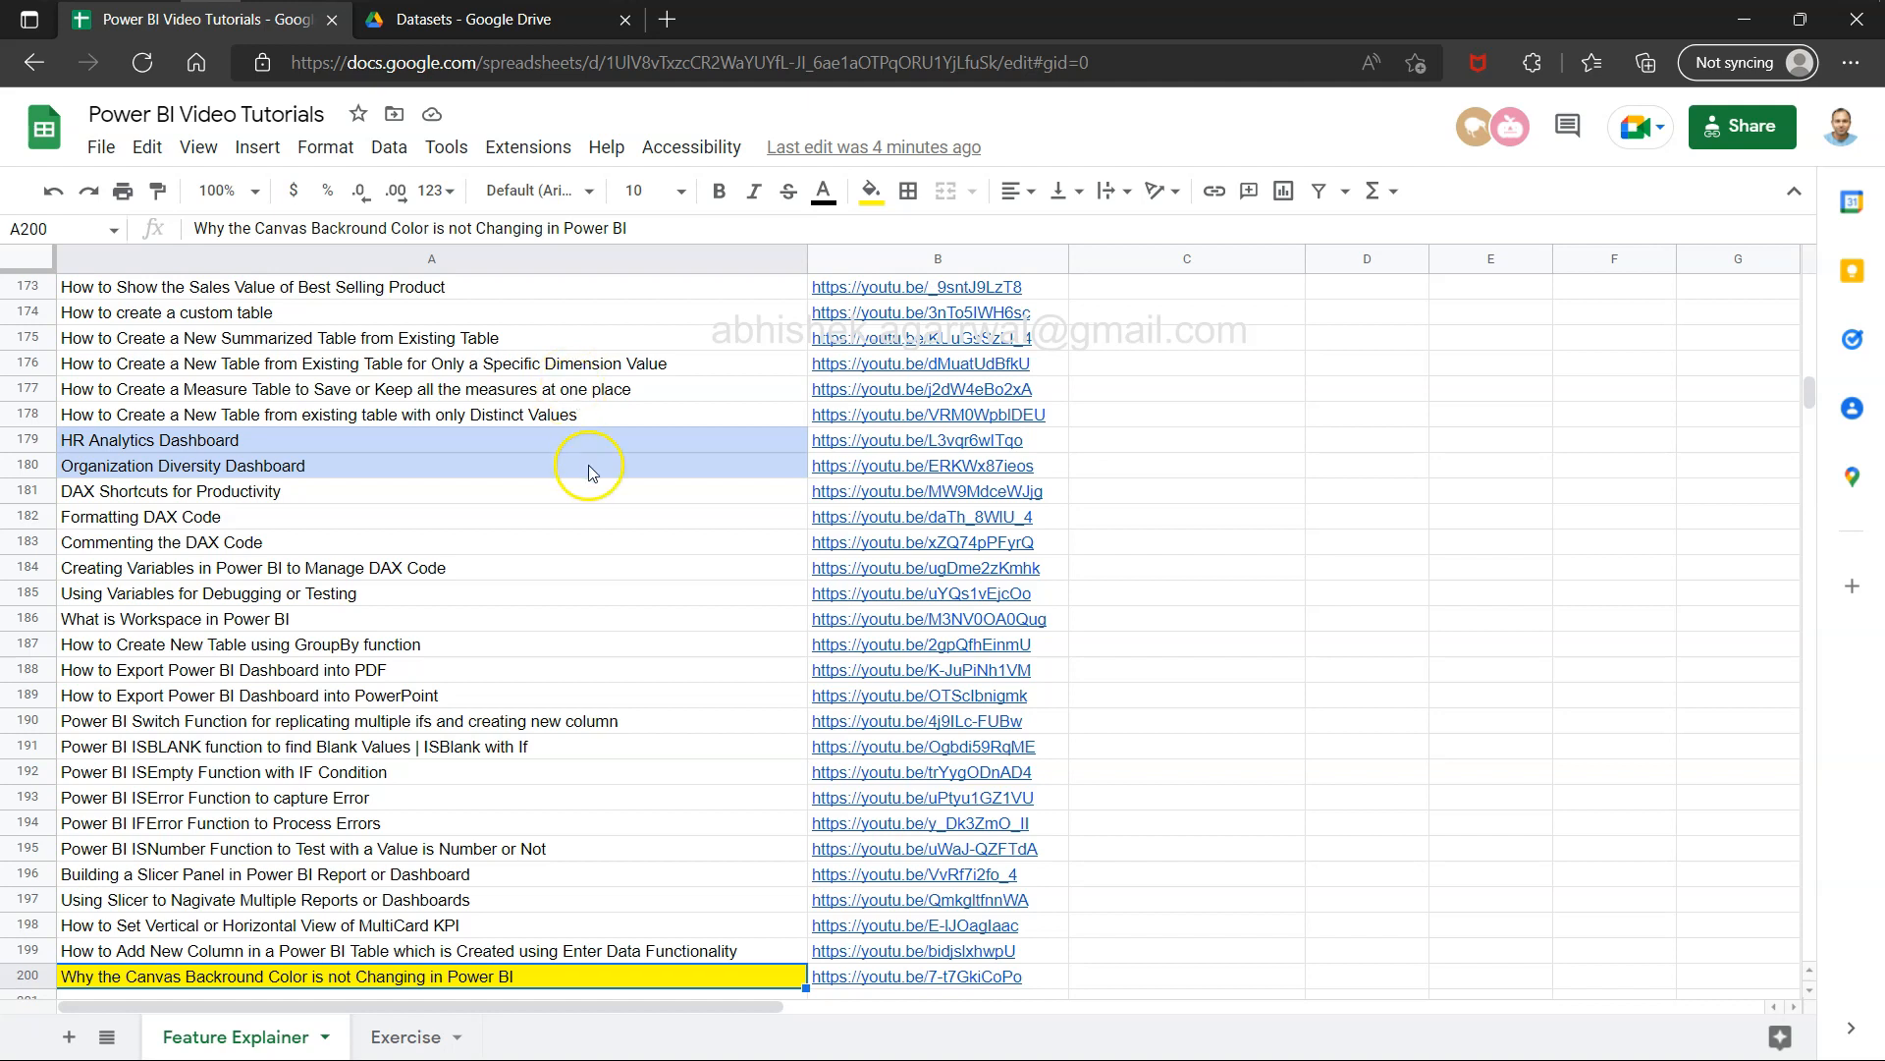
pyautogui.moveTo(497, 380)
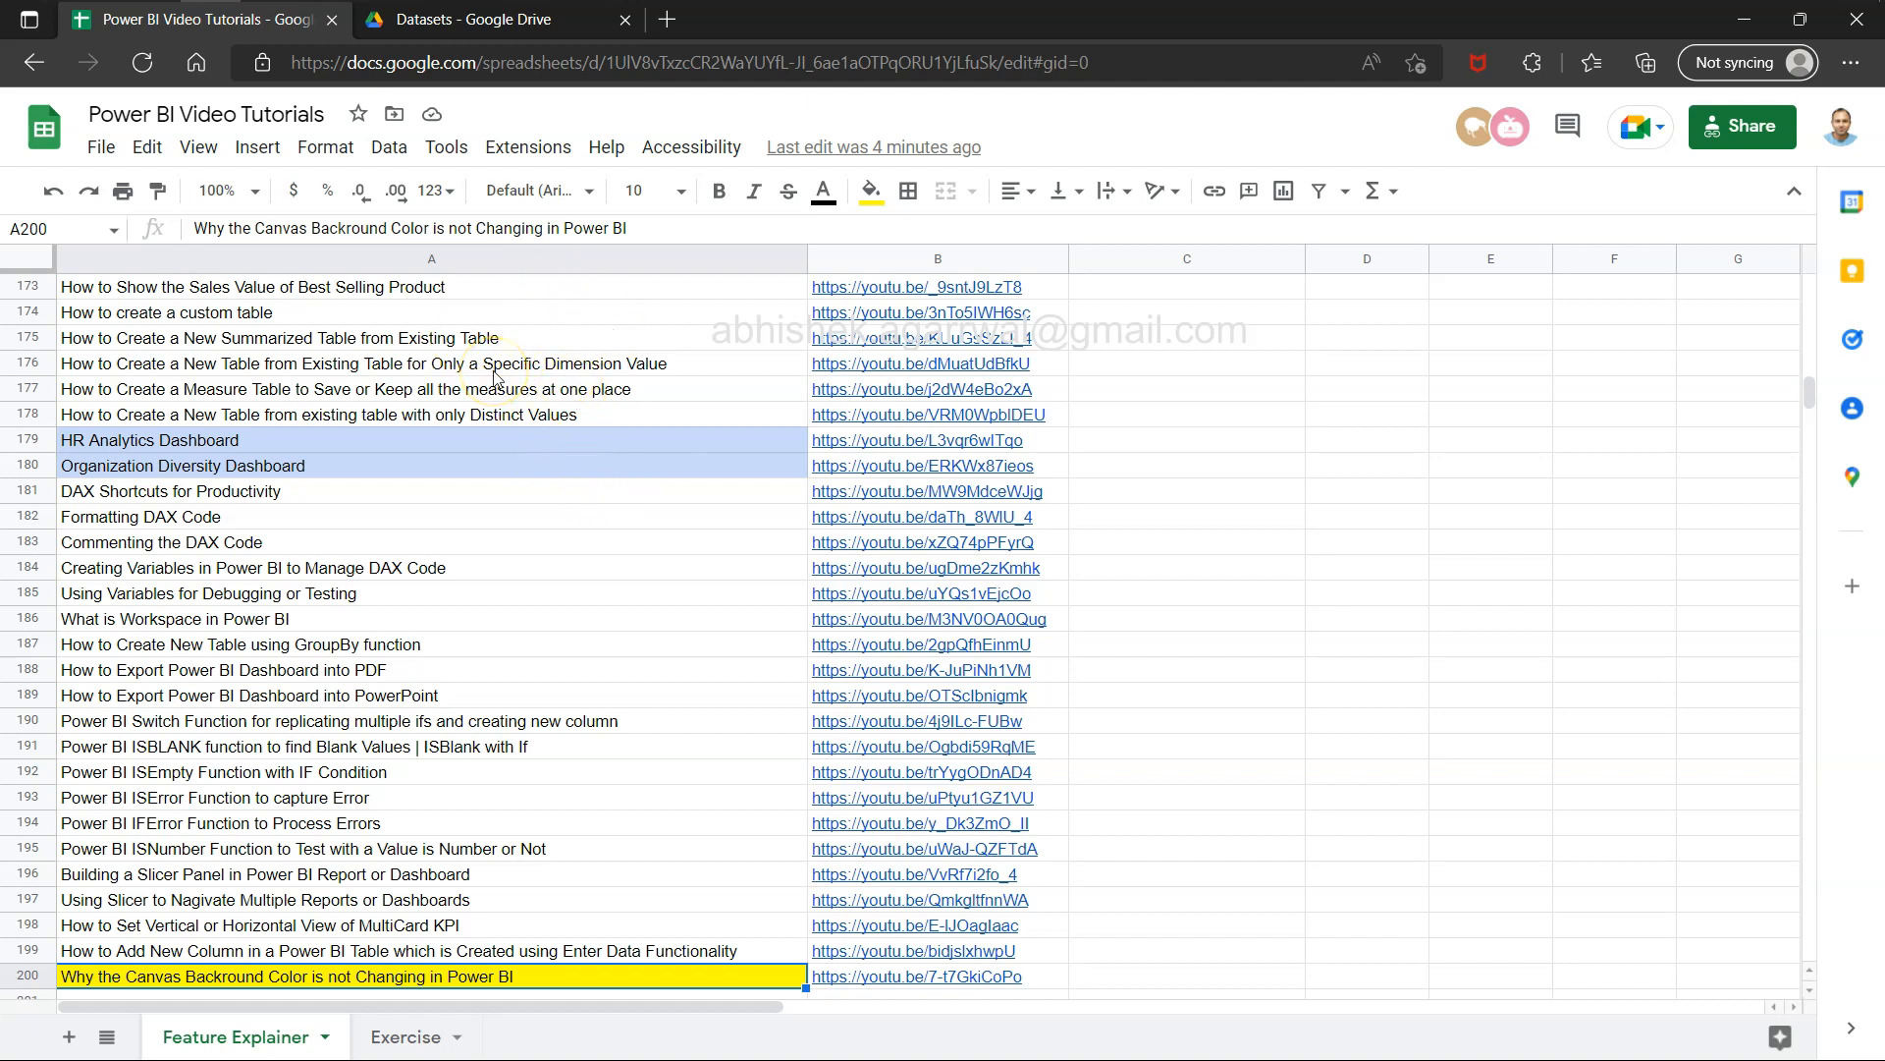
pyautogui.moveTo(938, 268)
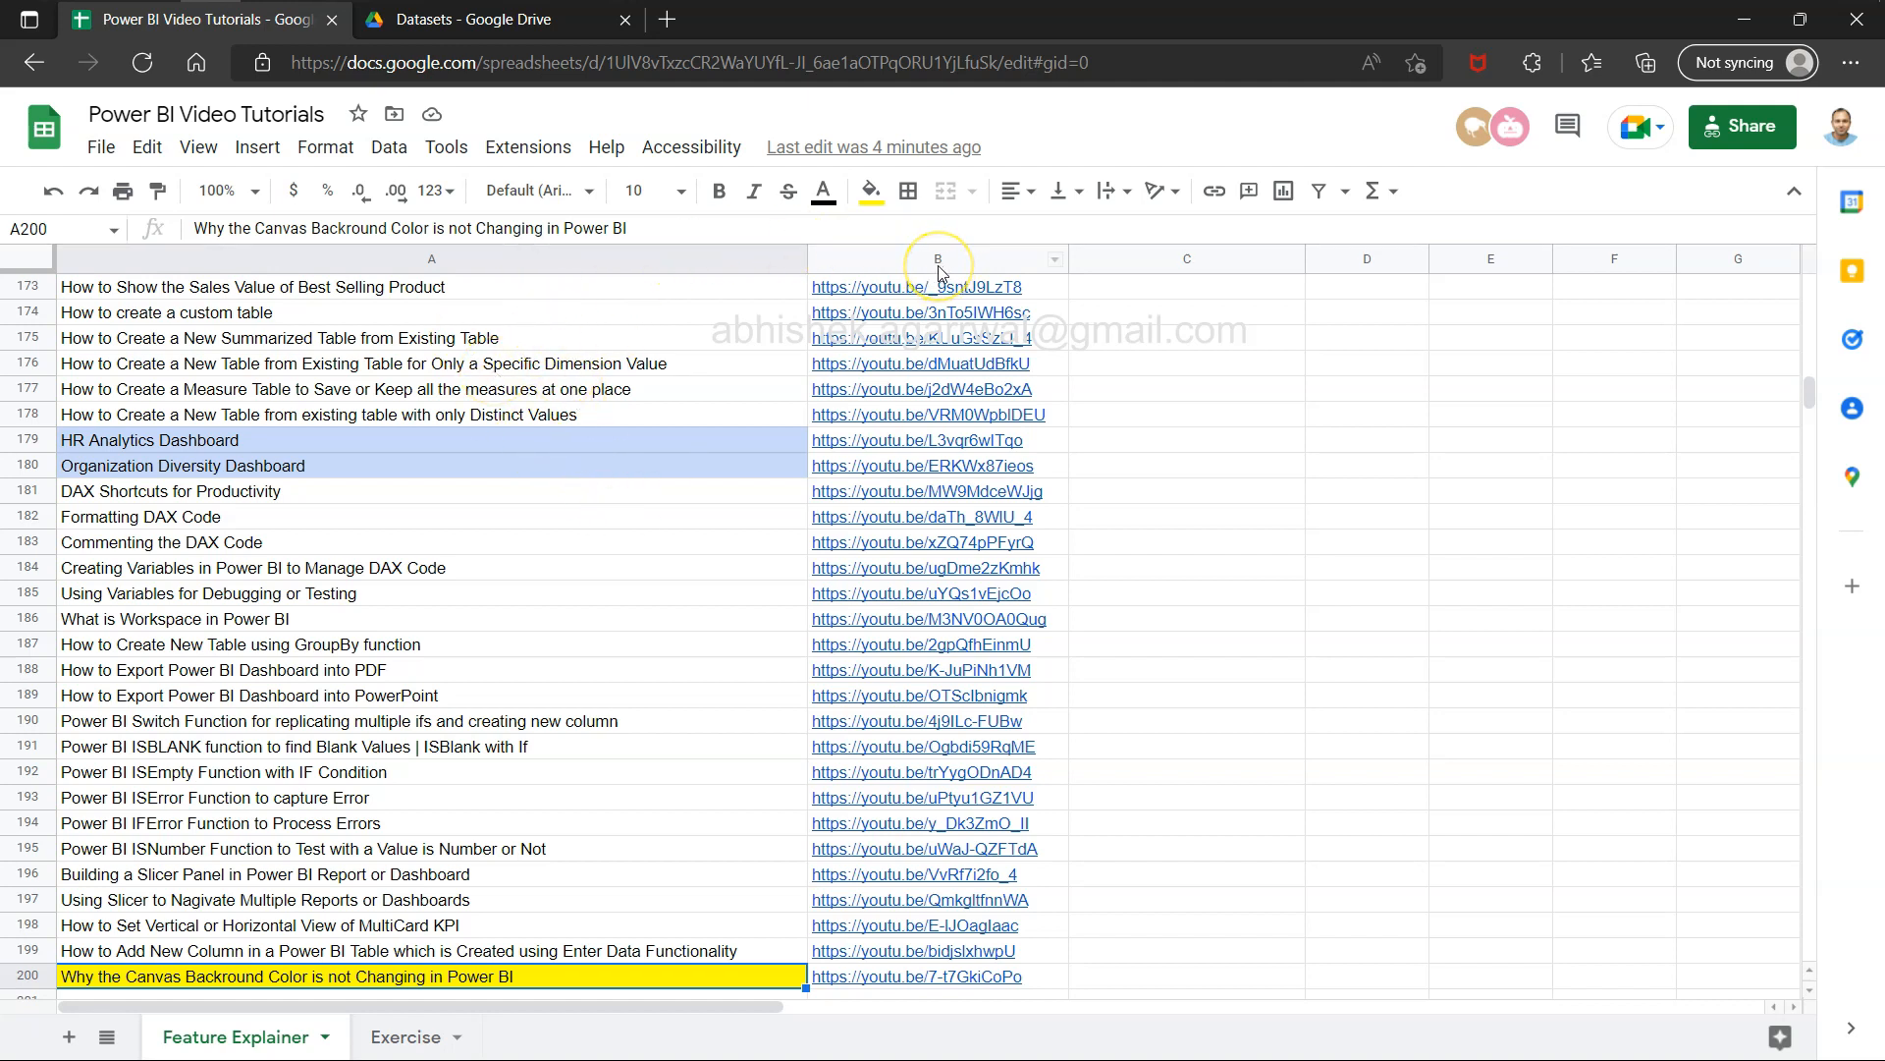
pyautogui.moveTo(631, 369)
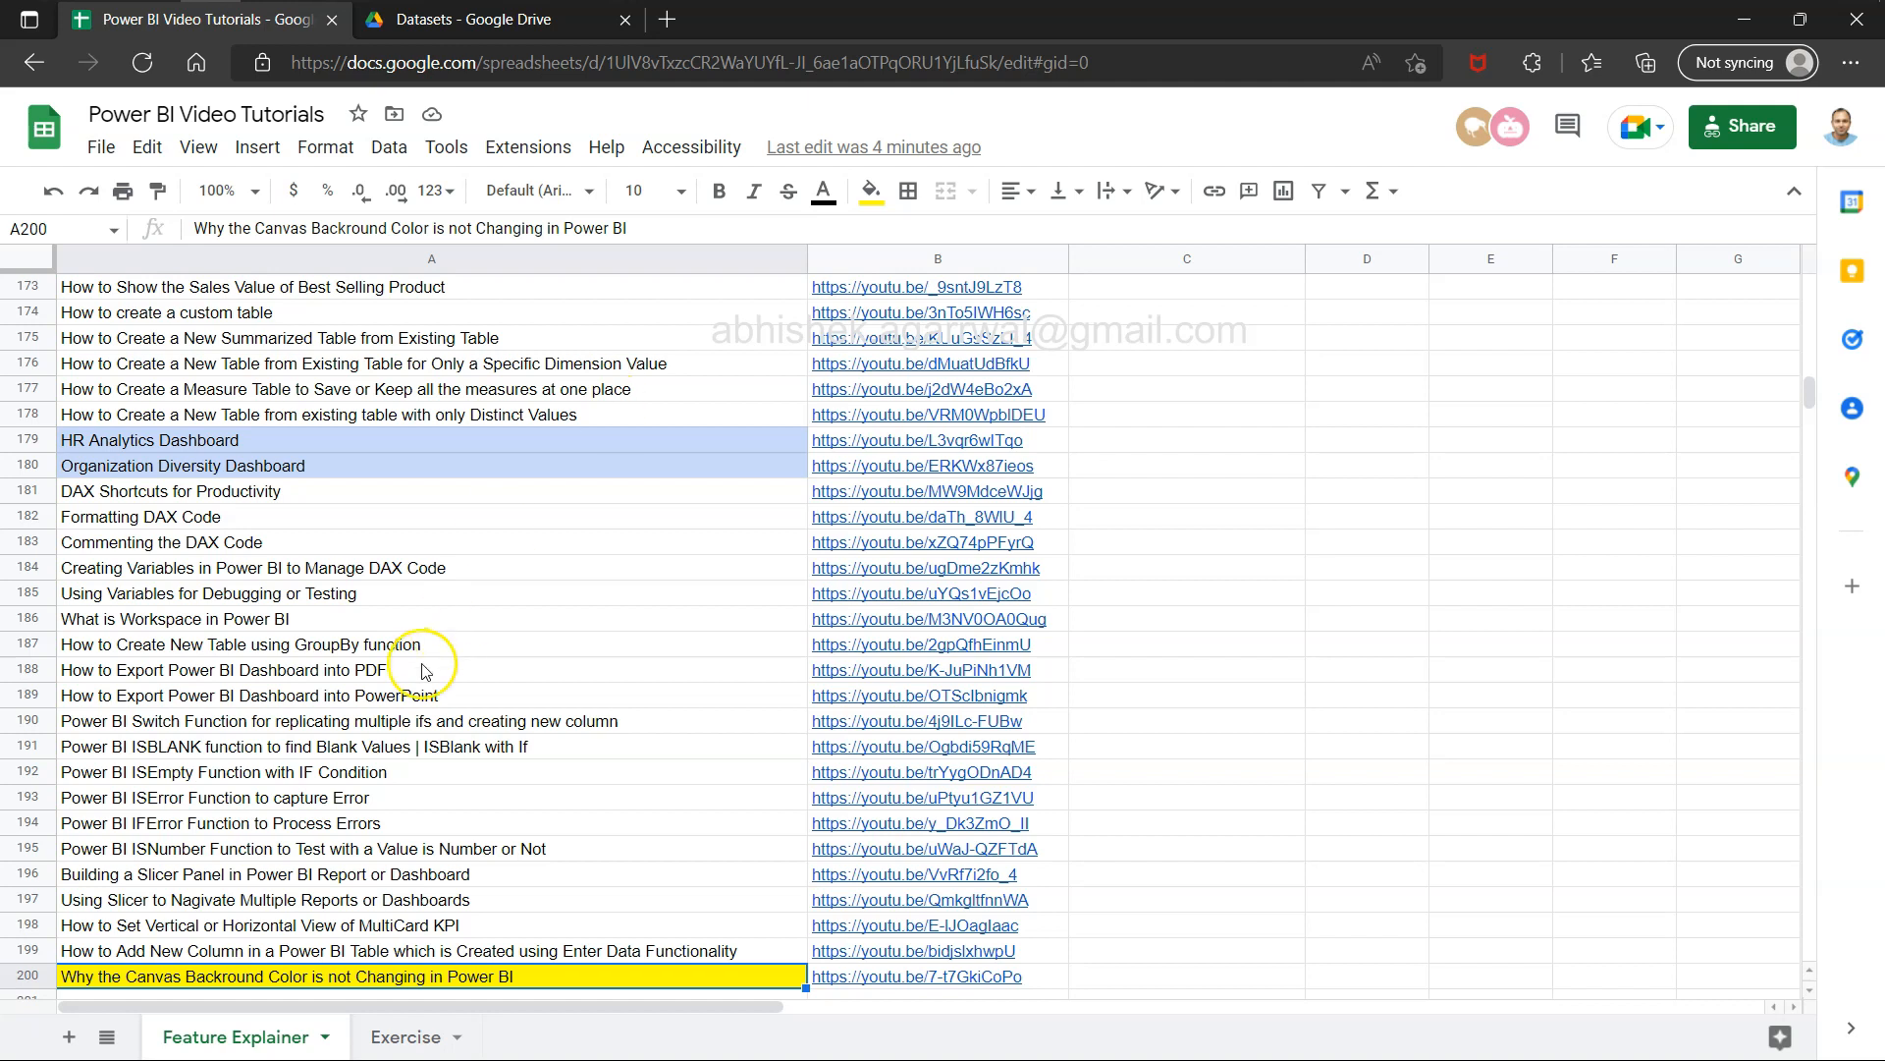
pyautogui.moveTo(347, 635)
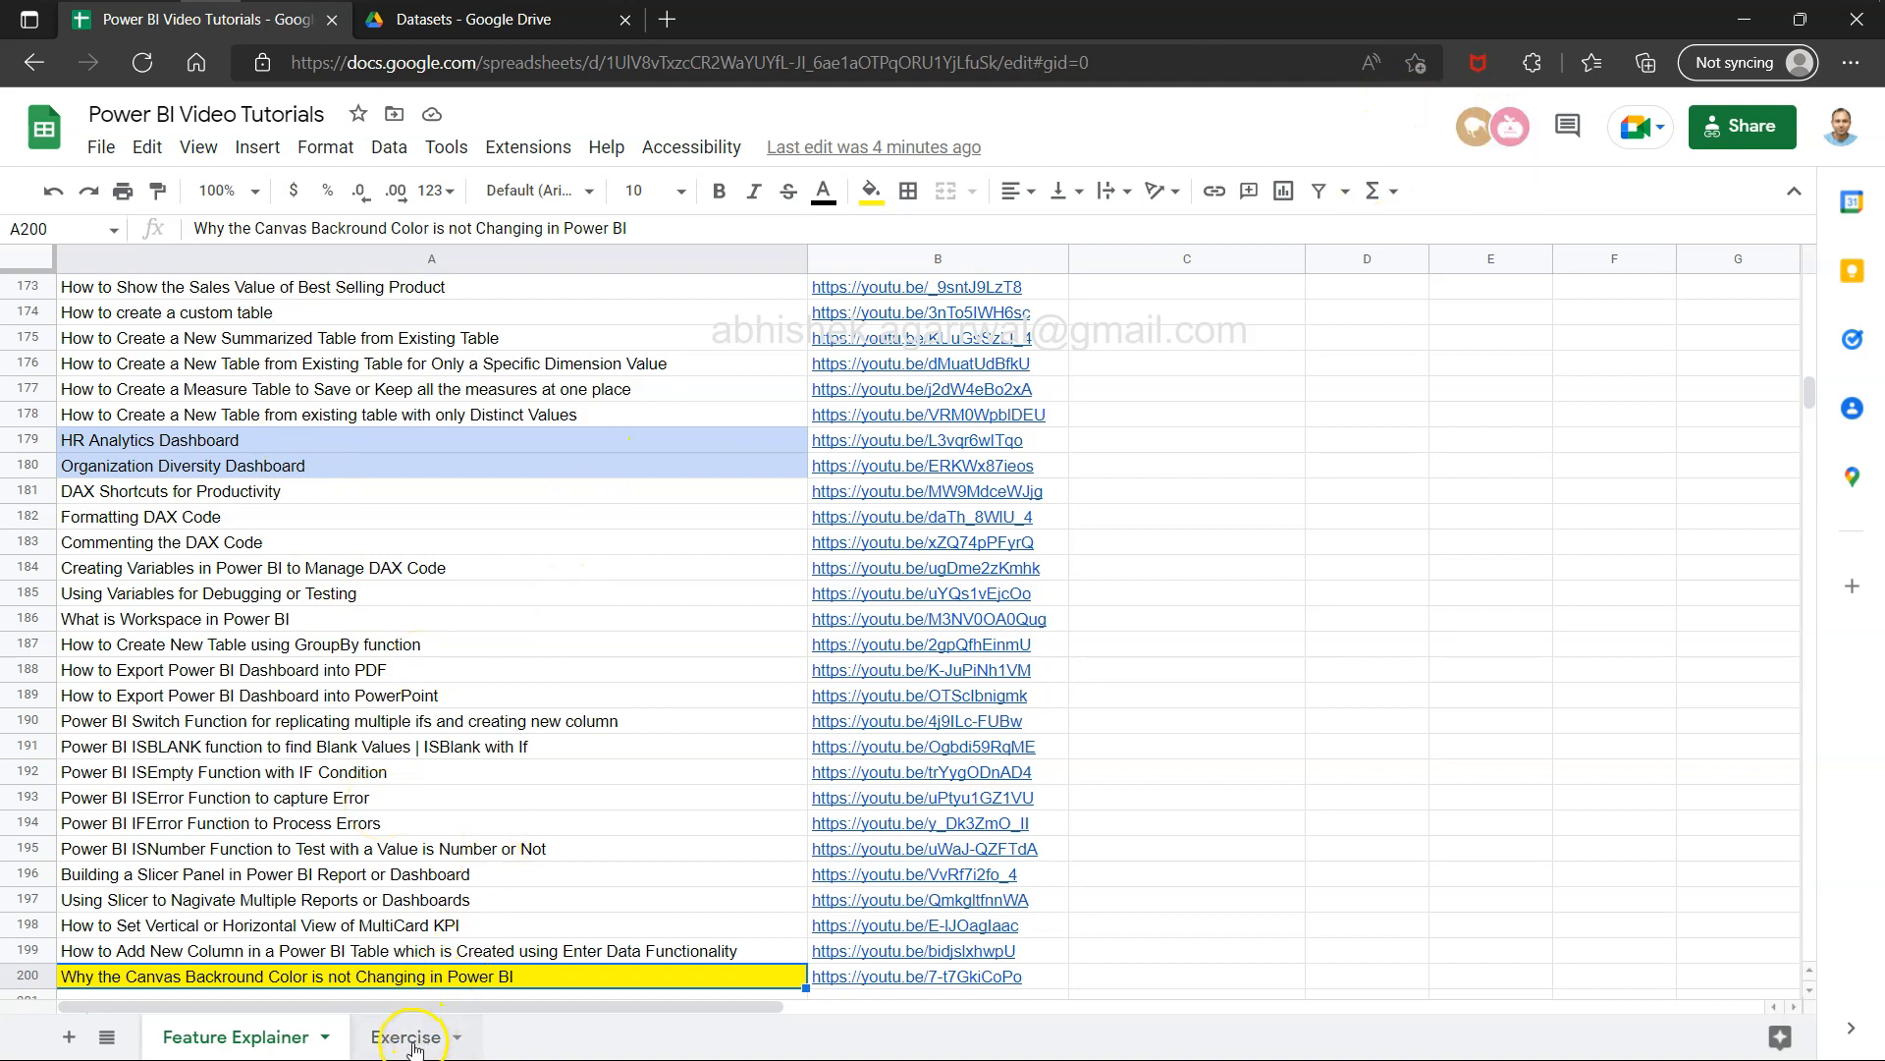
pyautogui.click(407, 1035)
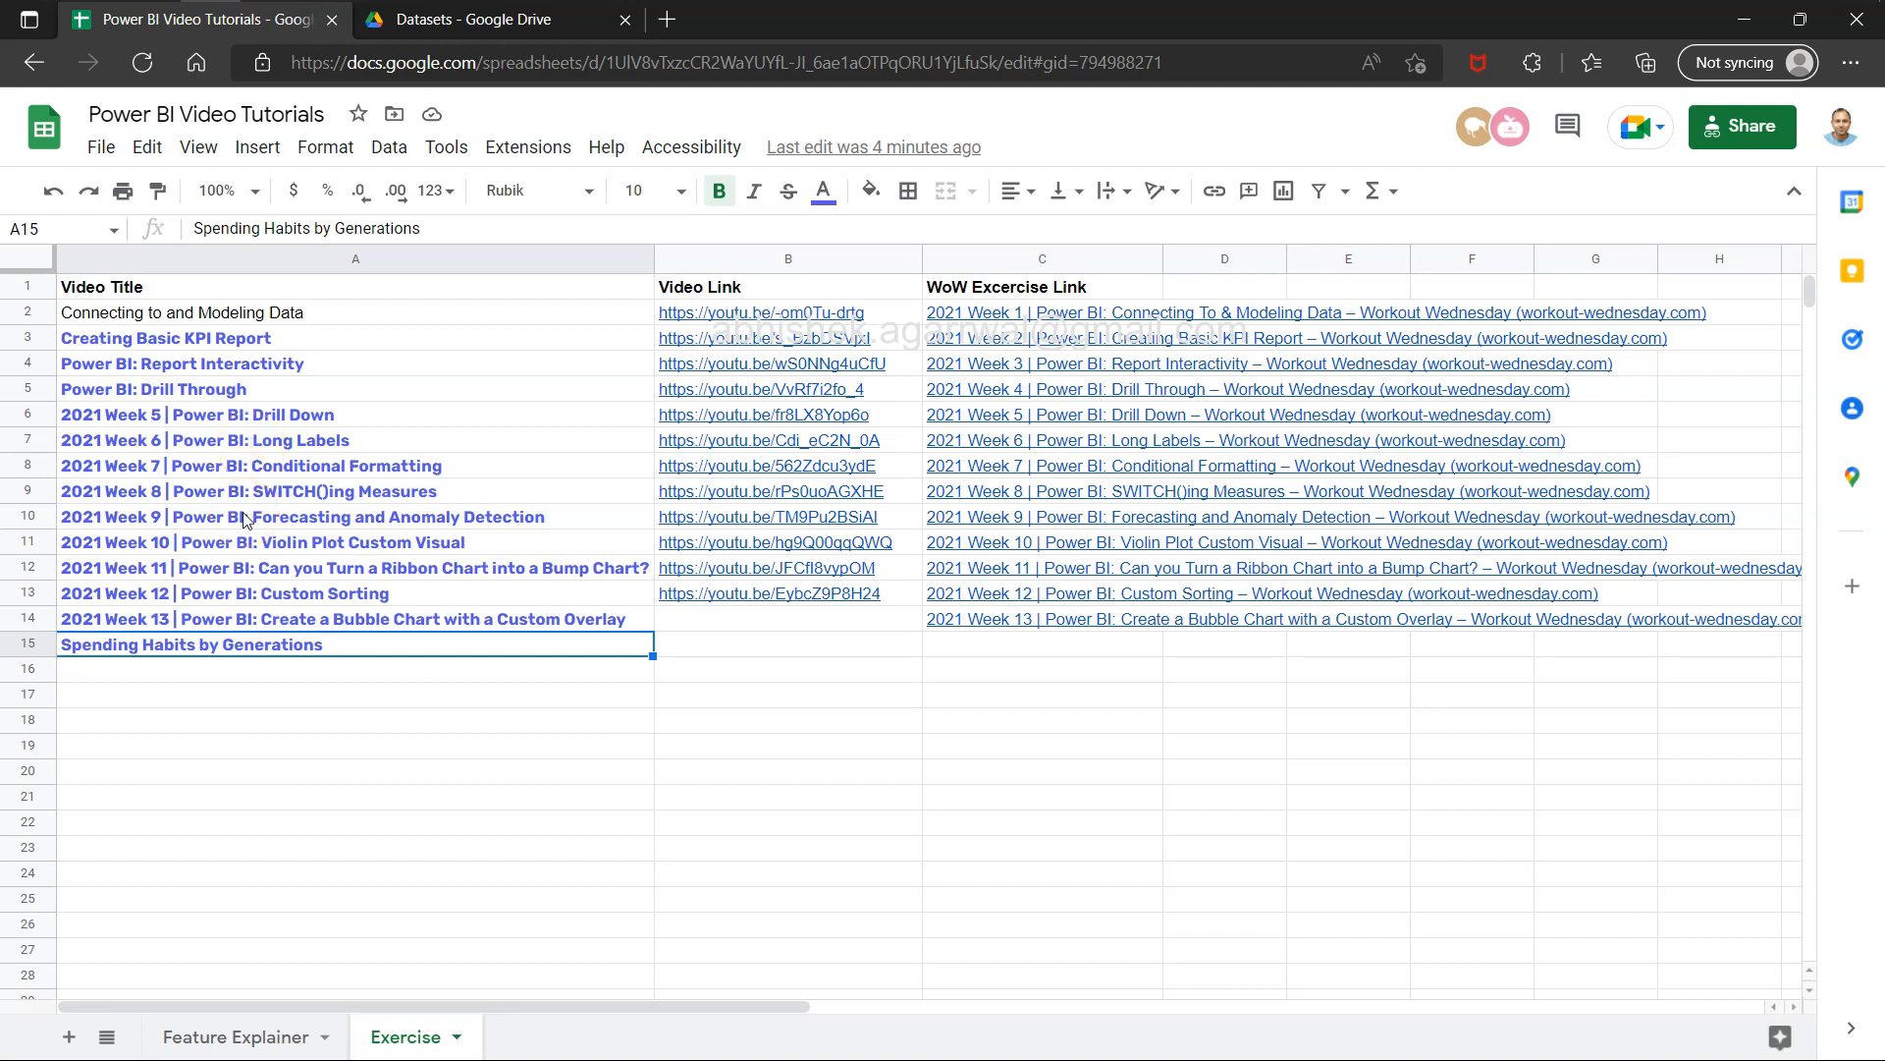
pyautogui.moveTo(1024, 307)
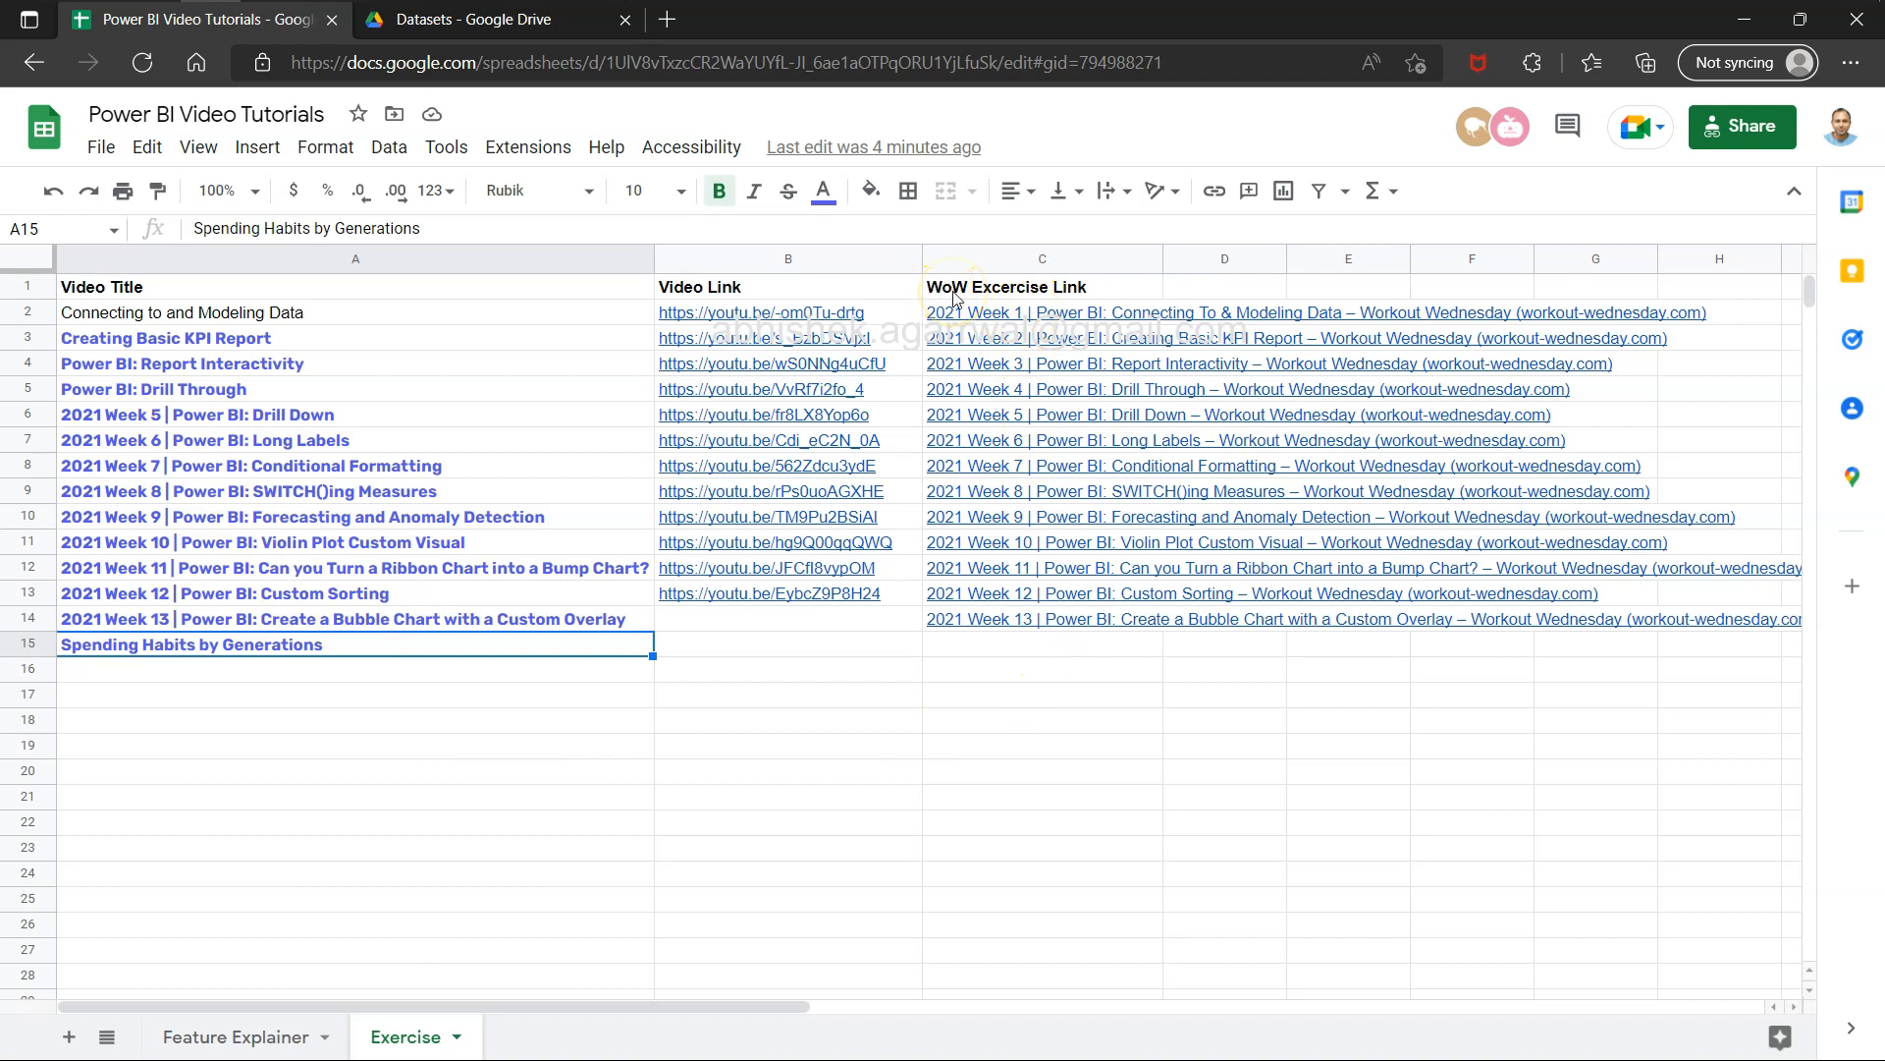
pyautogui.moveTo(962, 312)
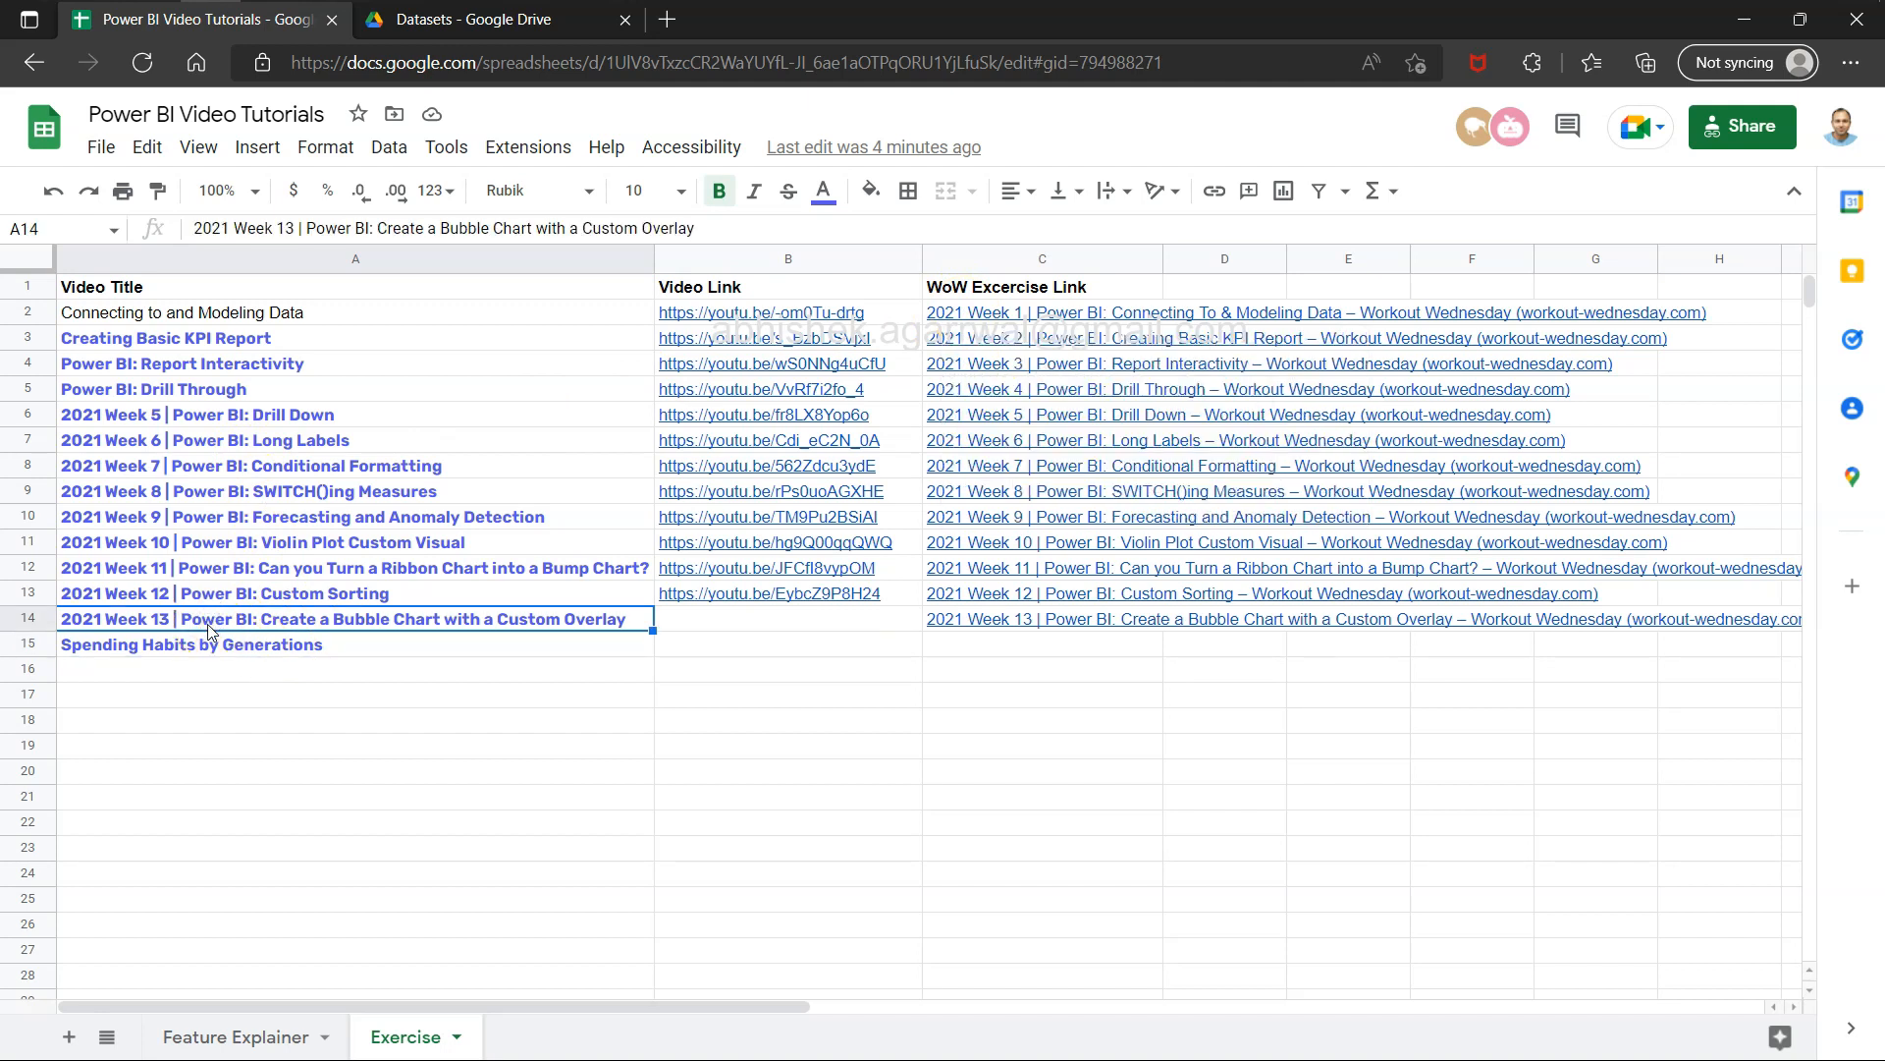
pyautogui.click(241, 644)
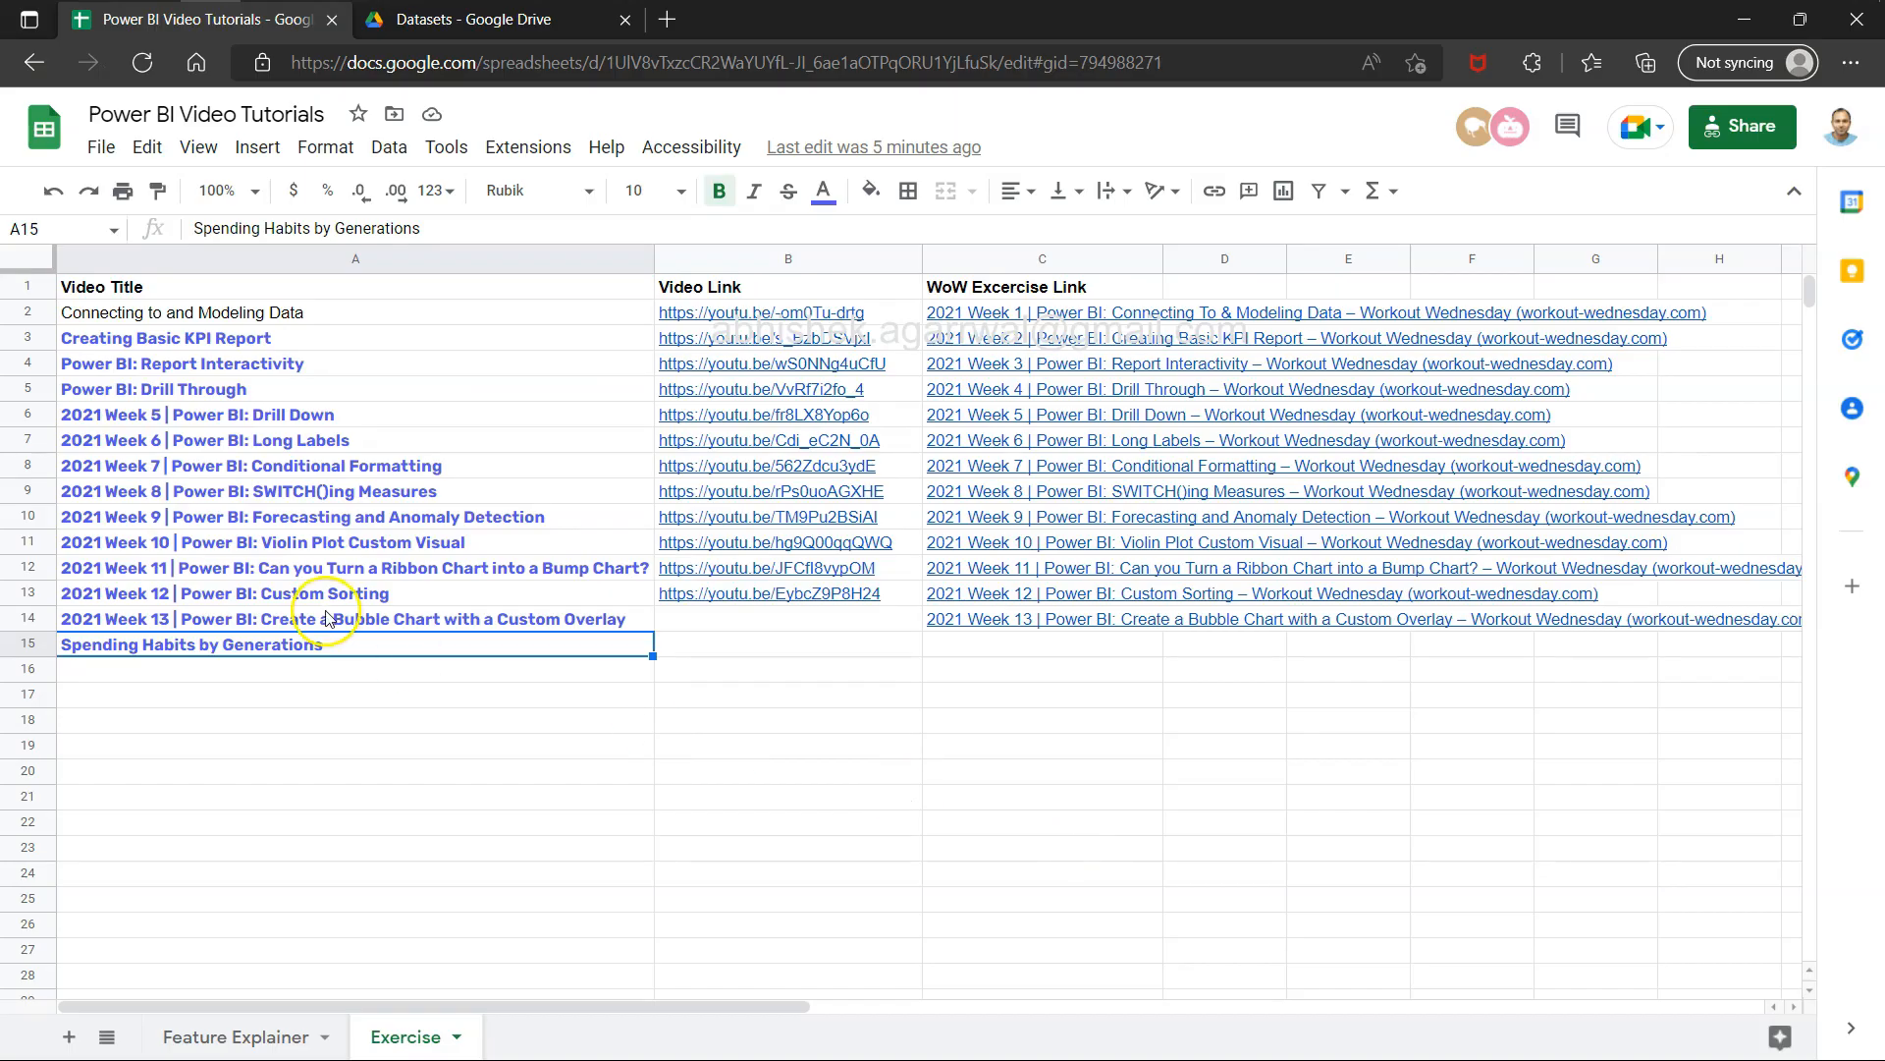
pyautogui.moveTo(431, 551)
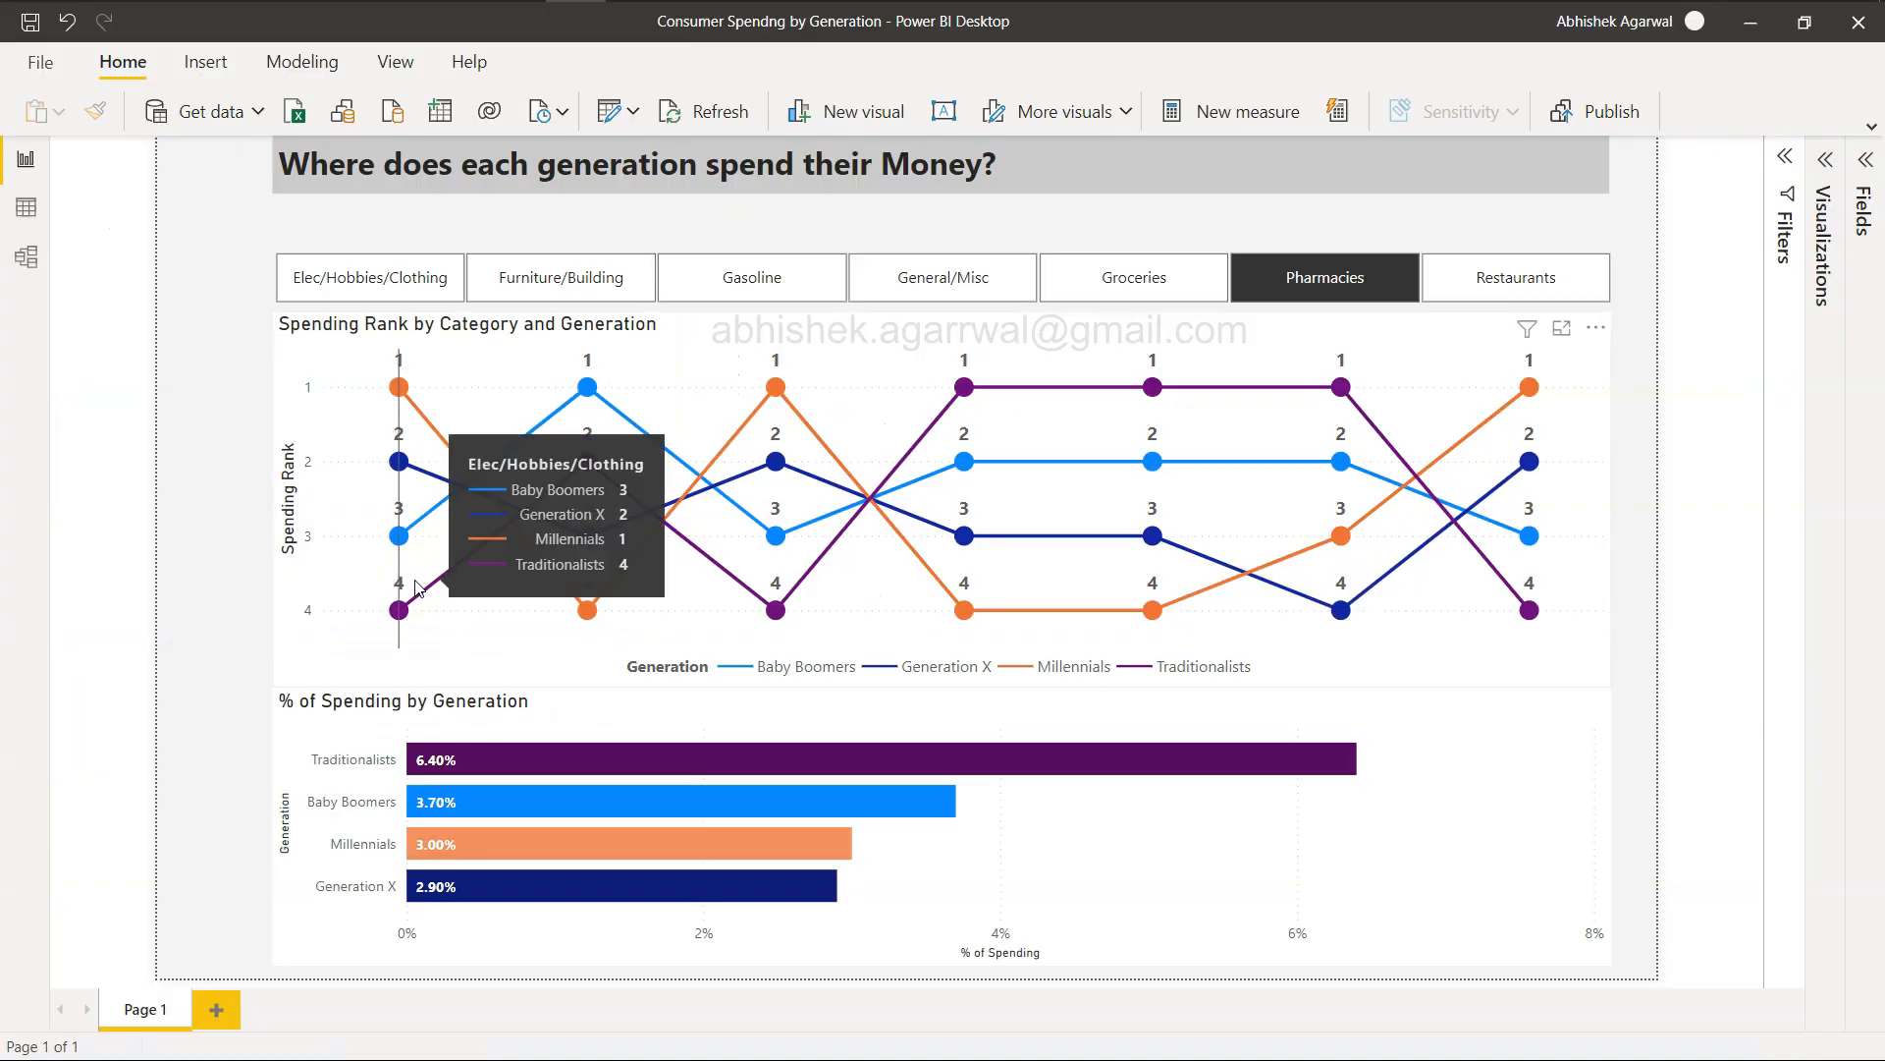
pyautogui.moveTo(907, 277)
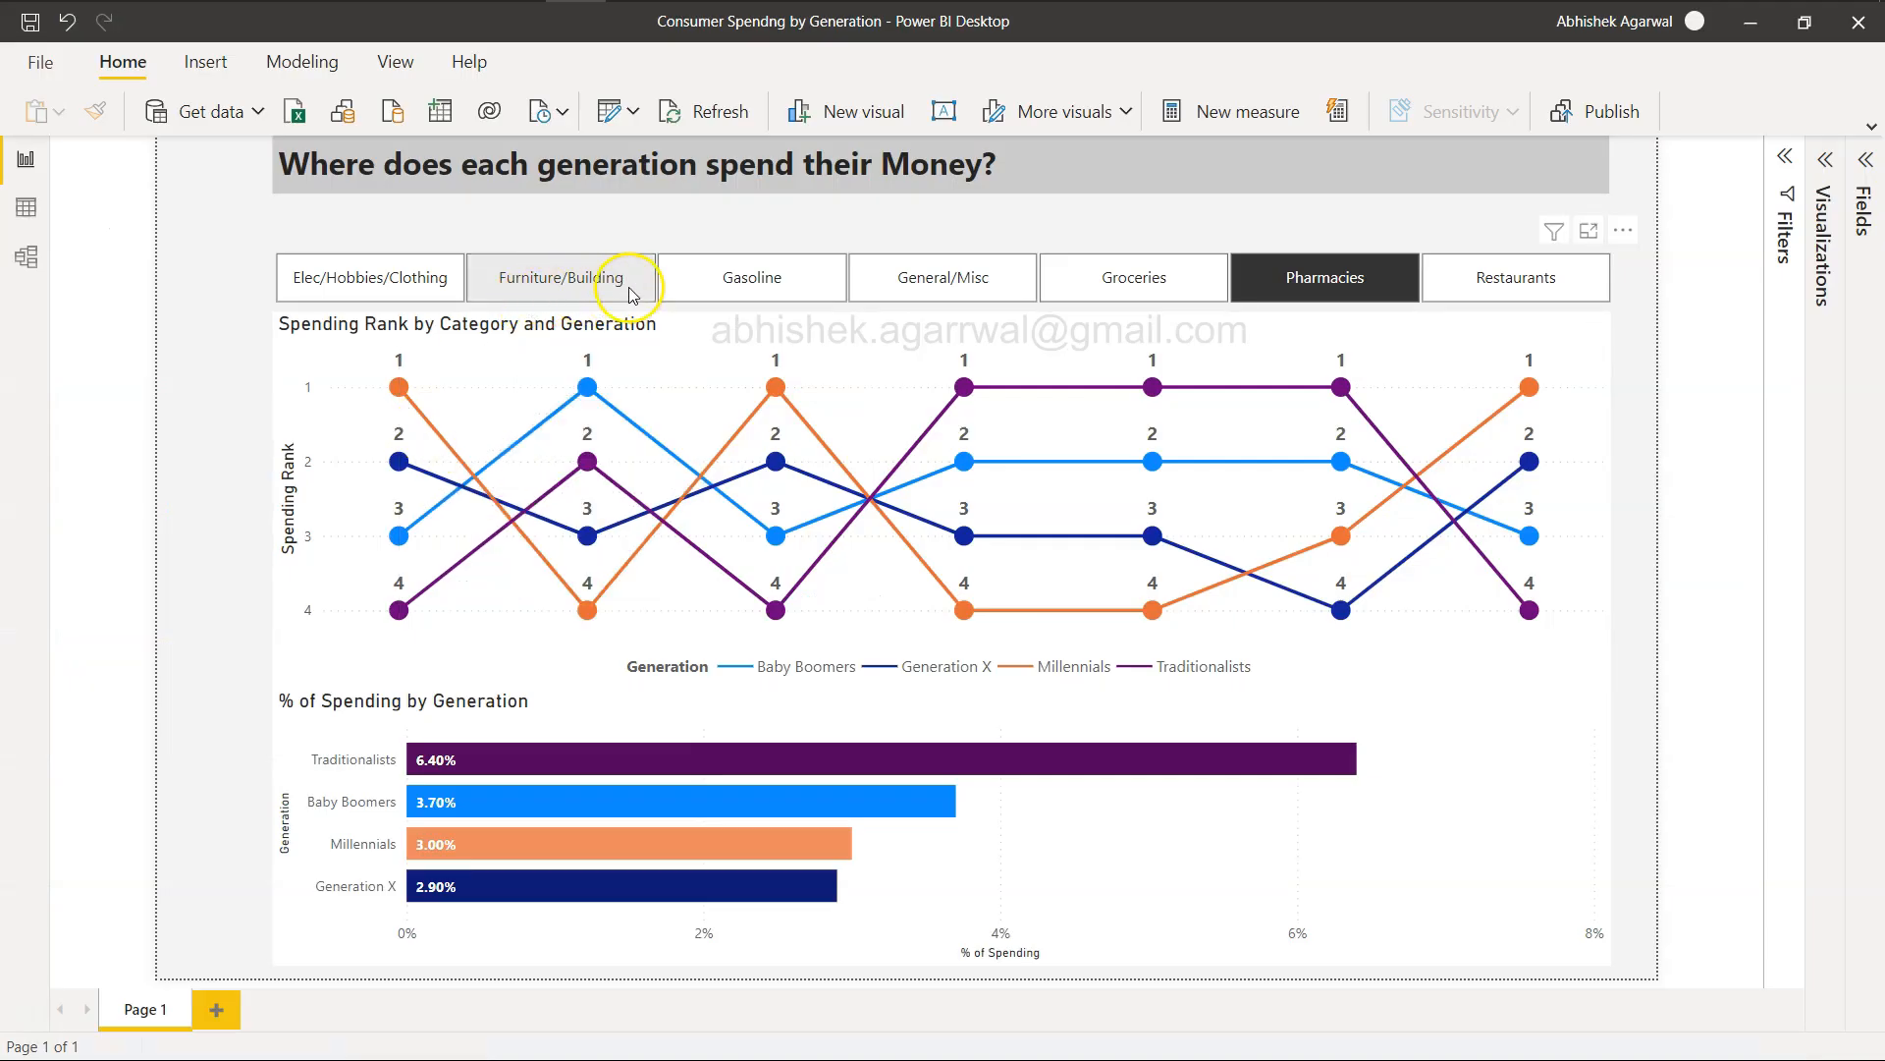
pyautogui.moveTo(941, 277)
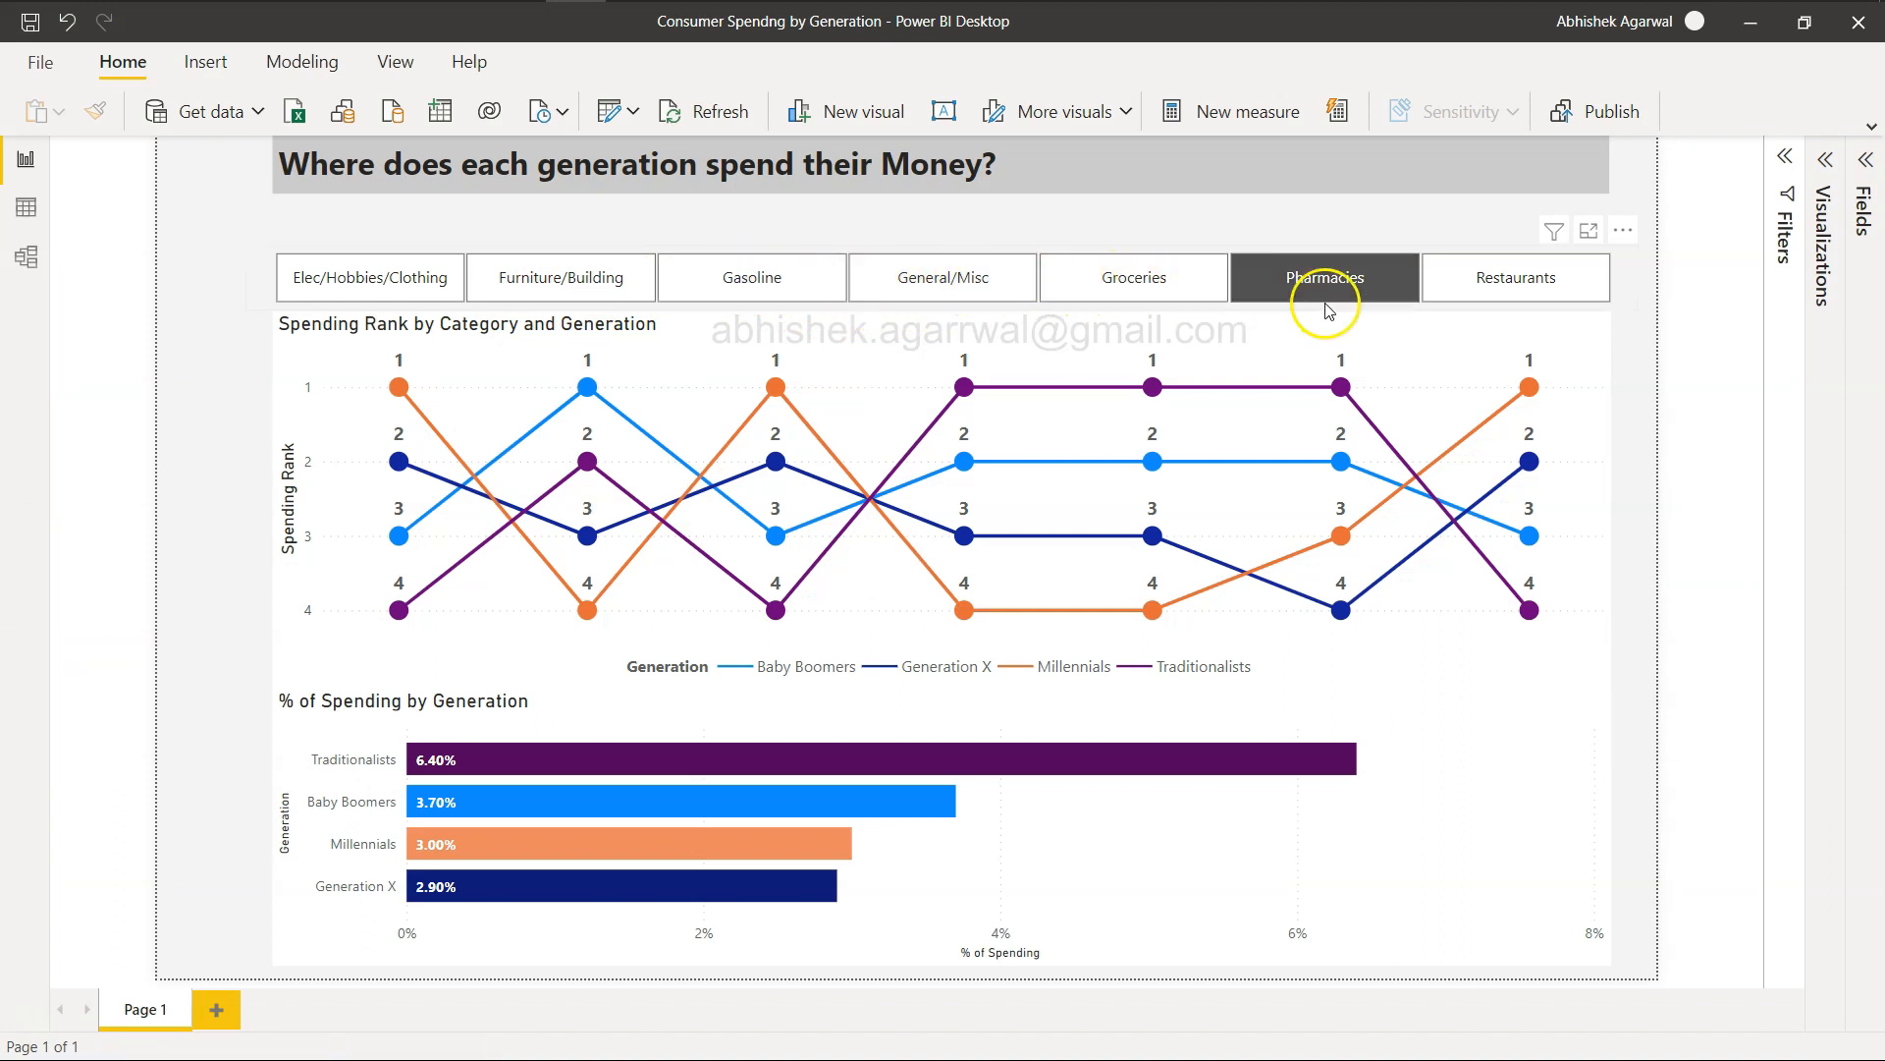
pyautogui.moveTo(482, 277)
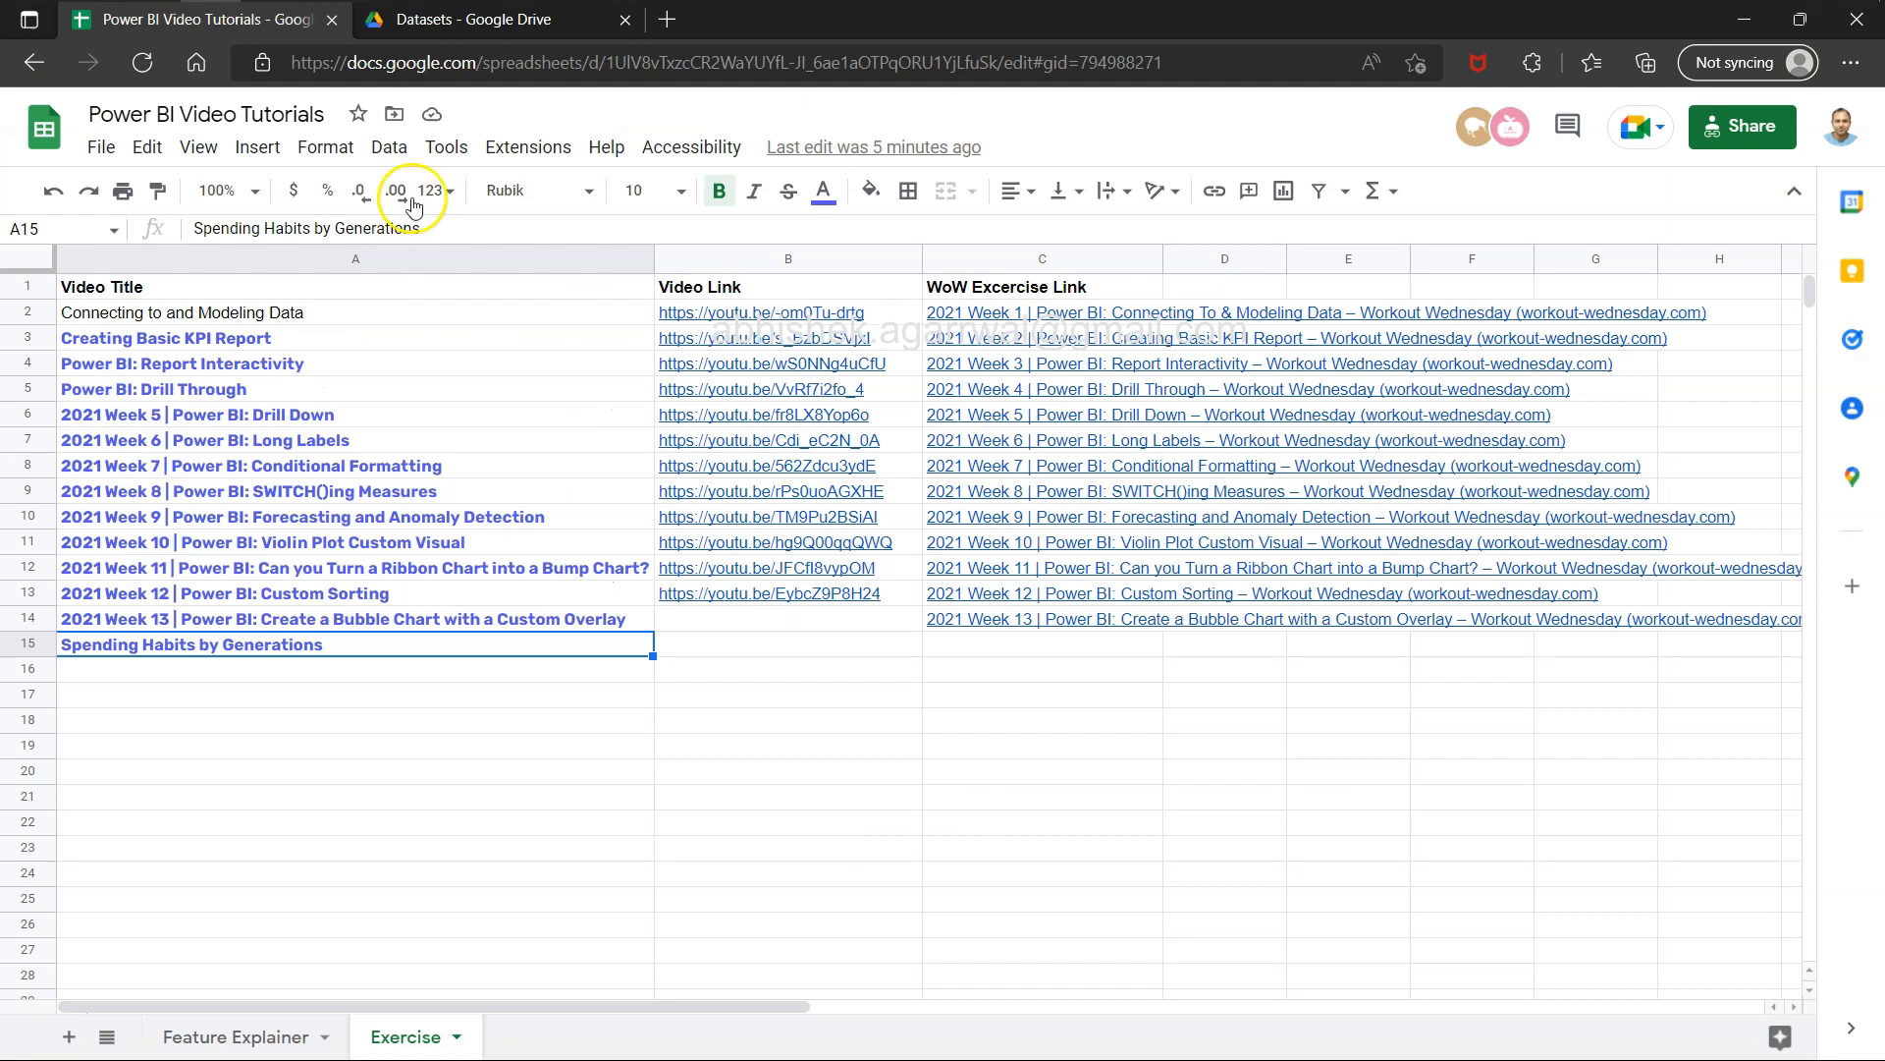
# Find Consumer Spending by Generation.xlsx in the Drive Datasets folder, then return to Power BI
pyautogui.click(475, 20)
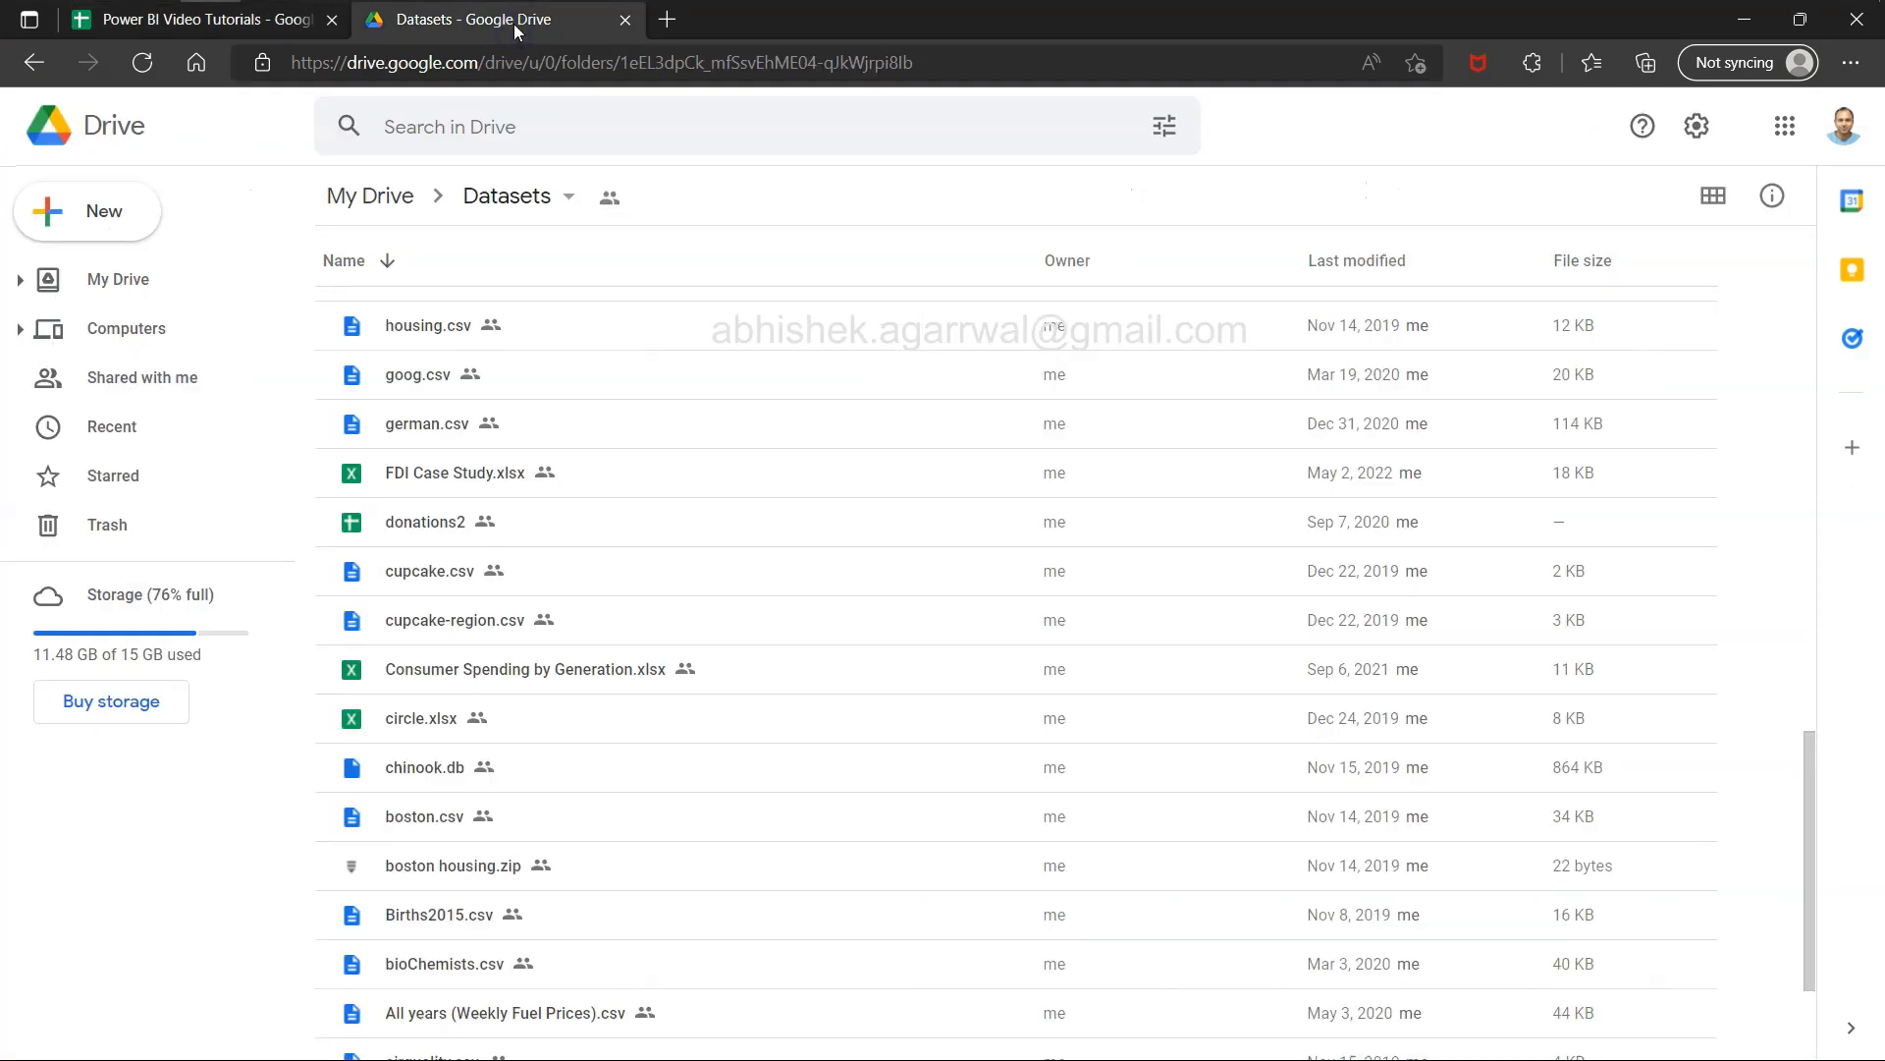
pyautogui.scroll(-3)
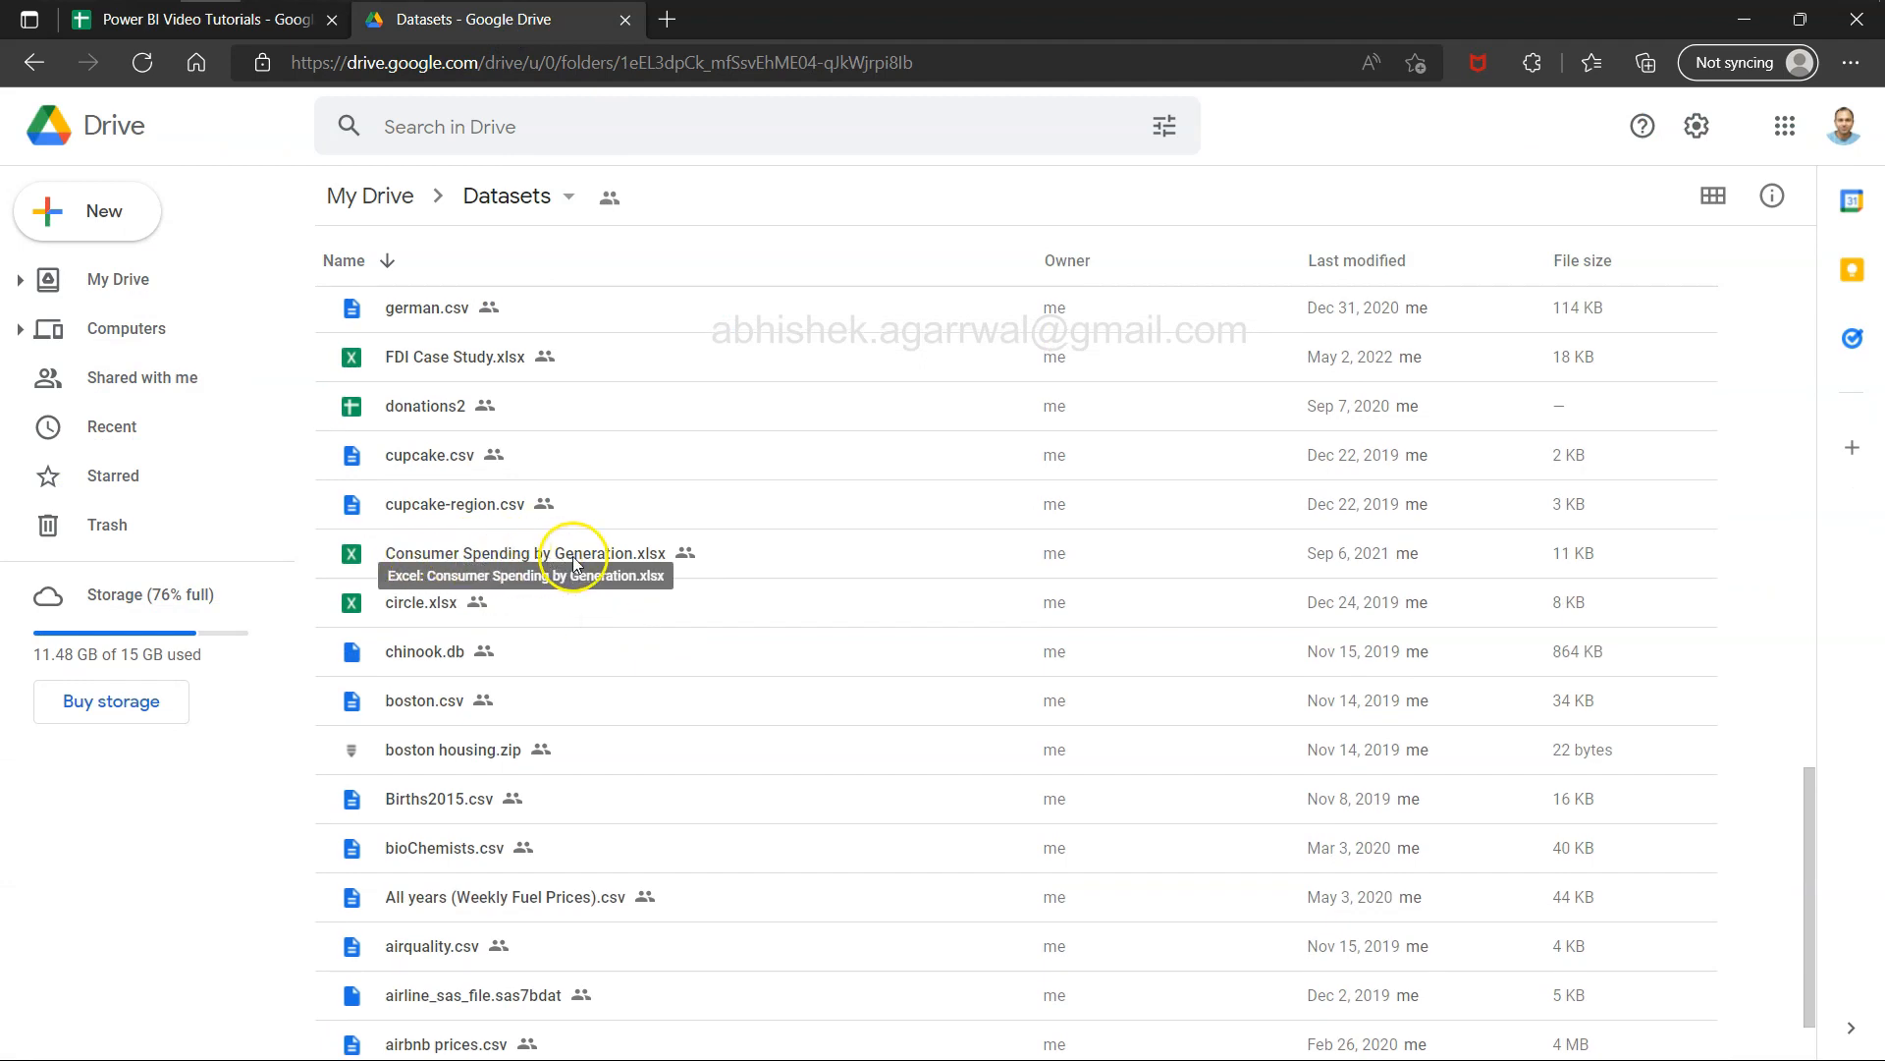
pyautogui.moveTo(670, 558)
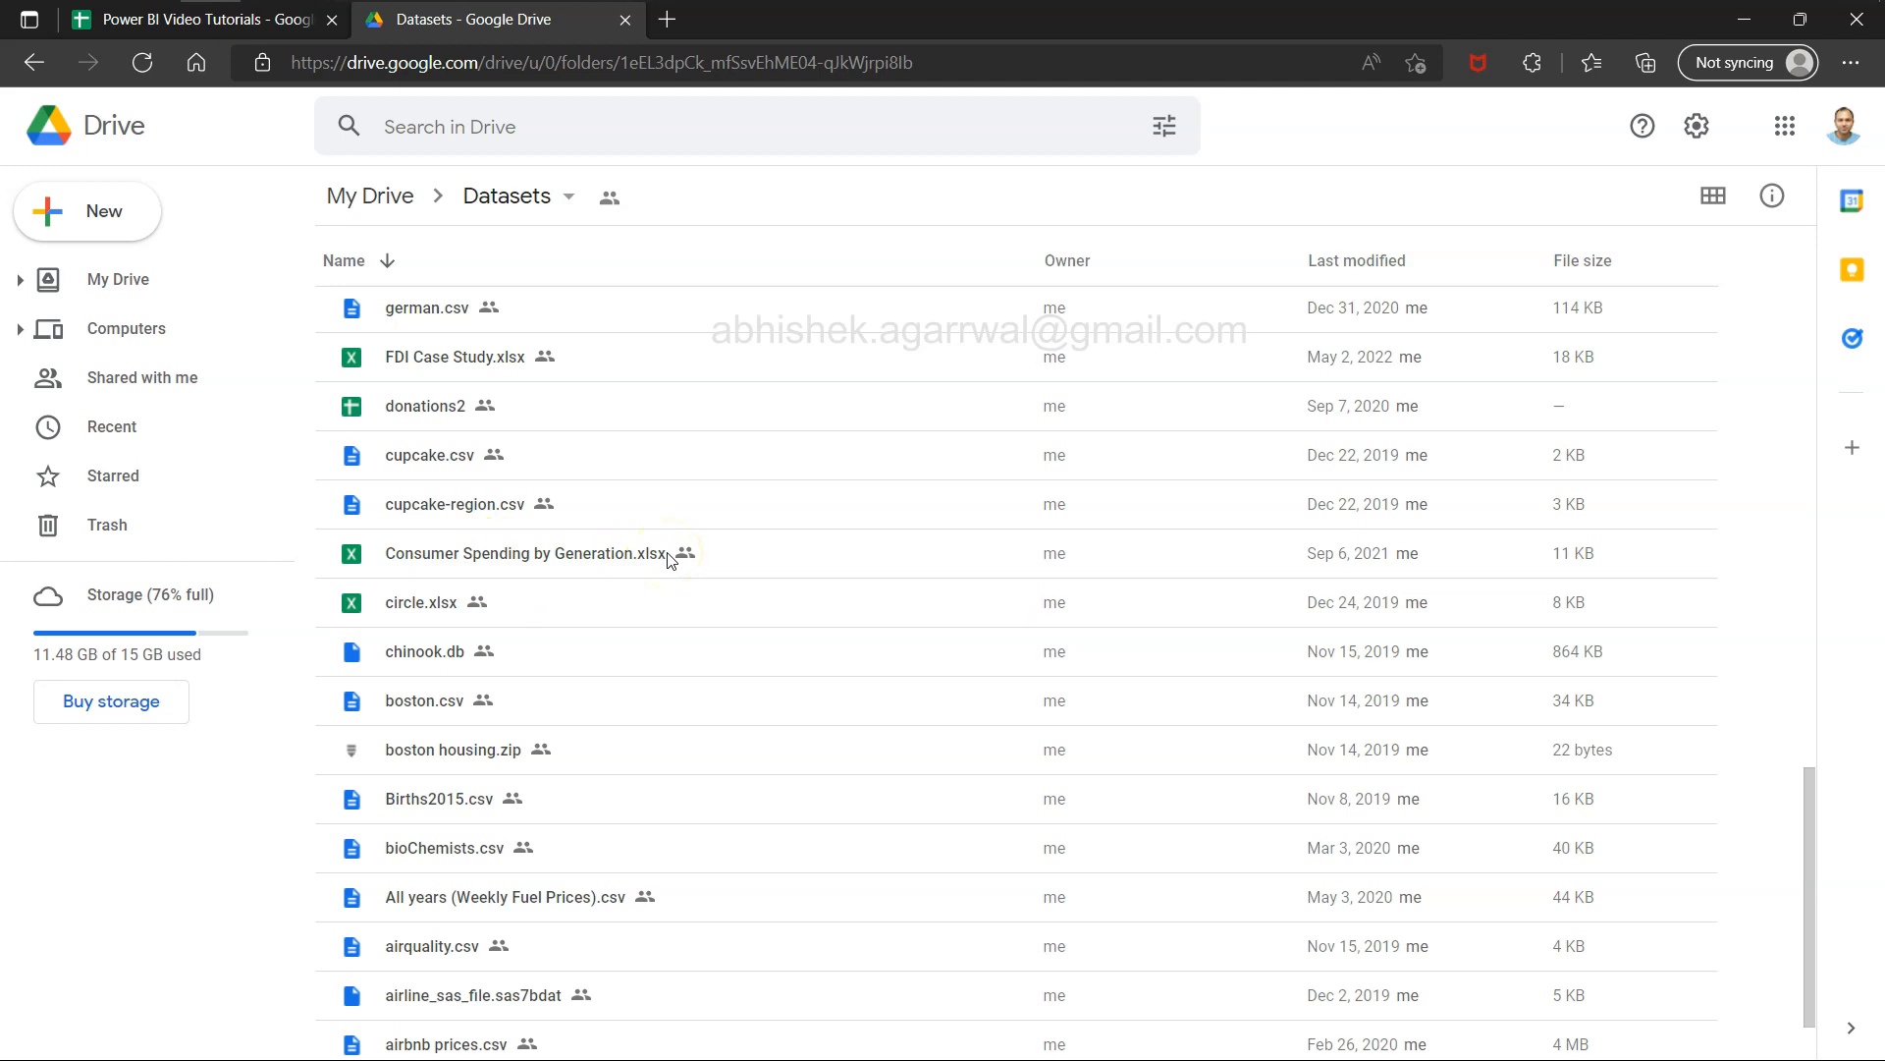
pyautogui.moveTo(548, 553)
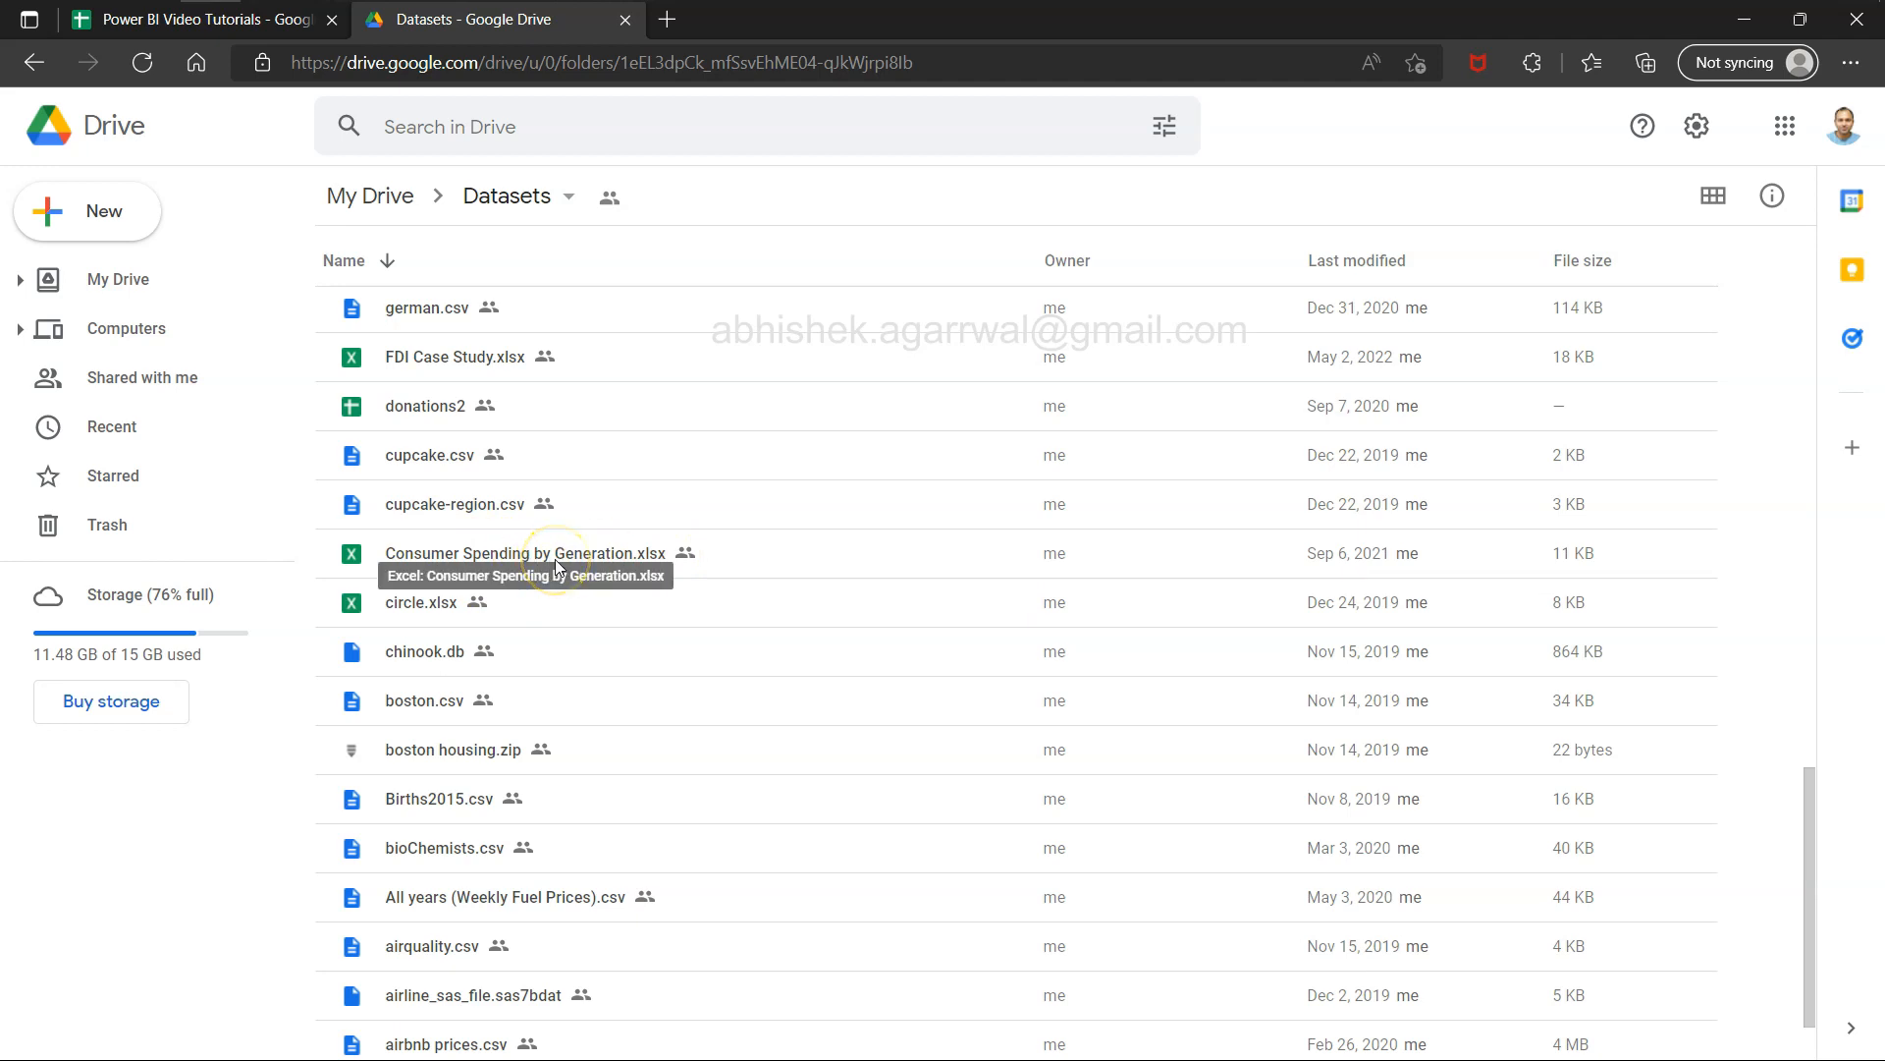
pyautogui.press('alt+tab')
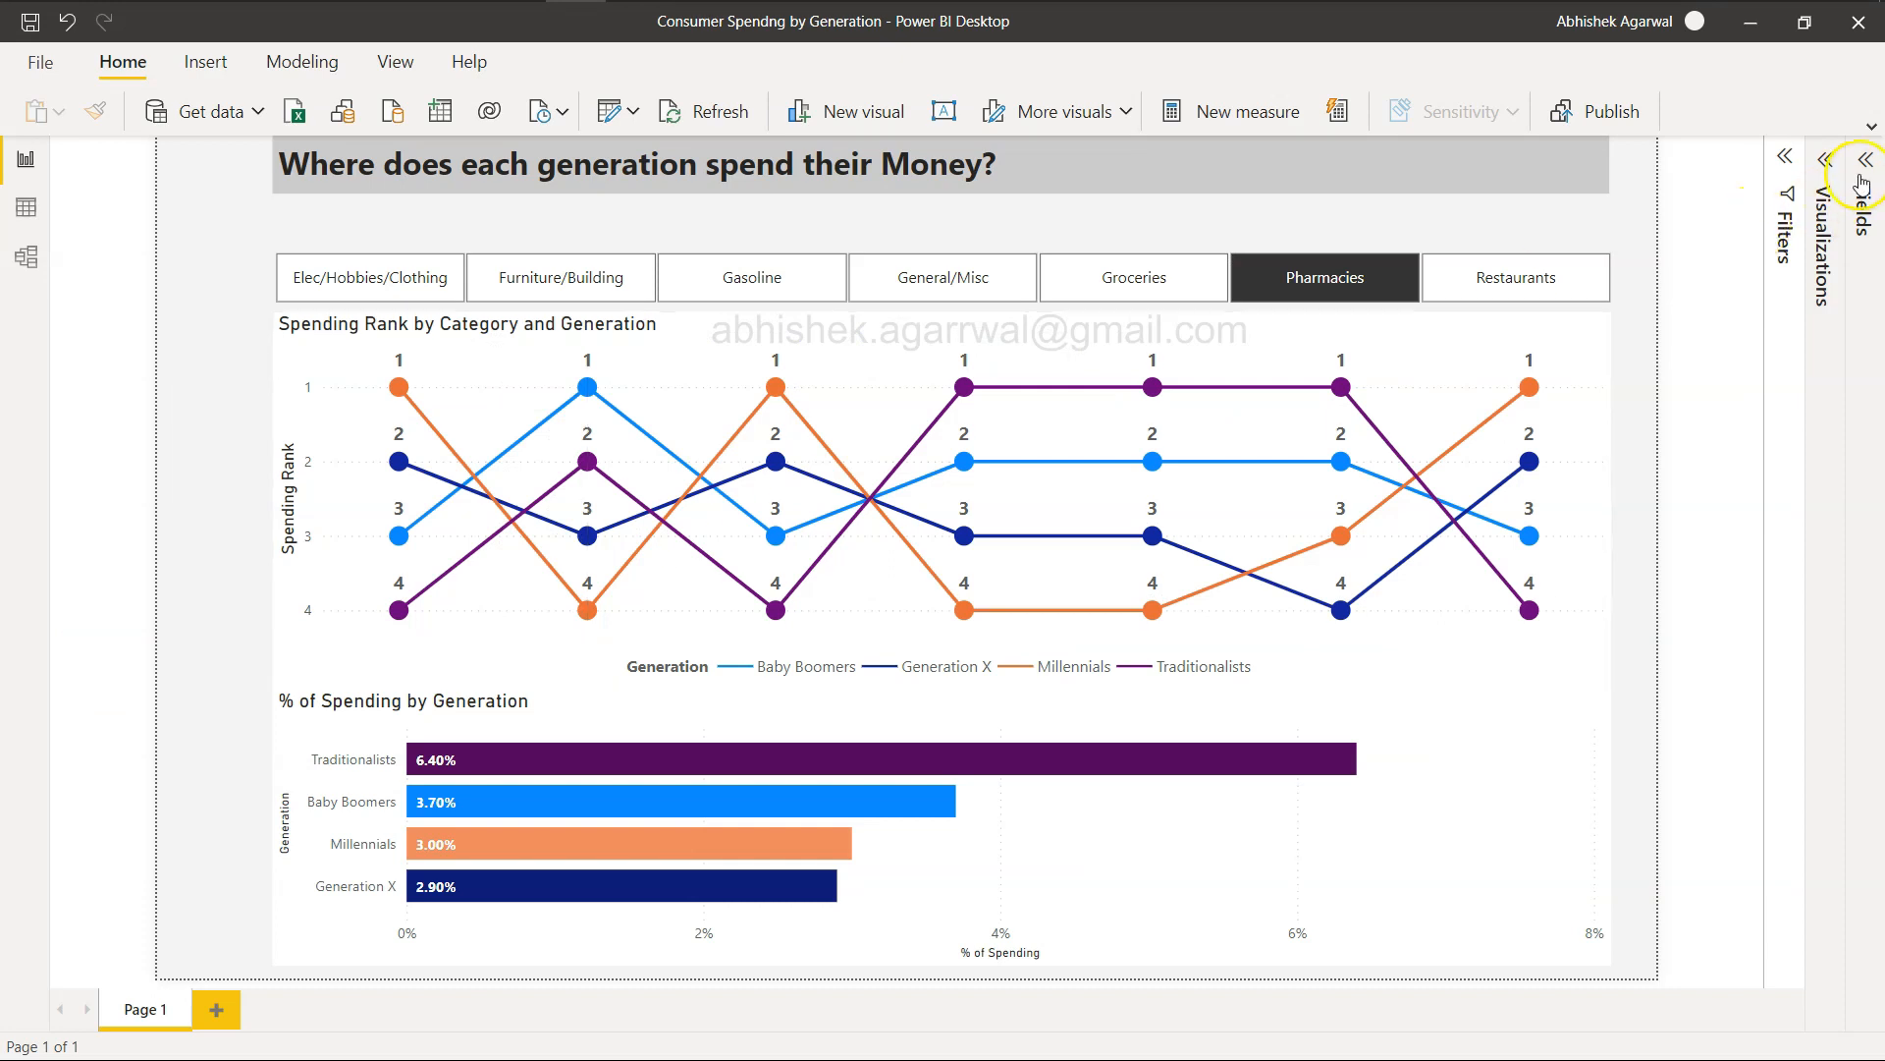
# Expand the Fields pane to show Sheet1's Category, Generation, Spending Rank and % of Spending
pyautogui.click(1865, 158)
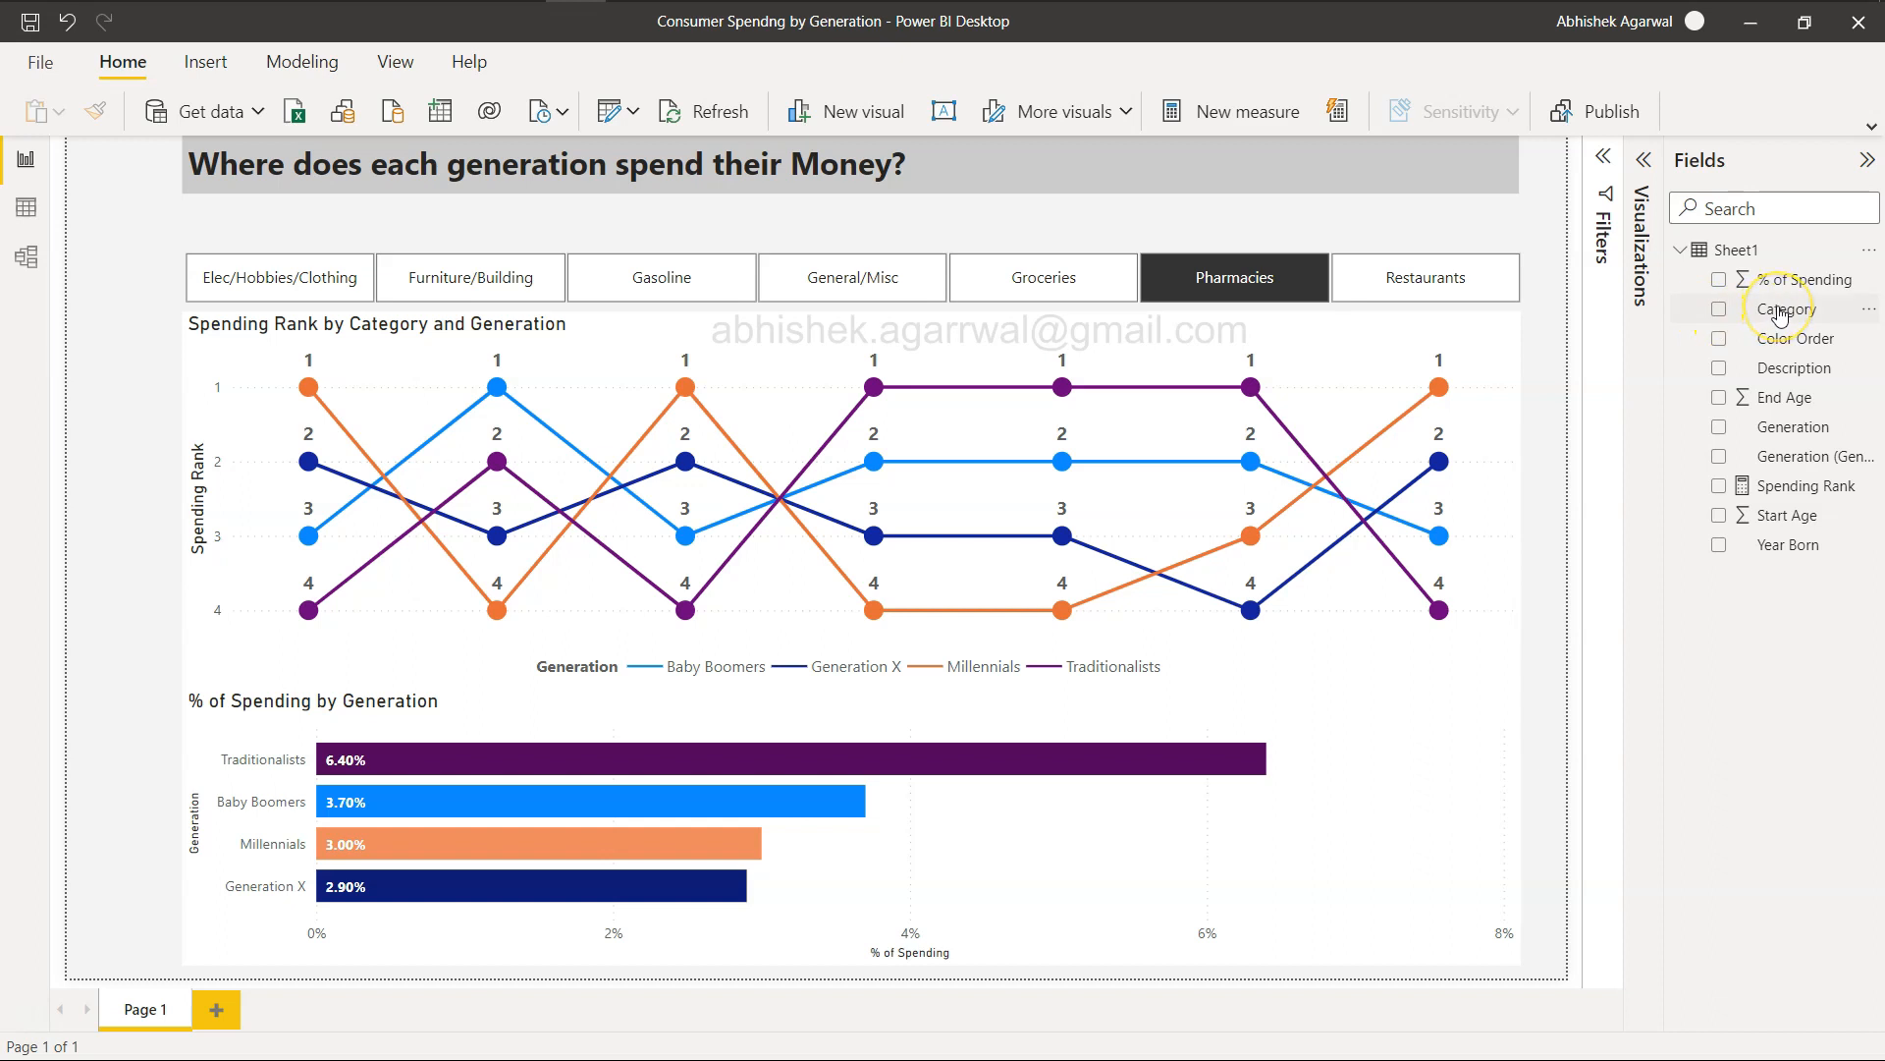
pyautogui.moveTo(1785, 309)
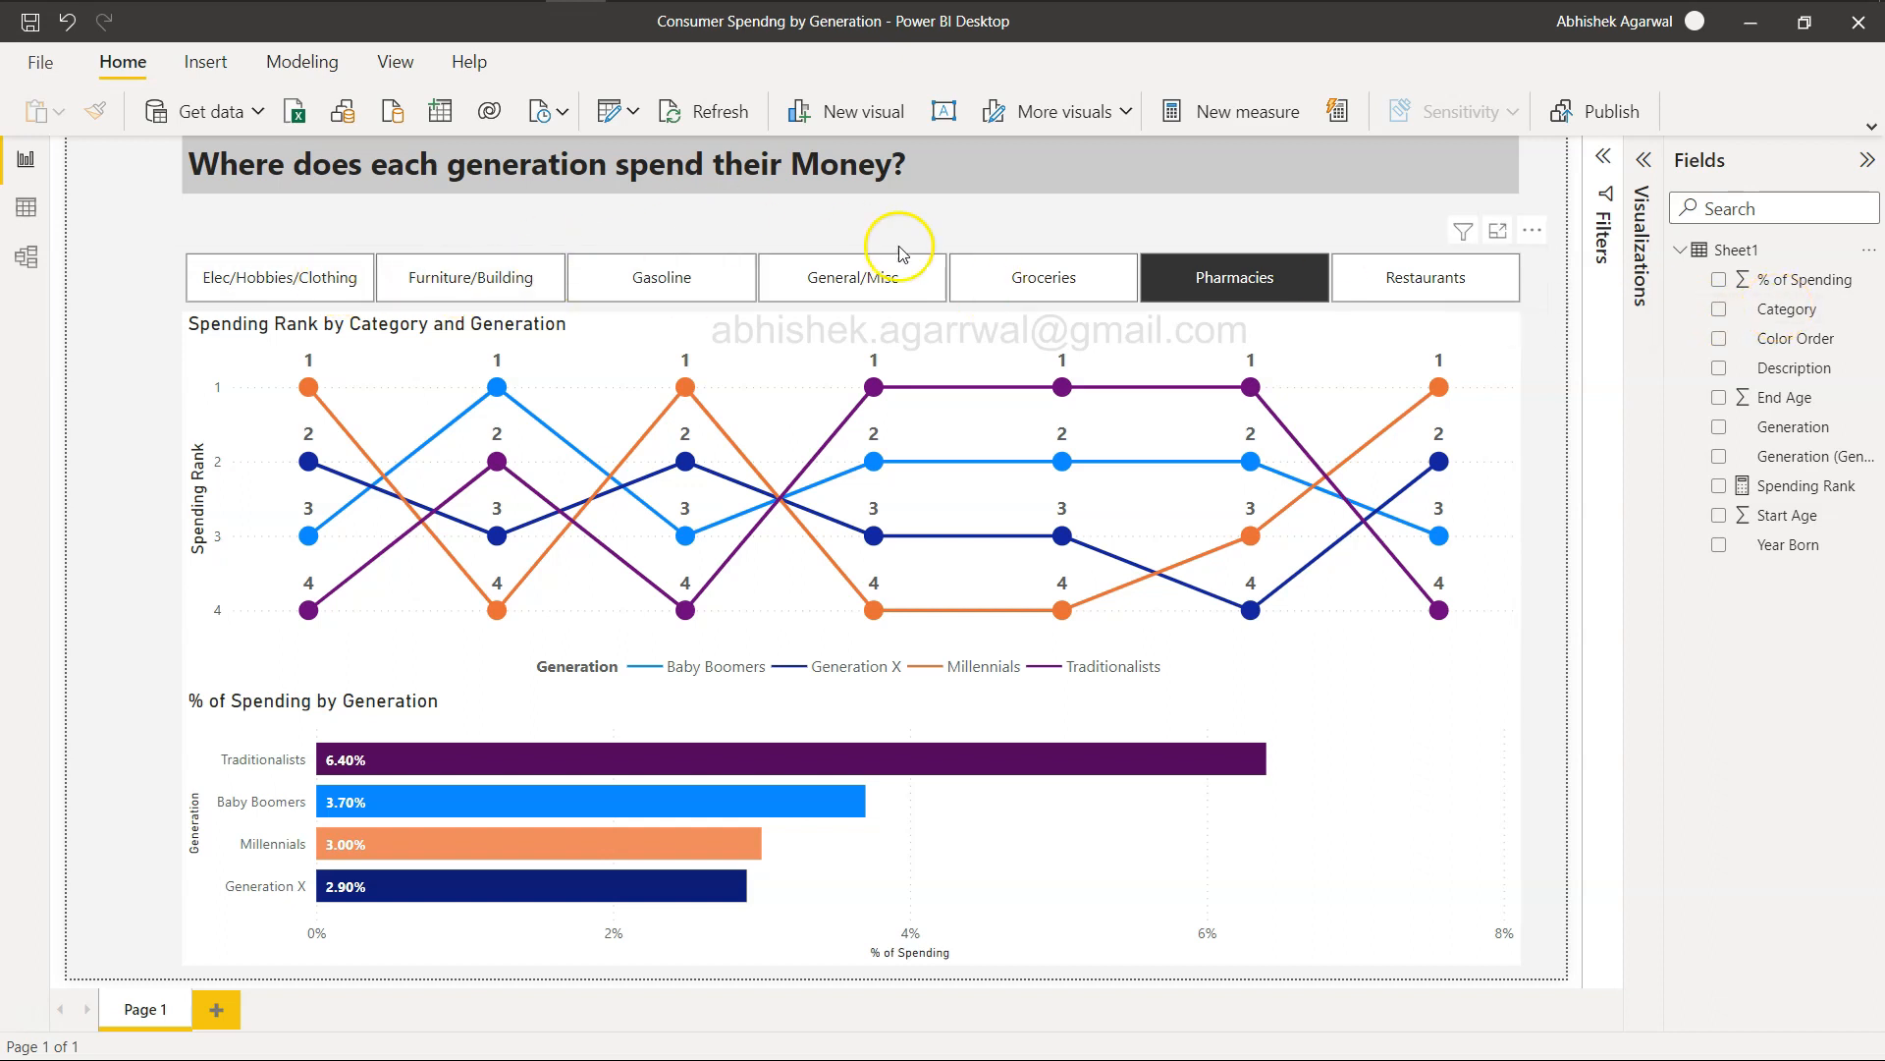
pyautogui.moveTo(1425, 278)
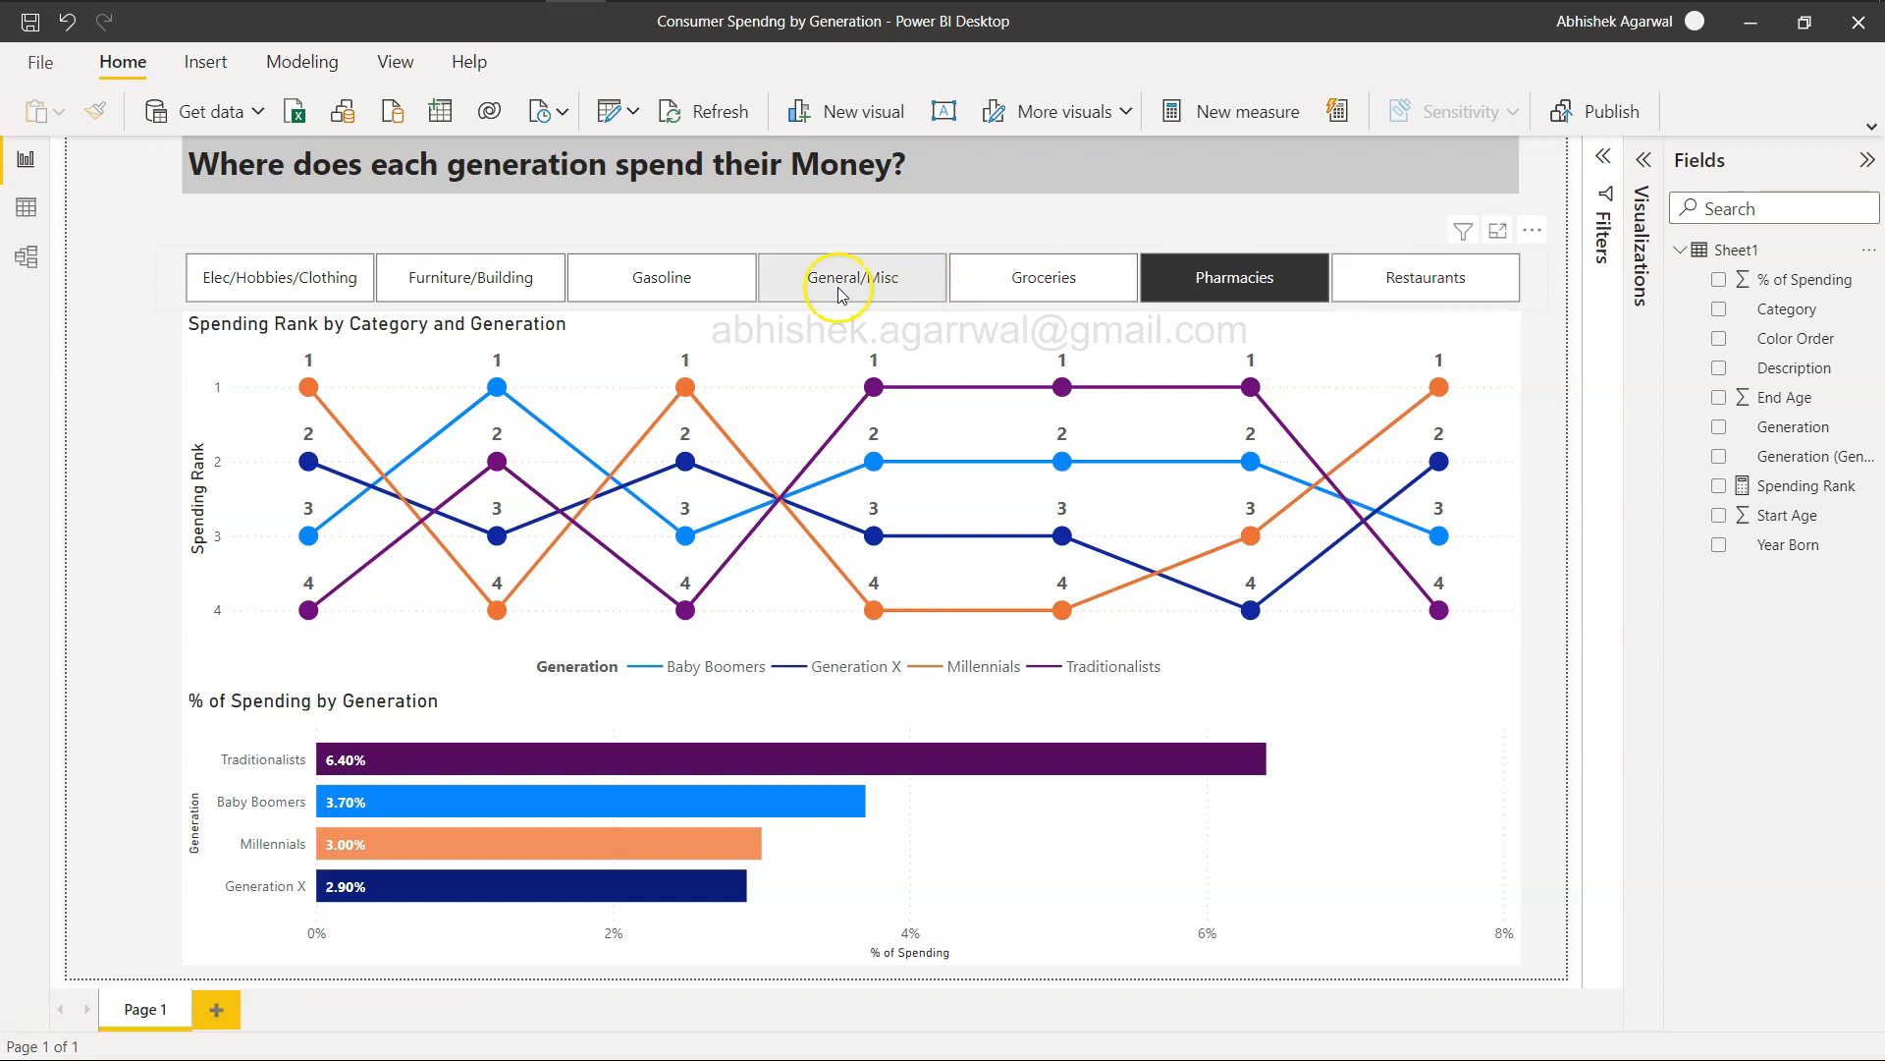
# Filter the slicer to Restaurants, then Groceries, where Traditionalists lead at 30.40%
pyautogui.click(850, 277)
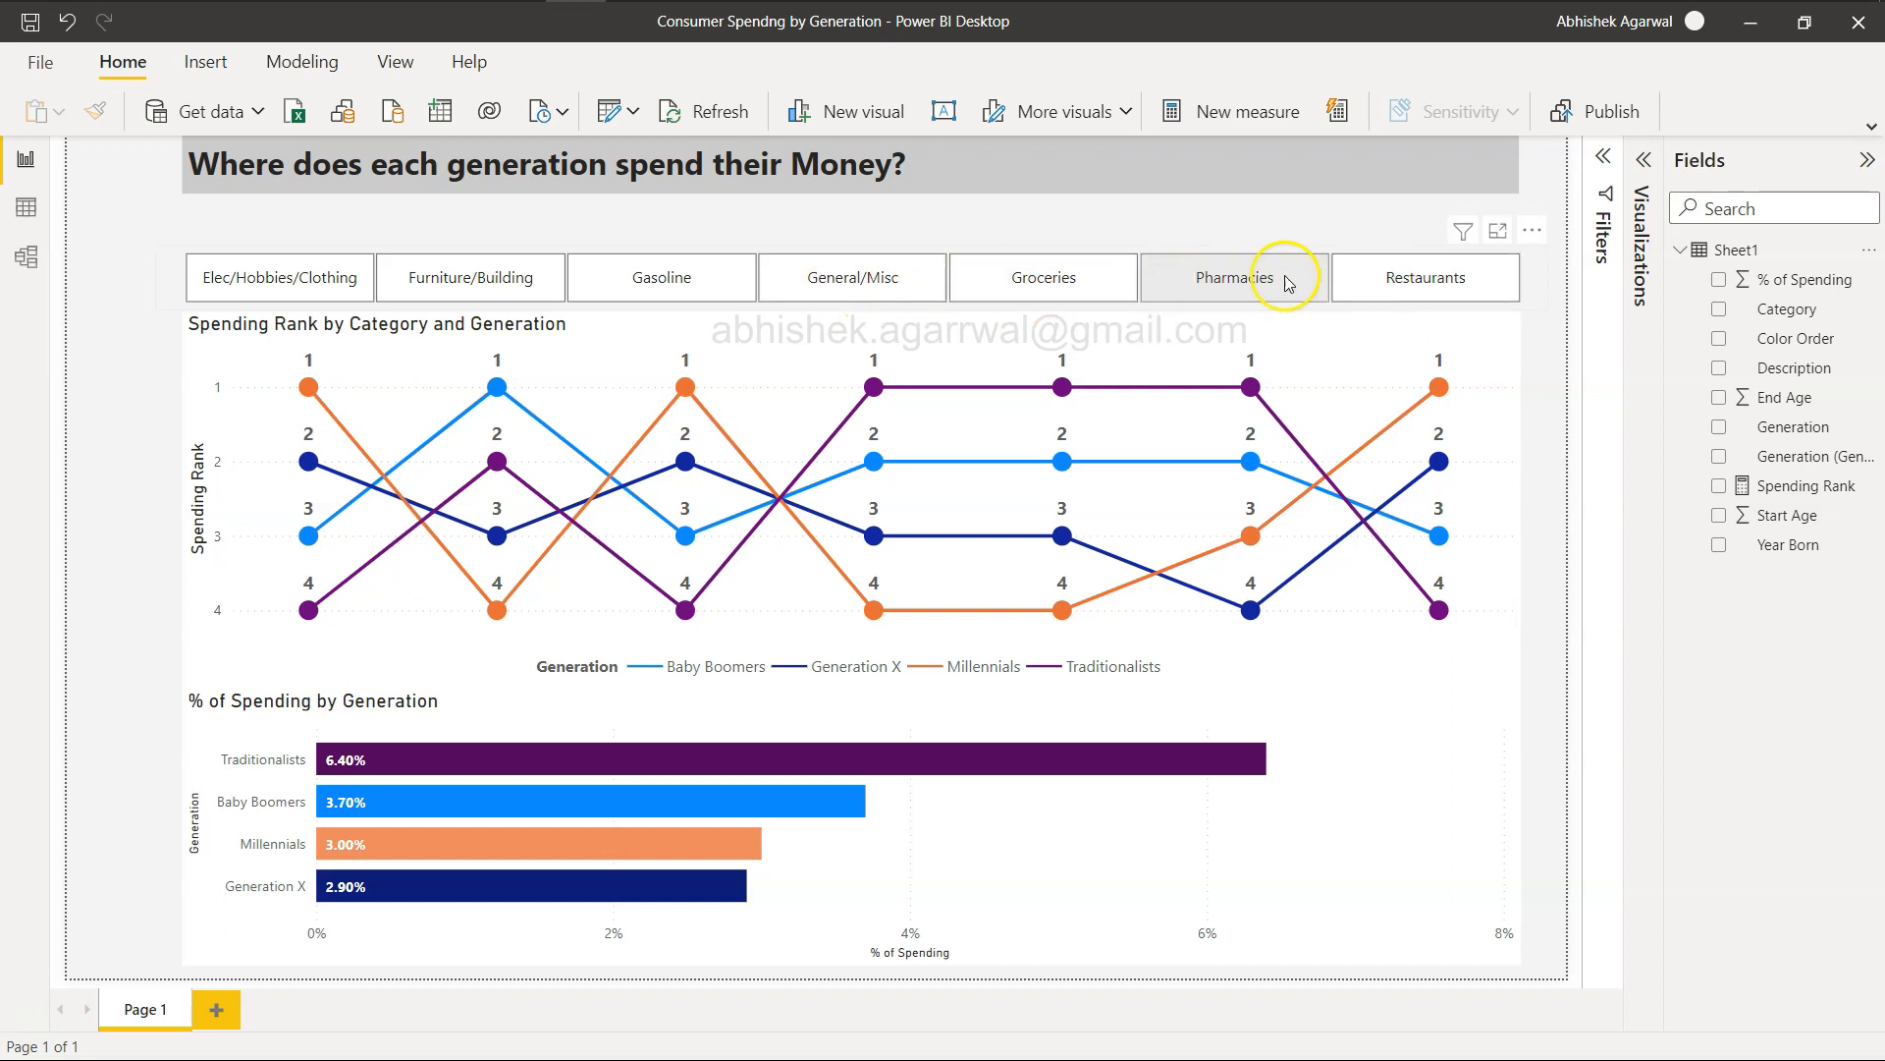
pyautogui.click(1424, 277)
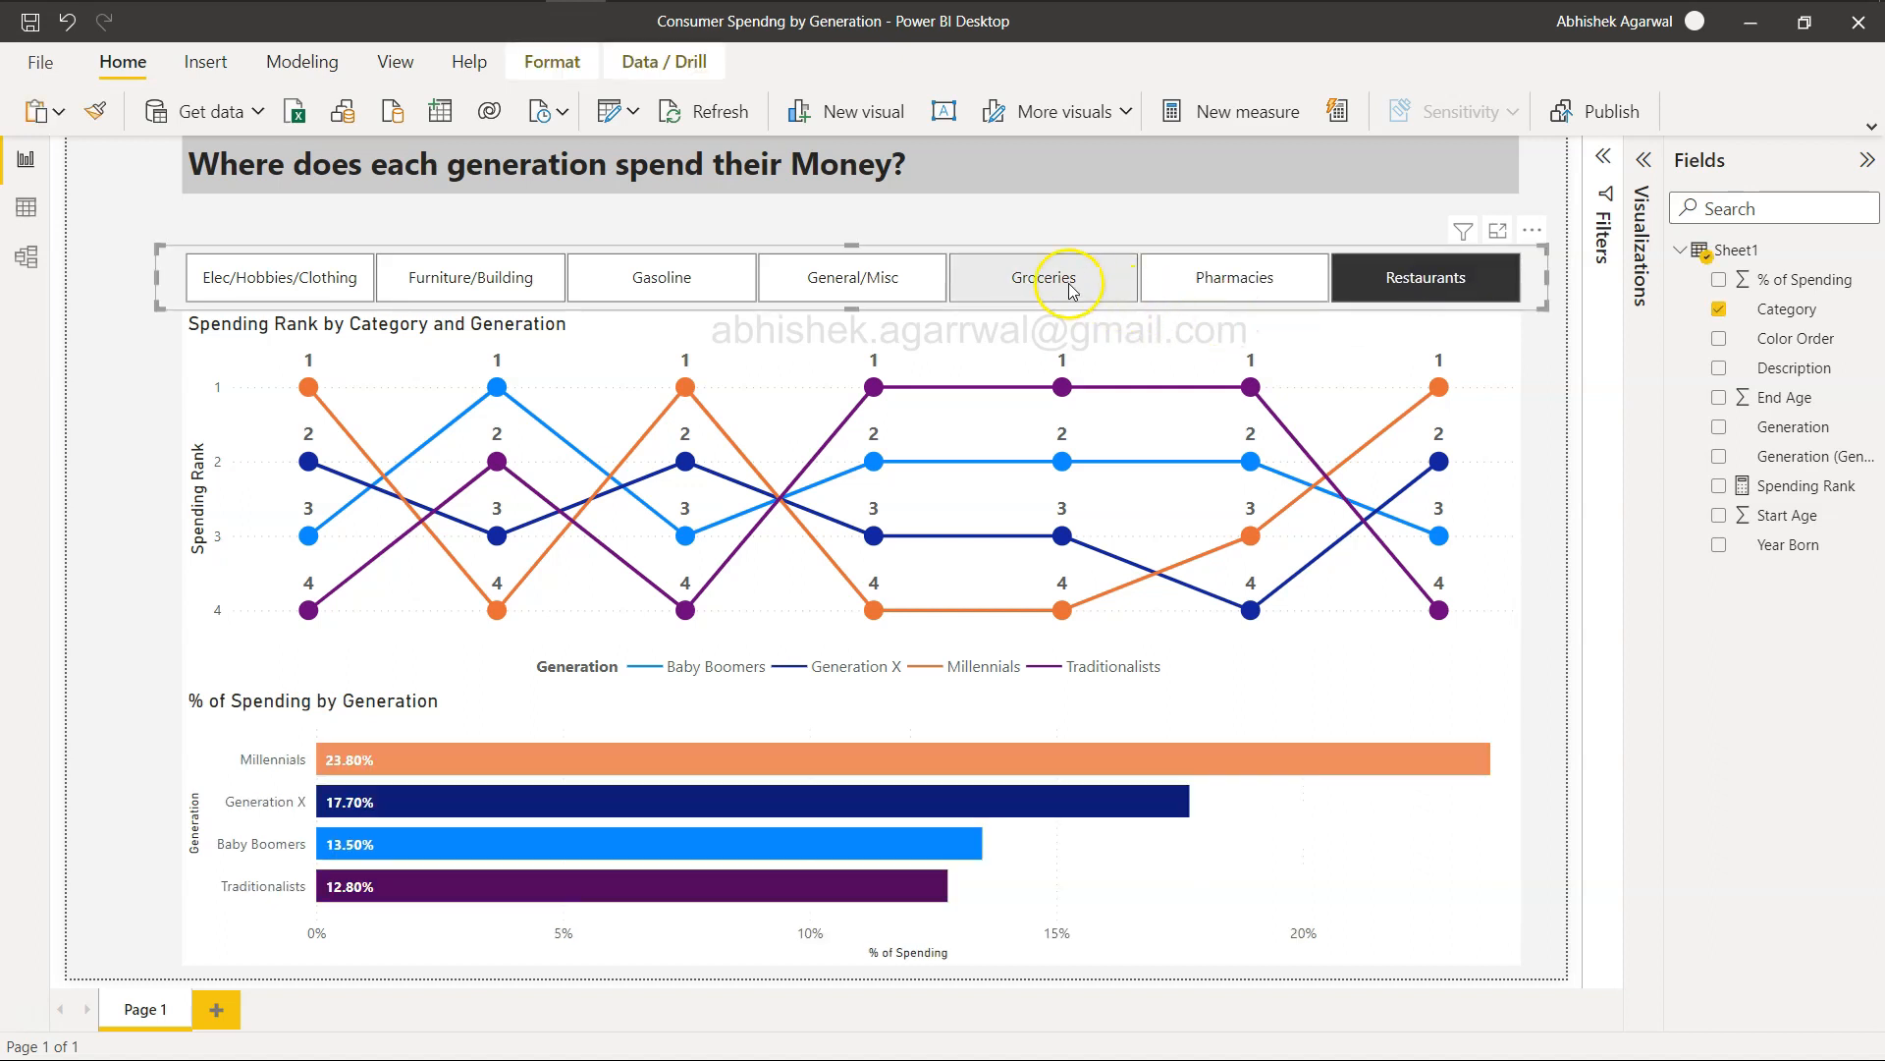
pyautogui.click(1043, 277)
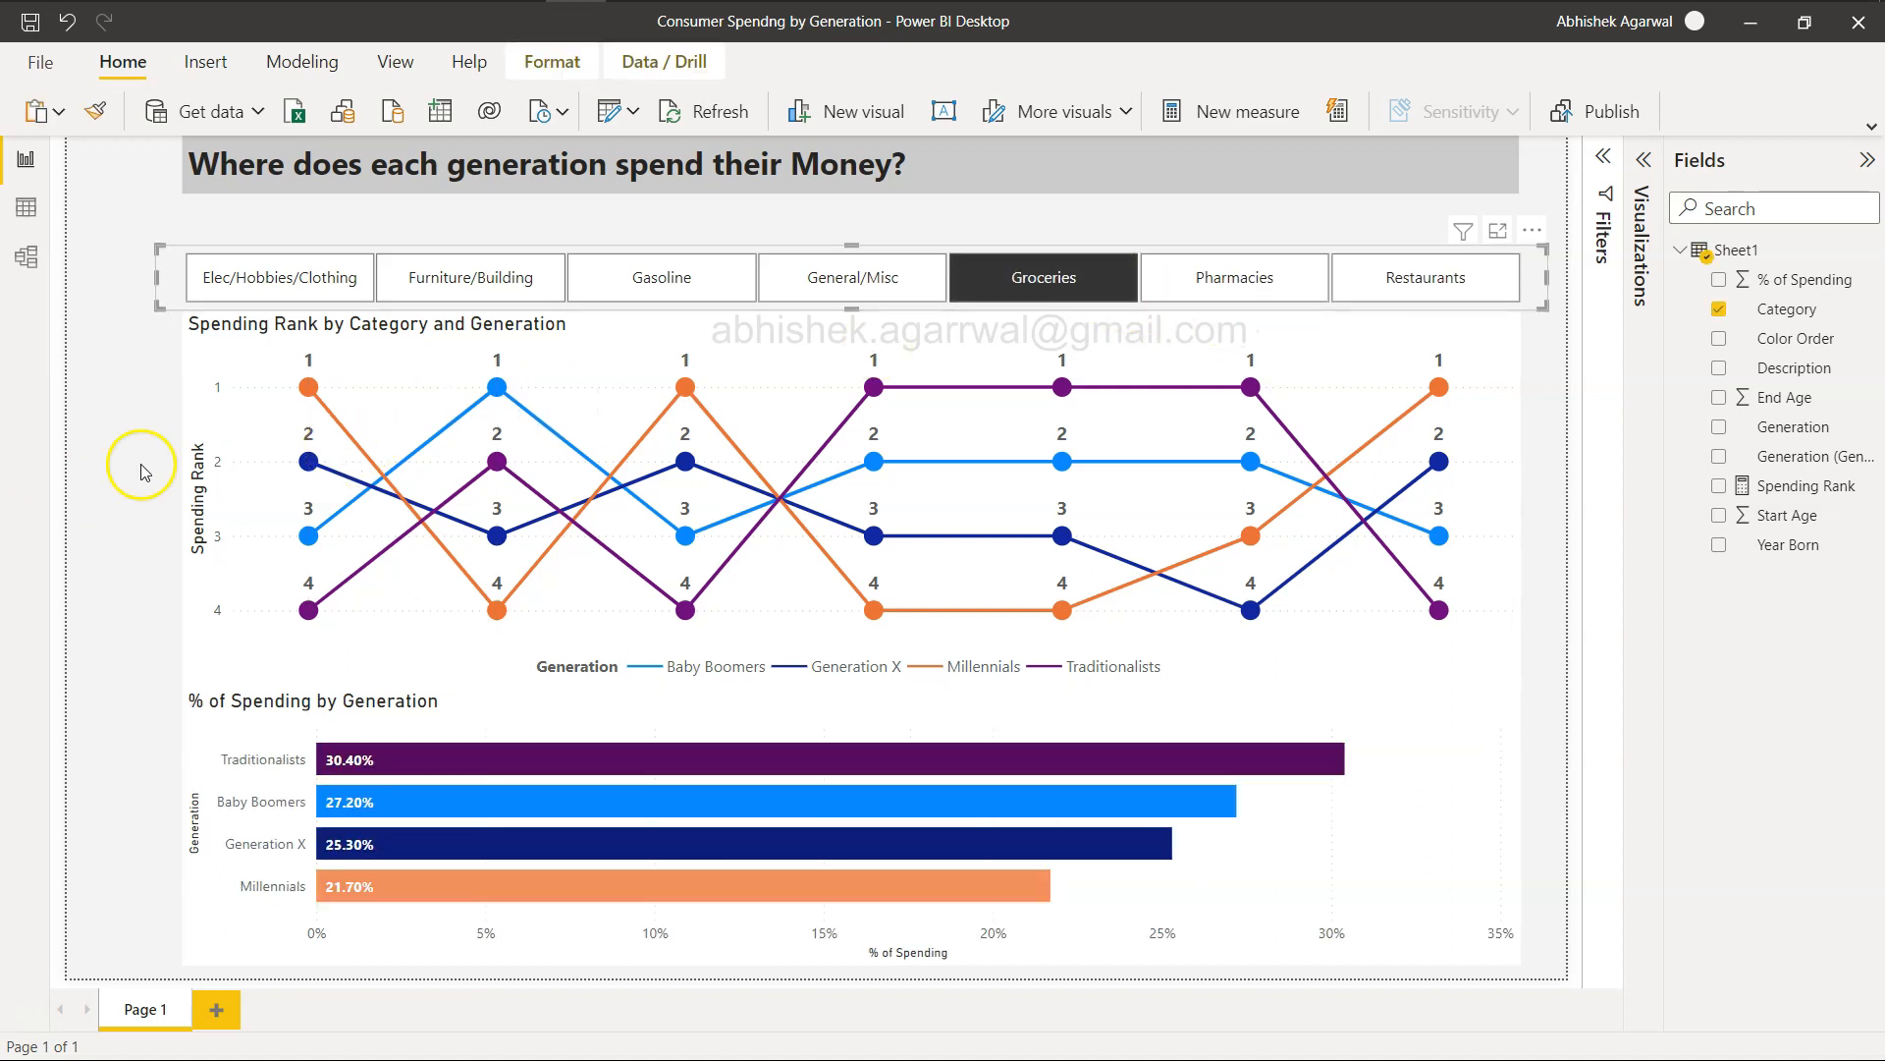
pyautogui.click(1043, 277)
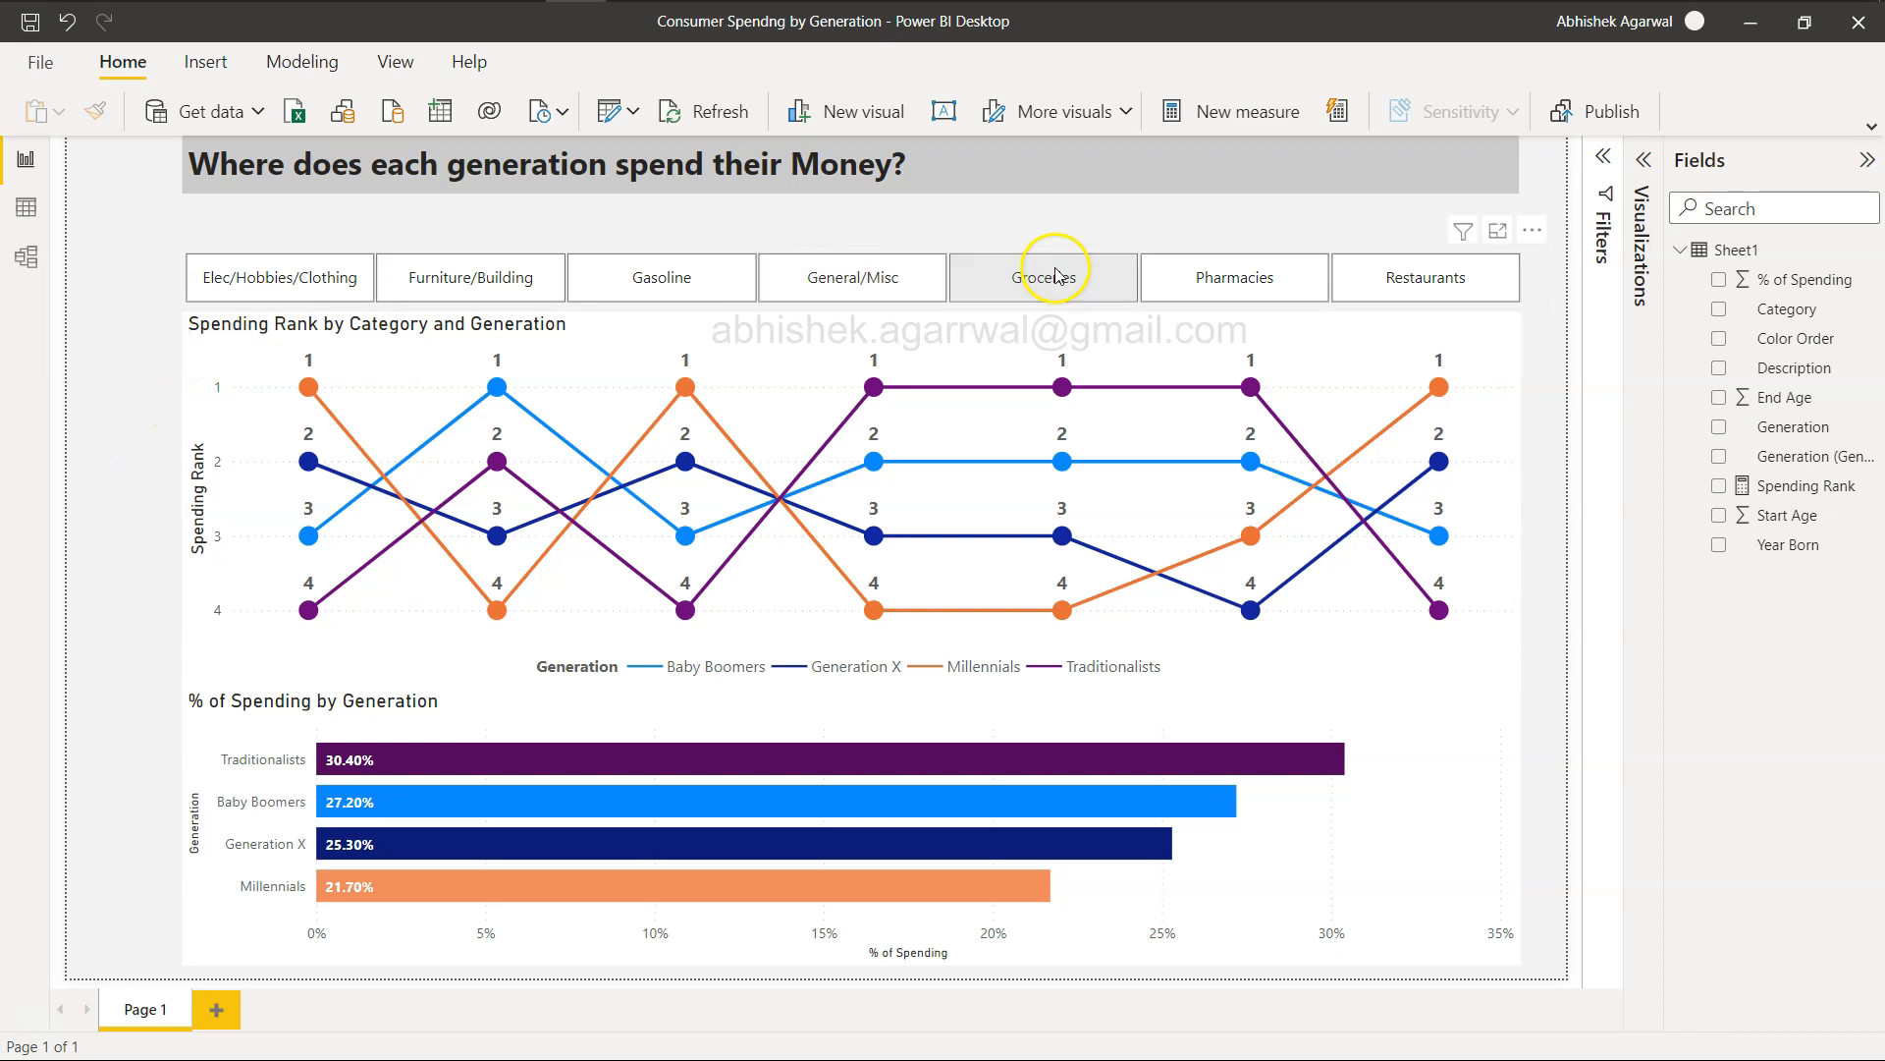
pyautogui.click(1043, 277)
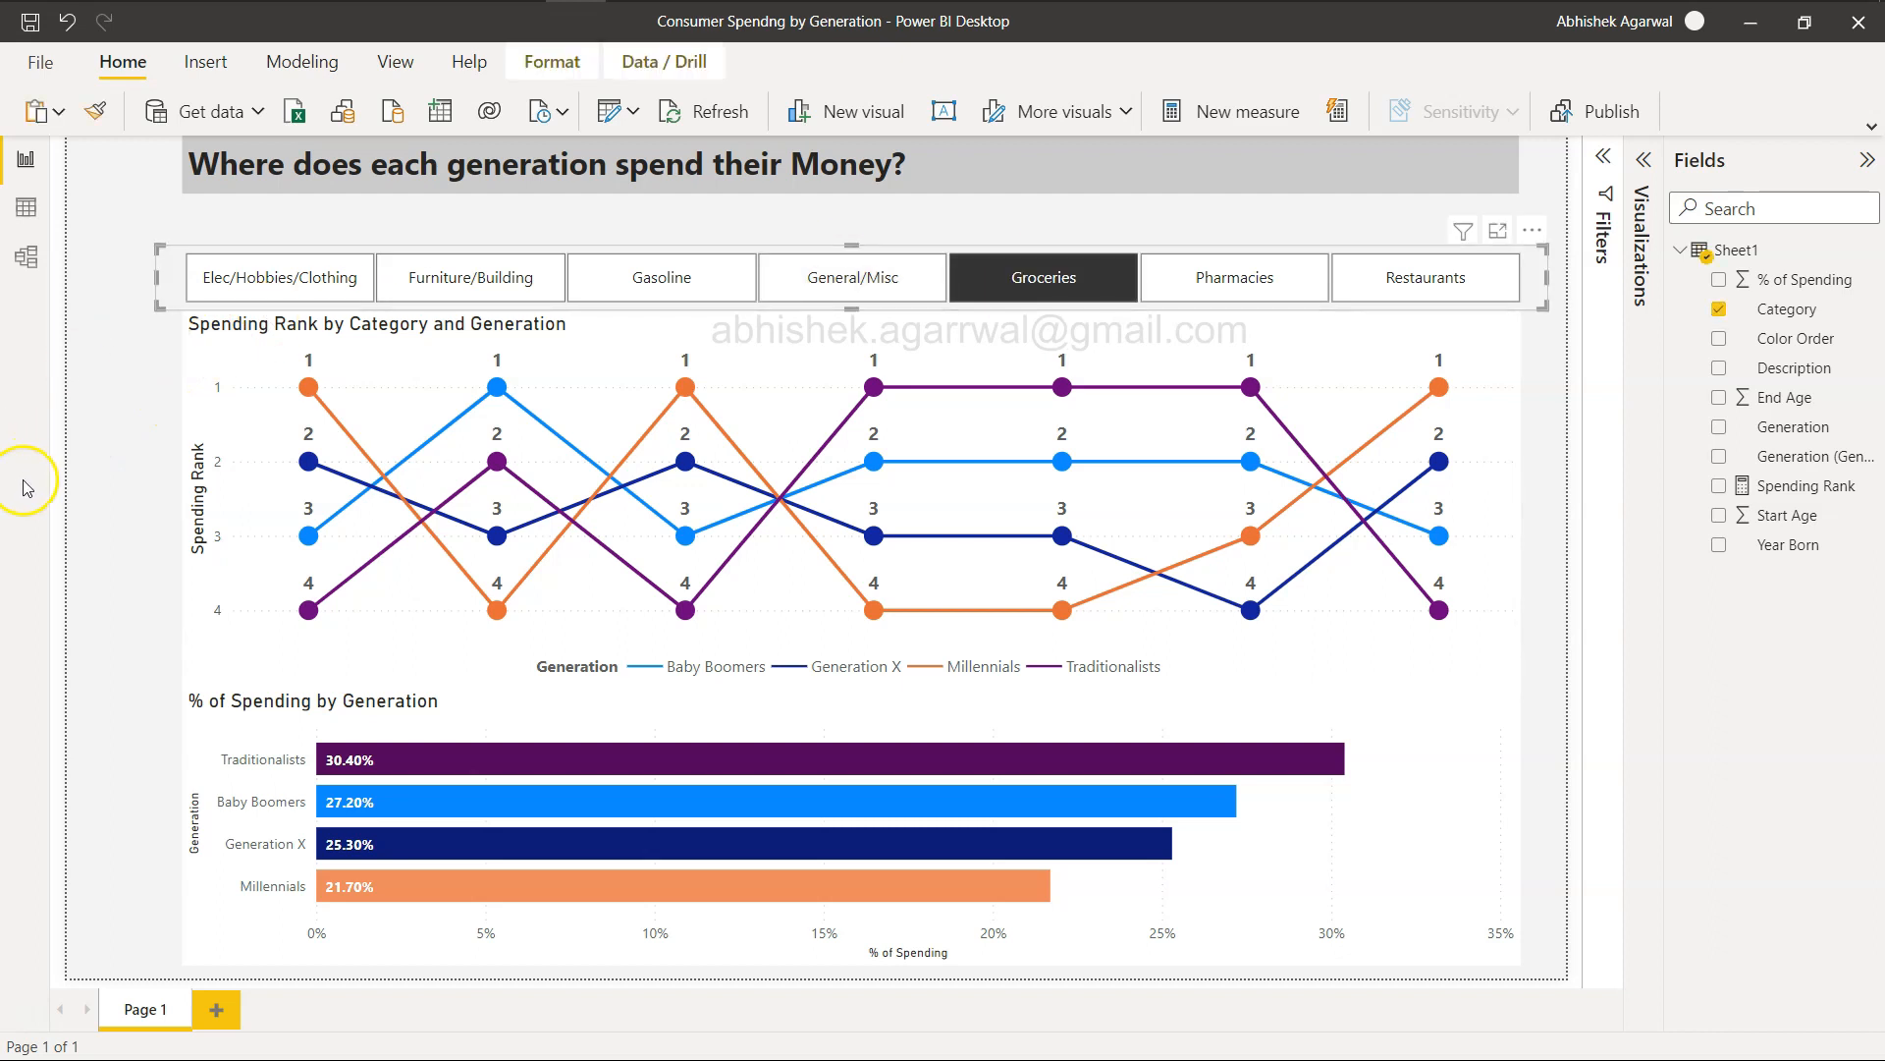
pyautogui.moveTo(149, 489)
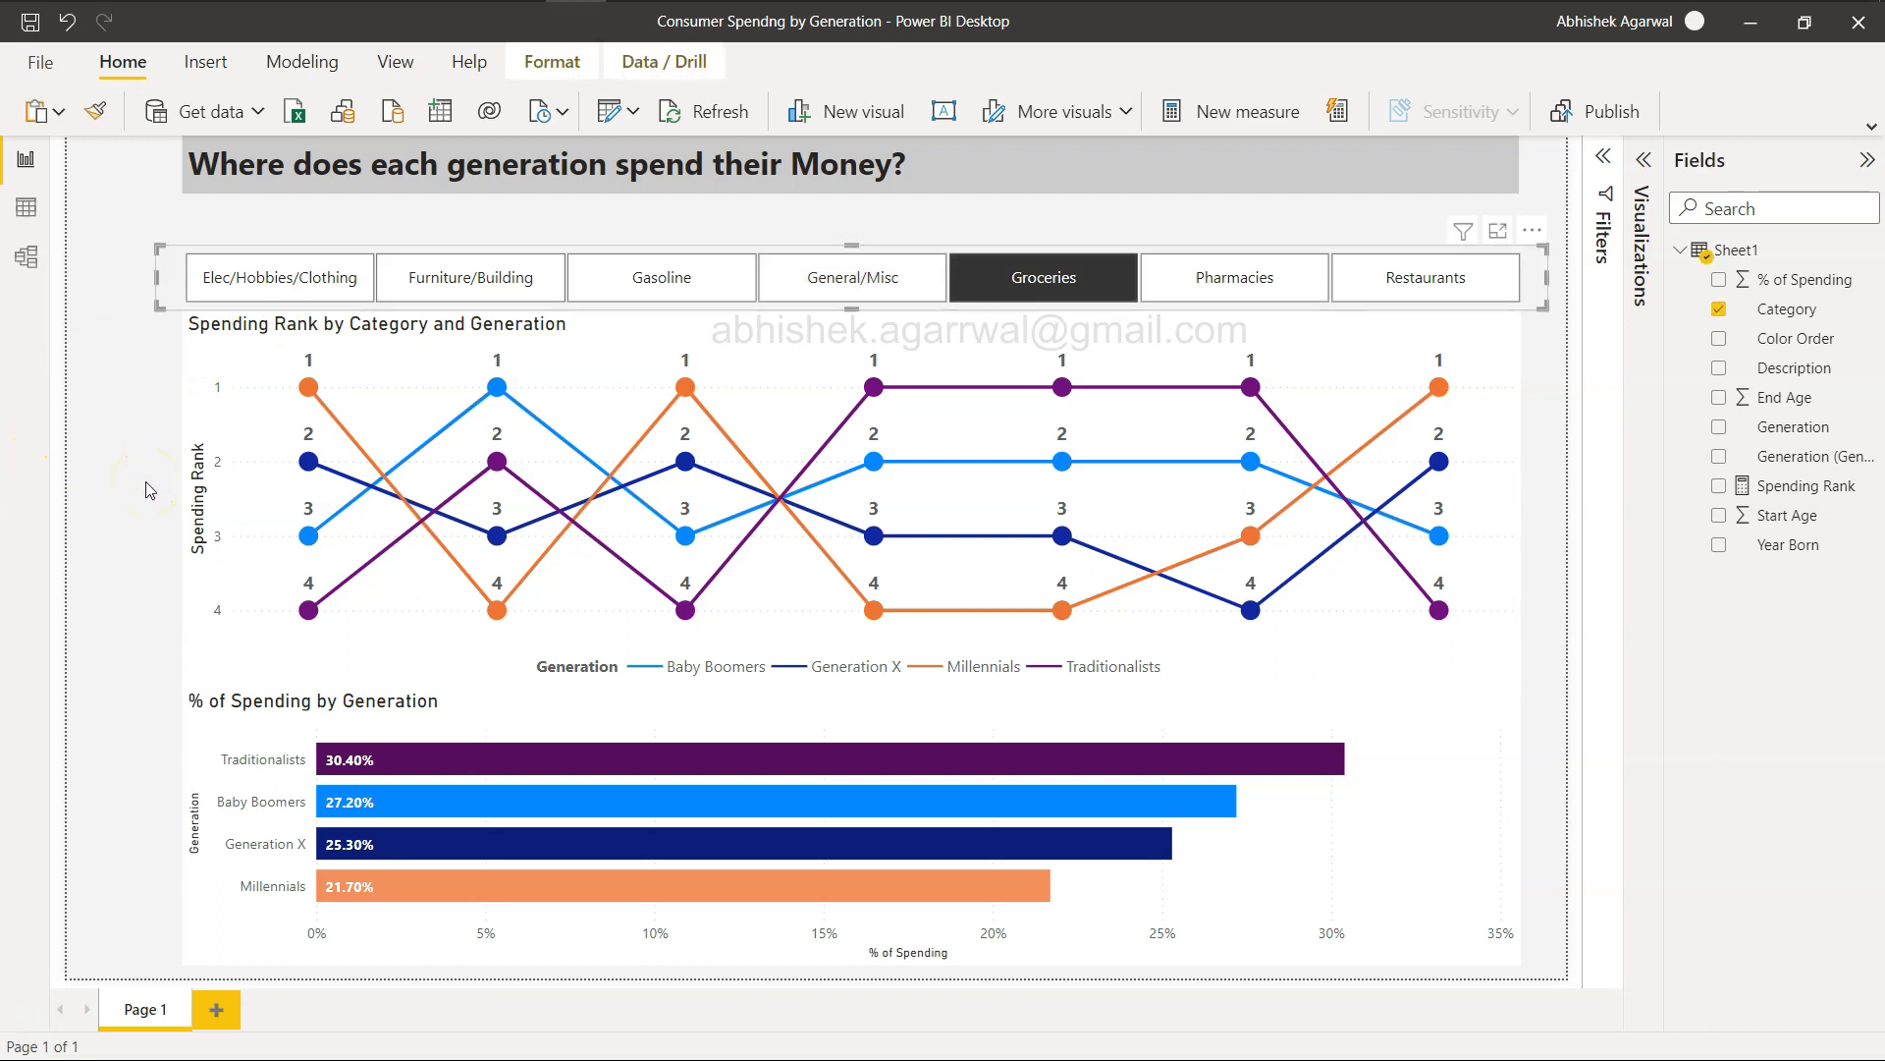
pyautogui.moveTo(145, 489)
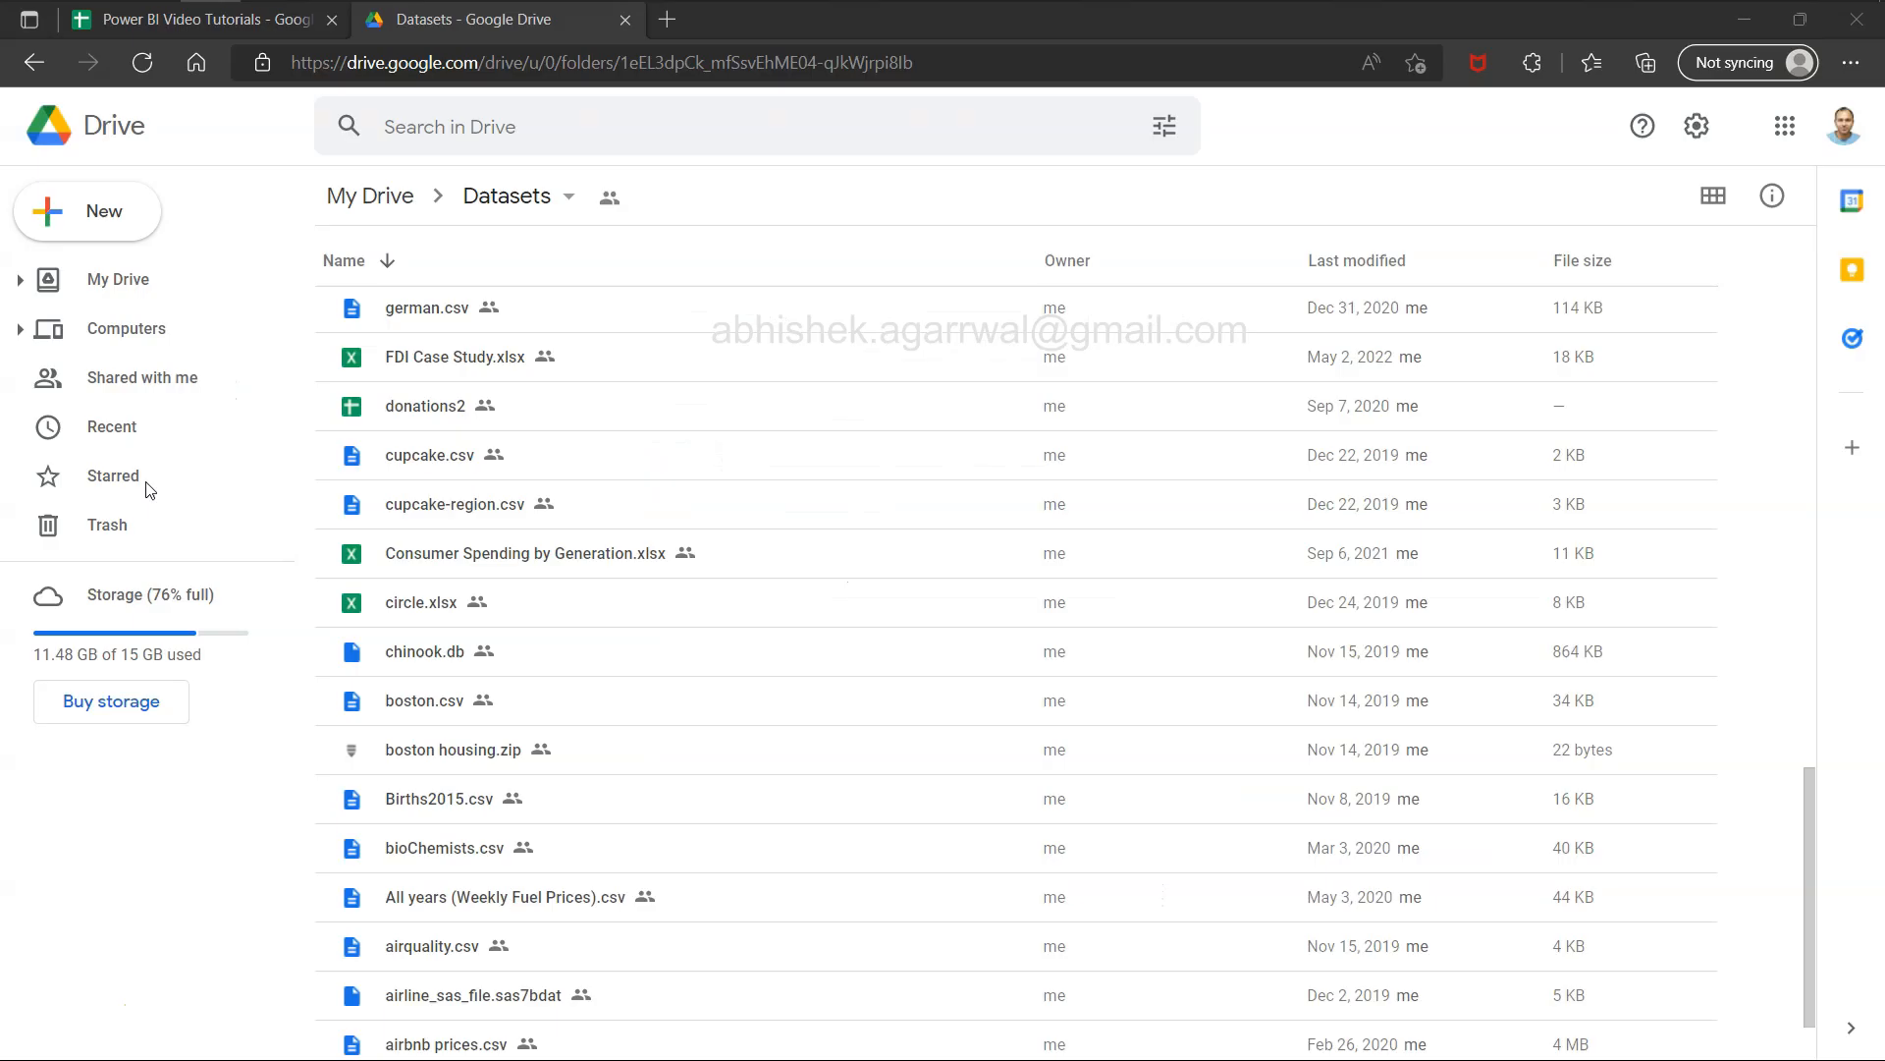
# Return to the tutorial spreadsheet and select the 2021 Week 8 SWITCH()ing Measures entry
pyautogui.click(199, 19)
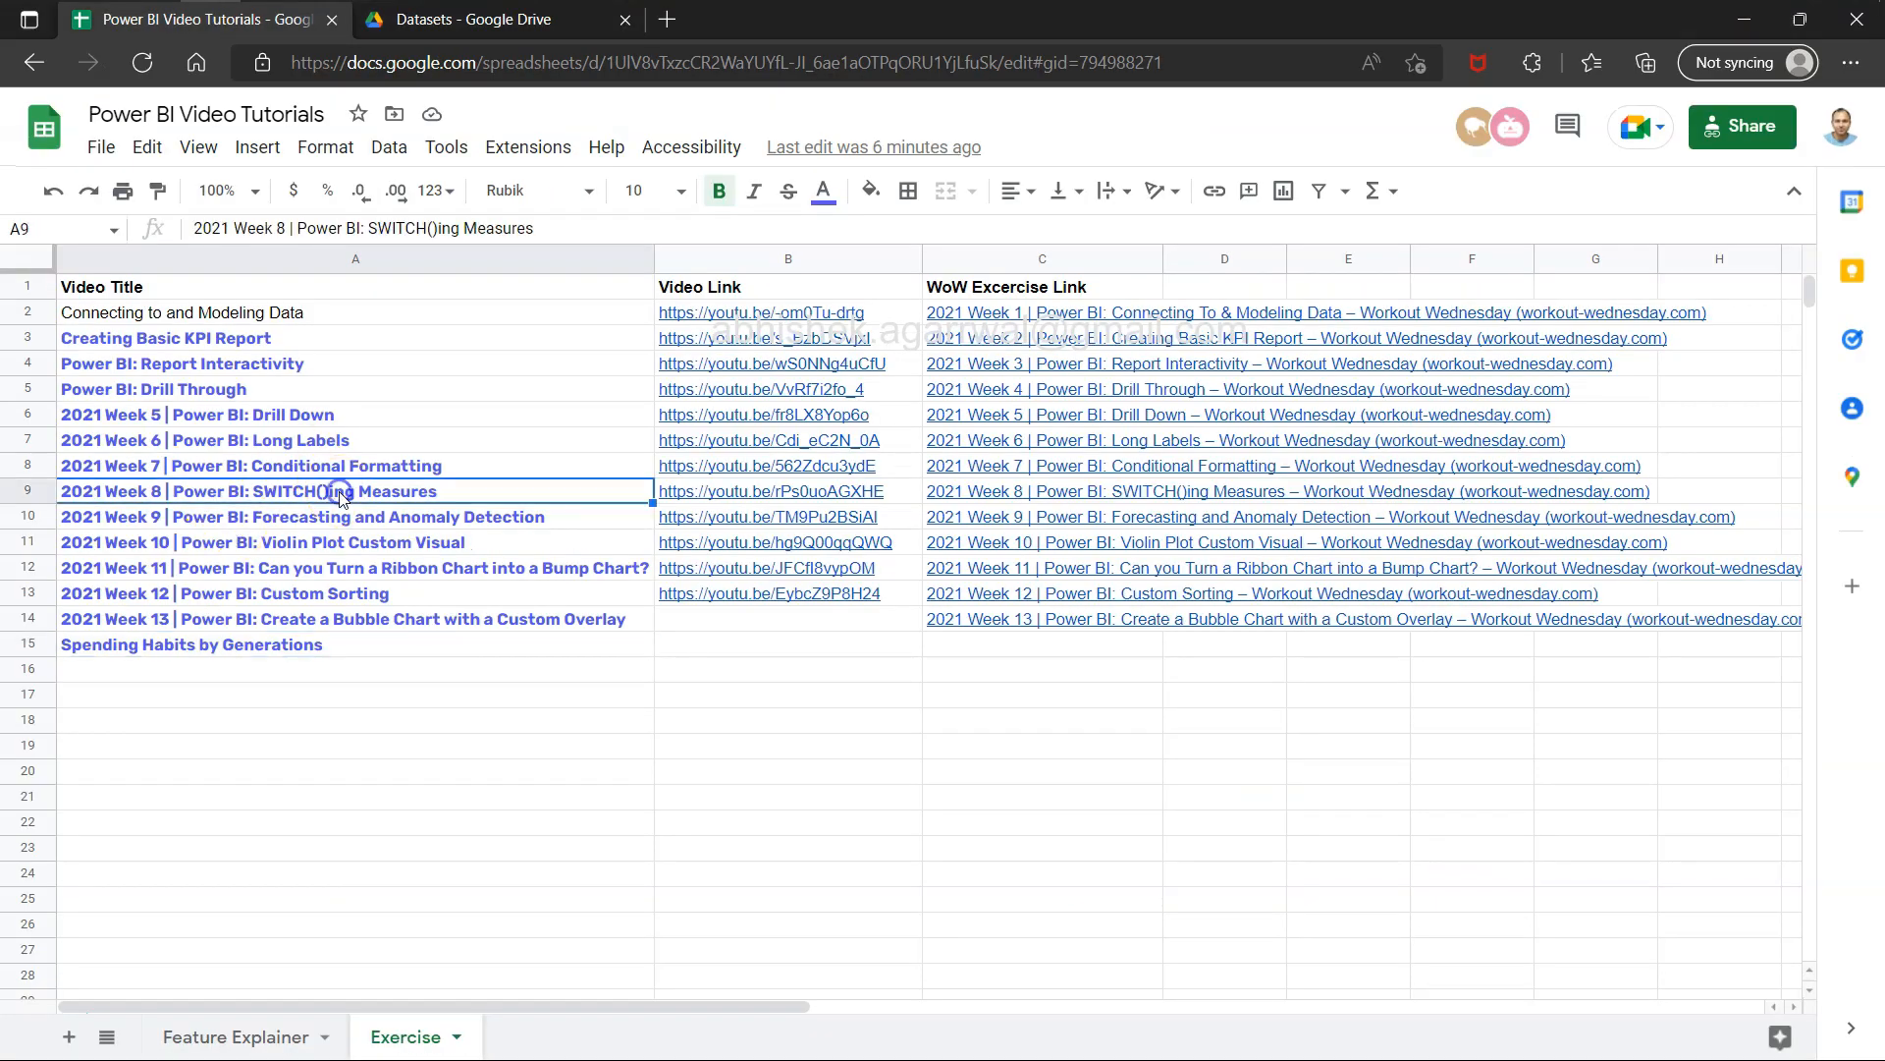
pyautogui.click(26, 491)
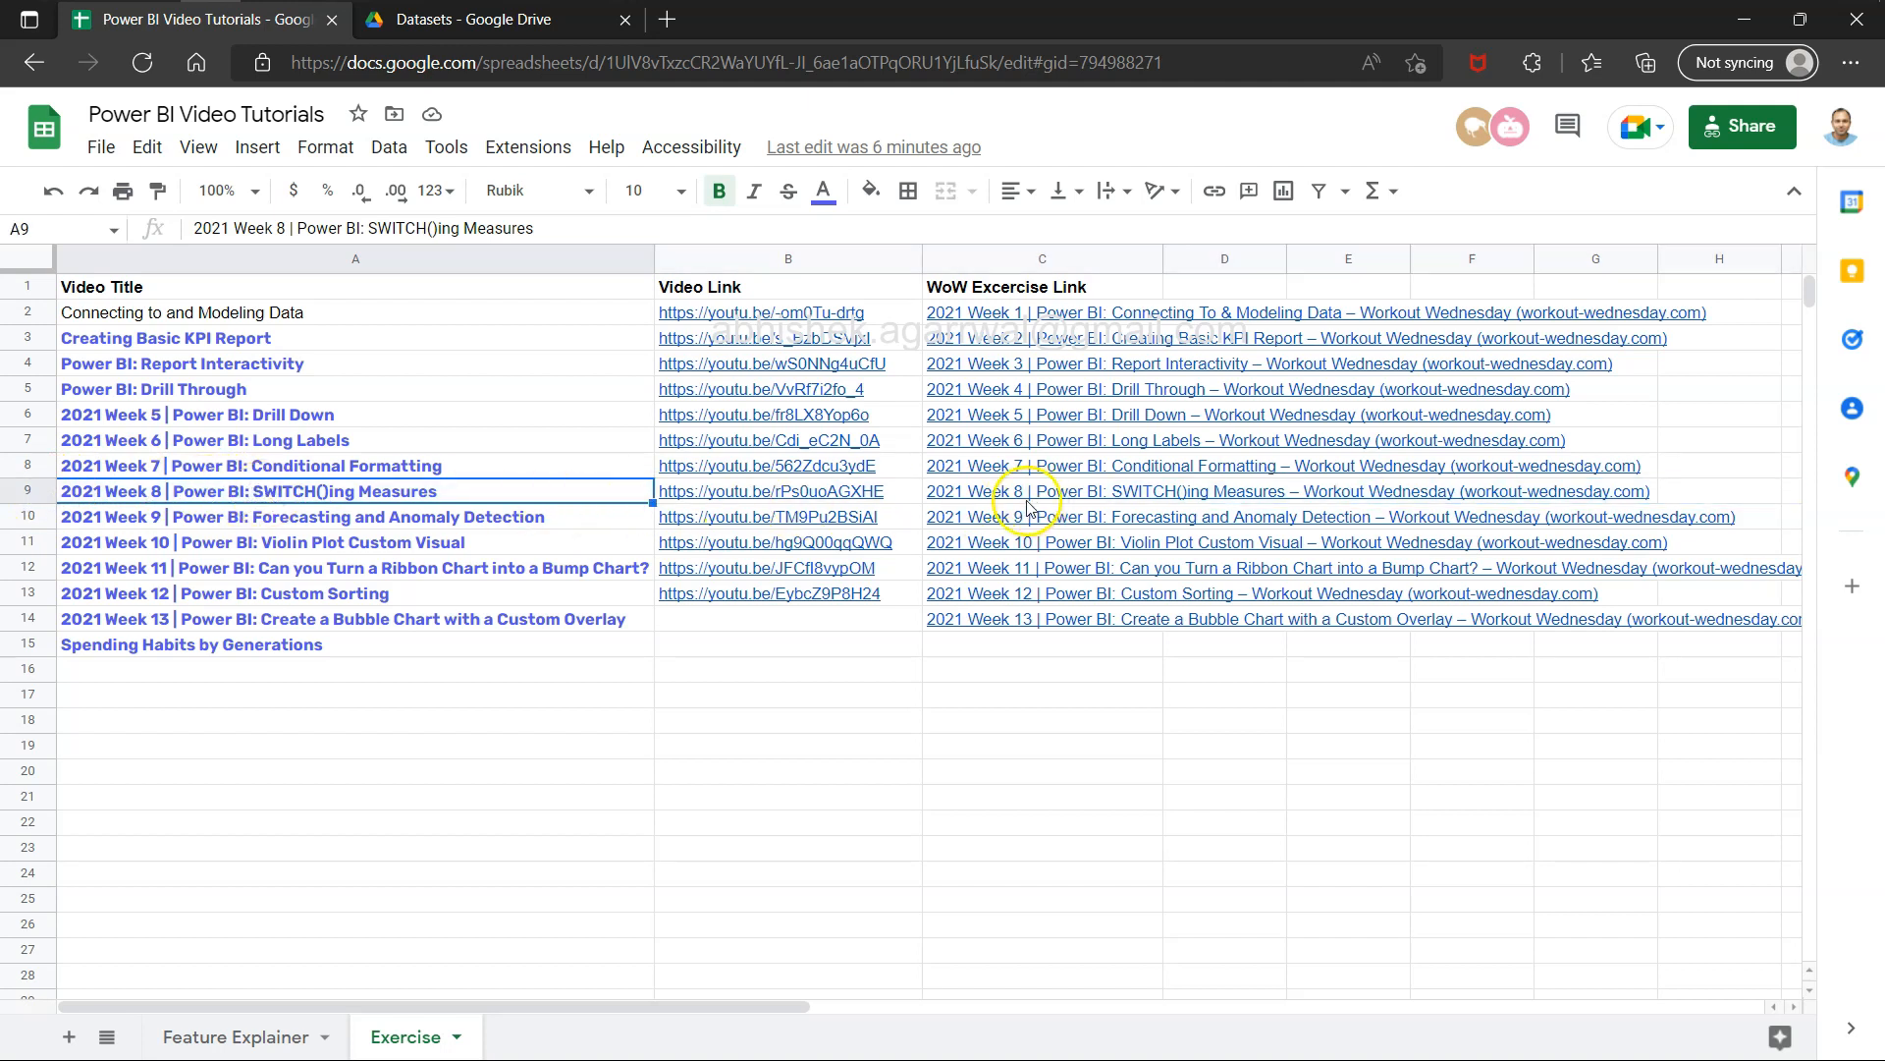
pyautogui.moveTo(577, 751)
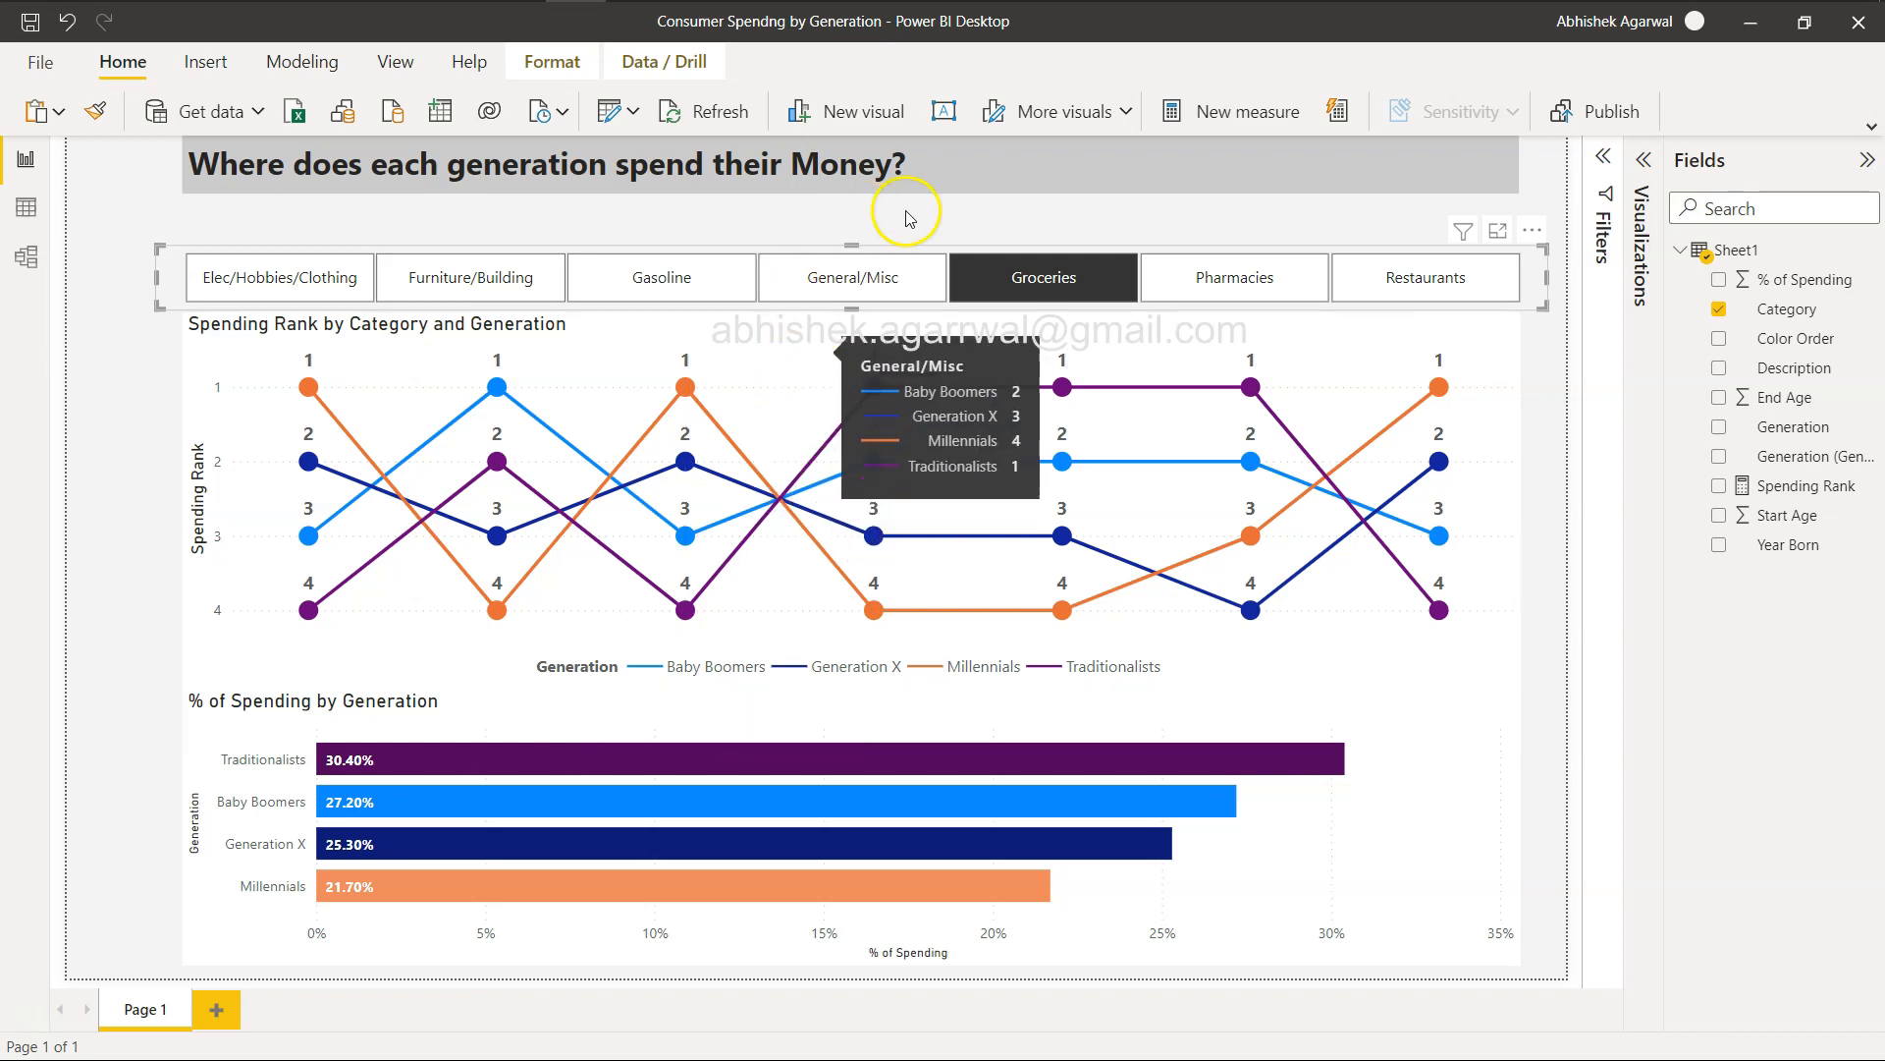
pyautogui.moveTo(853, 278)
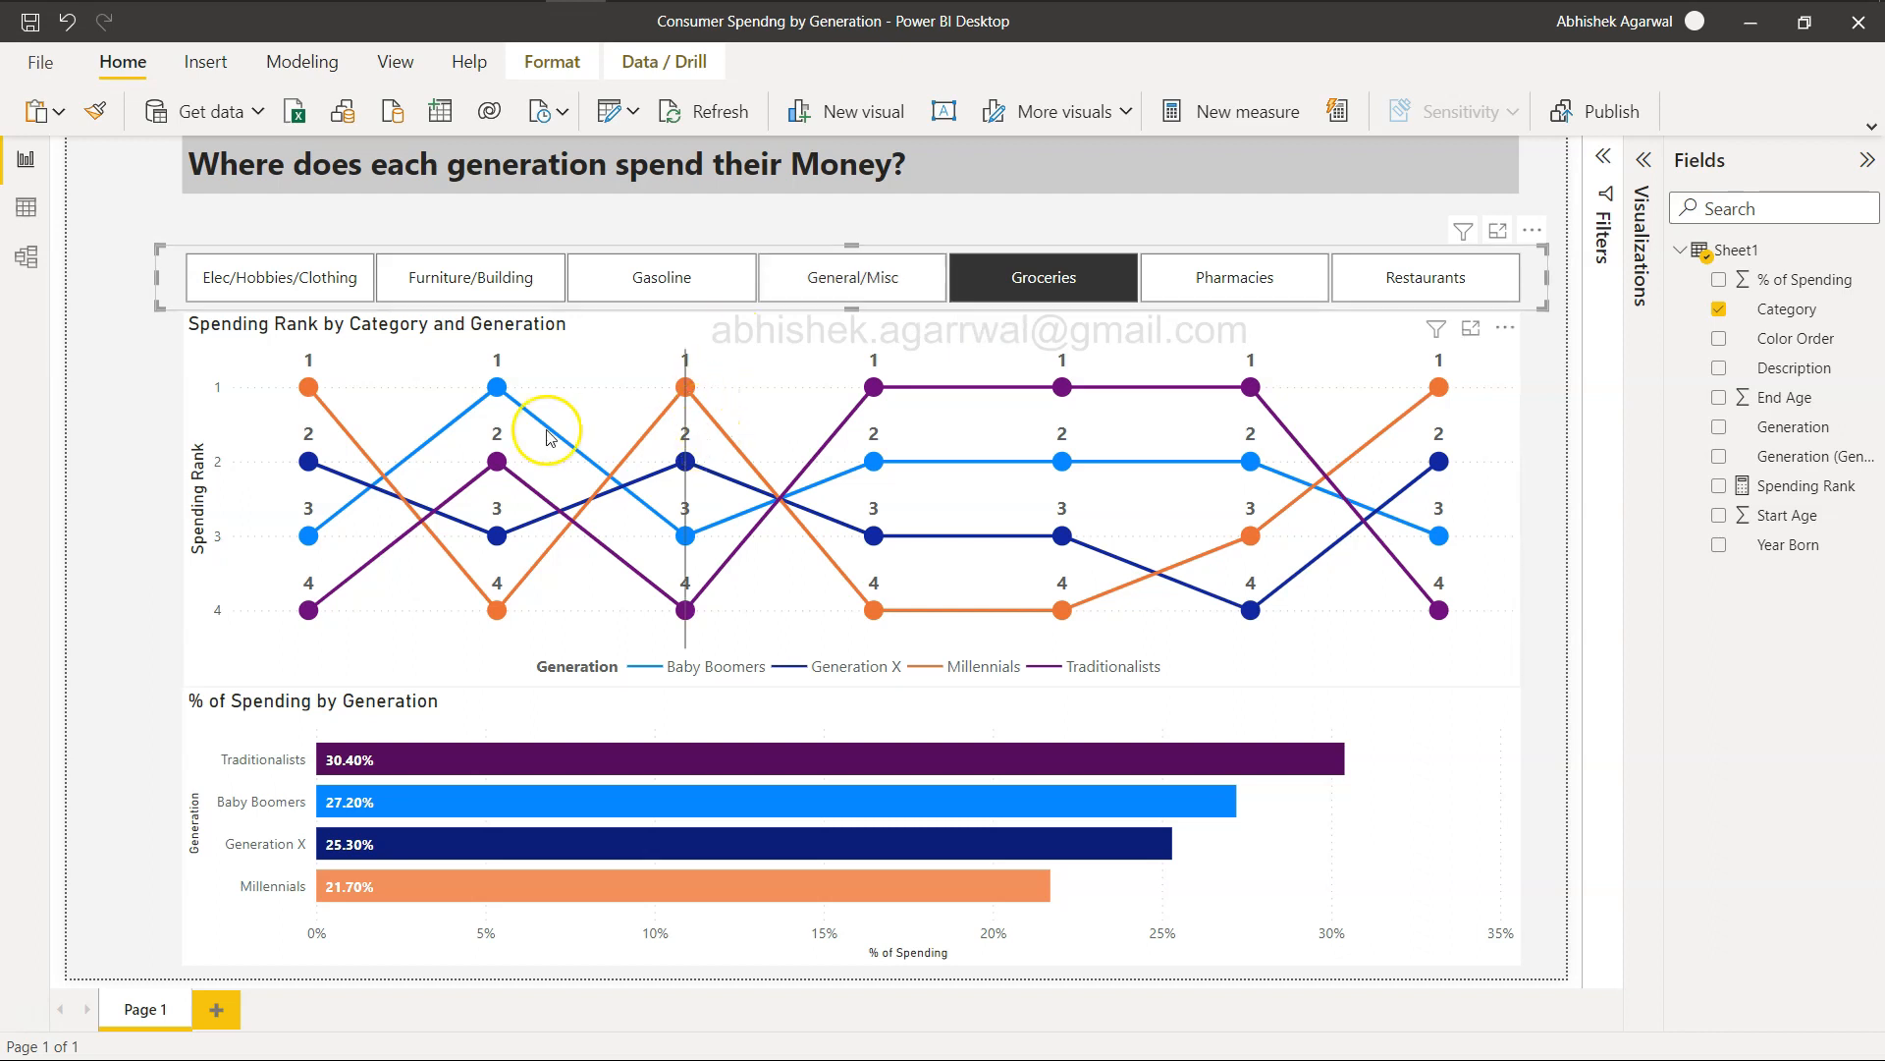
pyautogui.moveTo(235, 337)
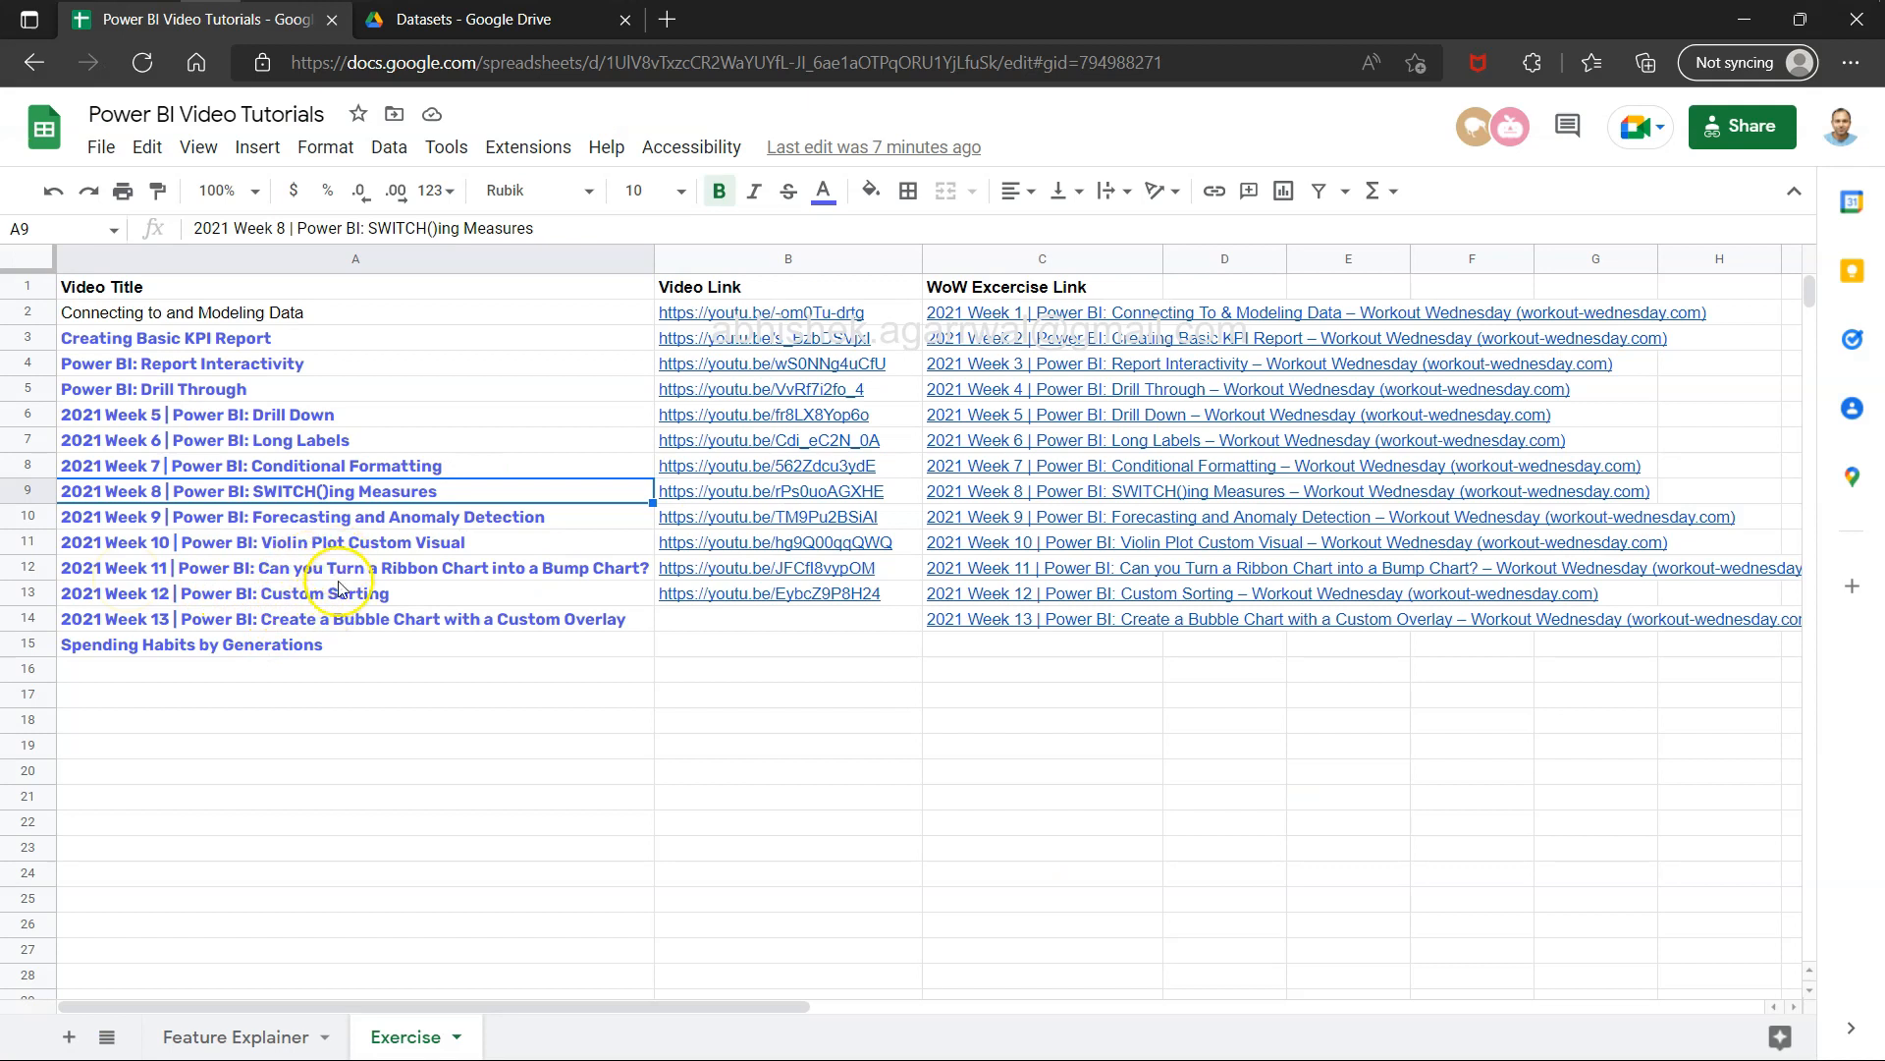
pyautogui.moveTo(436, 577)
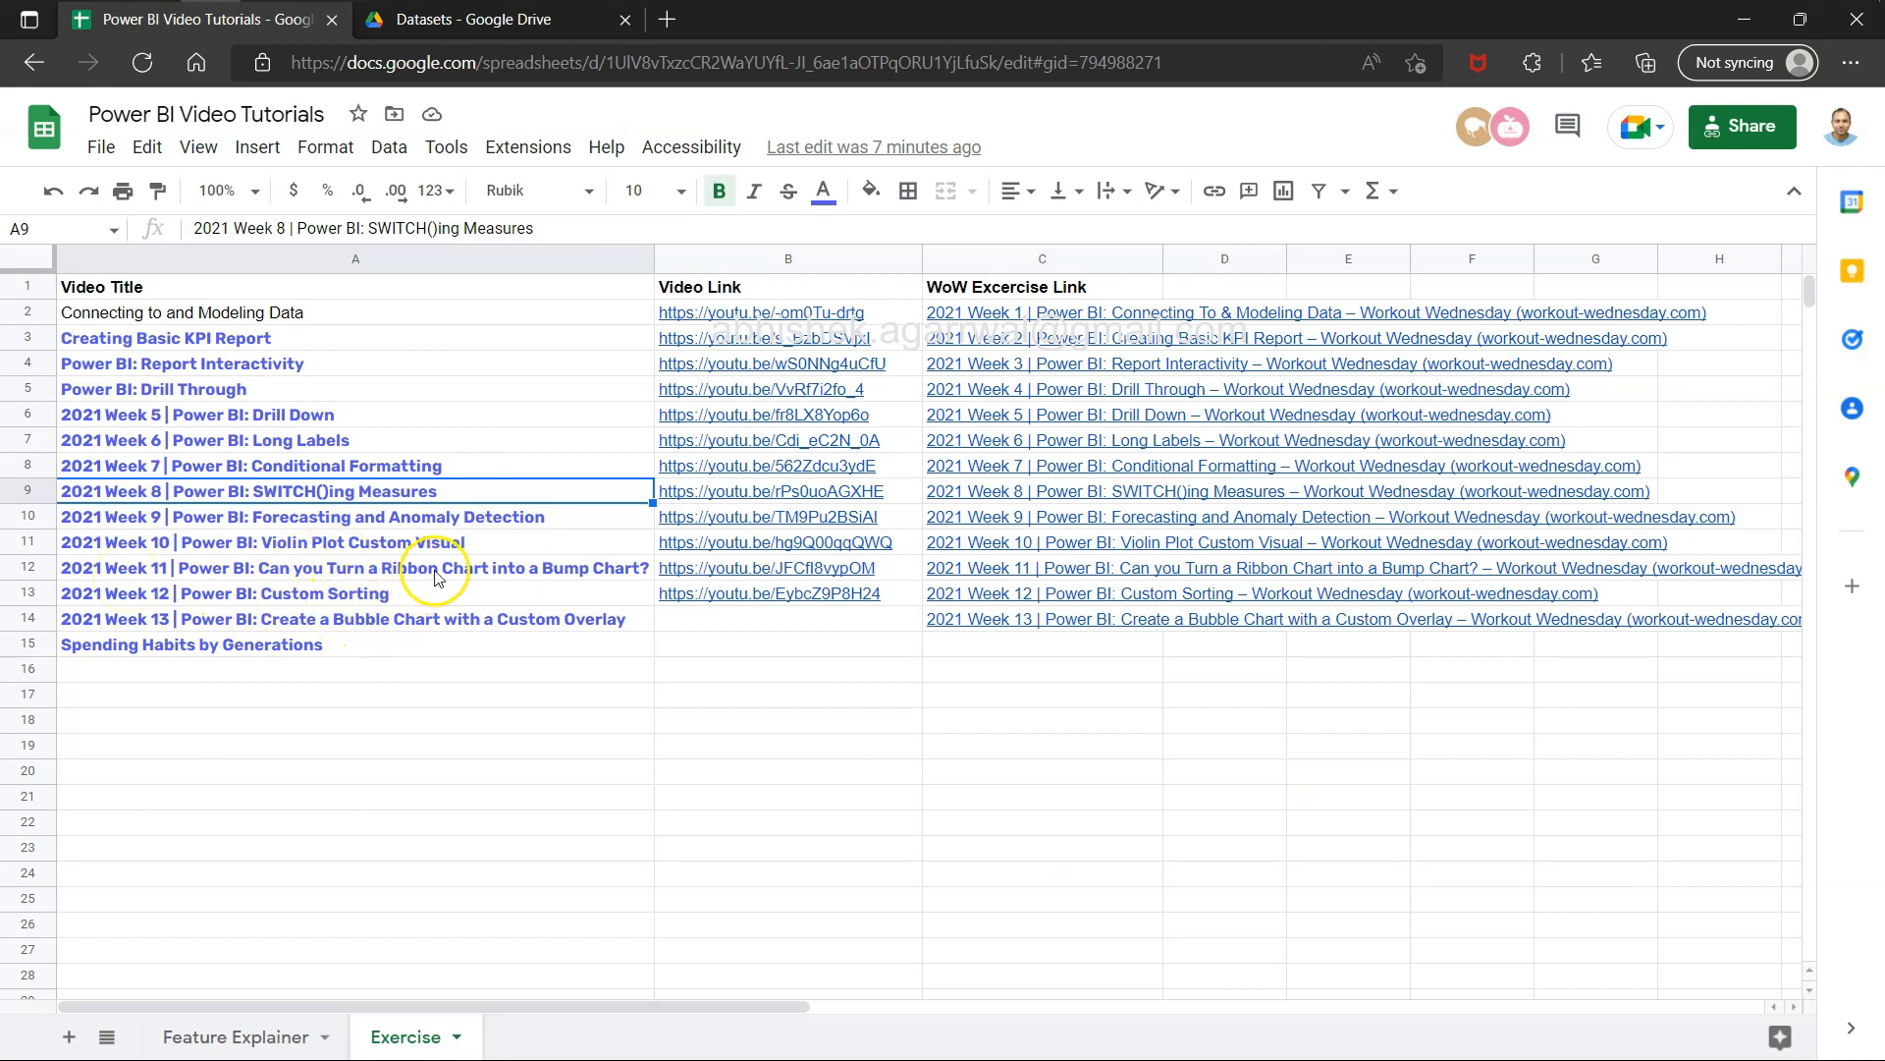
# Switch back to the Groceries-filtered Power BI report from the taskbar
pyautogui.click(361, 568)
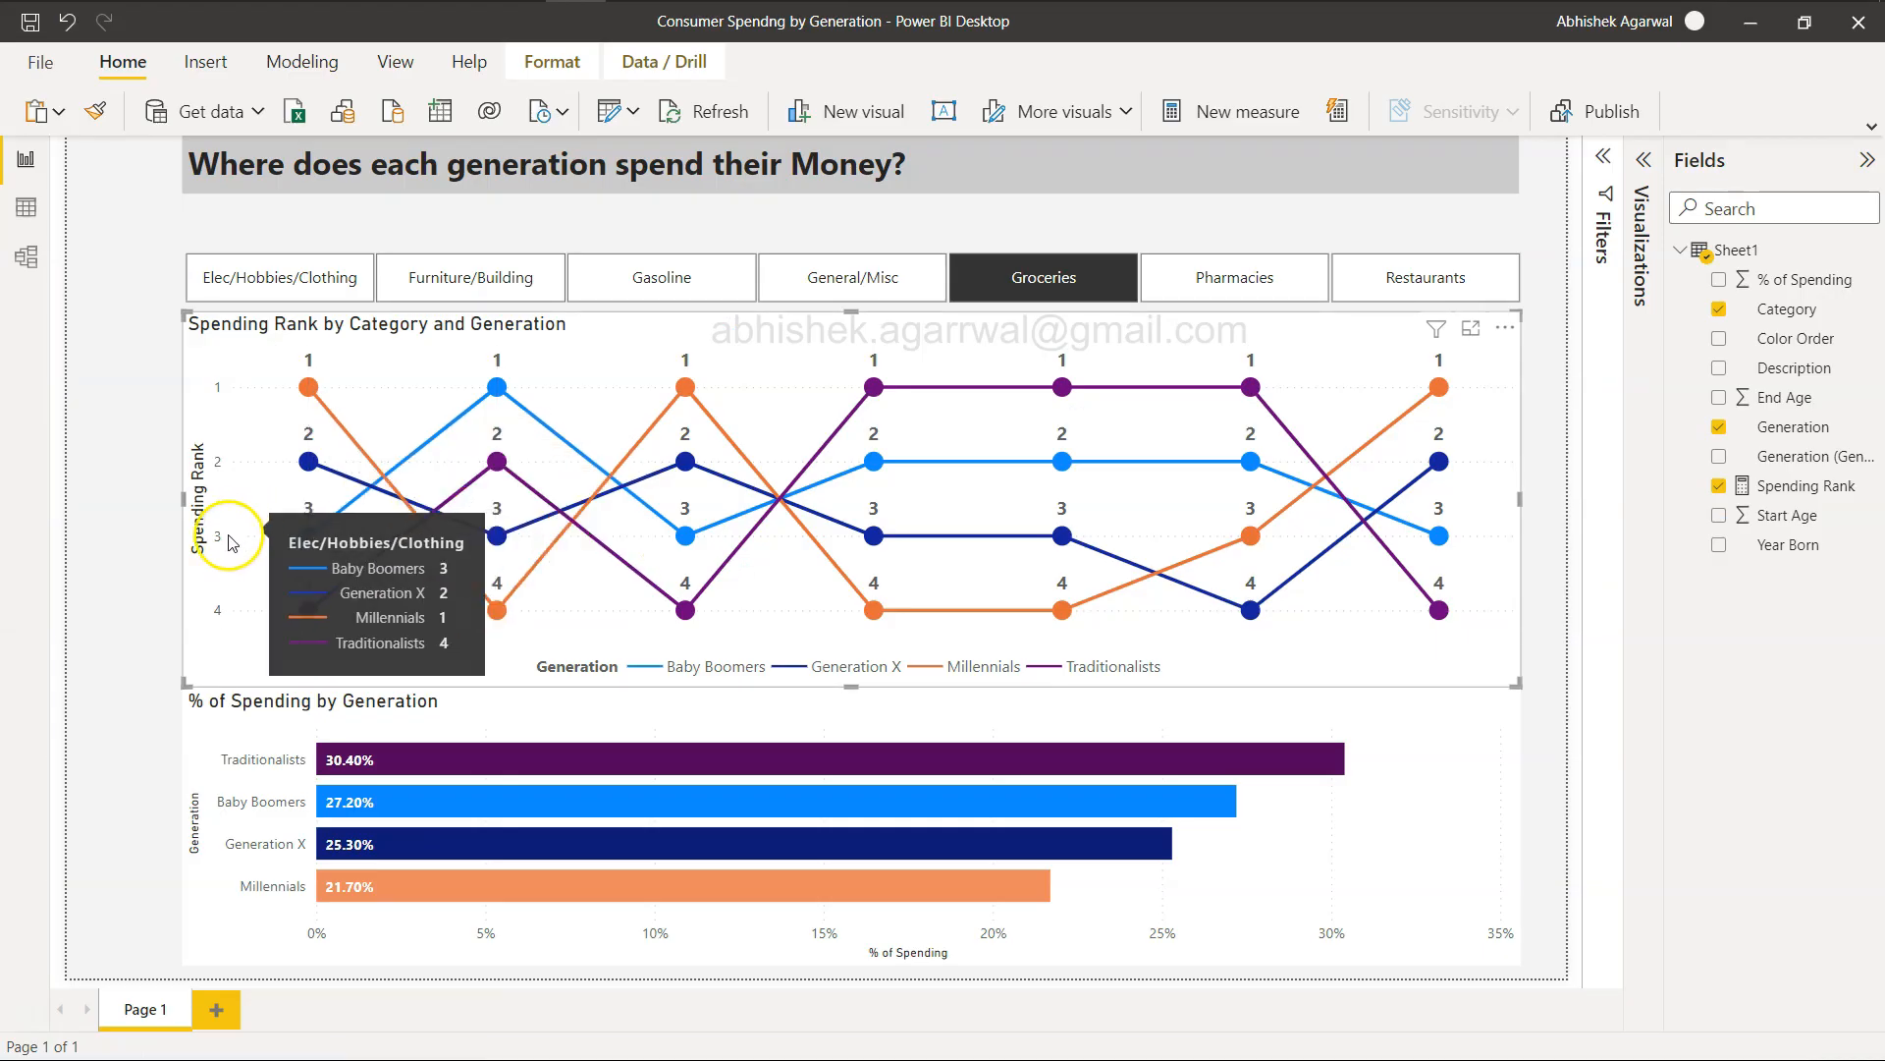
pyautogui.moveTo(216, 537)
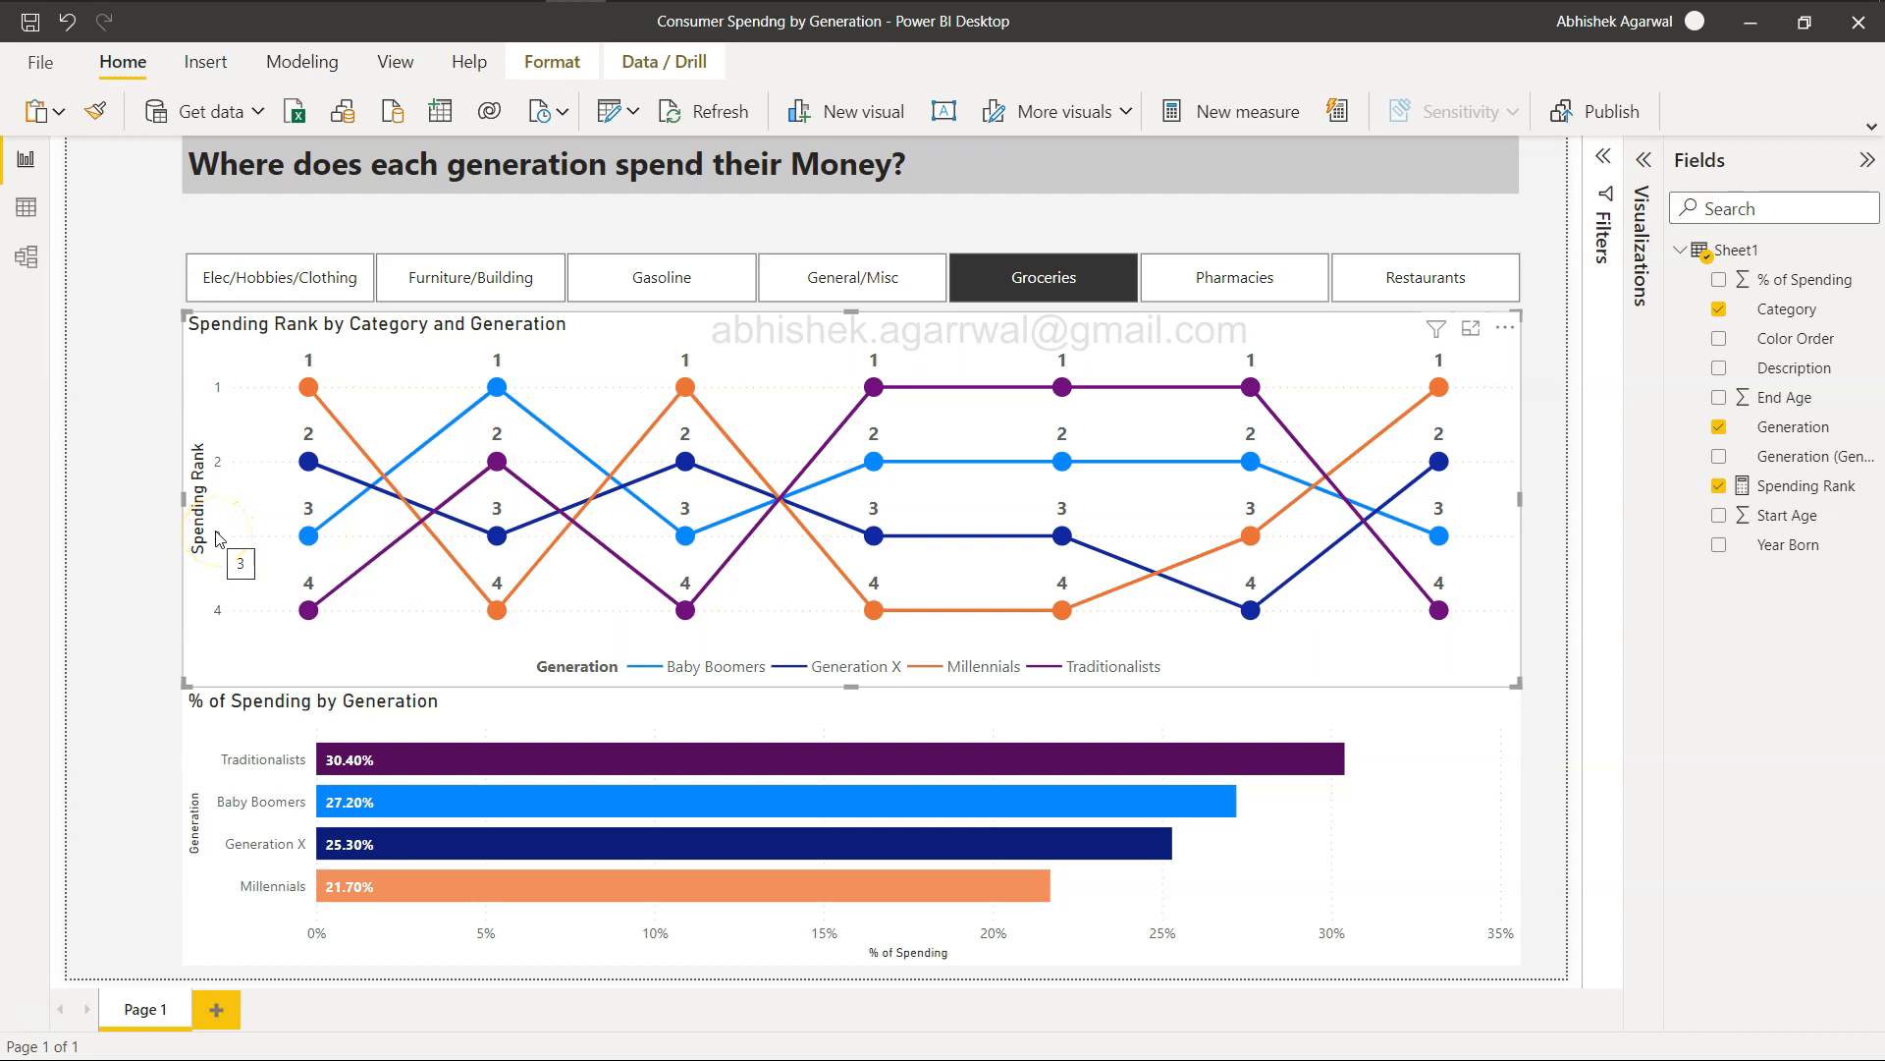
pyautogui.moveTo(310, 337)
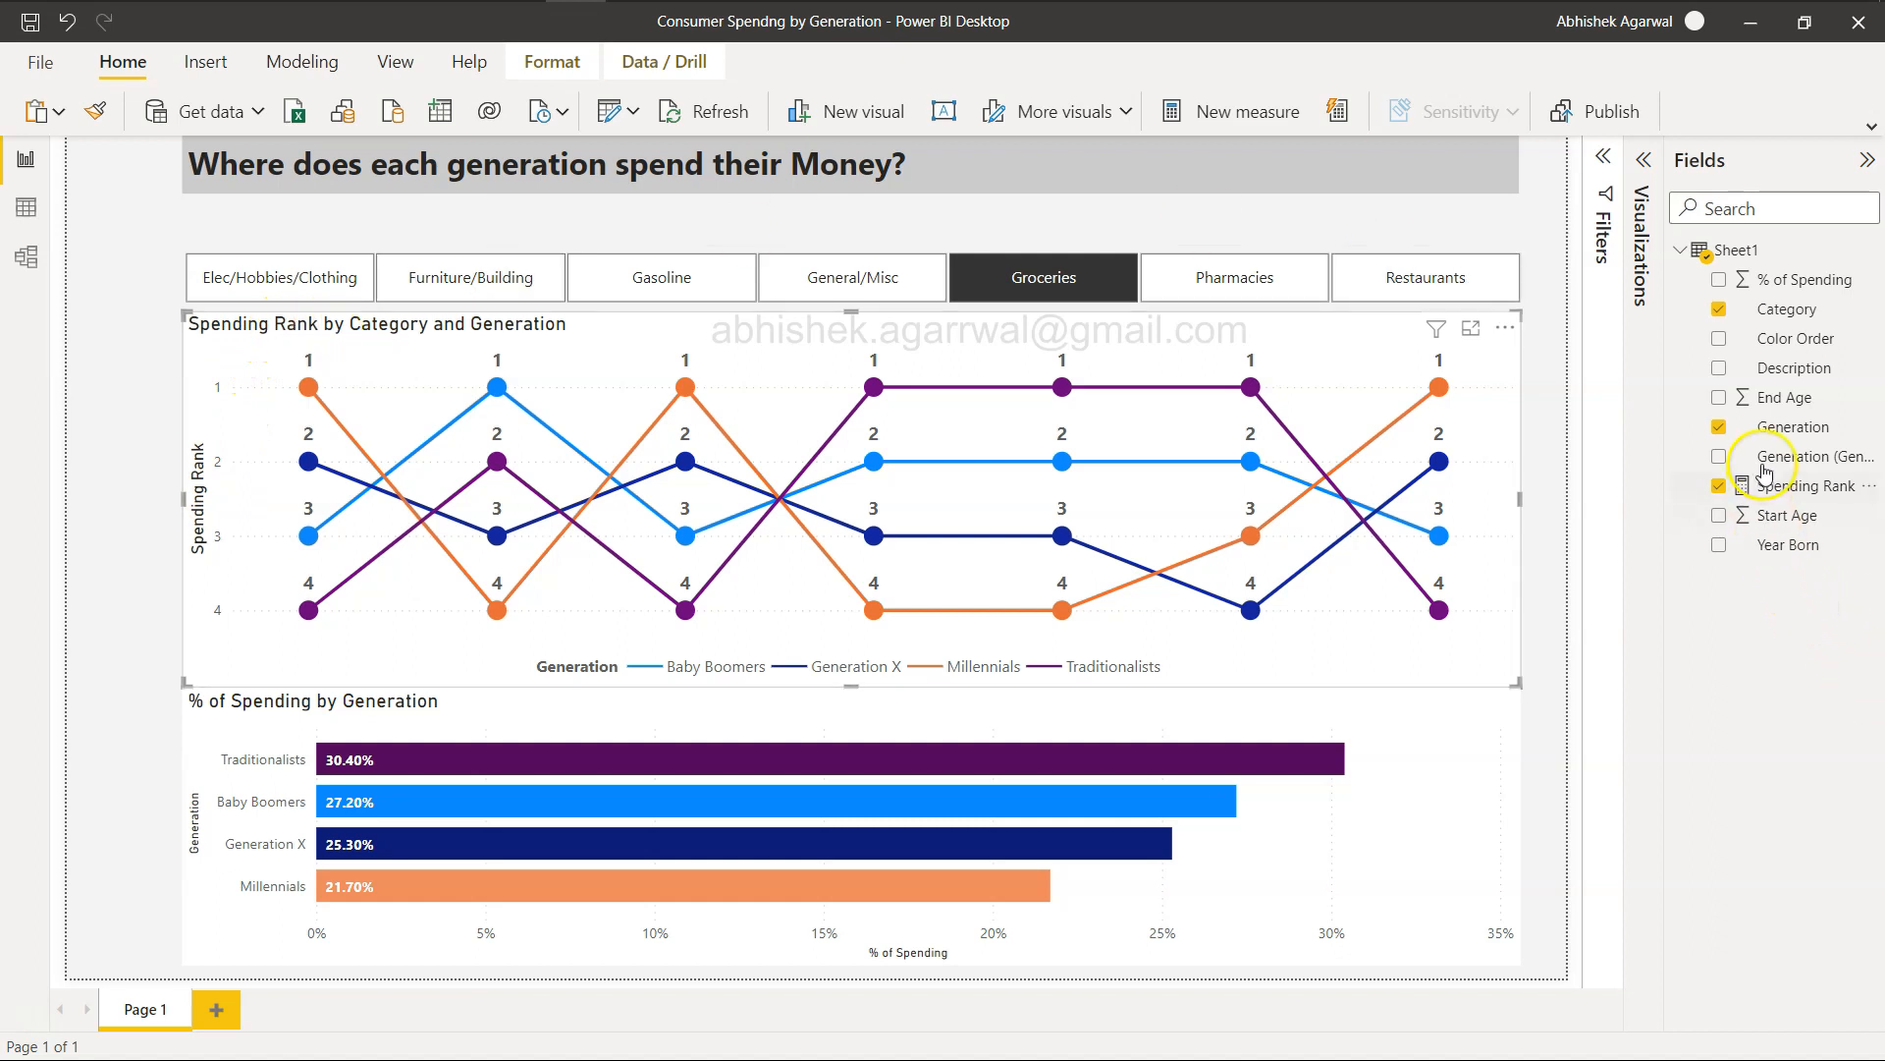
pyautogui.moveTo(1800, 495)
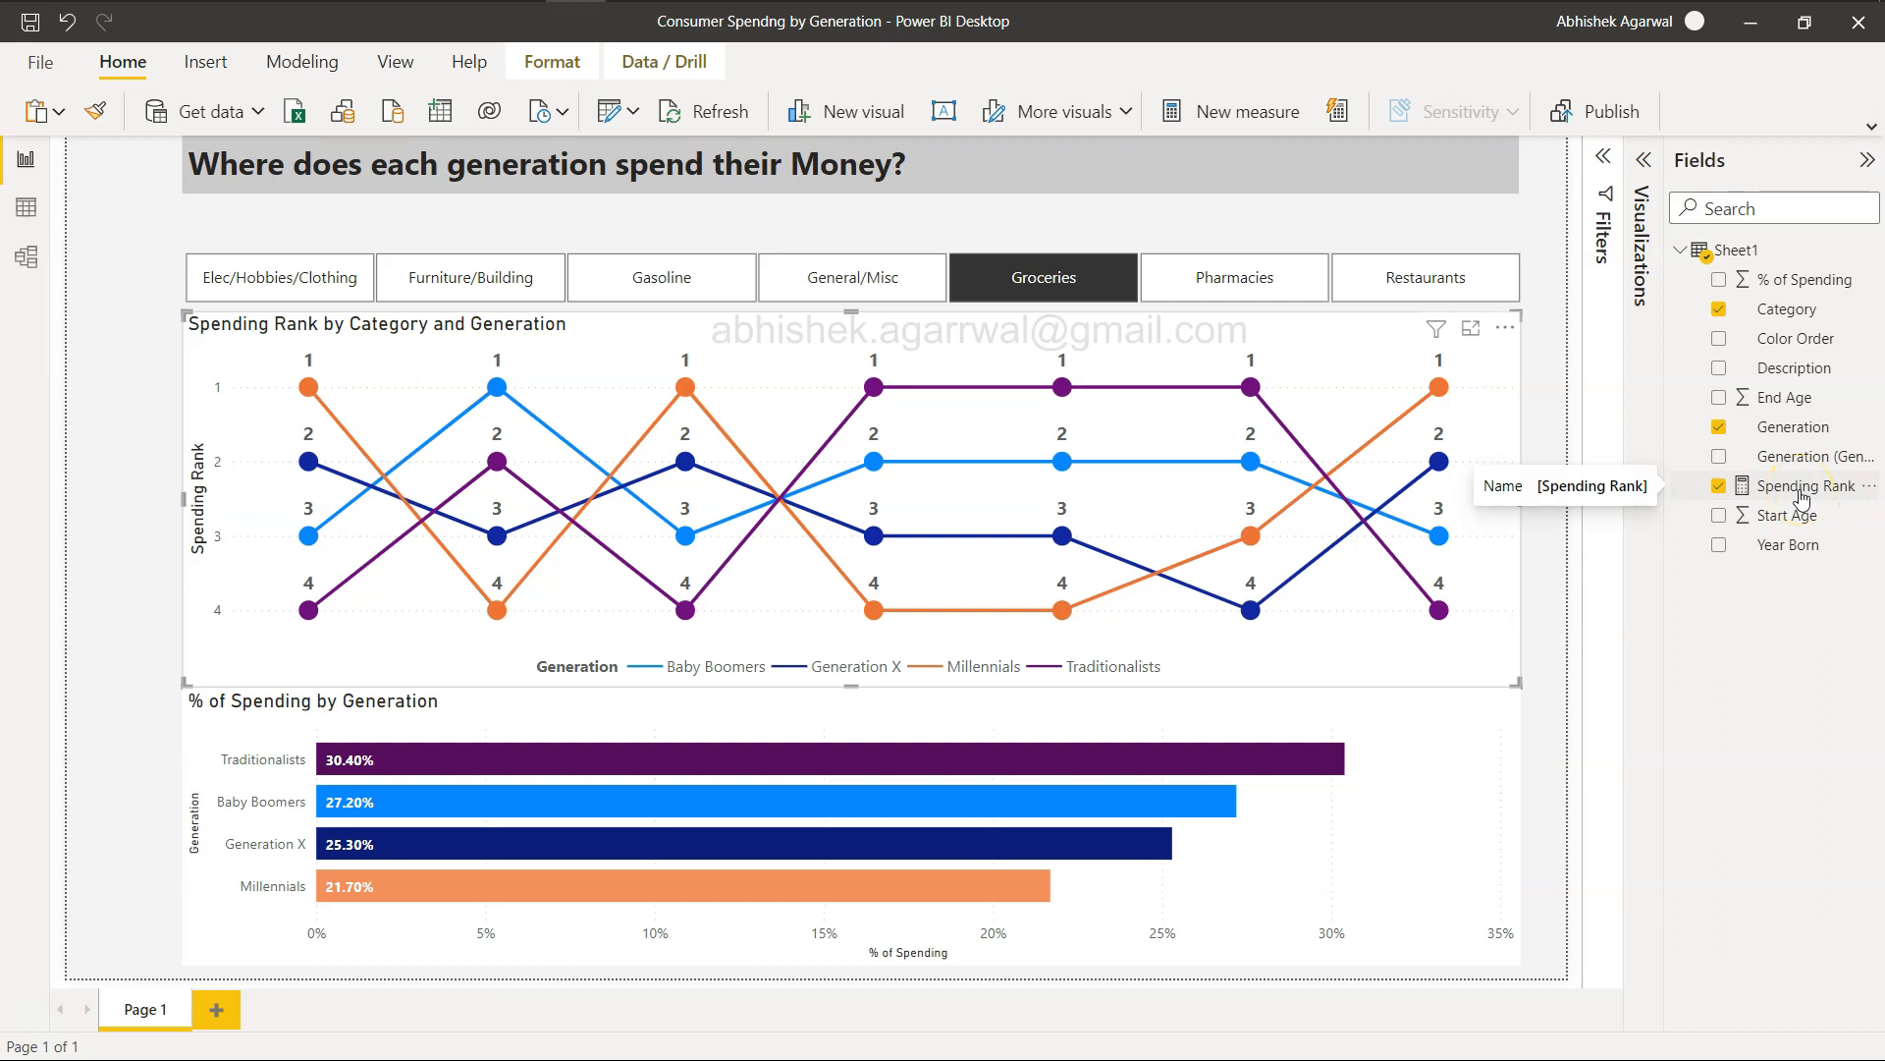
pyautogui.moveTo(1833, 505)
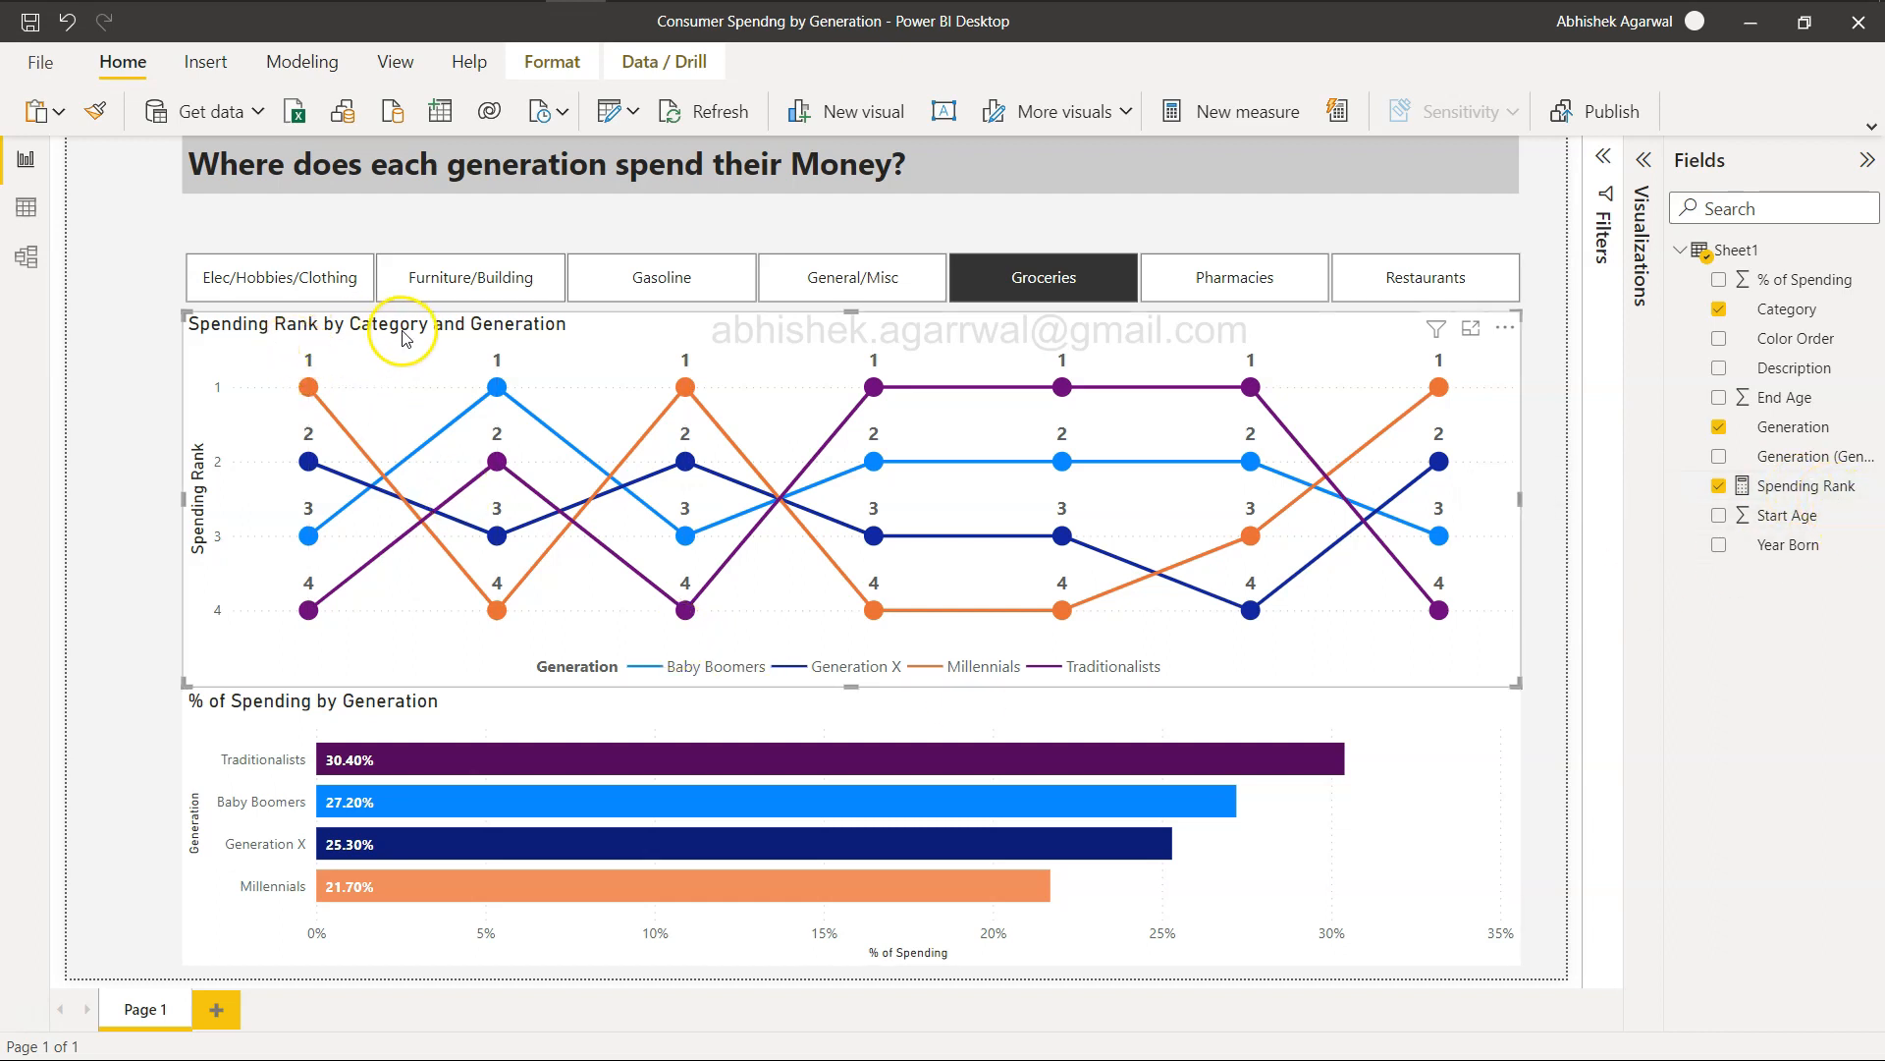
pyautogui.moveTo(507, 337)
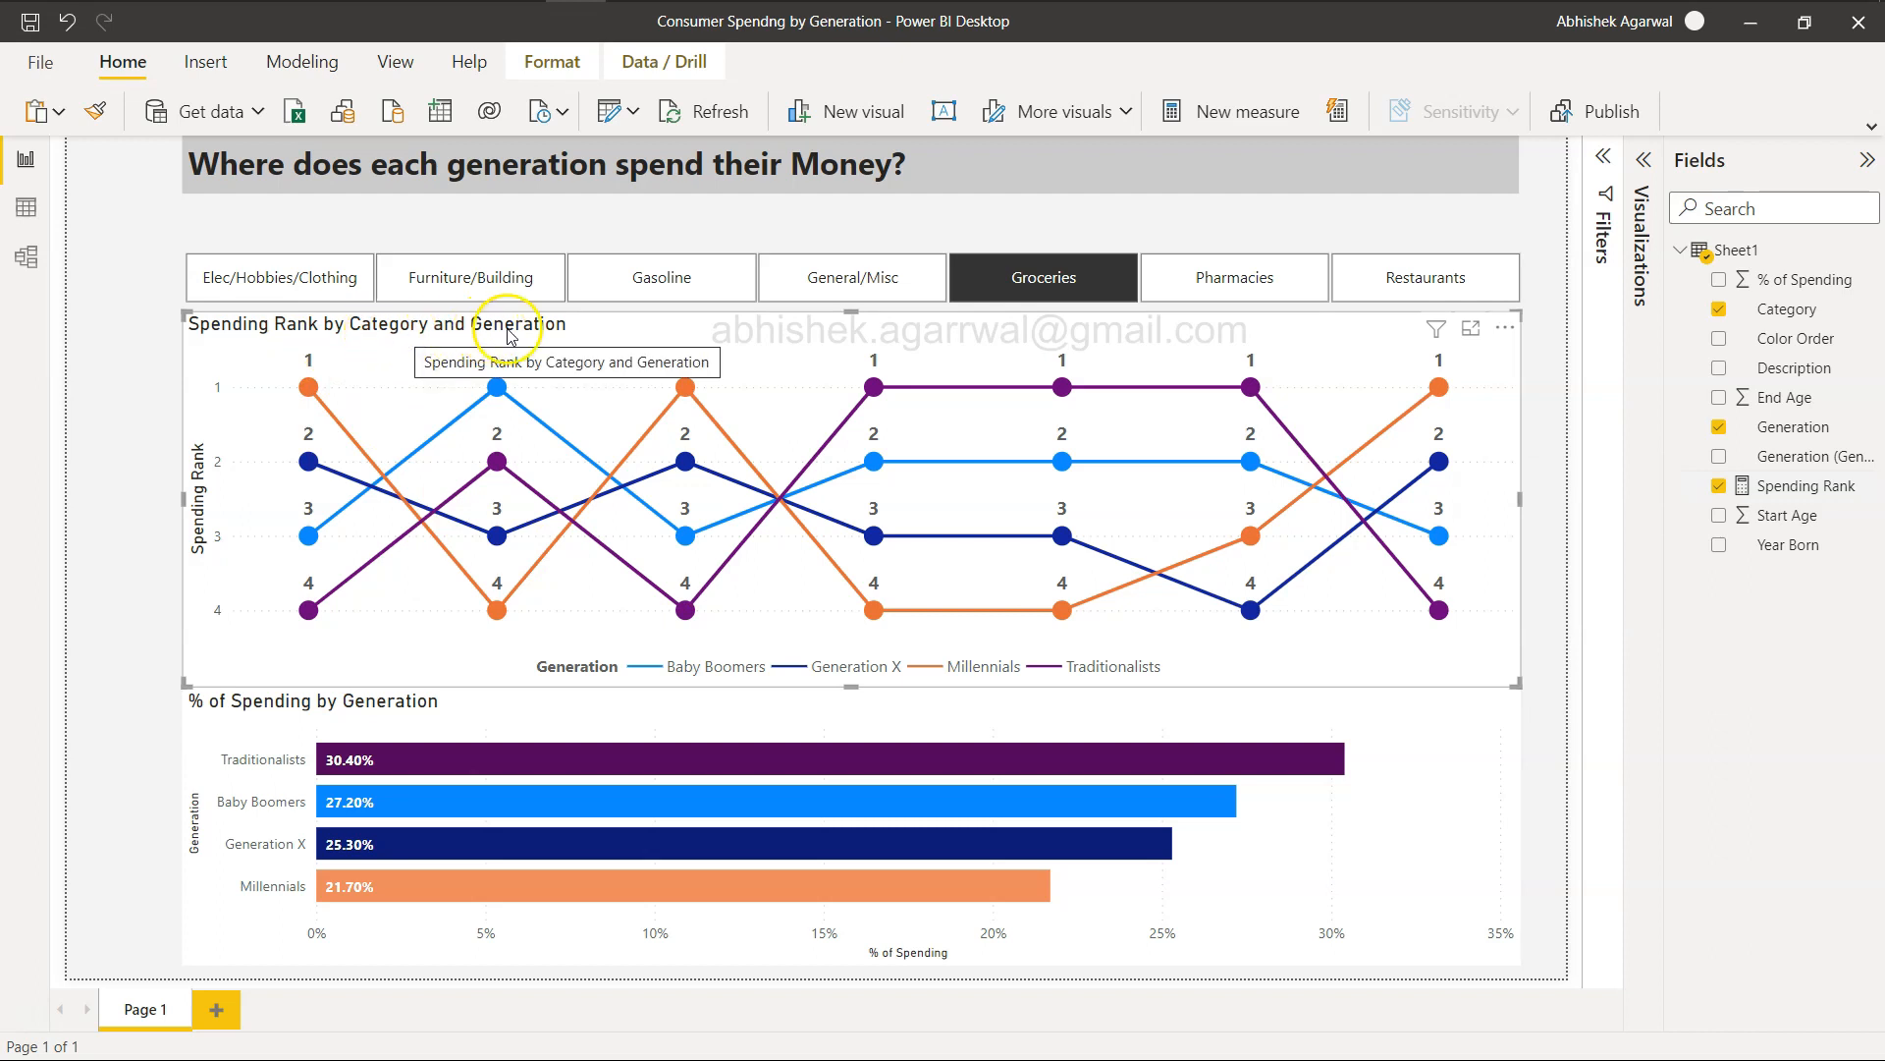
pyautogui.moveTo(256, 457)
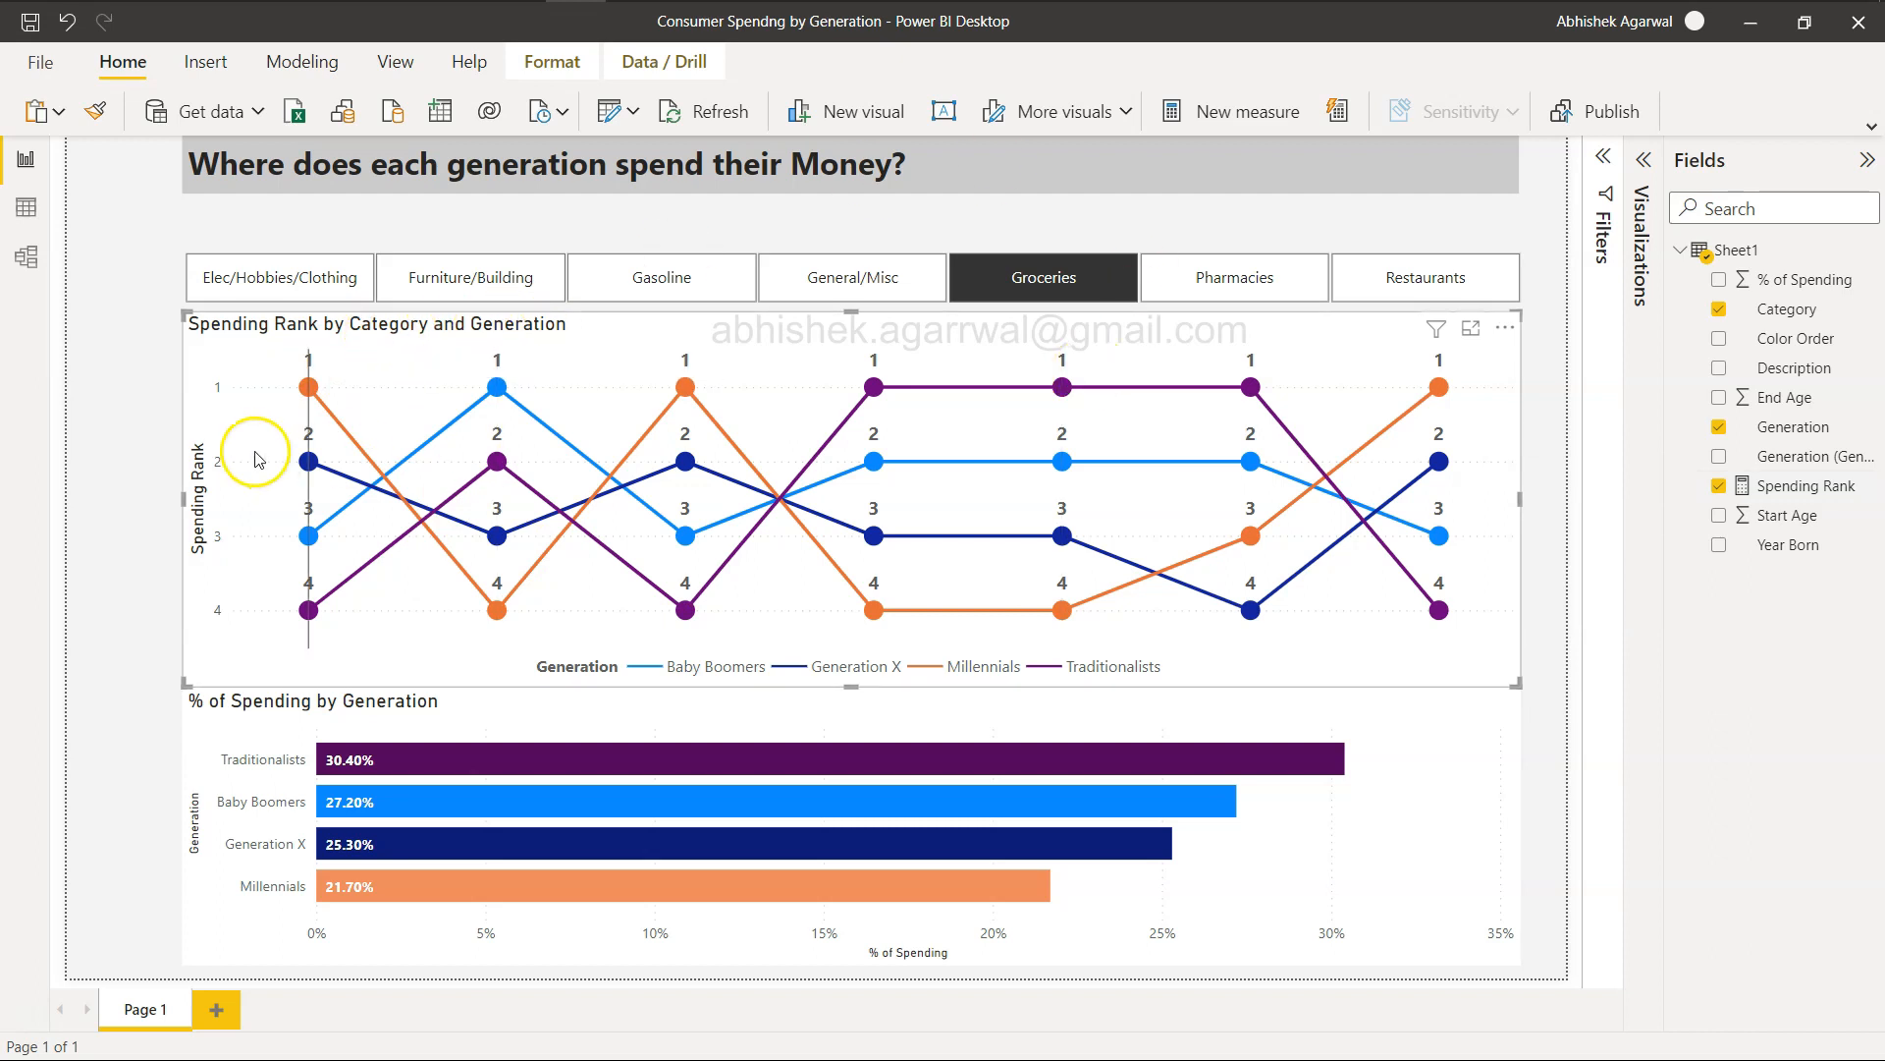
pyautogui.moveTo(634, 679)
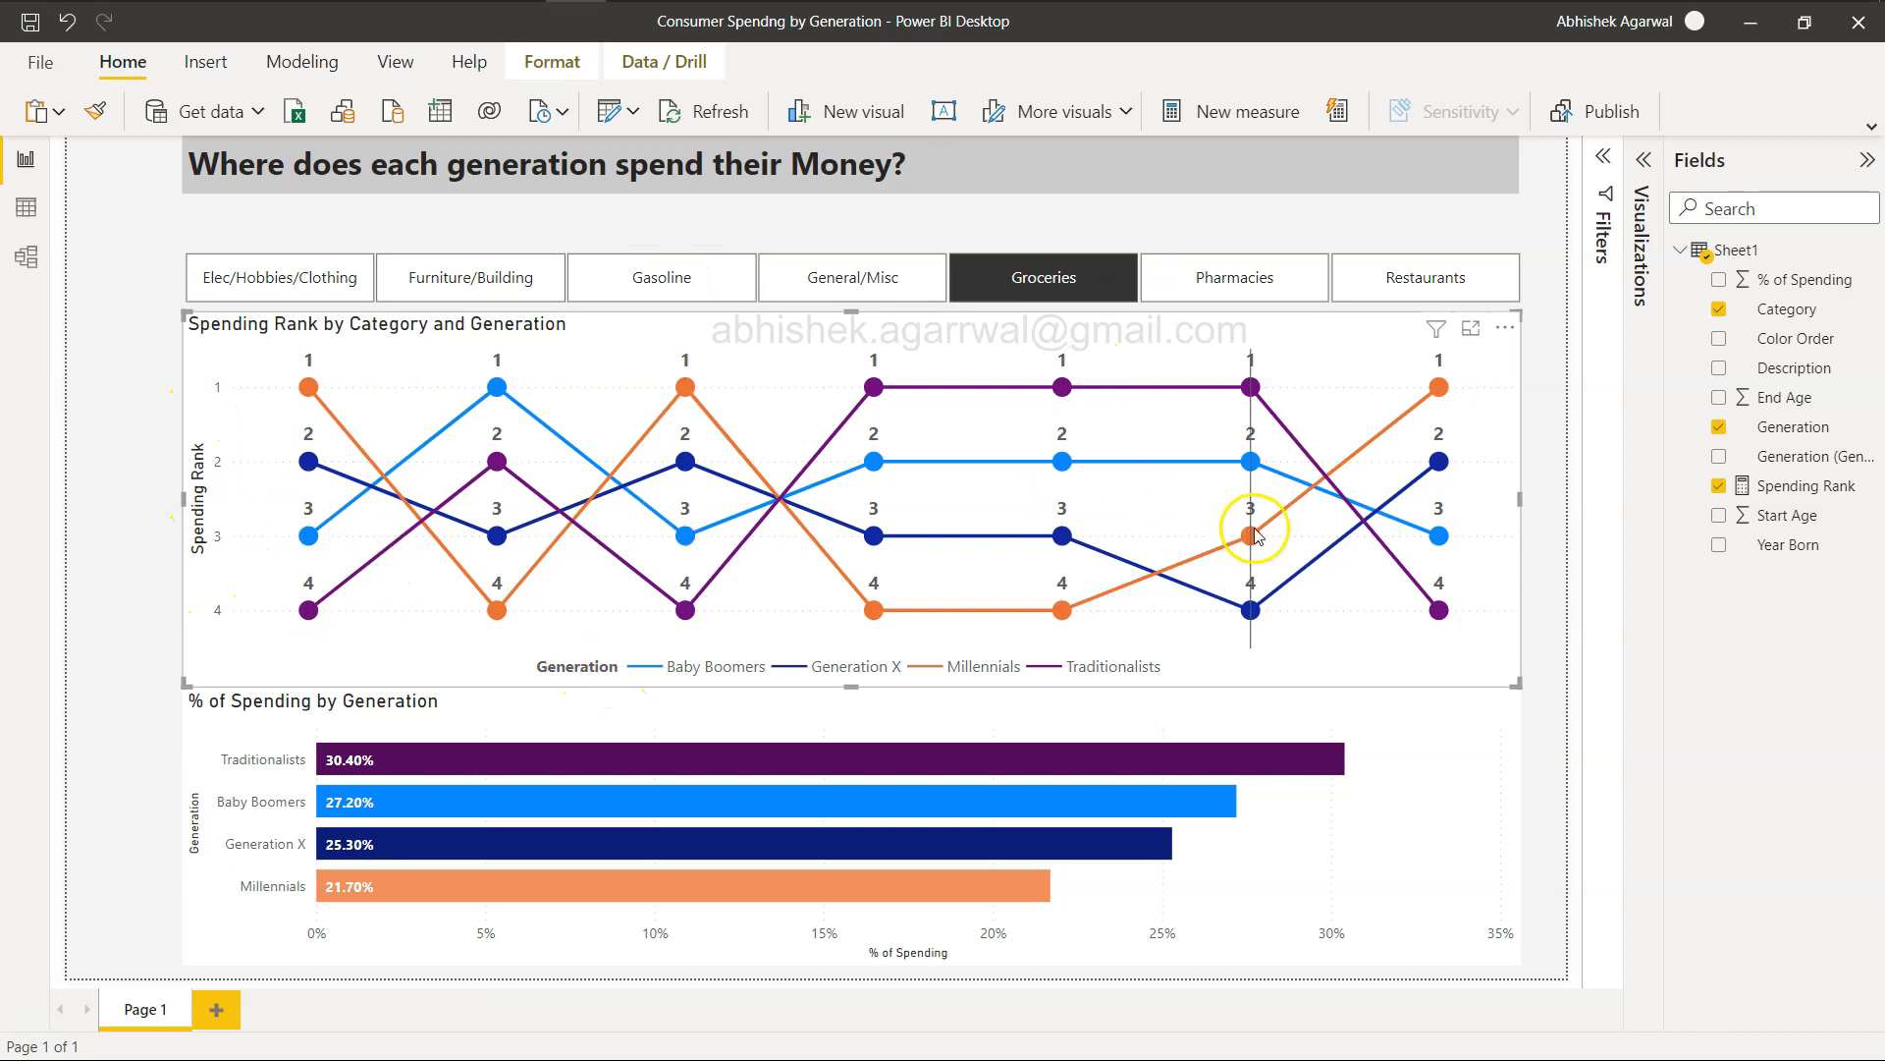
pyautogui.moveTo(1060, 433)
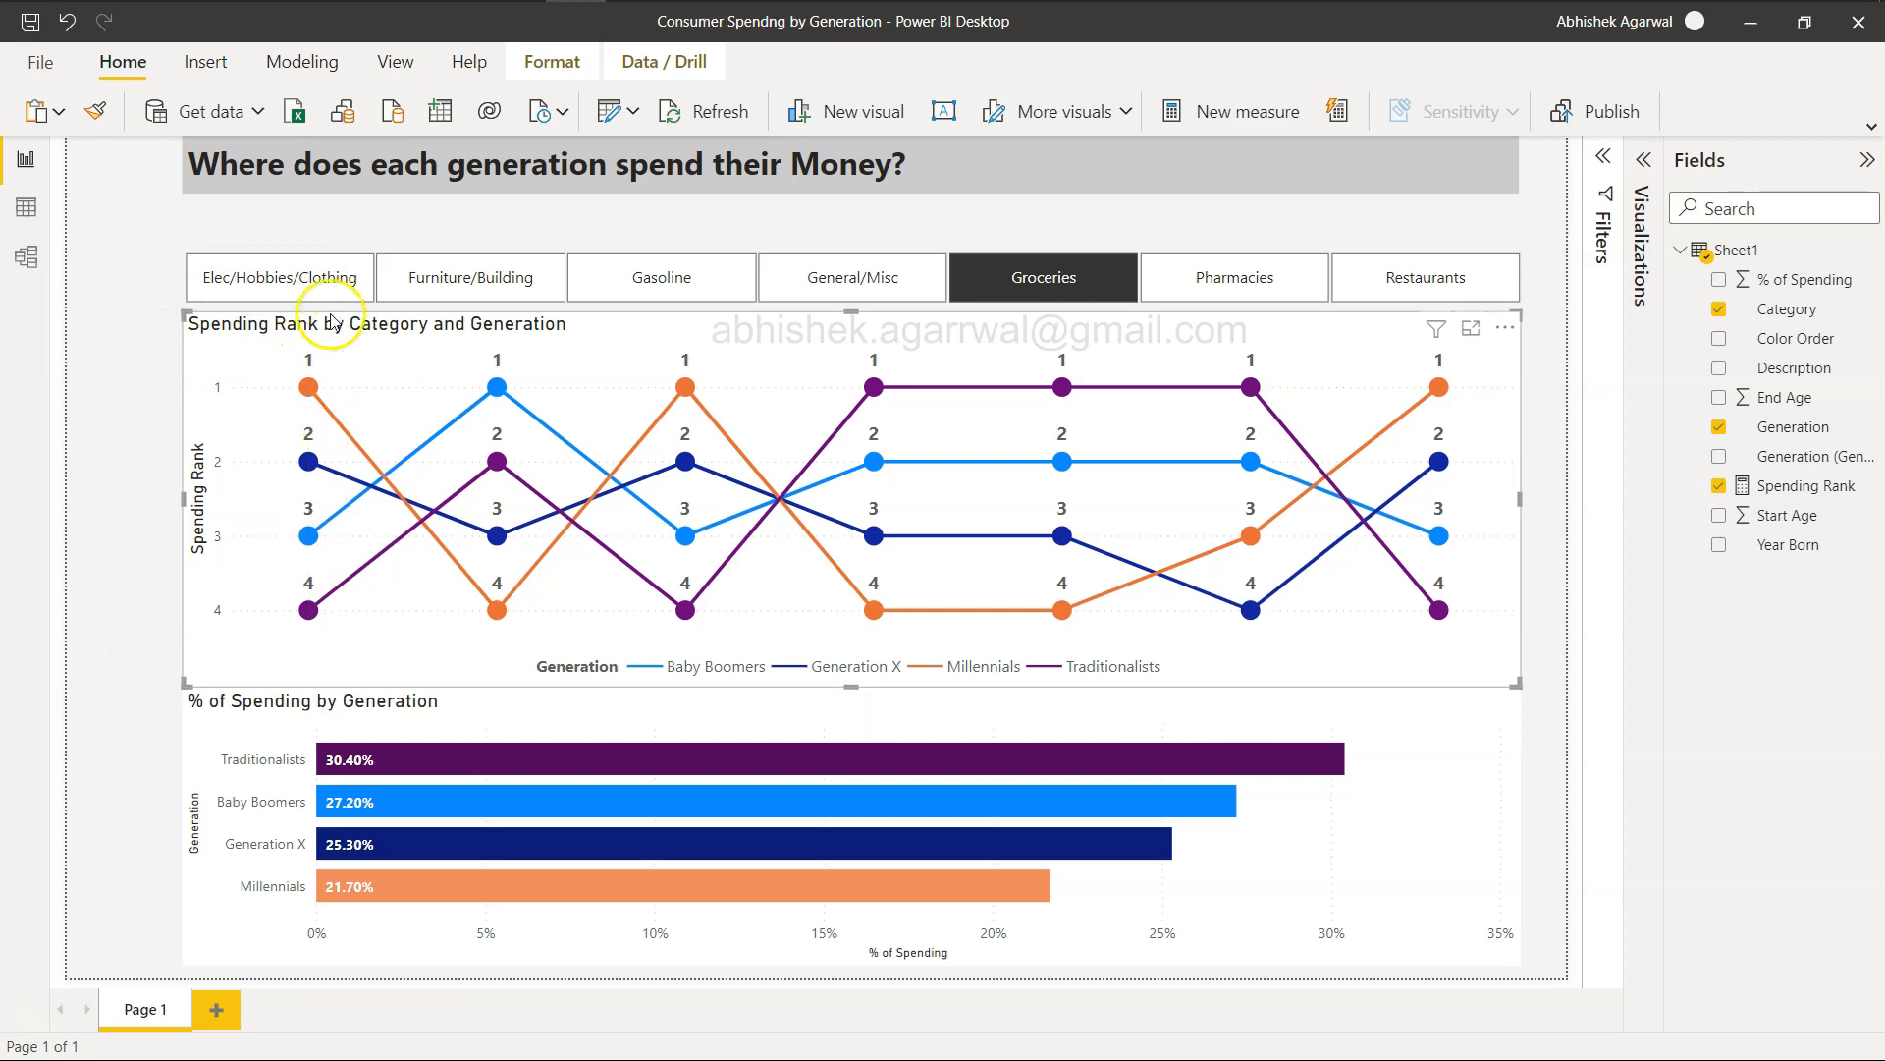
pyautogui.moveTo(325, 286)
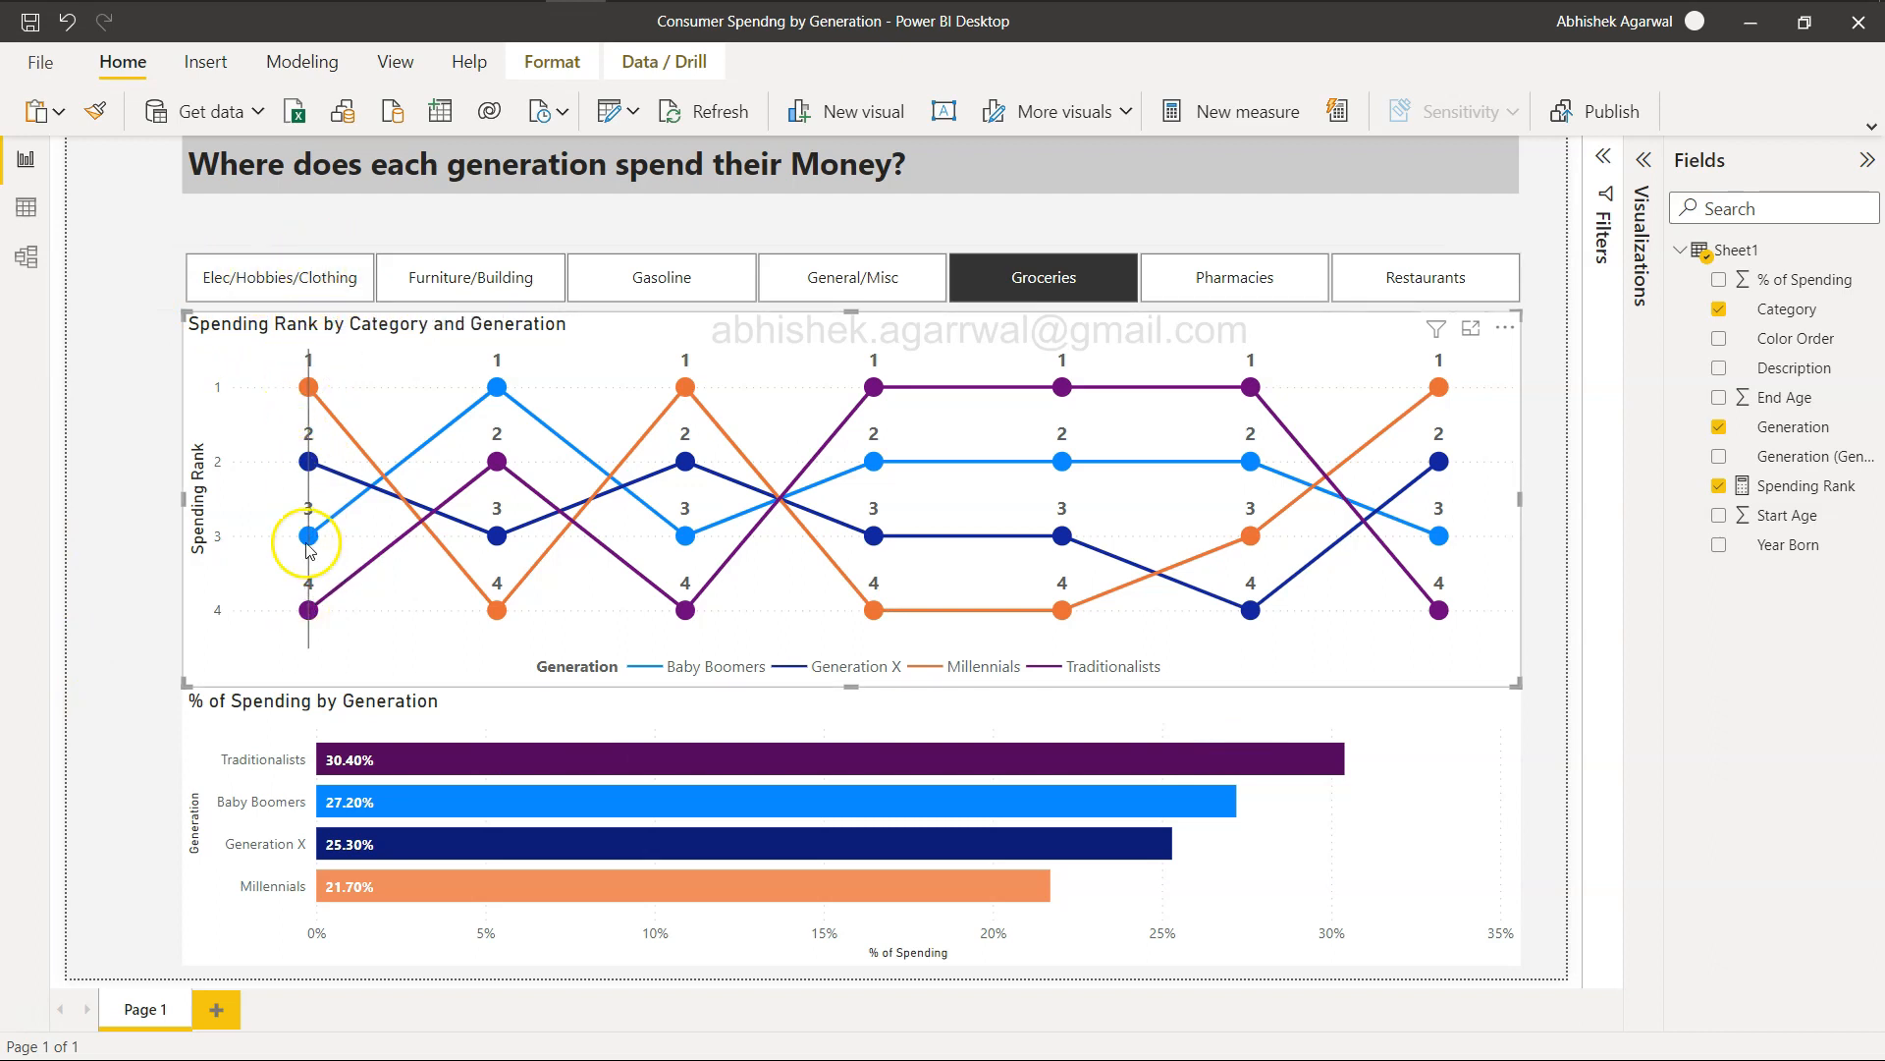
pyautogui.moveTo(521, 427)
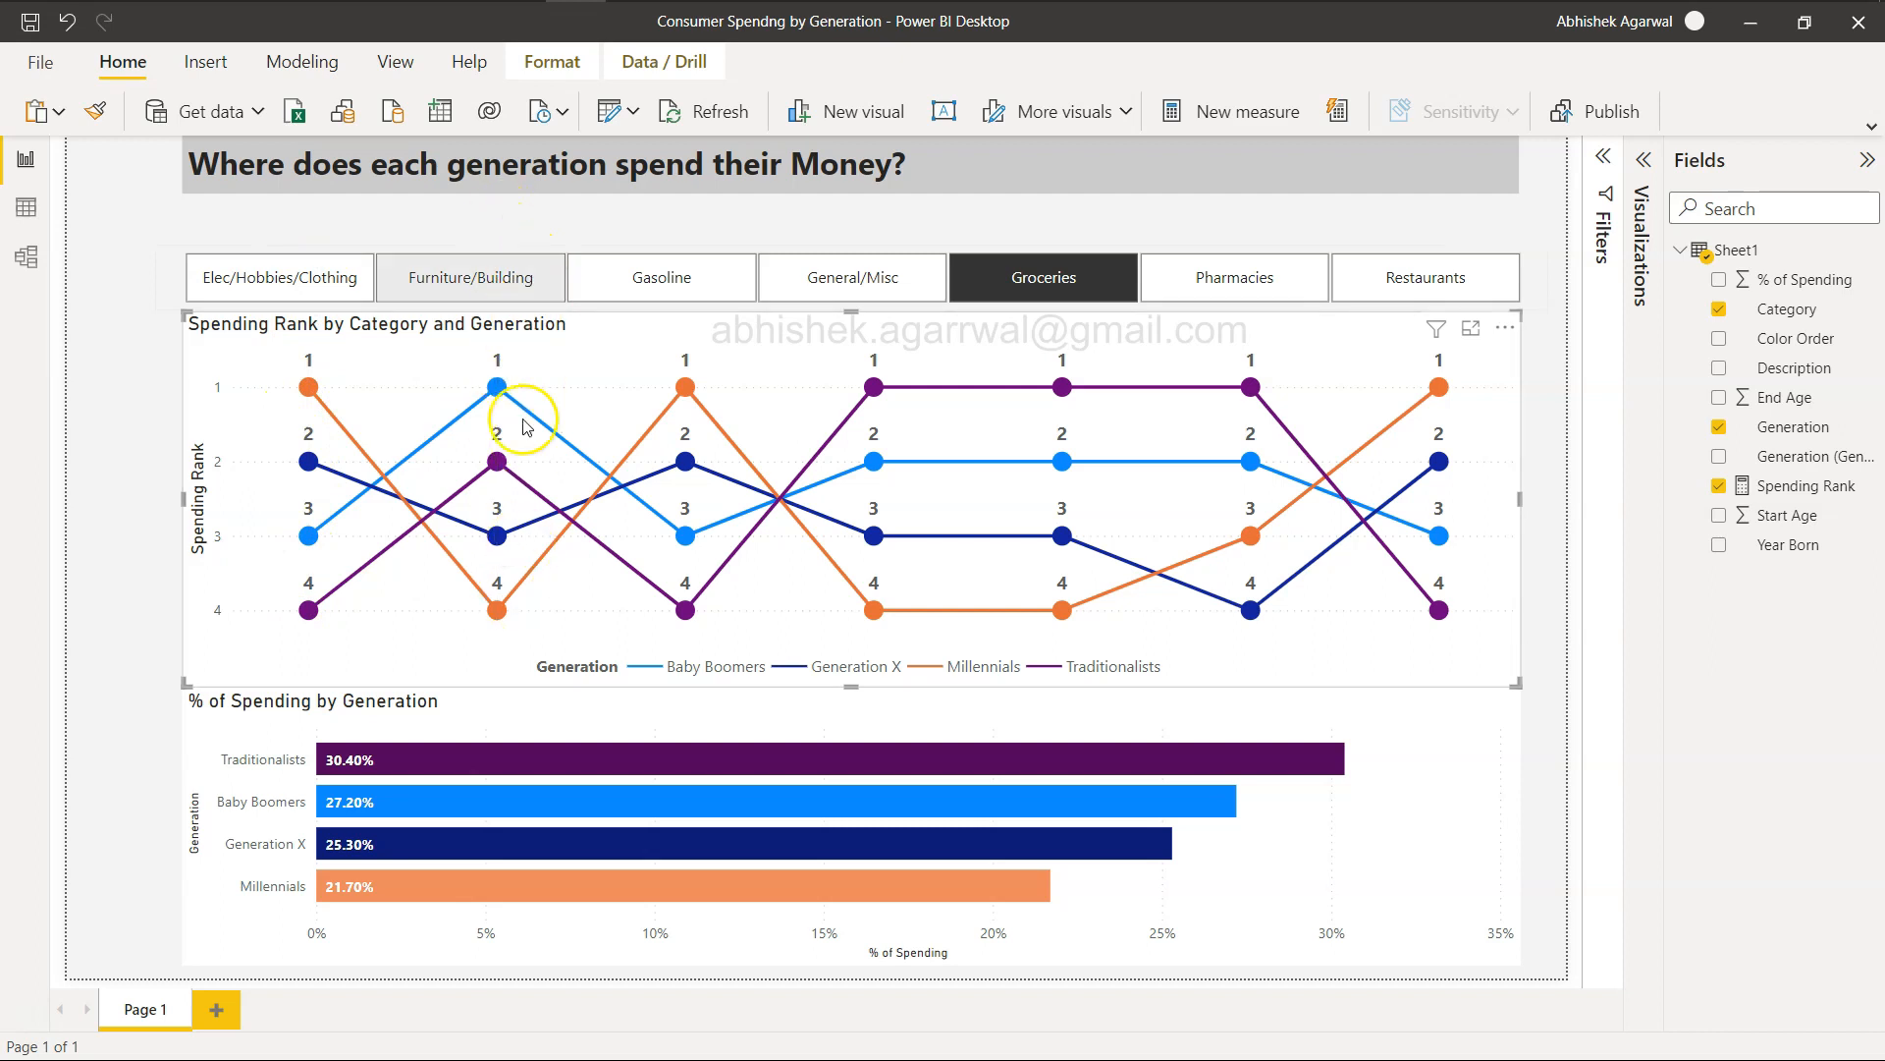
pyautogui.moveTo(707, 664)
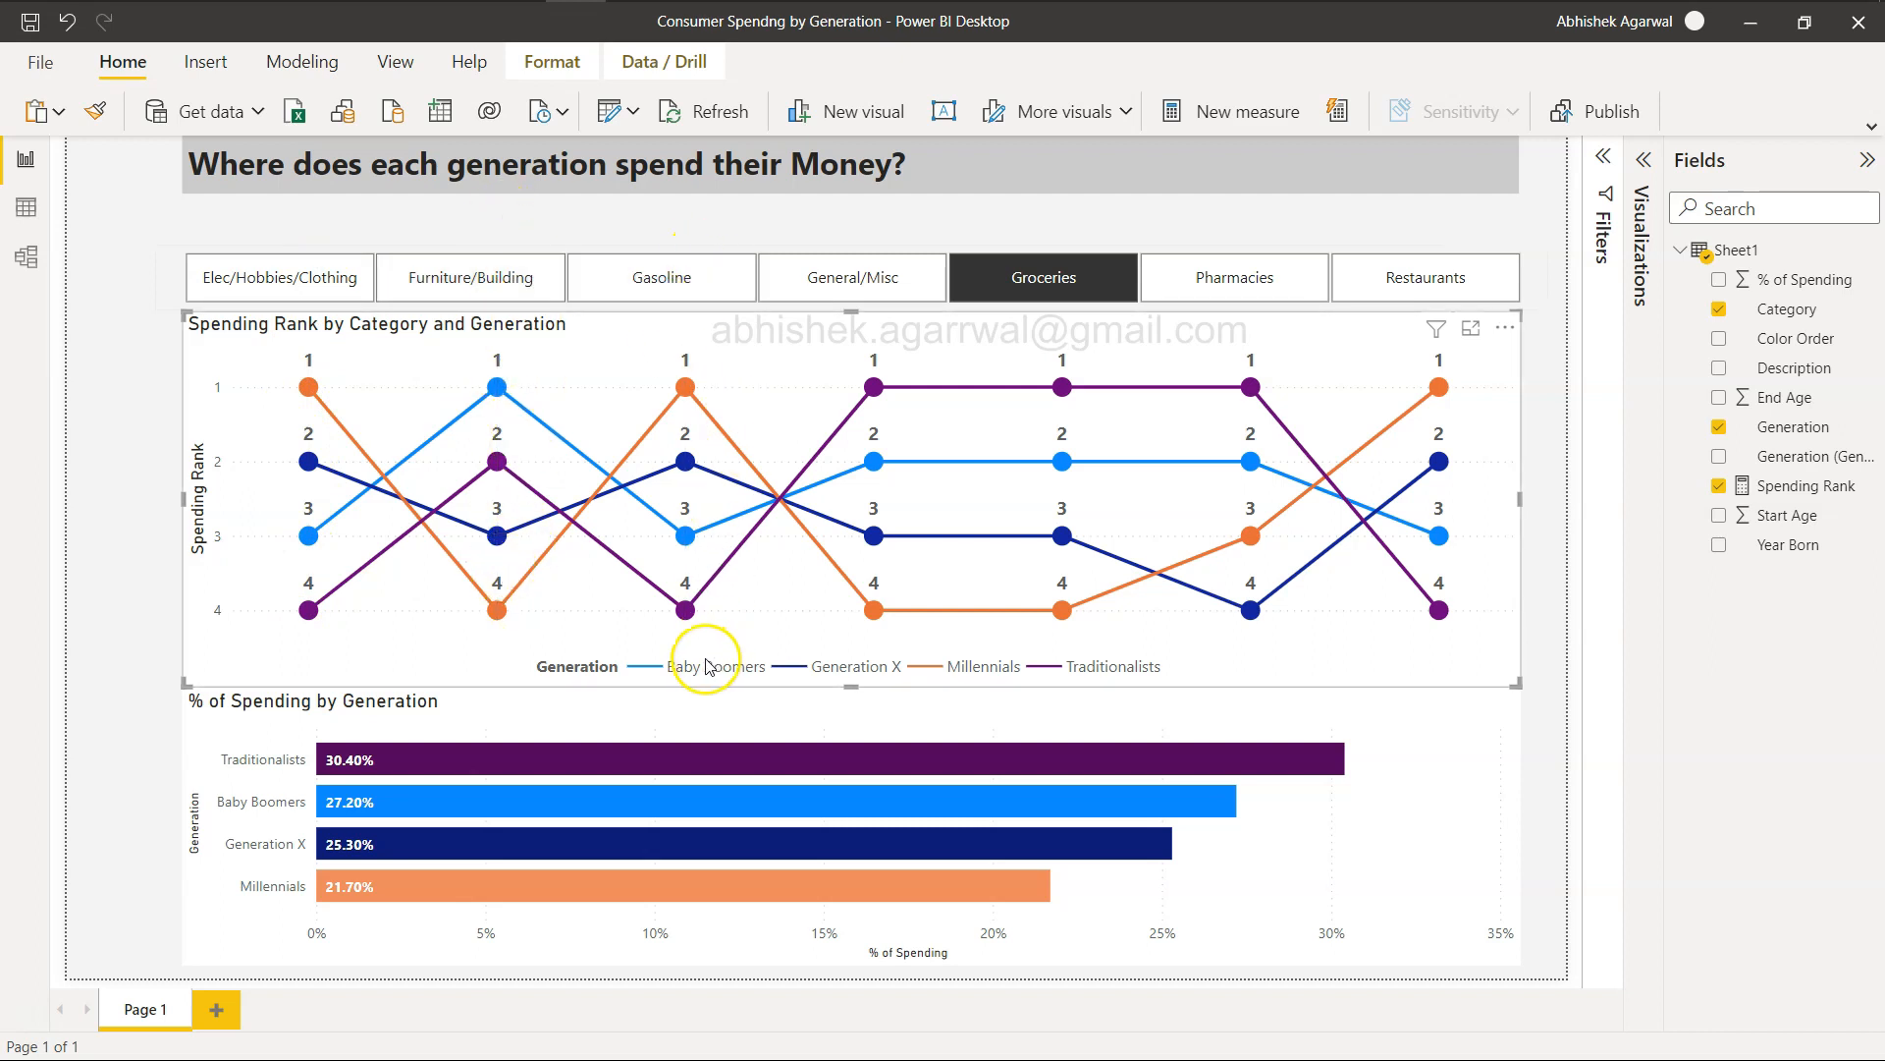
pyautogui.moveTo(916, 599)
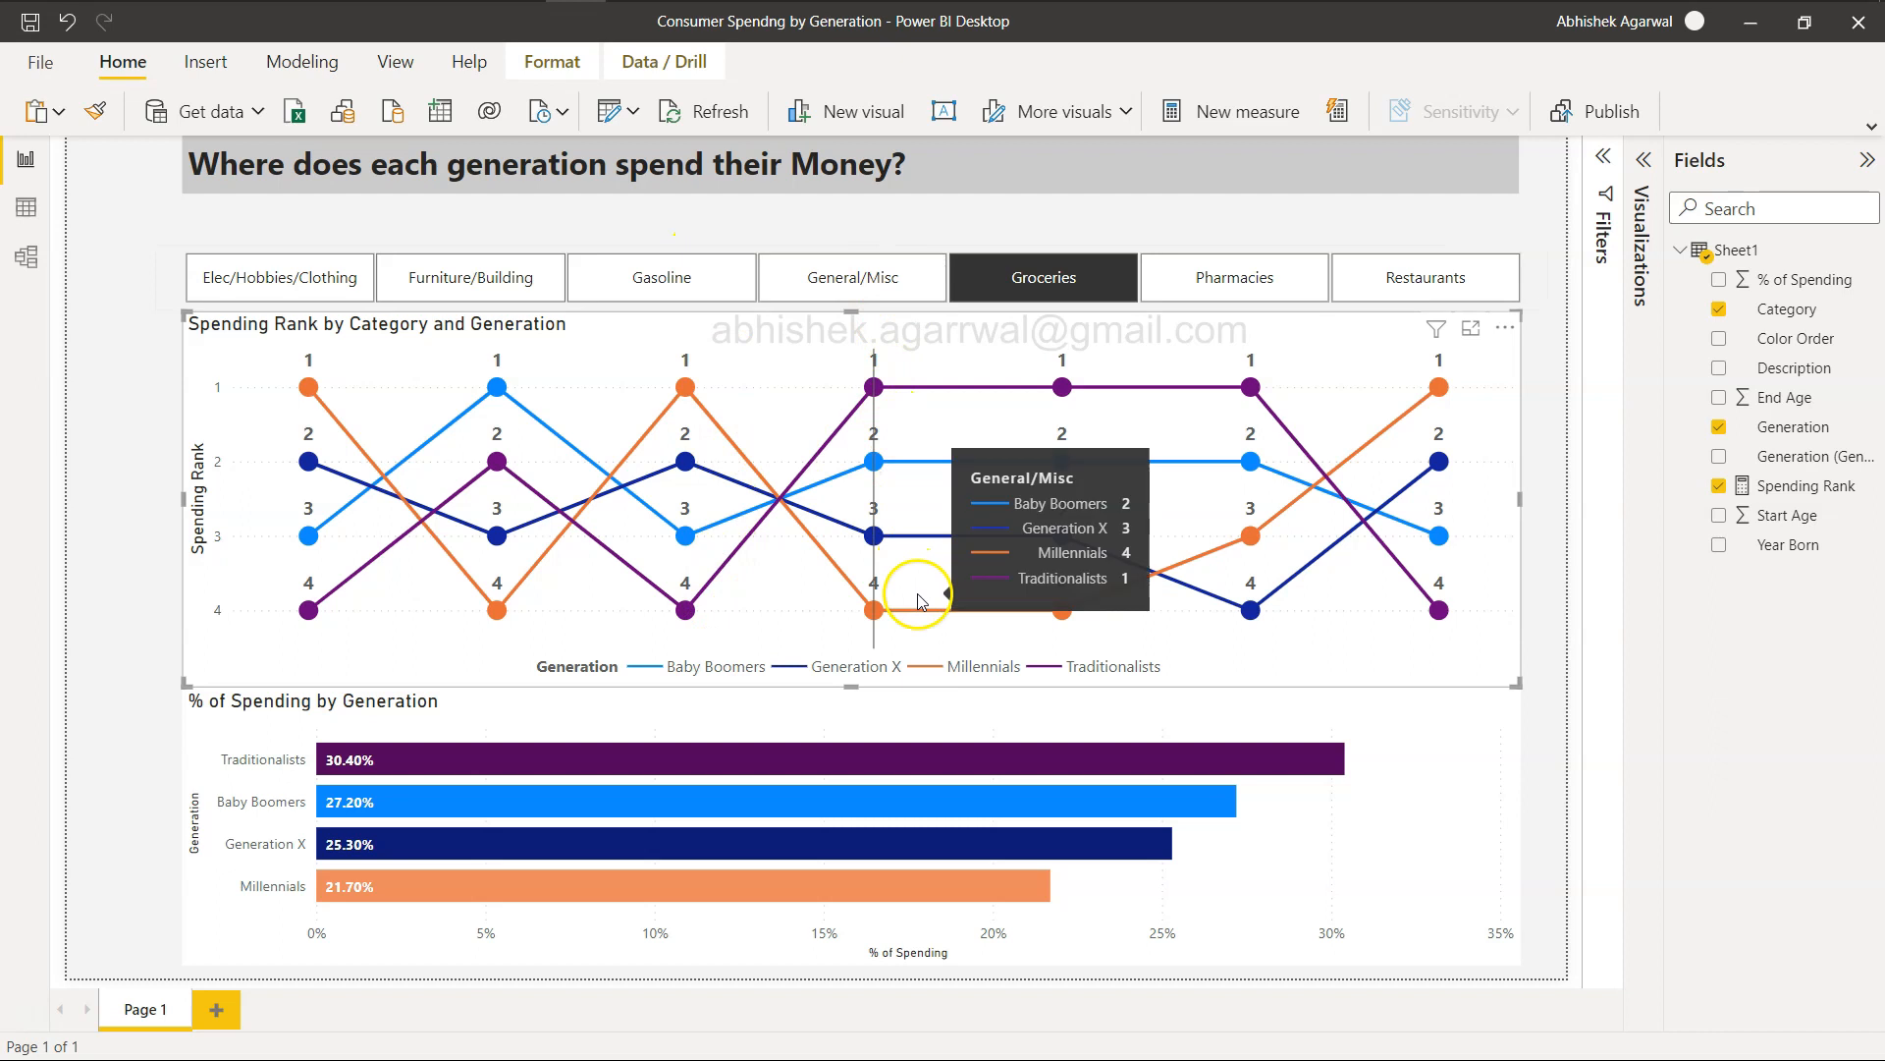
pyautogui.moveTo(336, 695)
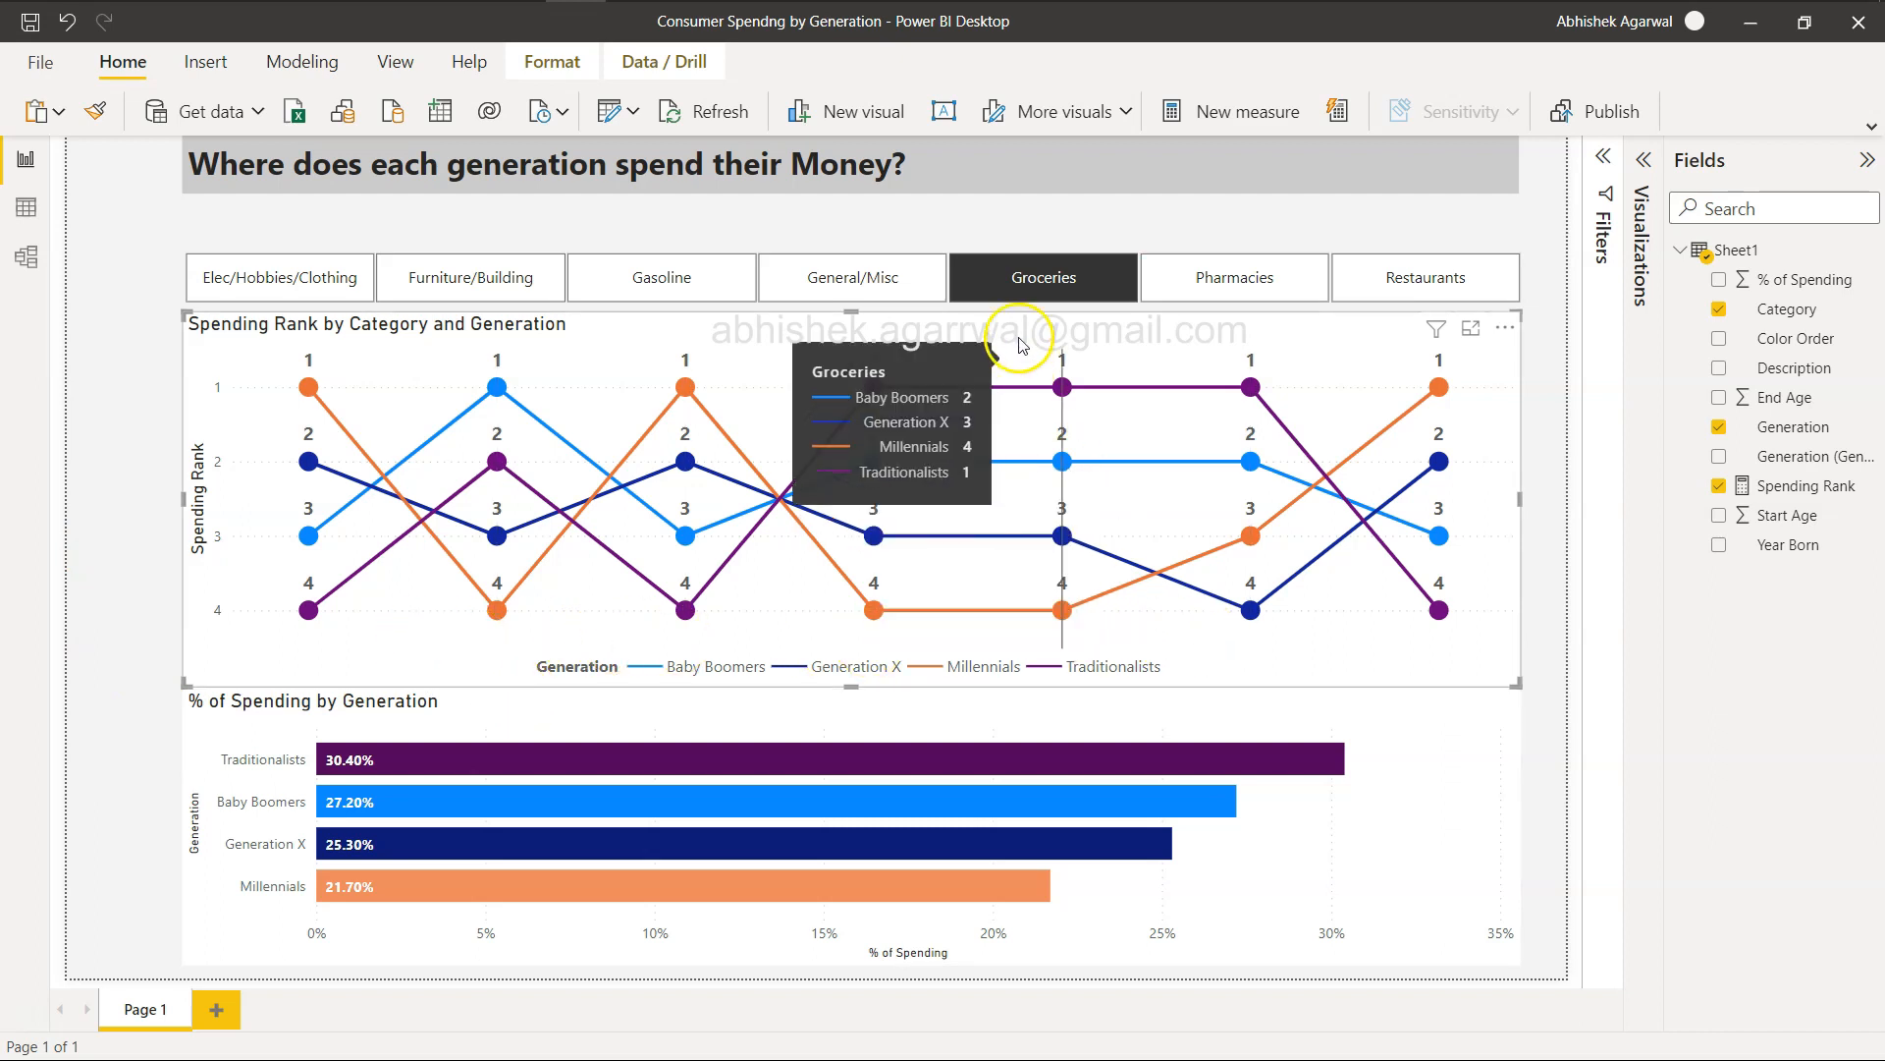
# Filter to Pharmacies, showing Traditionalists at 6.40% down to Generation X at 2.90%
pyautogui.click(1233, 277)
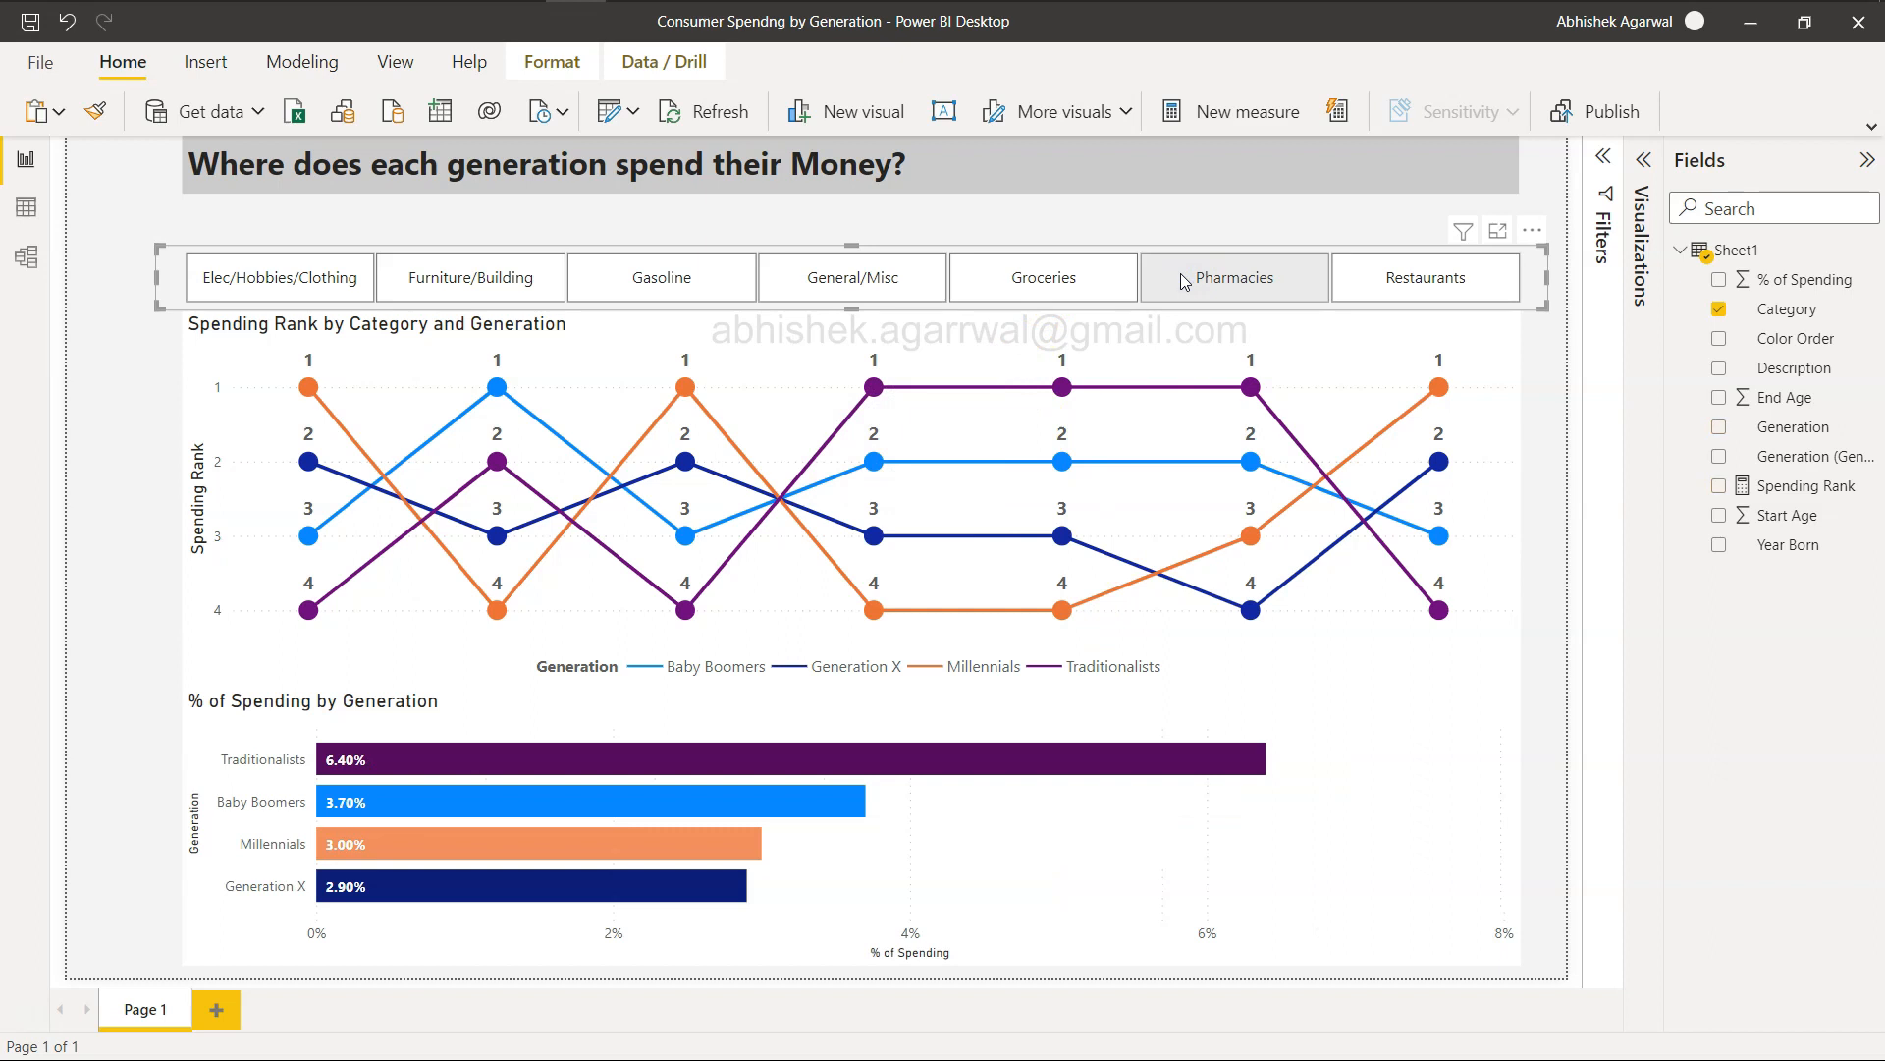
pyautogui.click(1234, 277)
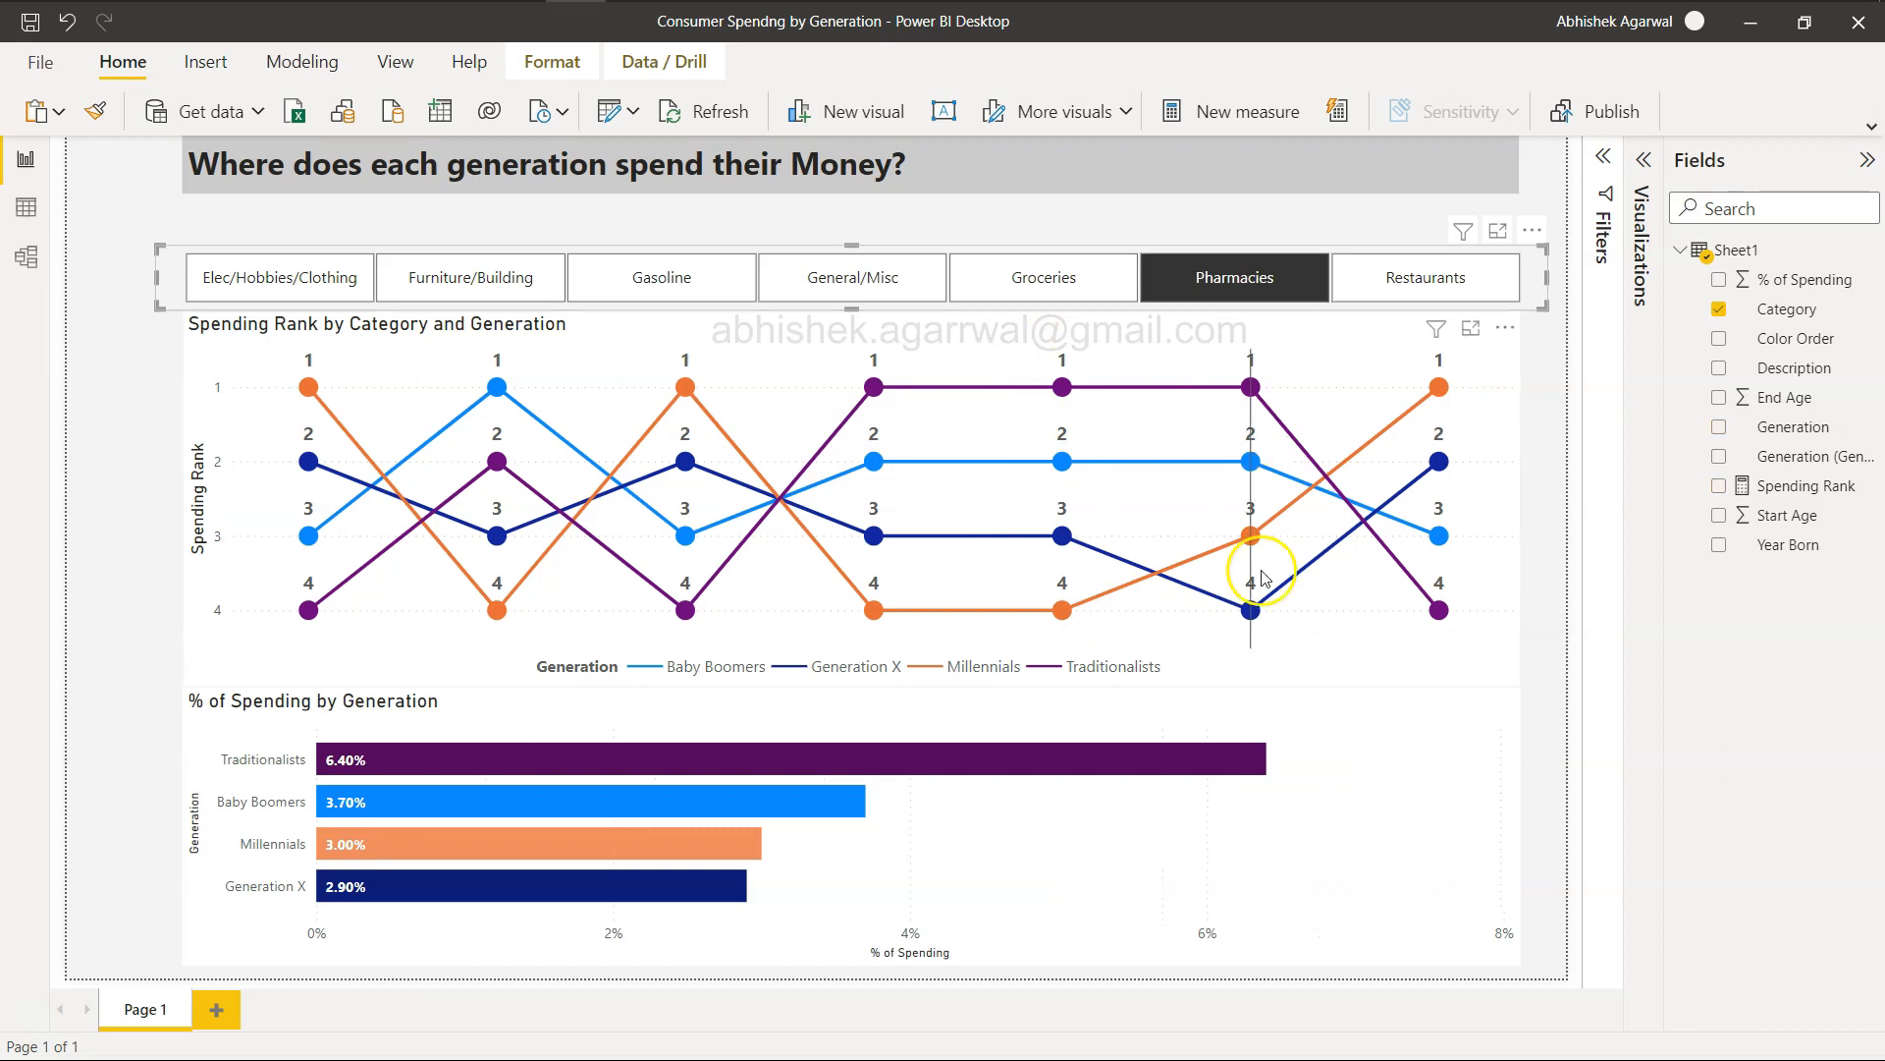
pyautogui.moveTo(1270, 705)
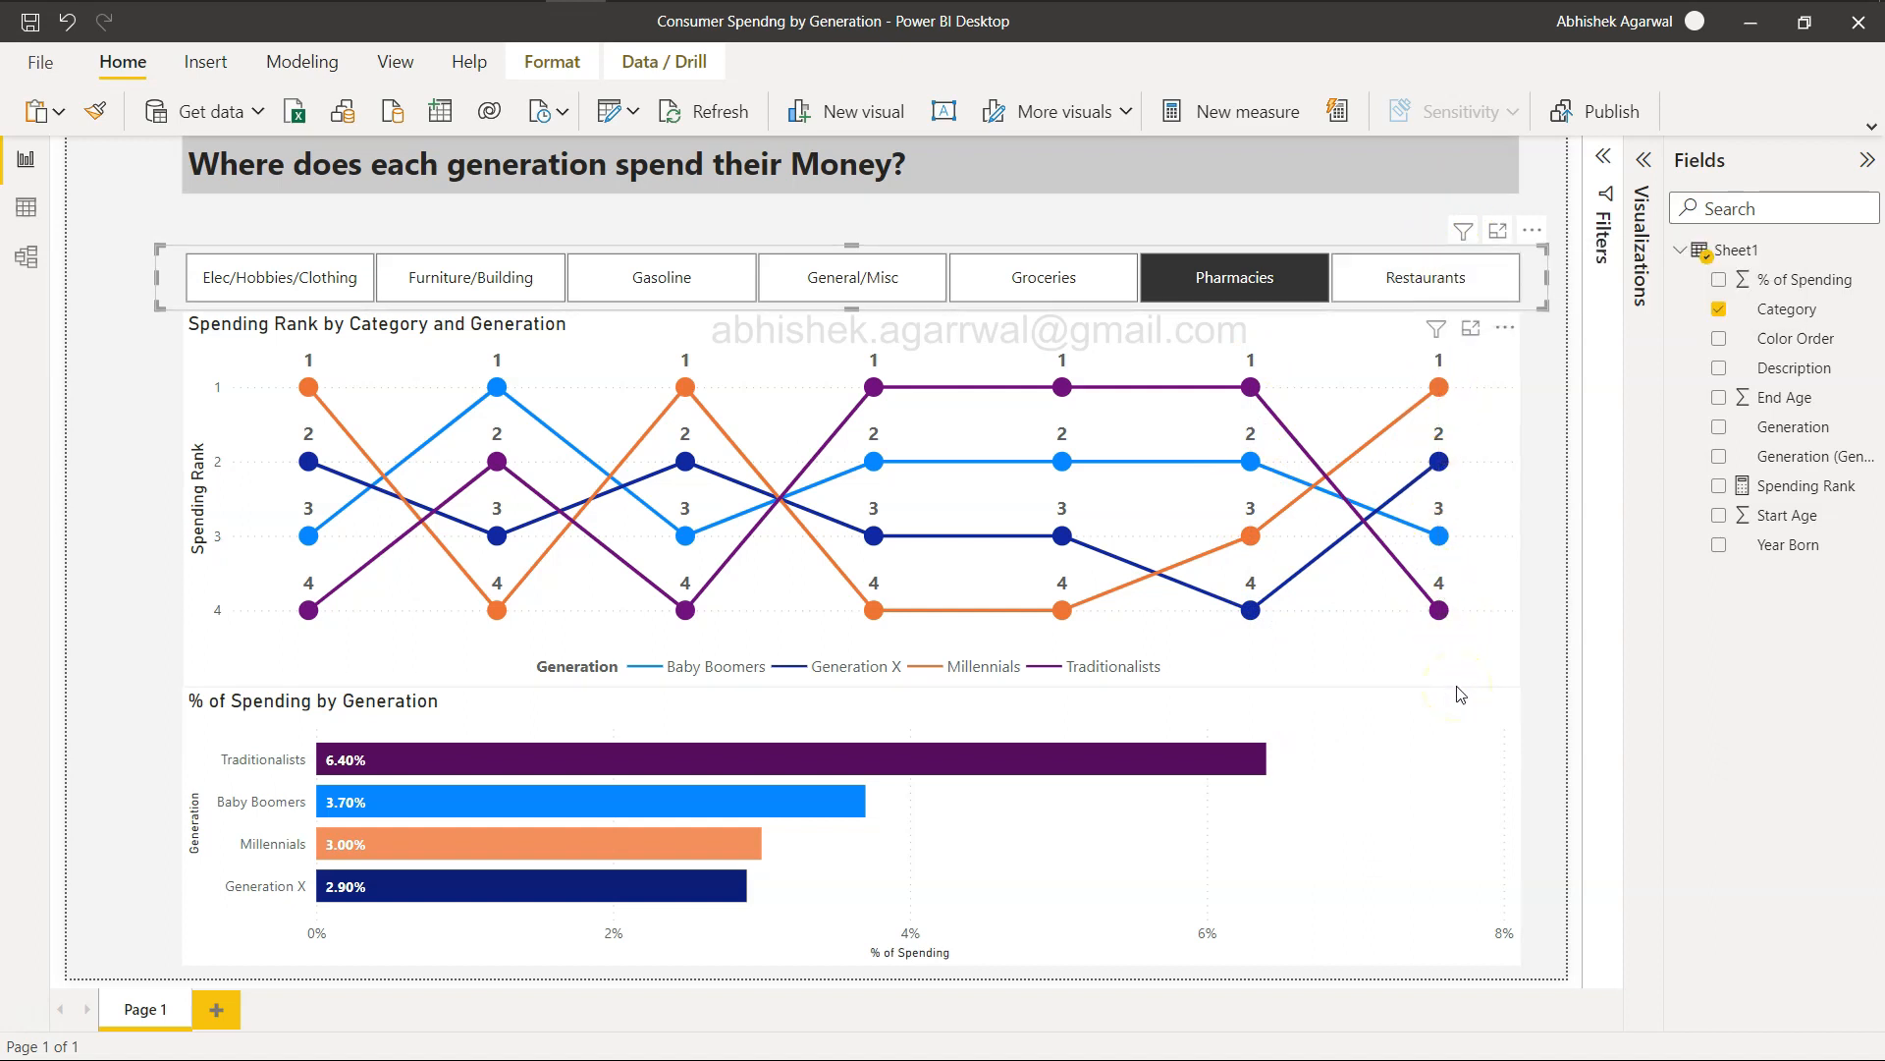
pyautogui.moveTo(1359, 672)
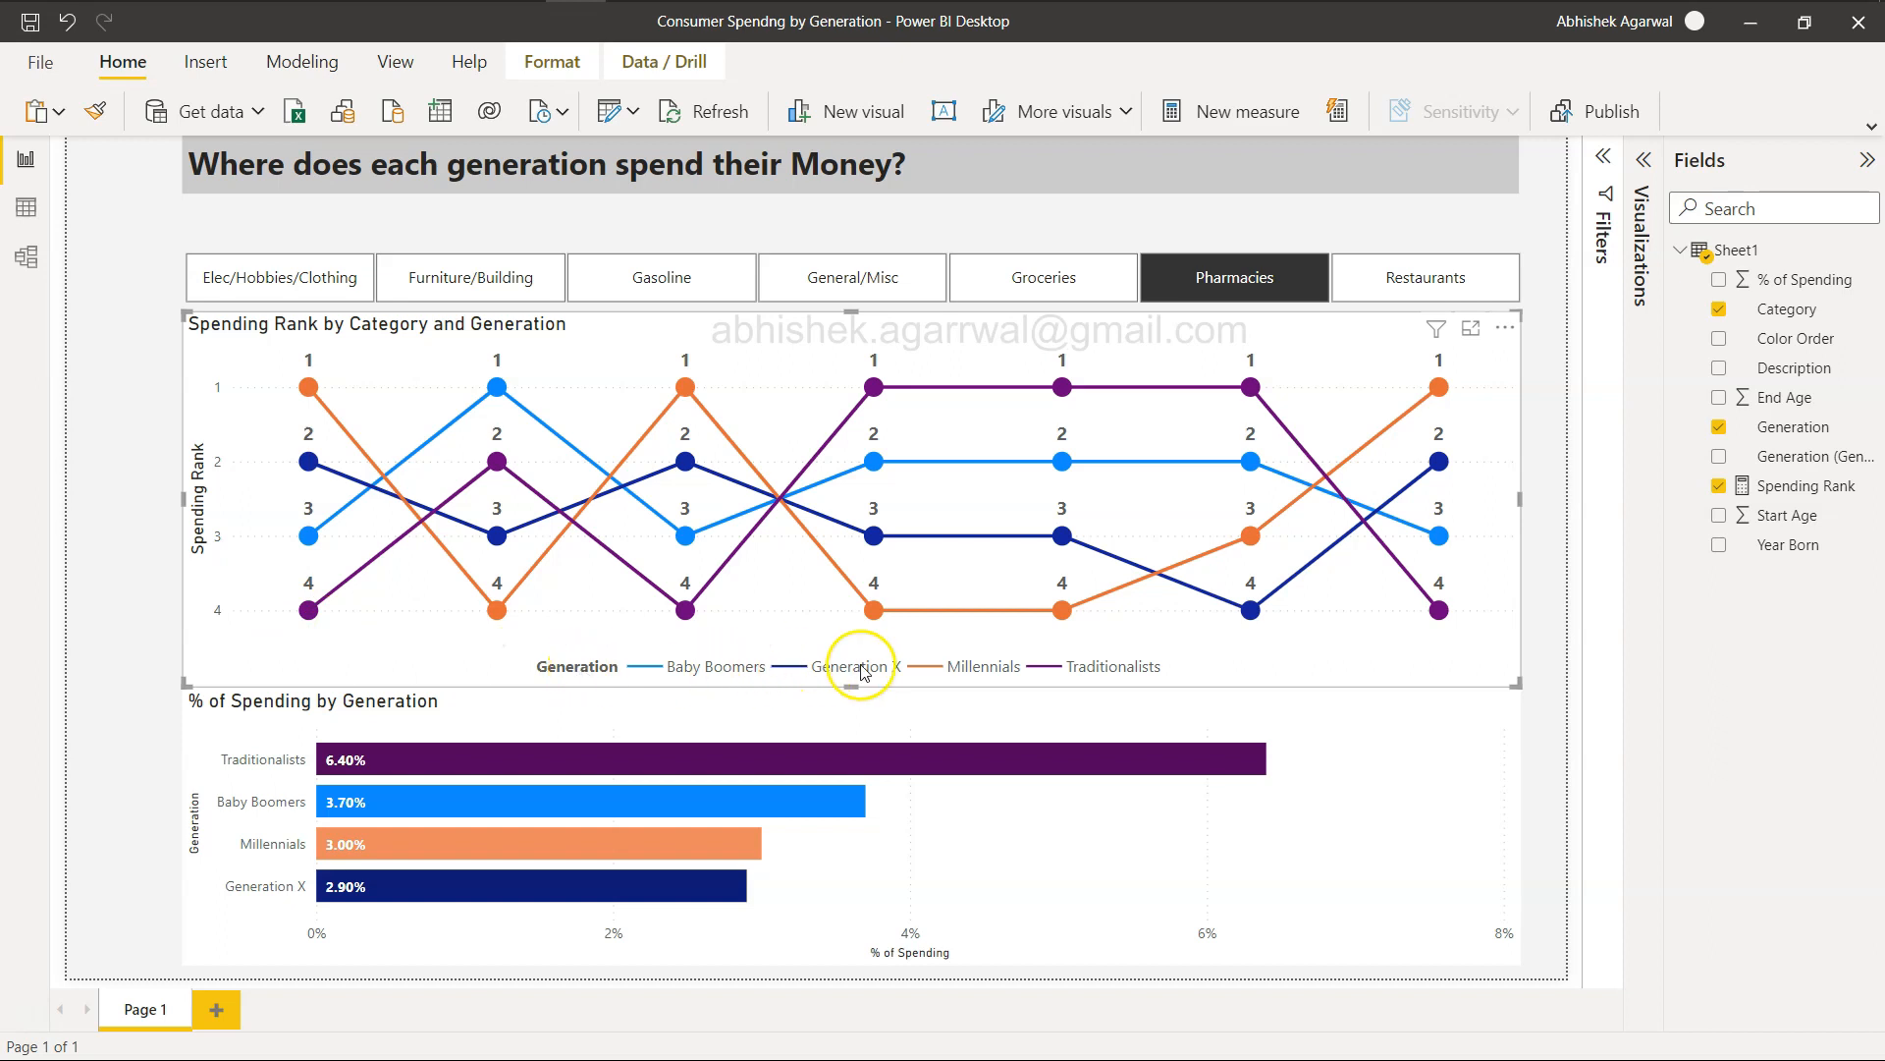
pyautogui.moveTo(882, 671)
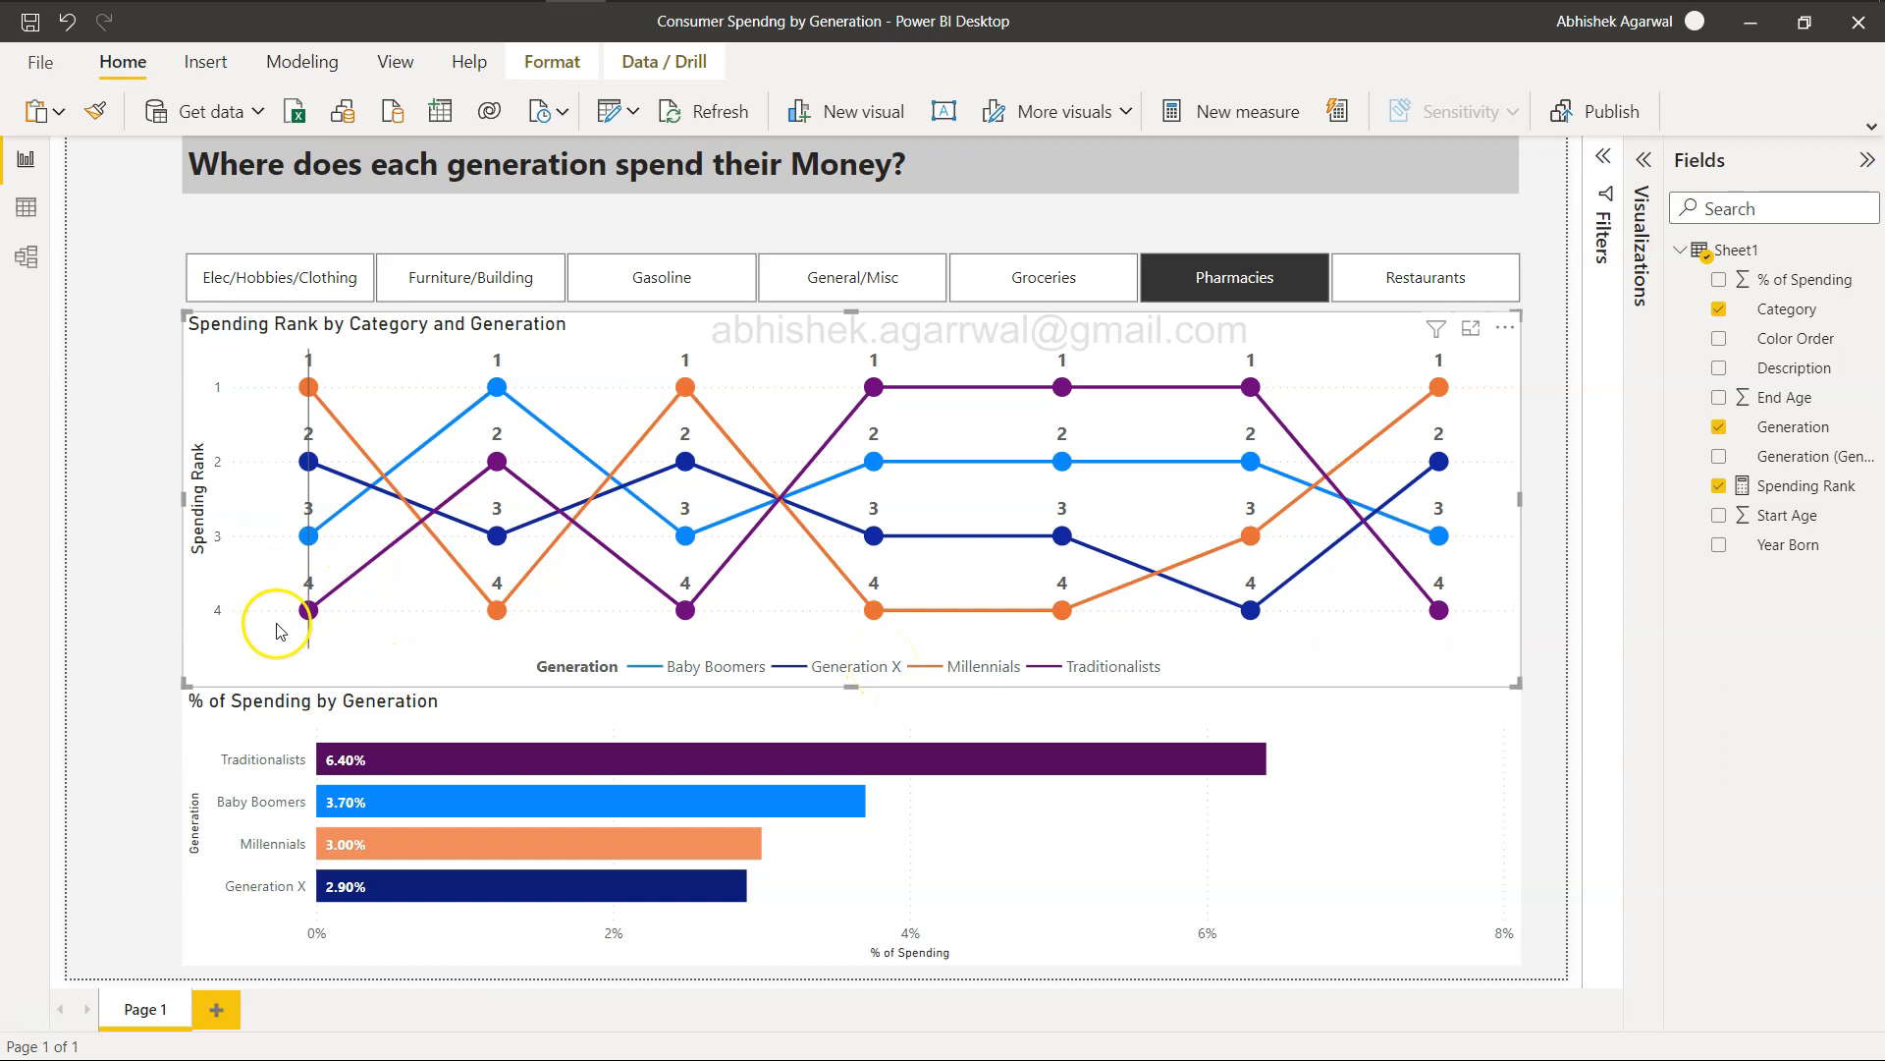
pyautogui.moveTo(348, 387)
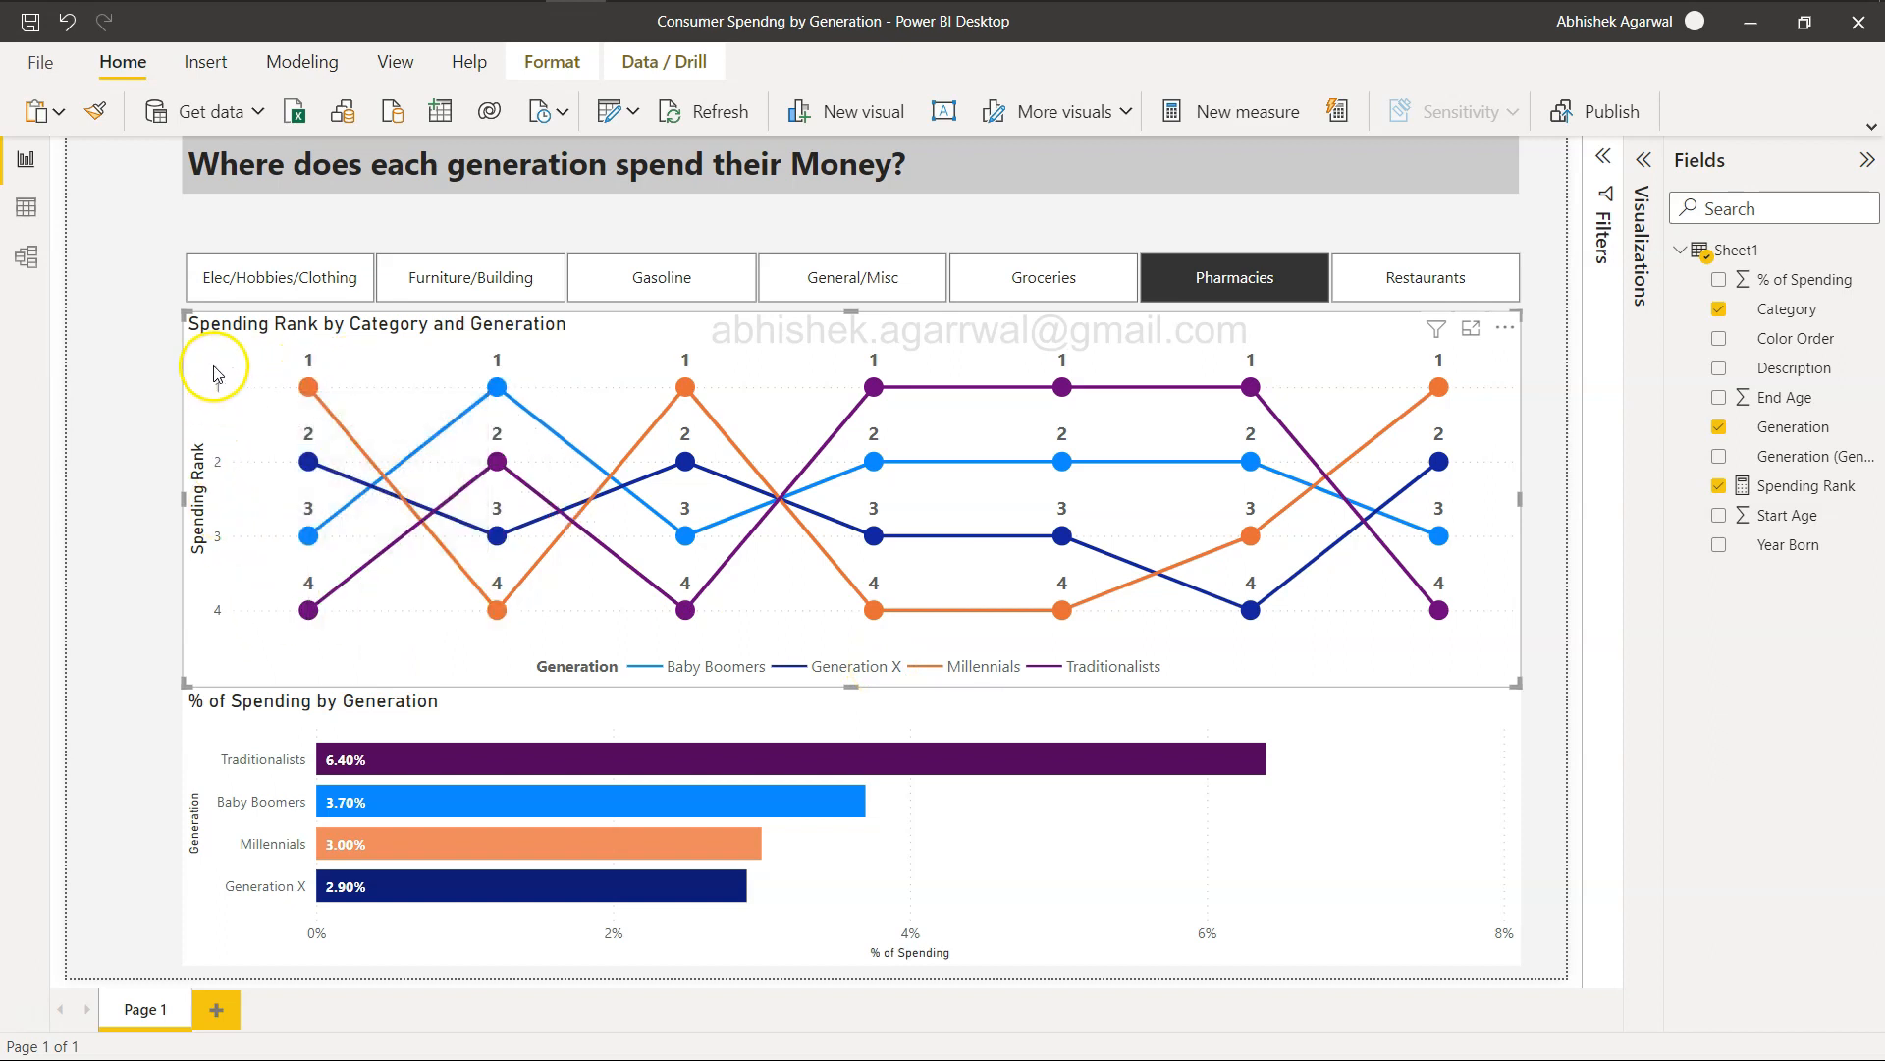
pyautogui.moveTo(311, 397)
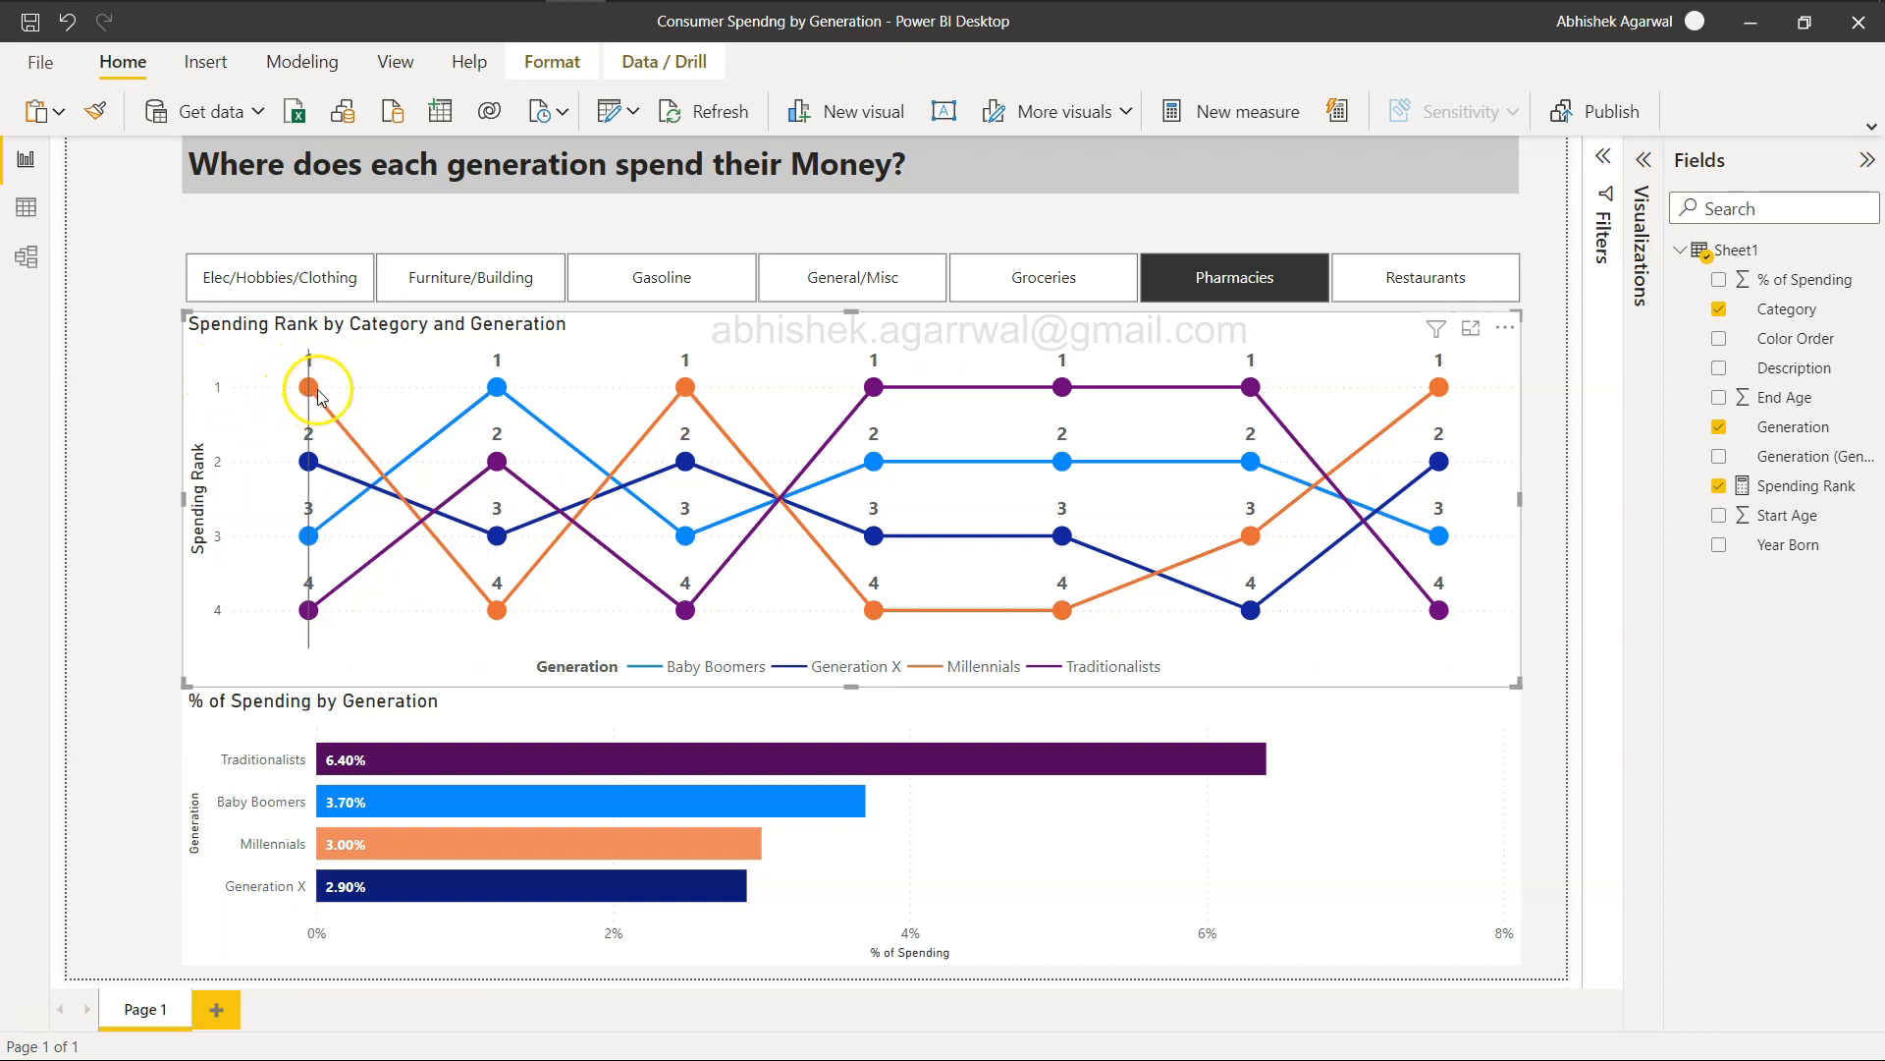
pyautogui.moveTo(318, 397)
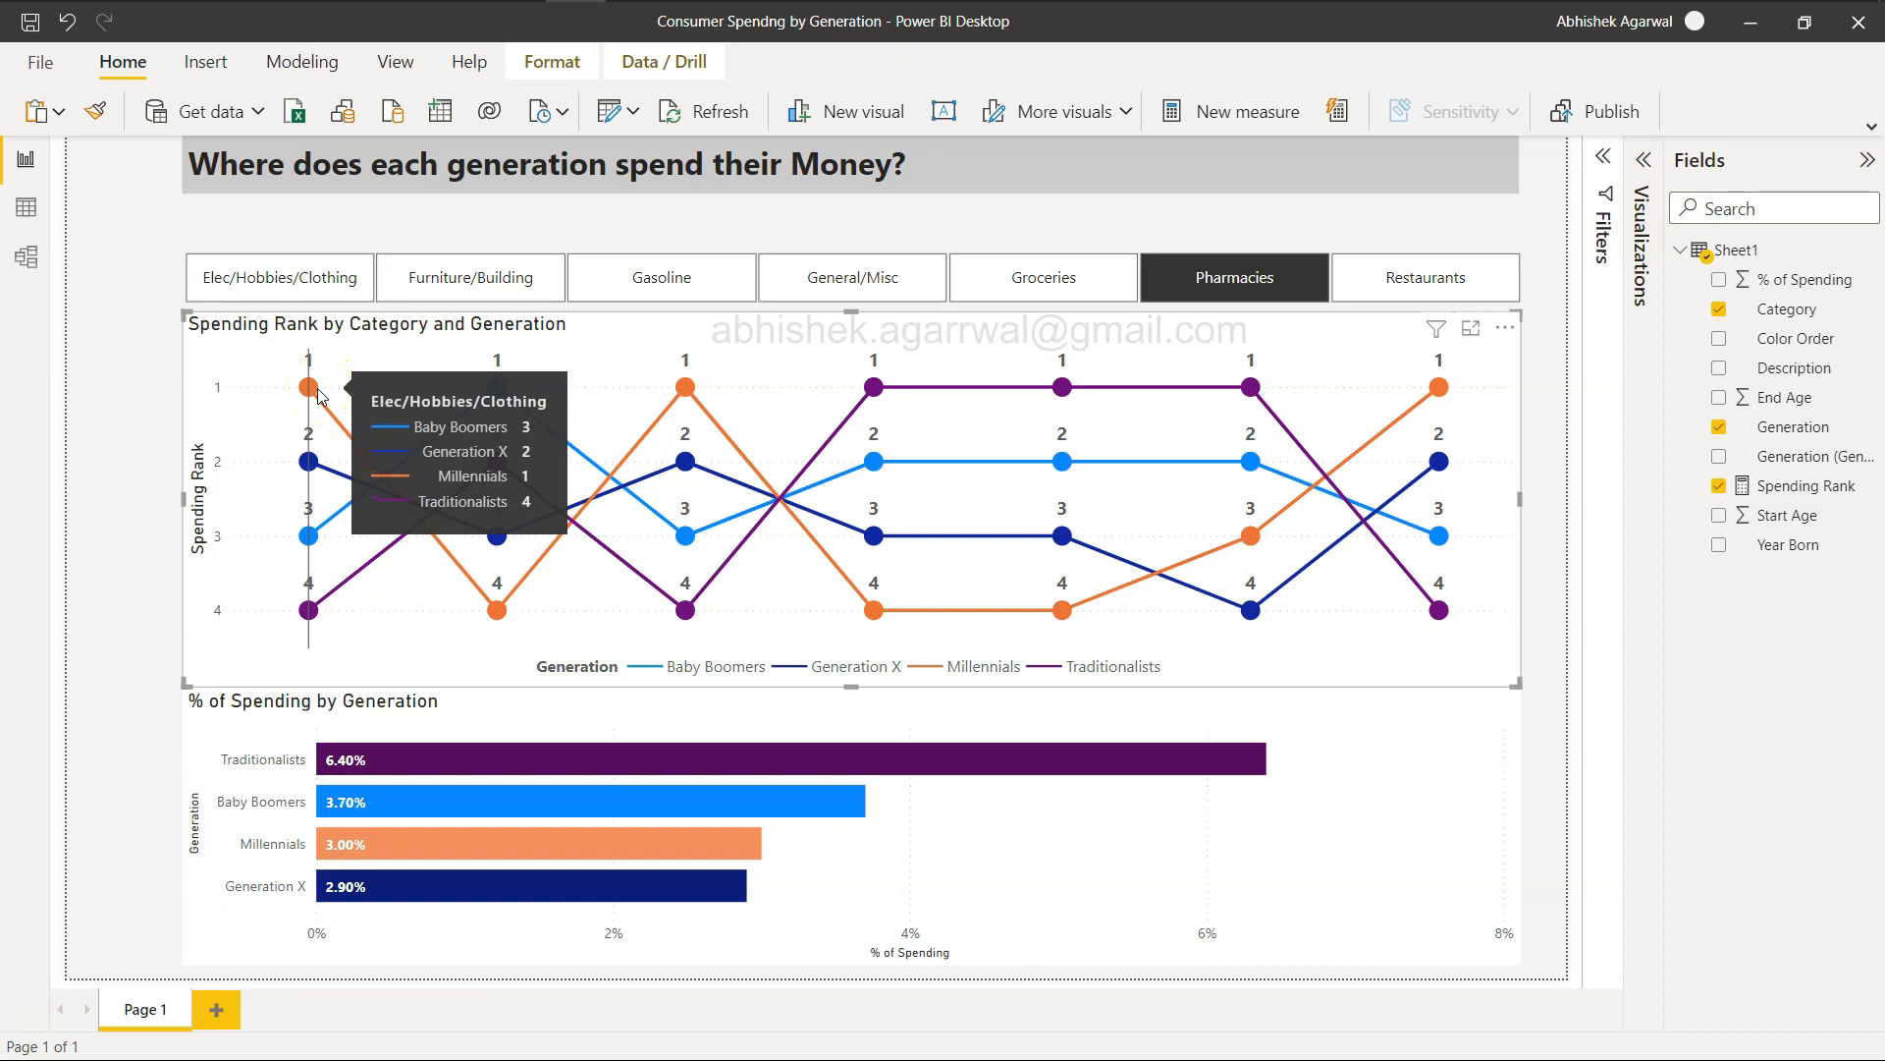
pyautogui.moveTo(810, 397)
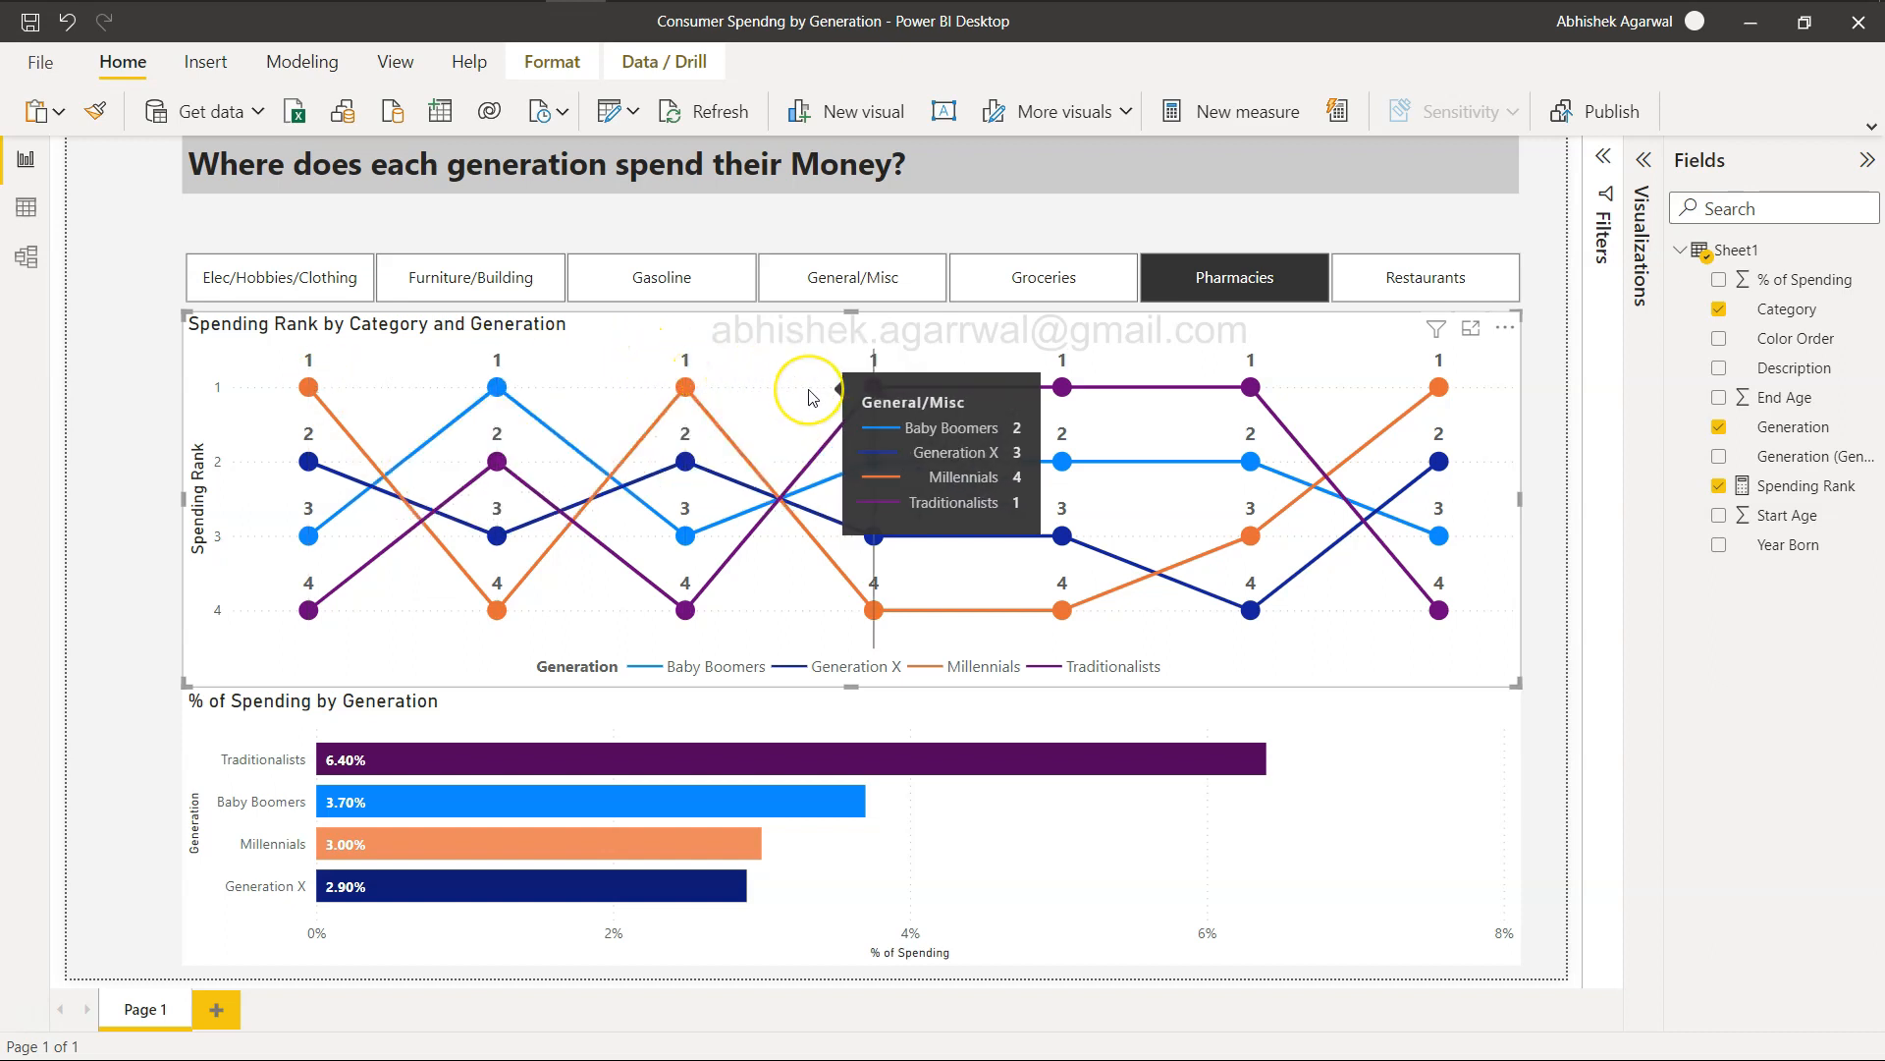
pyautogui.moveTo(769, 439)
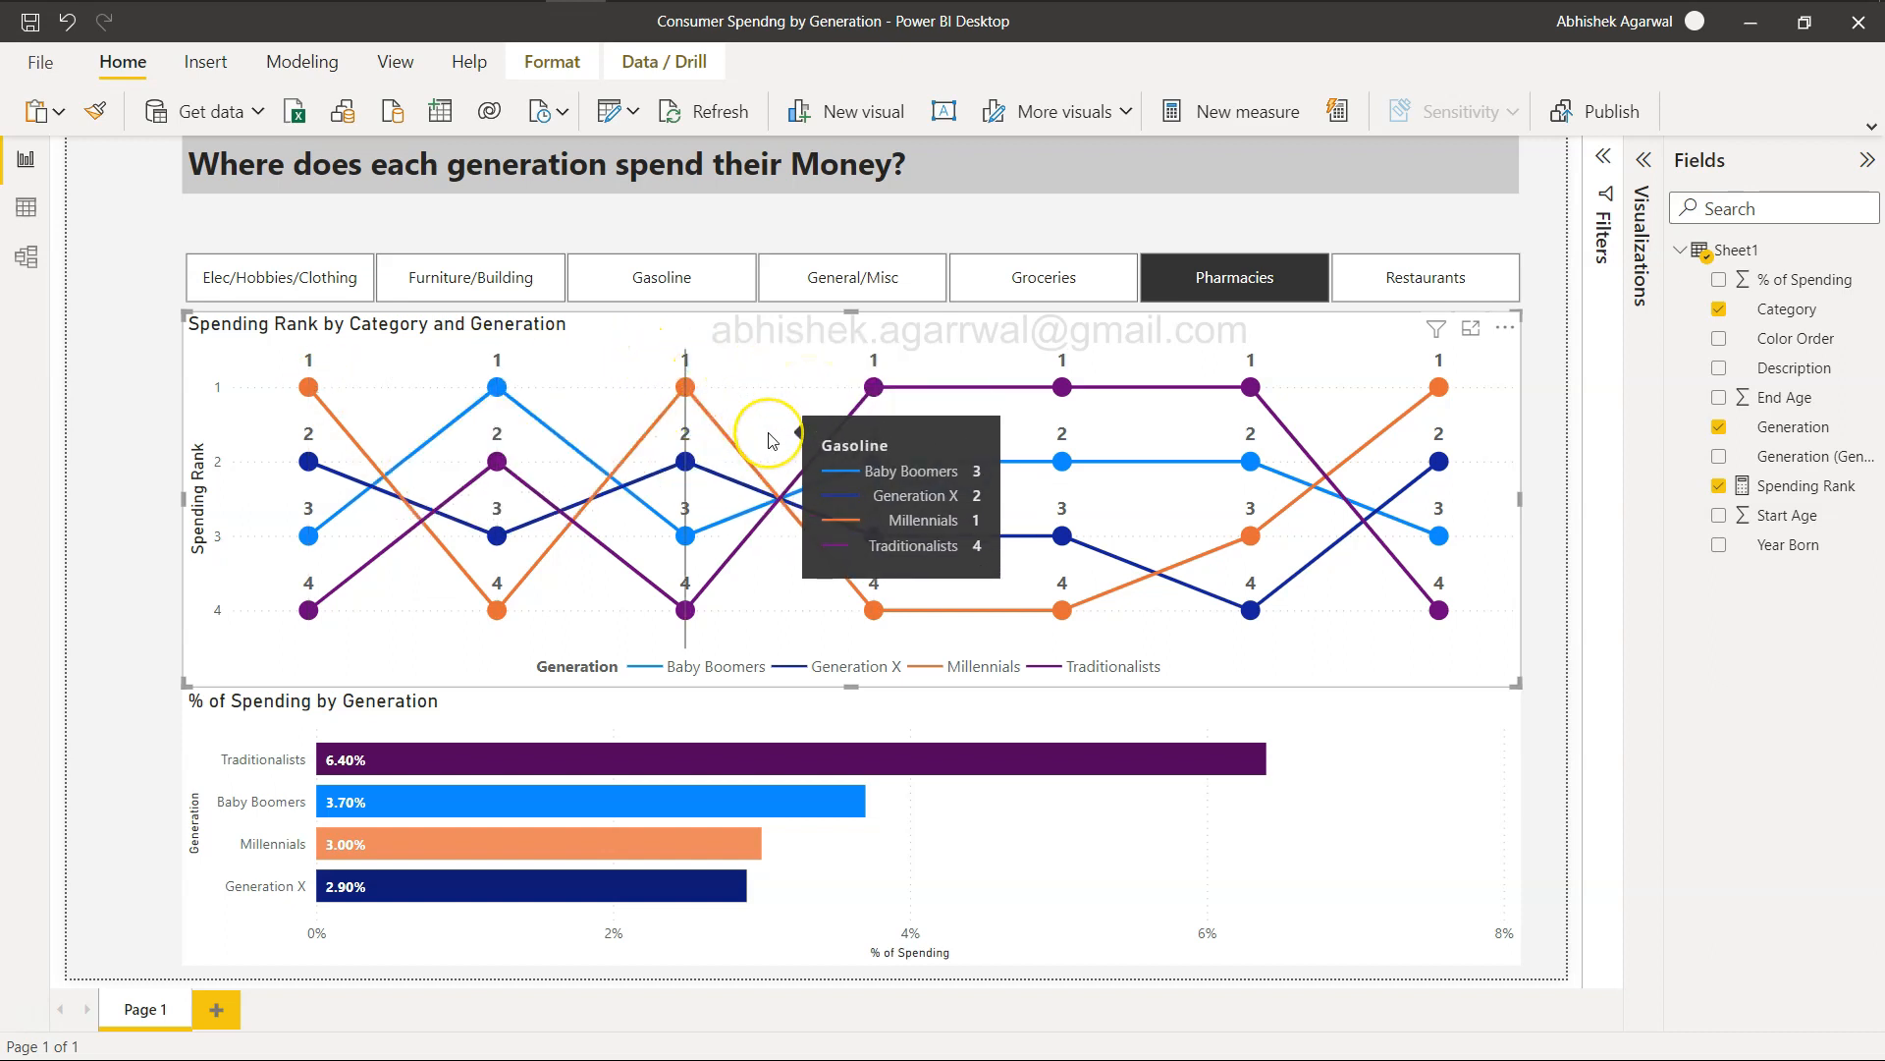
pyautogui.moveTo(349, 493)
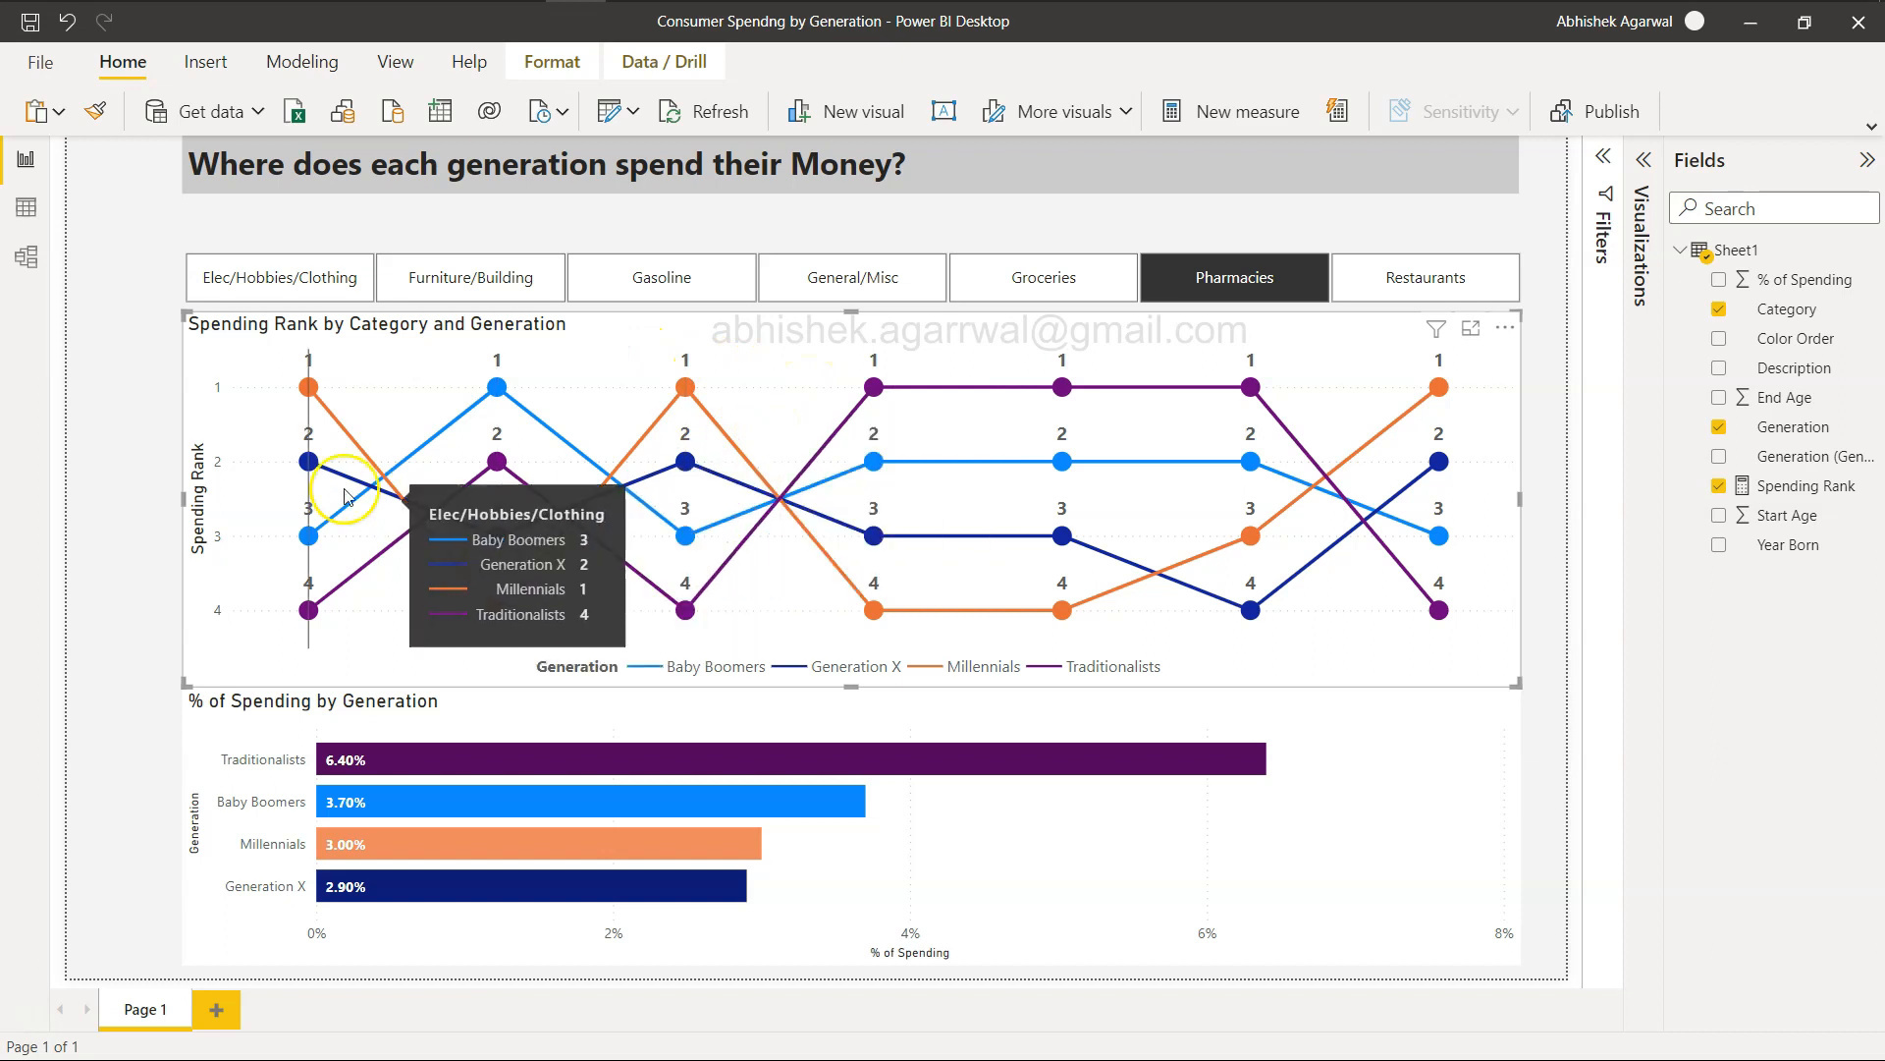
pyautogui.moveTo(307, 610)
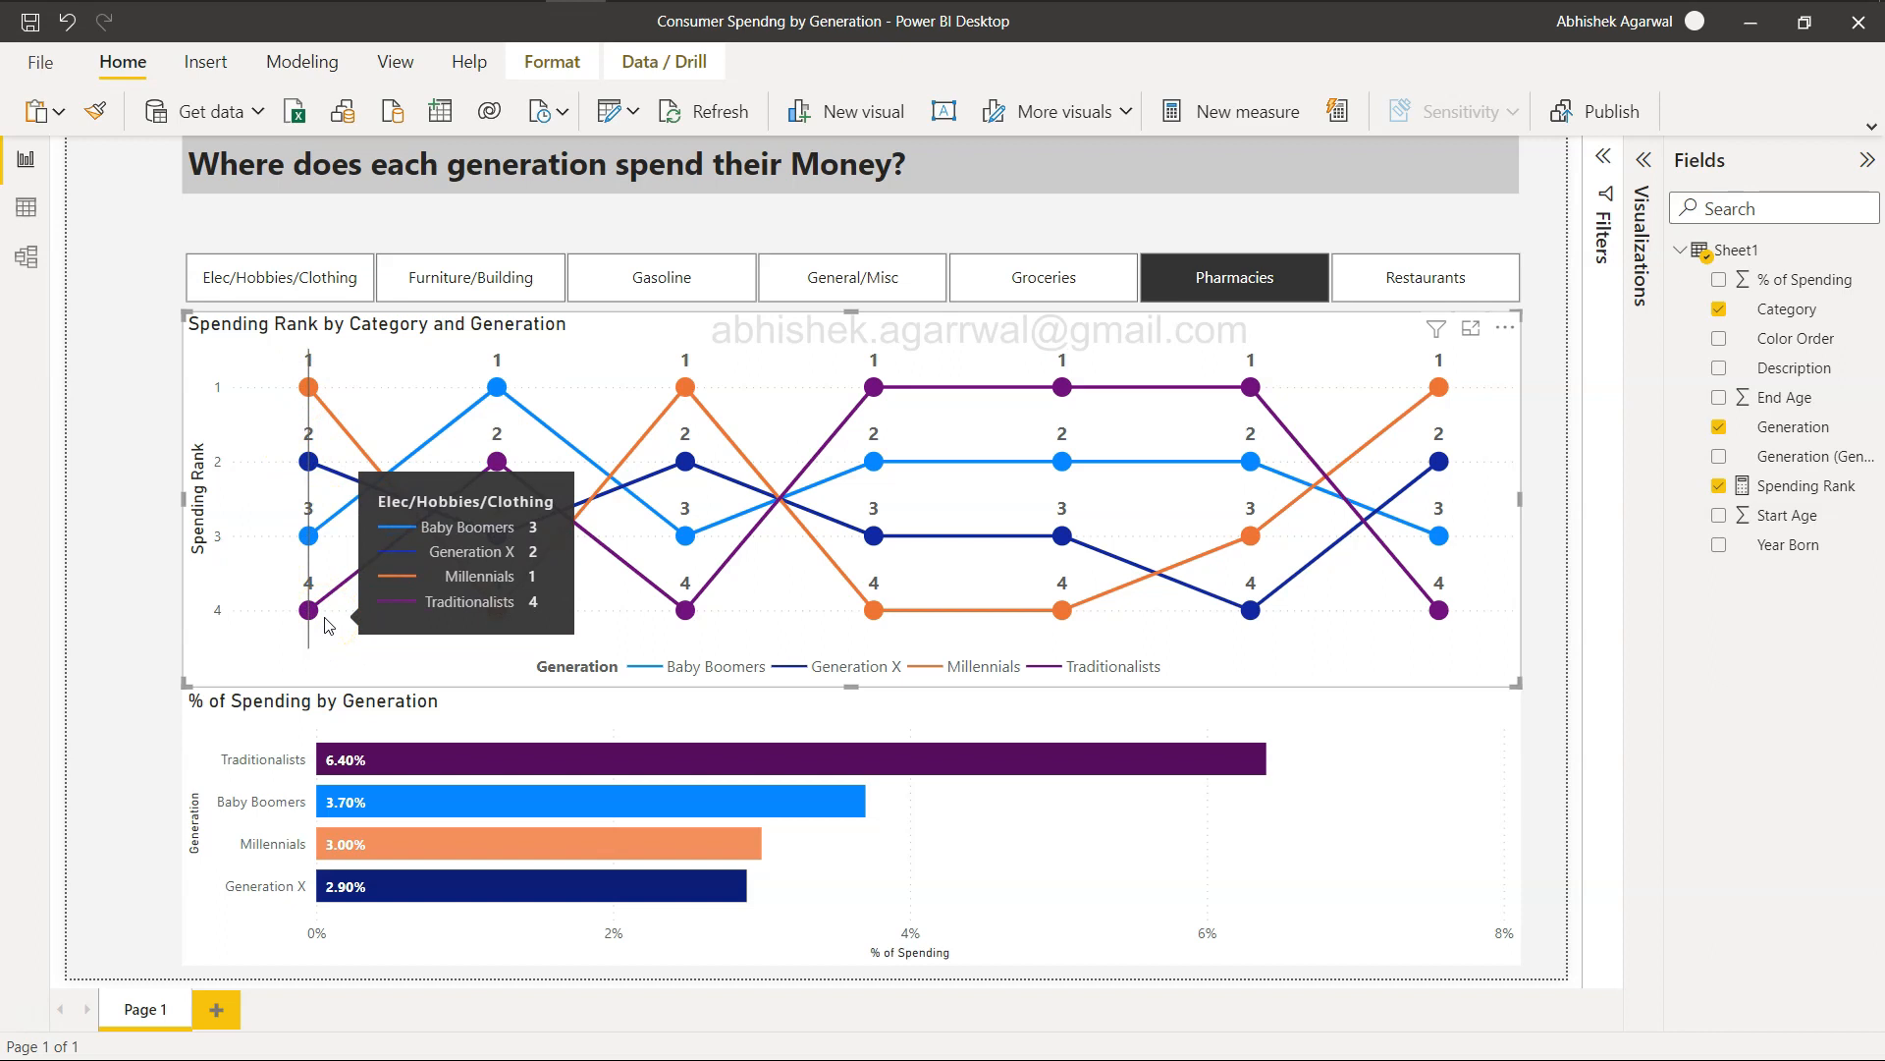
pyautogui.moveTo(299, 419)
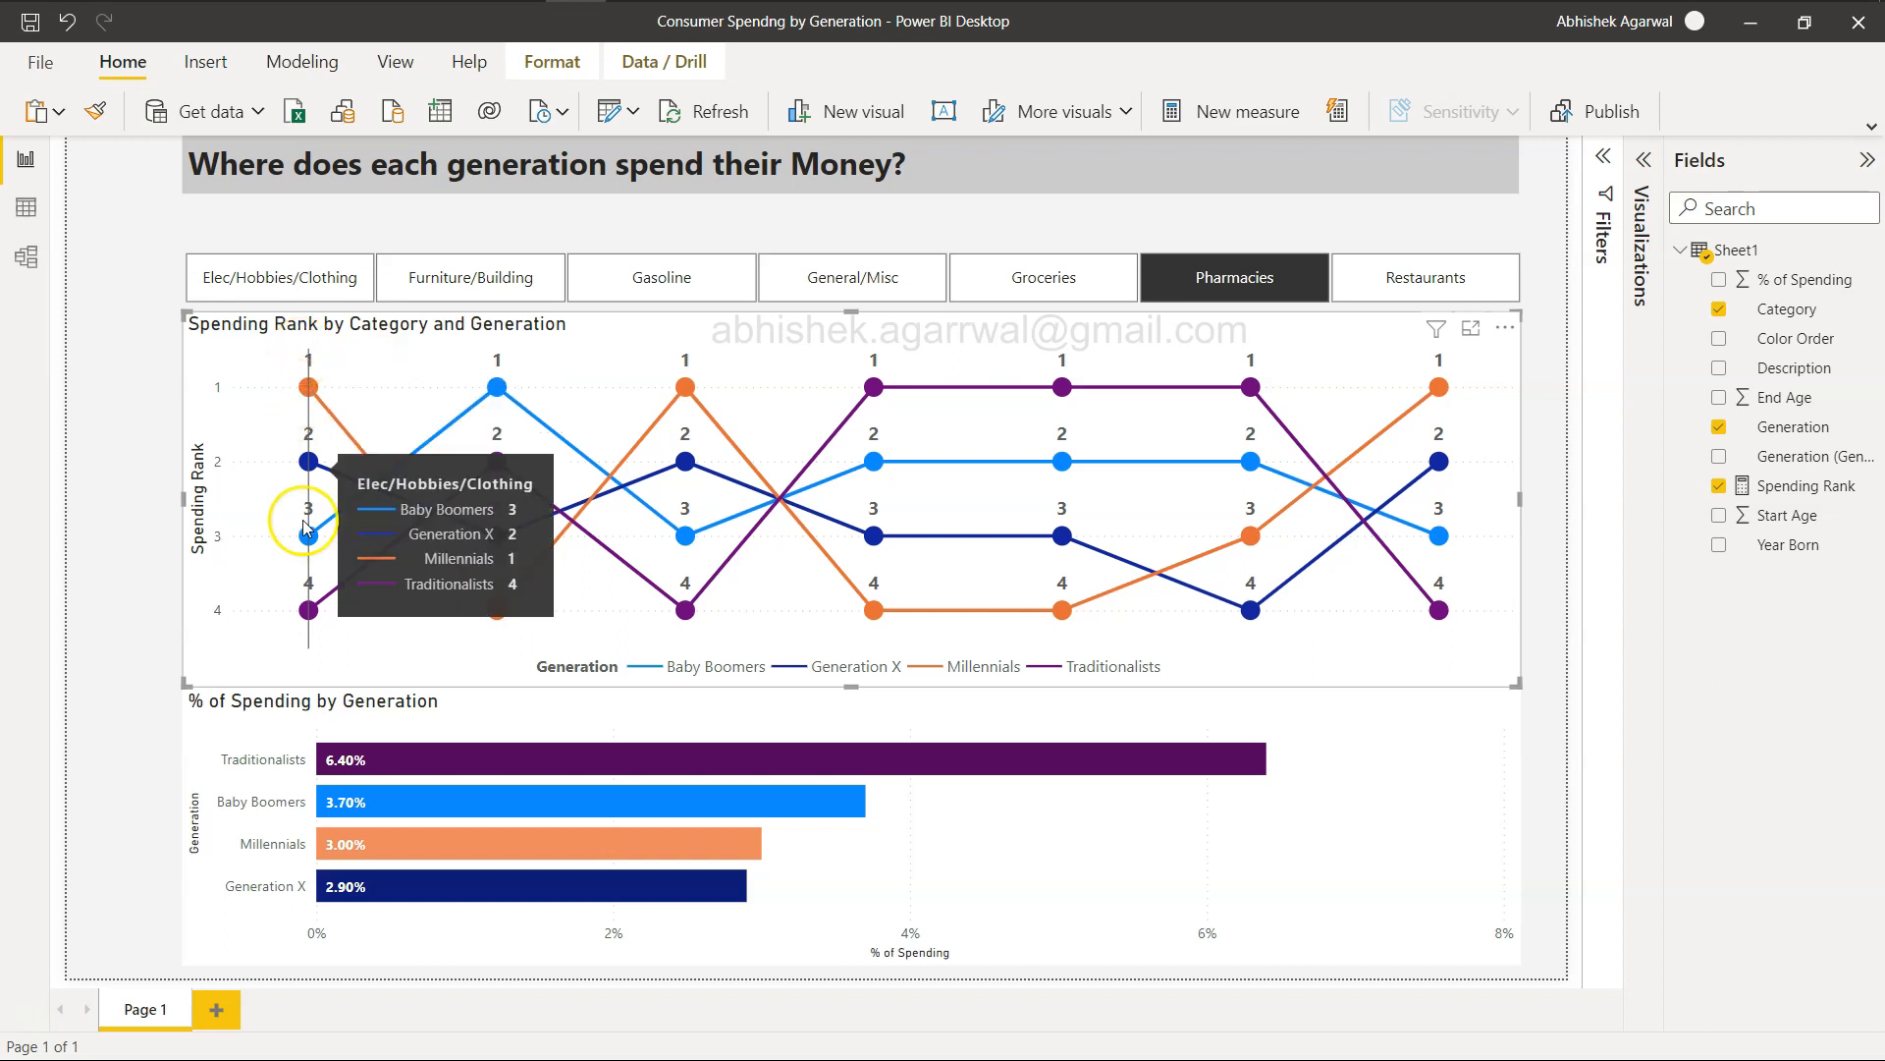
pyautogui.moveTo(373, 635)
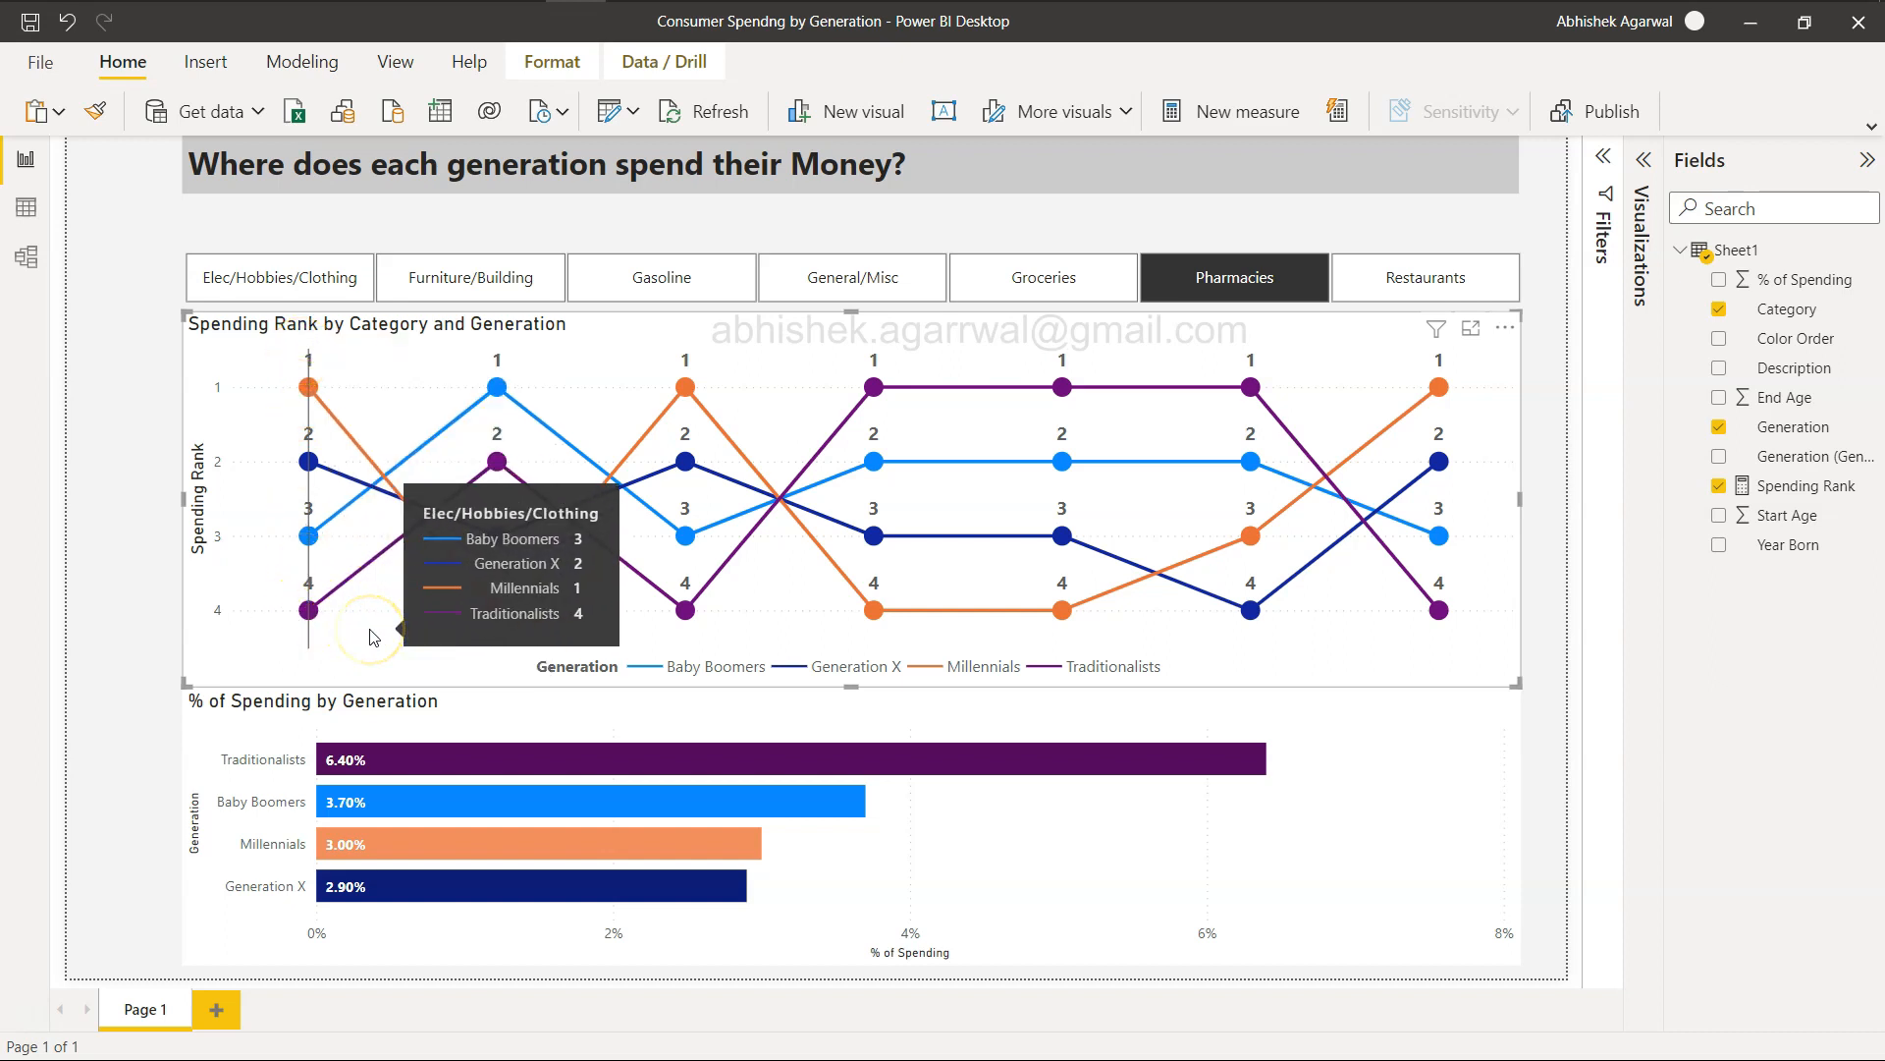
pyautogui.moveTo(497, 460)
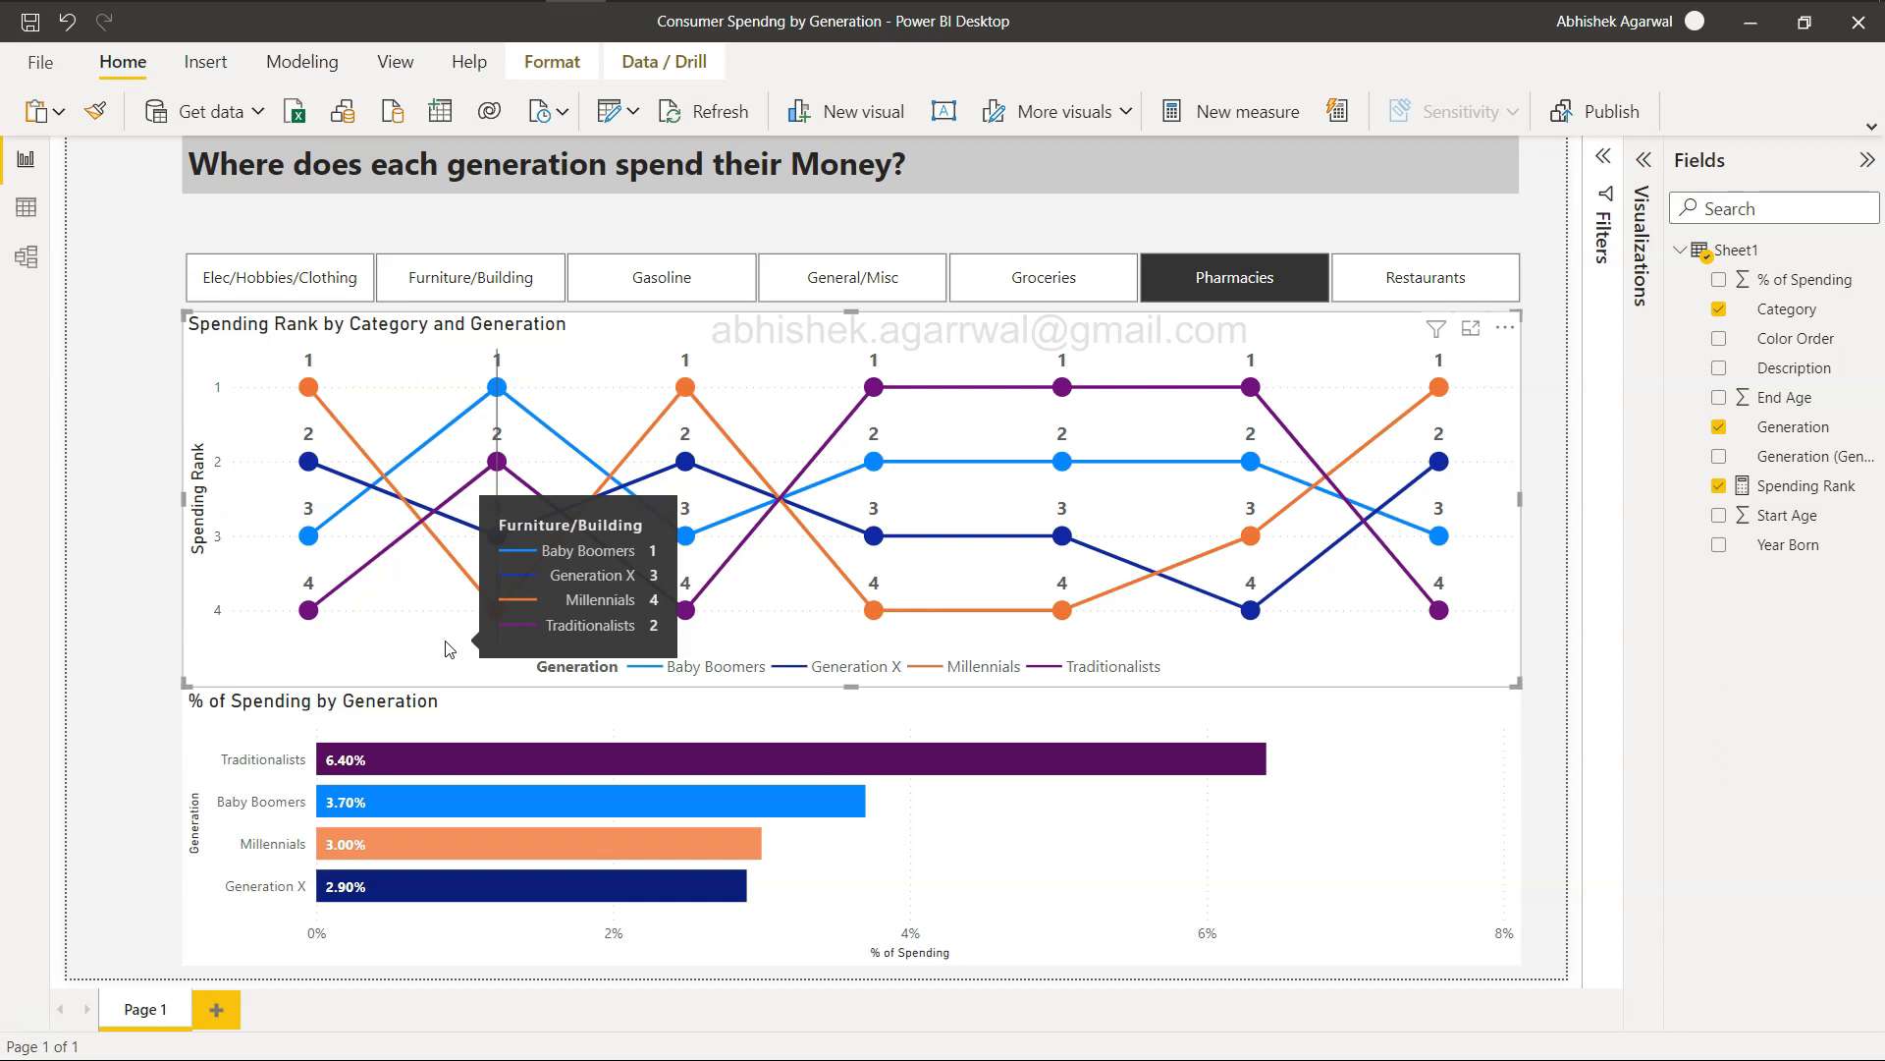
pyautogui.moveTo(141, 665)
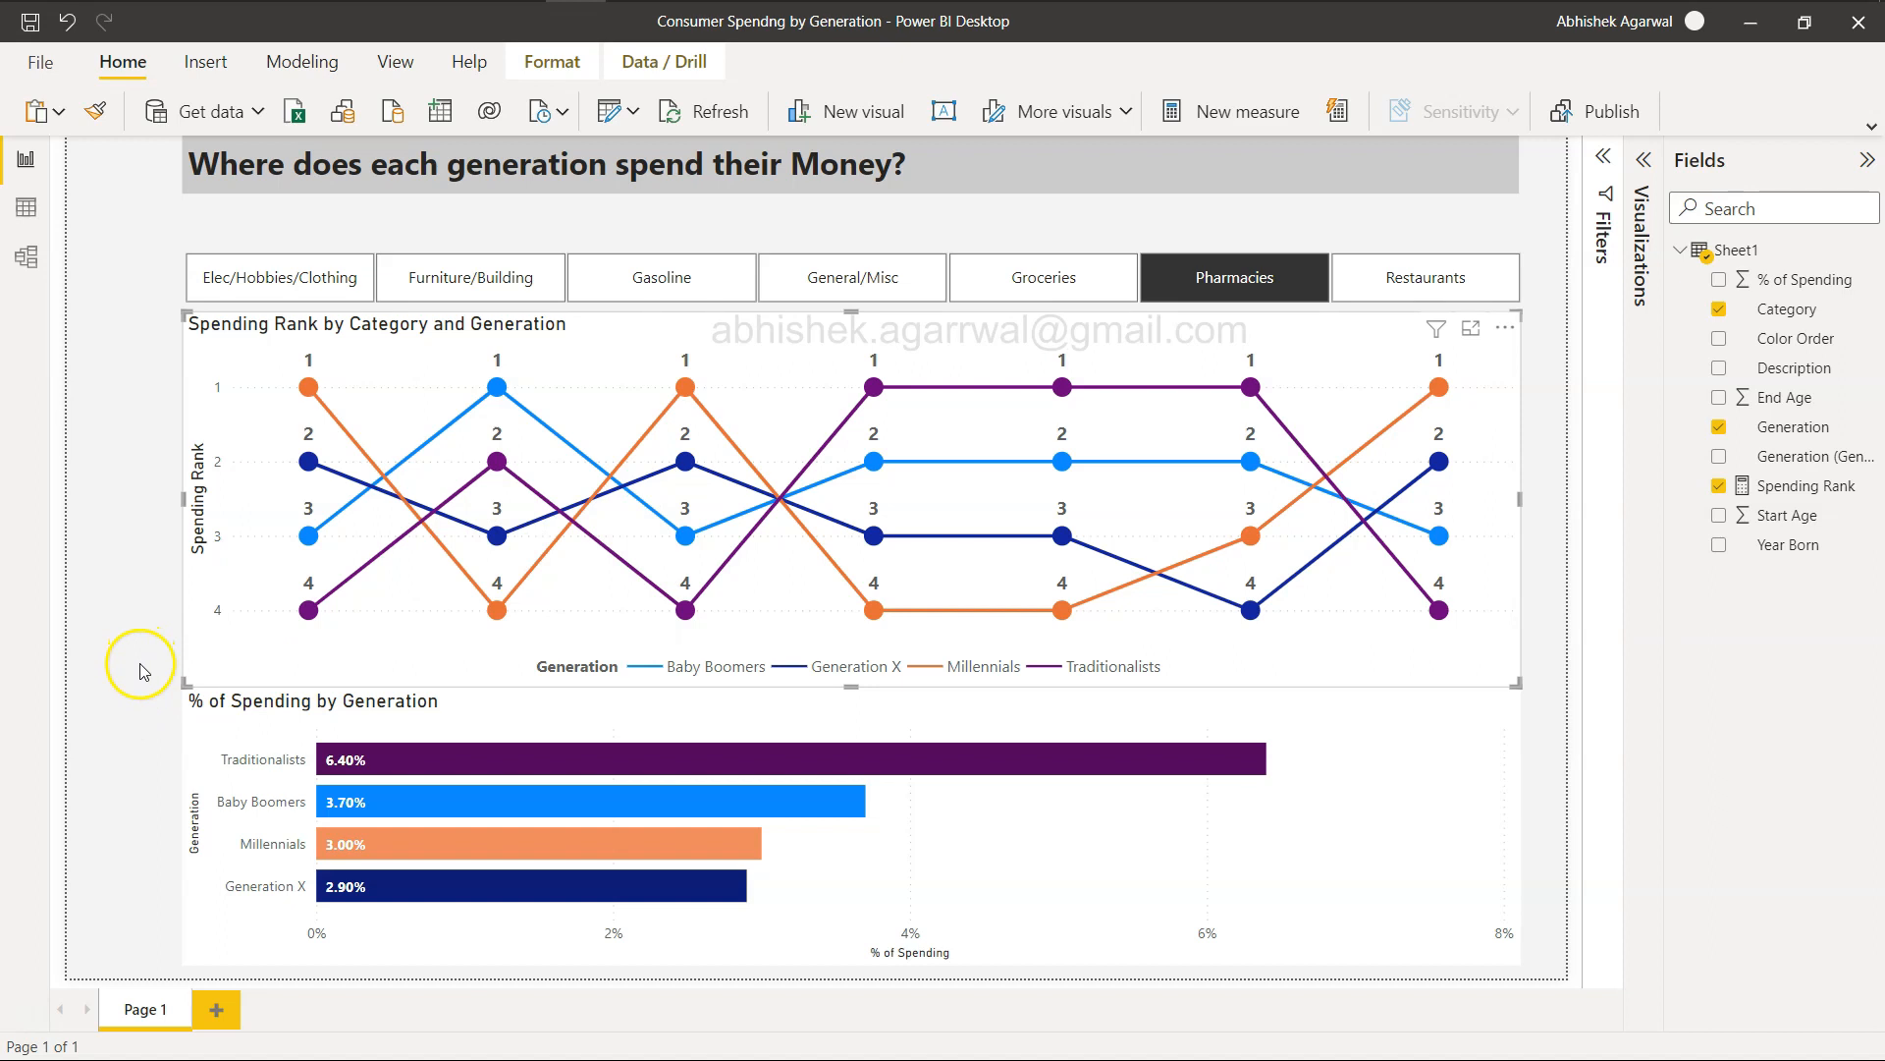
pyautogui.moveTo(213, 385)
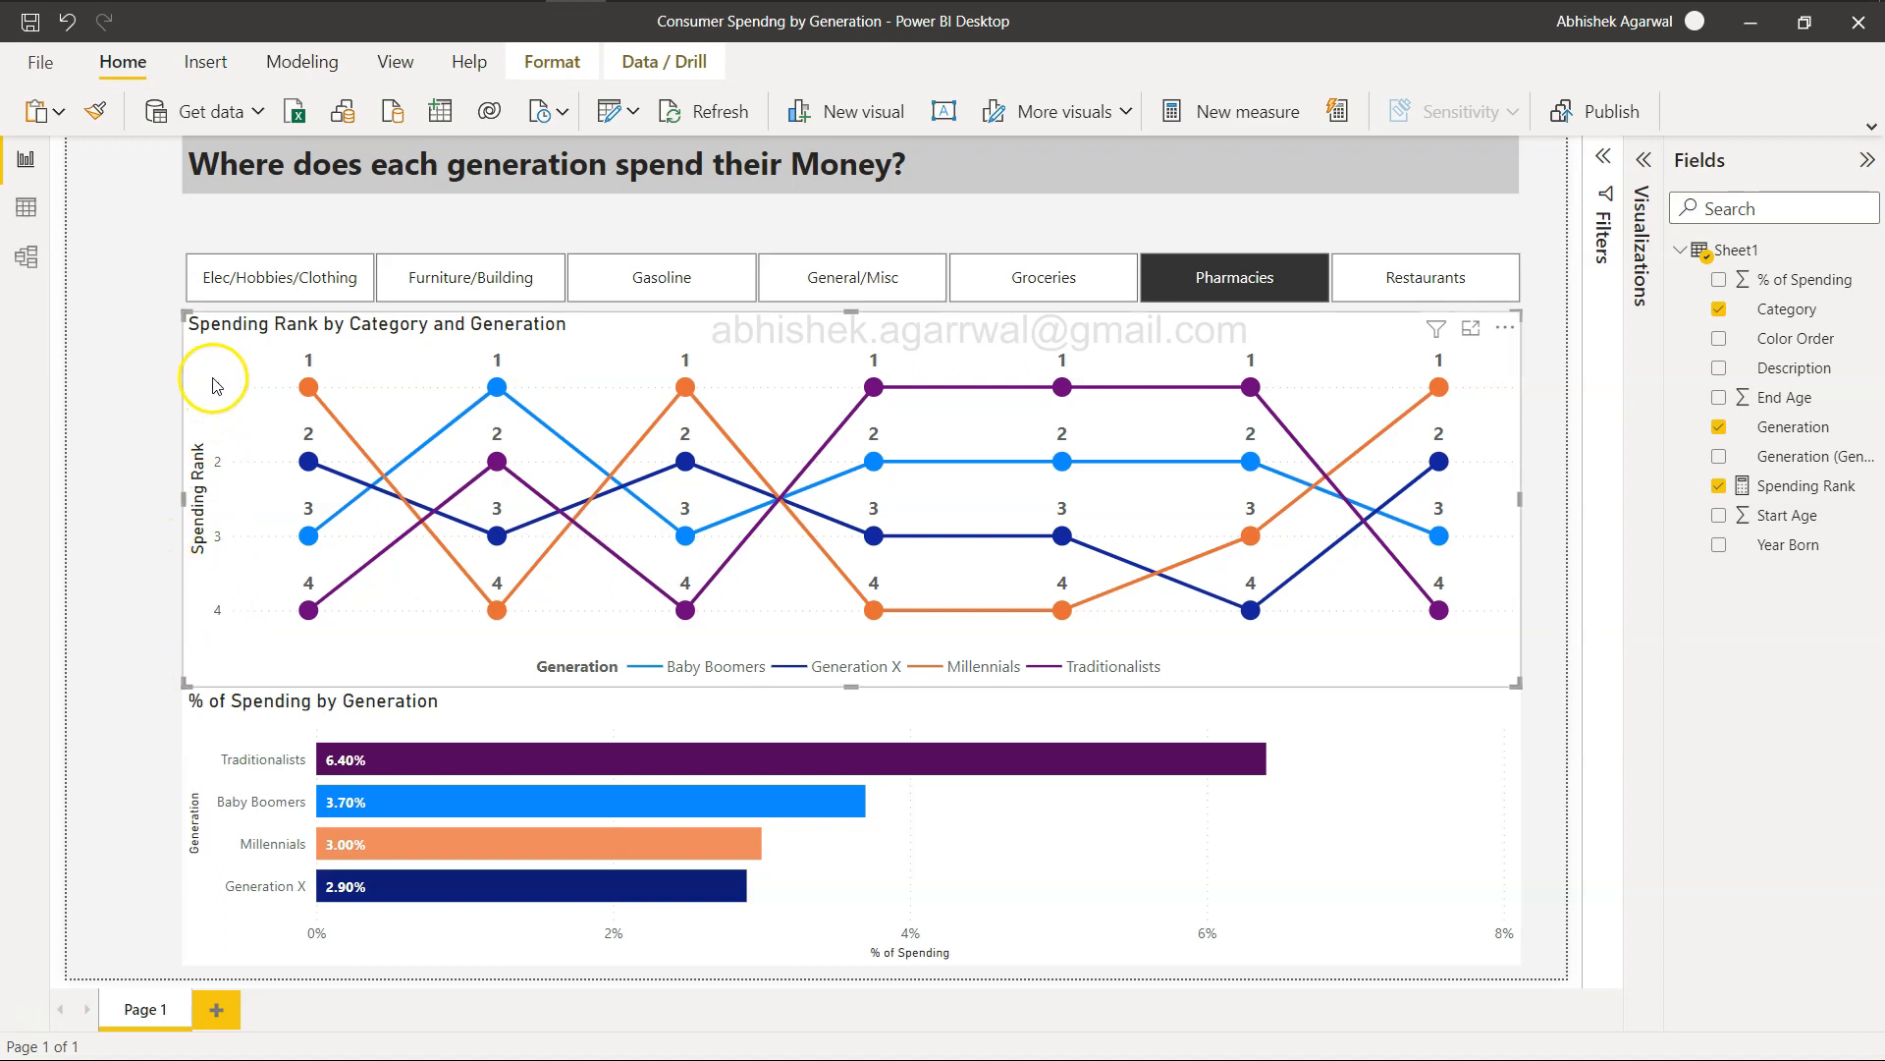
pyautogui.moveTo(195, 404)
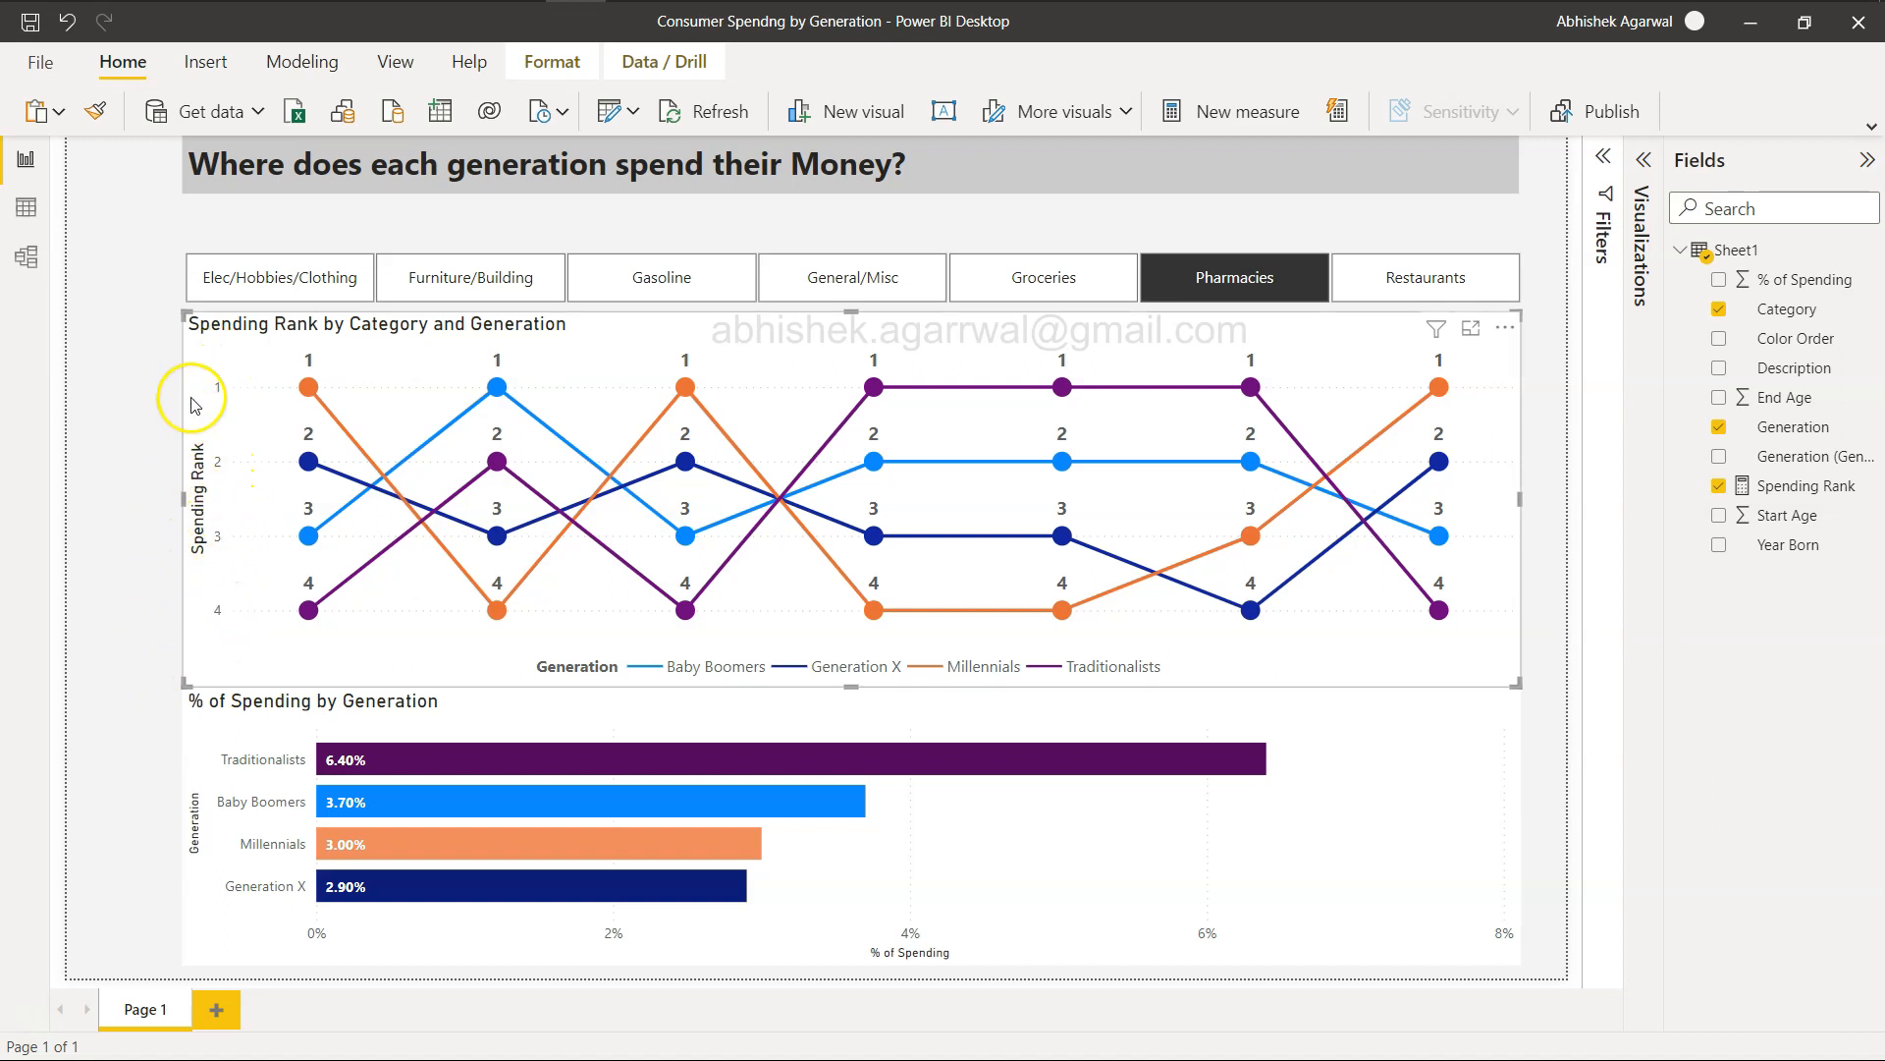
pyautogui.moveTo(213, 649)
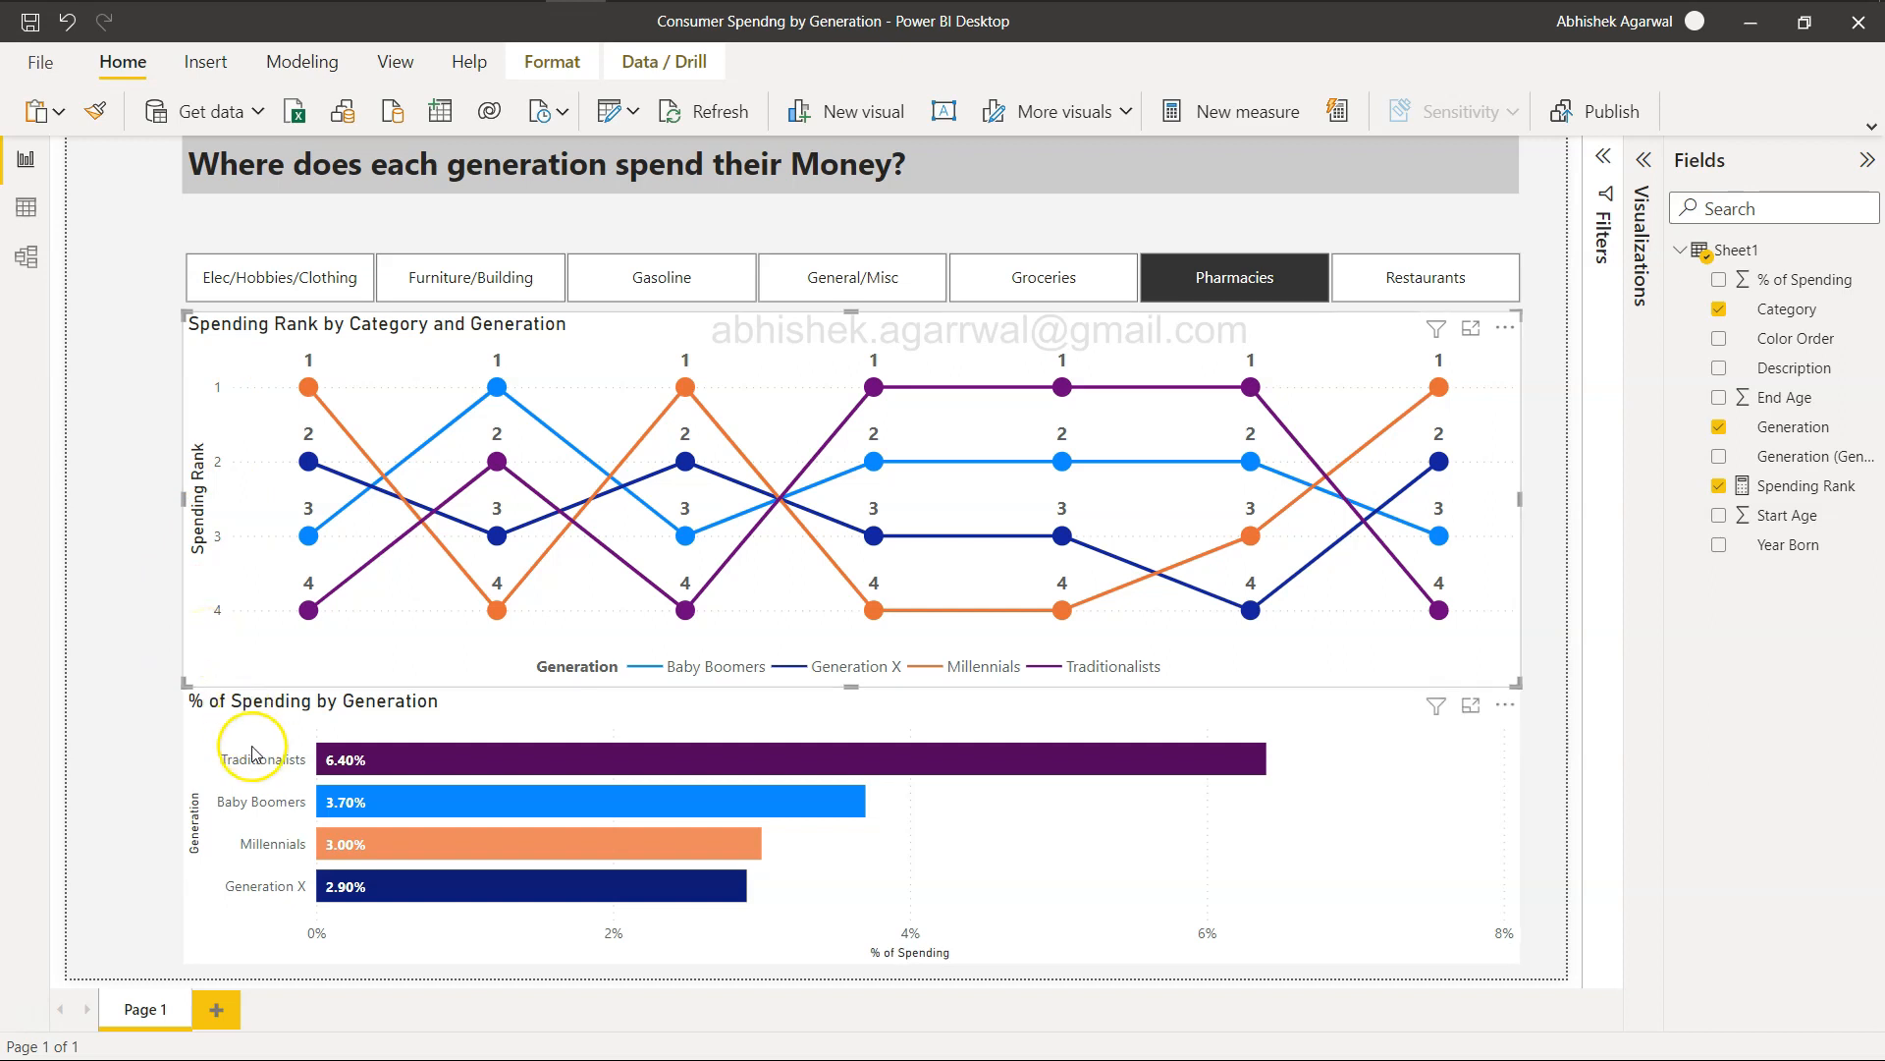
# Select the % of Spending chart and filter to Gasoline, where Millennials lead at 10.80%
pyautogui.click(261, 759)
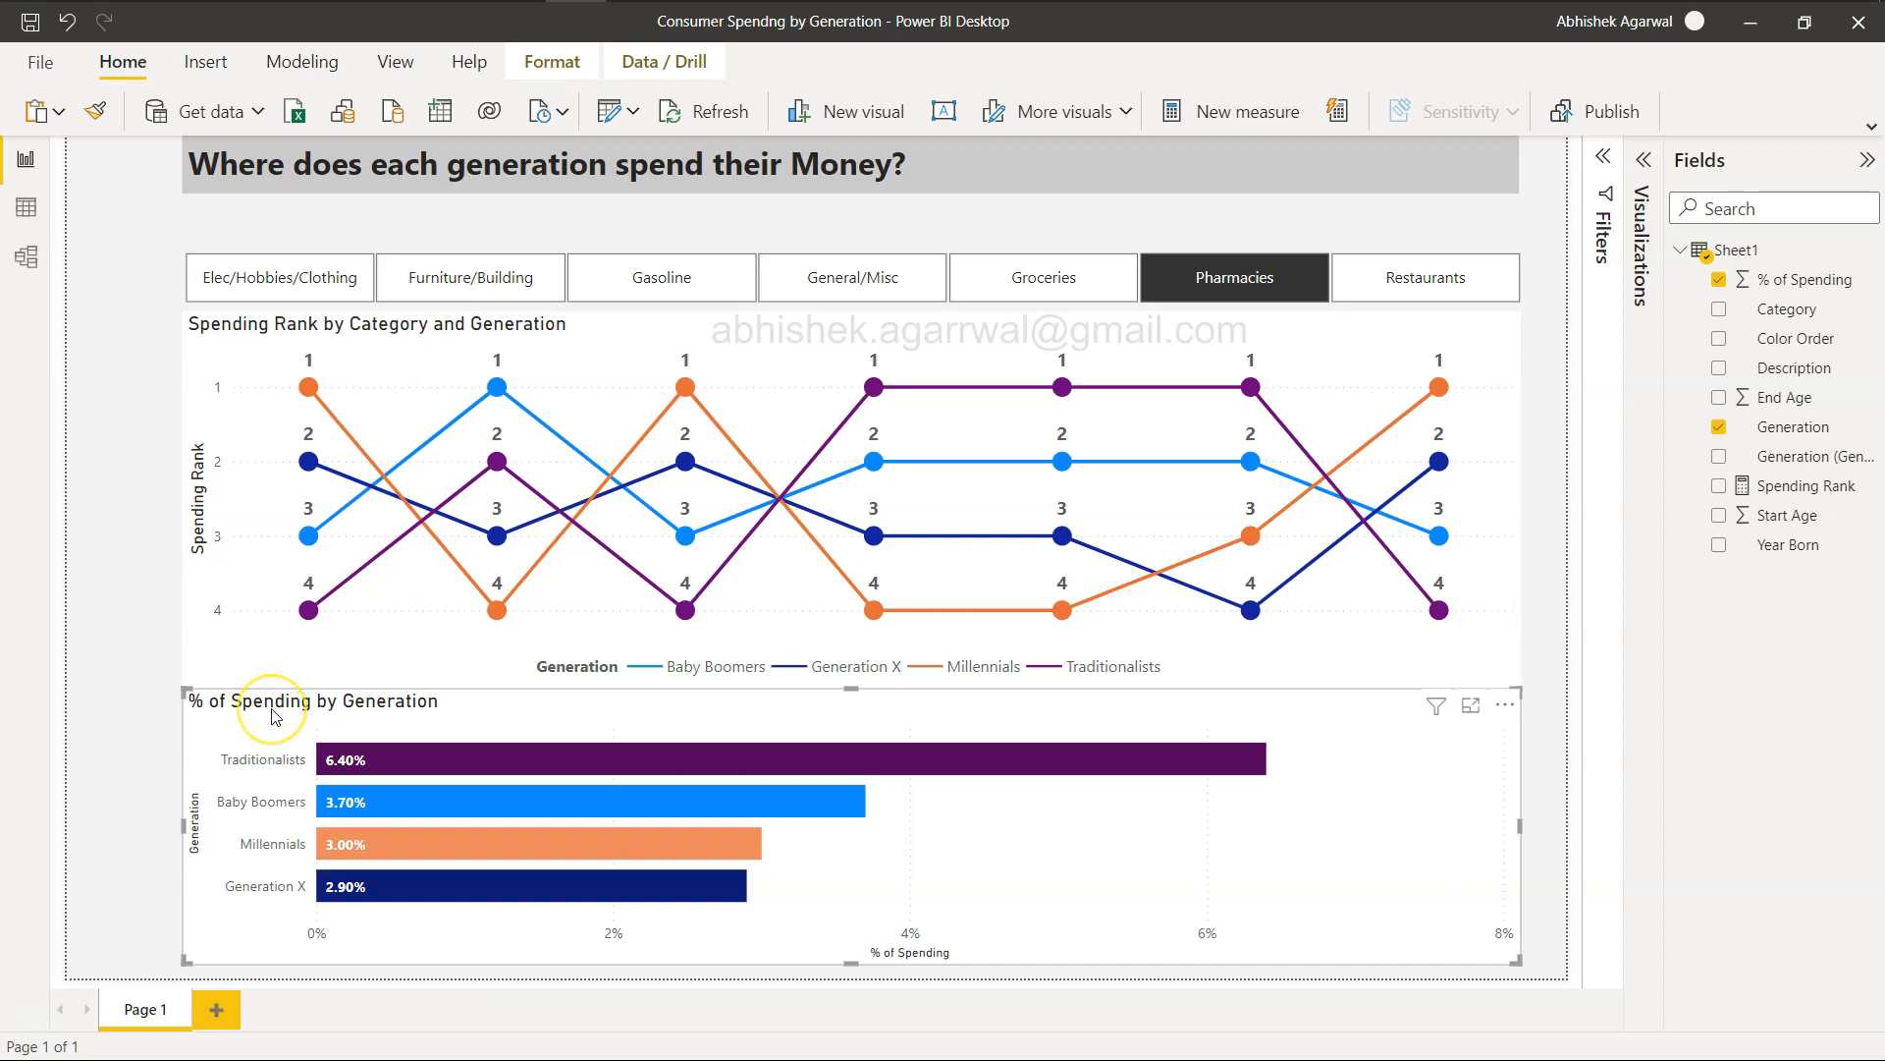
pyautogui.moveTo(269, 654)
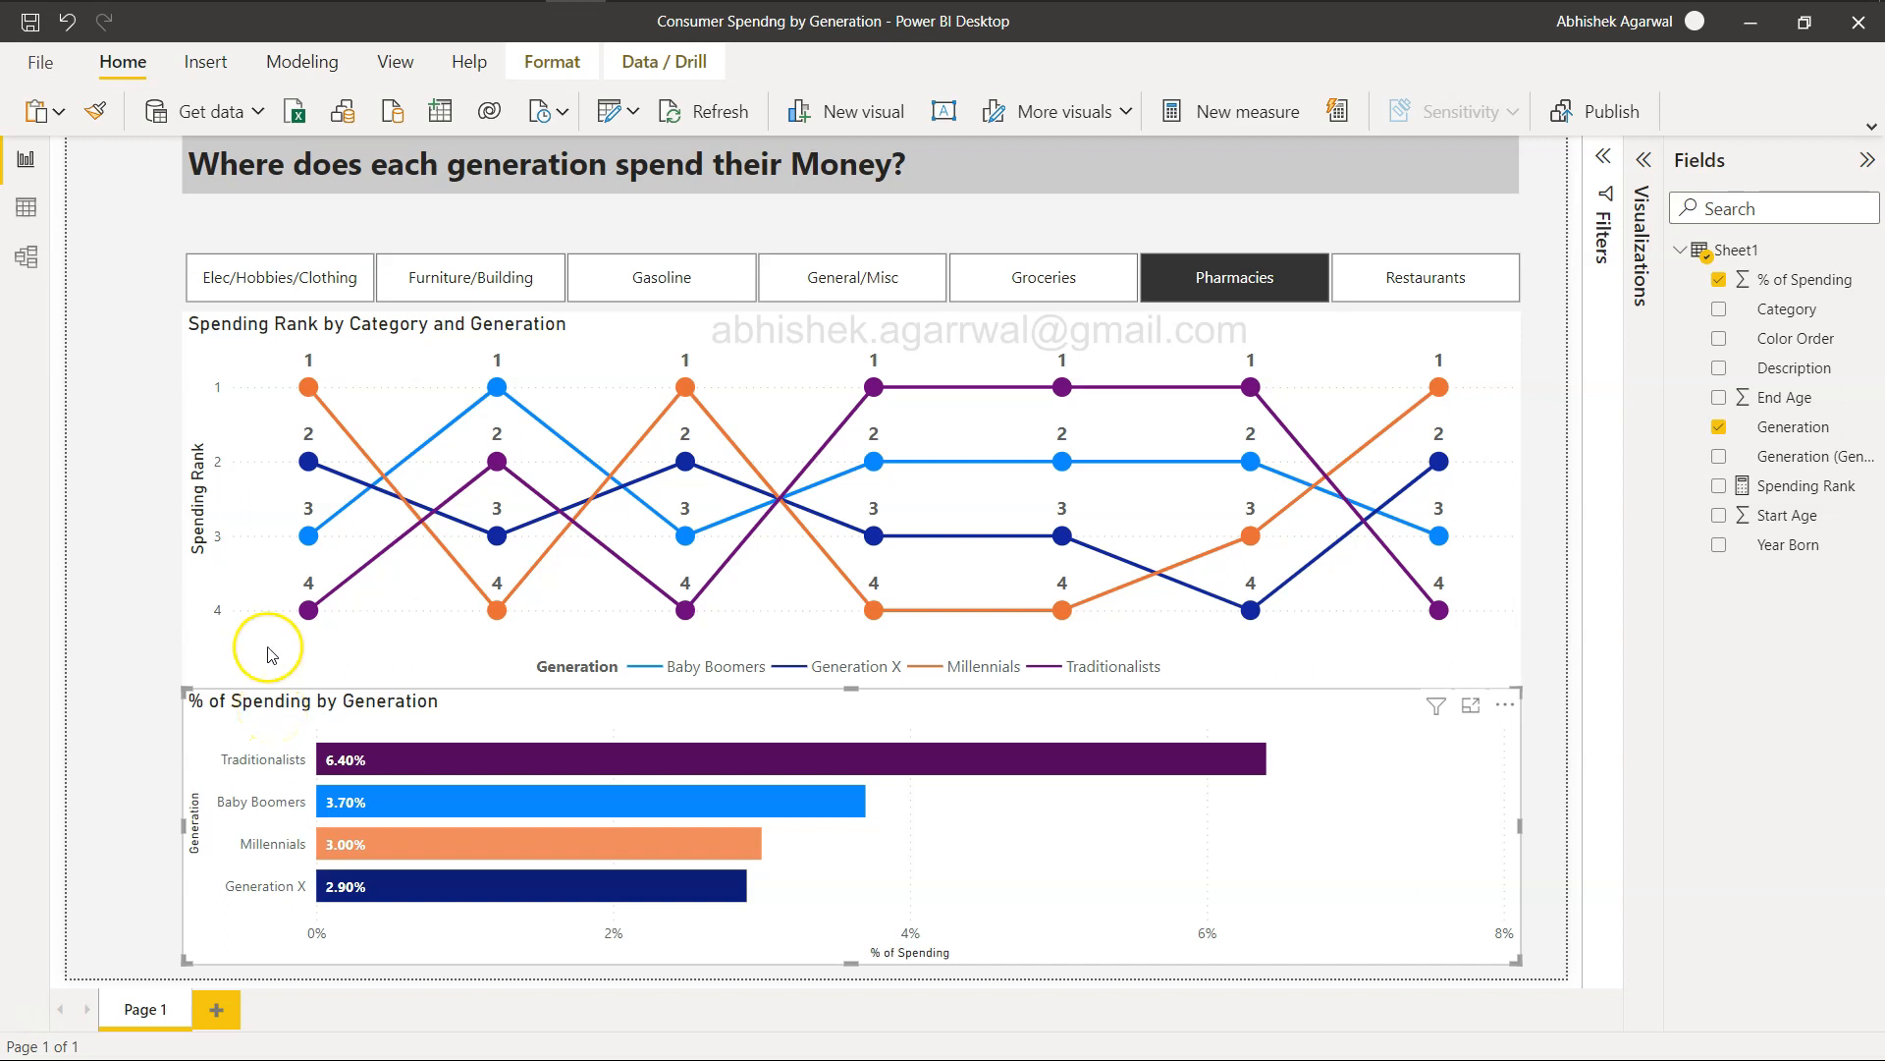
pyautogui.moveTo(1074, 278)
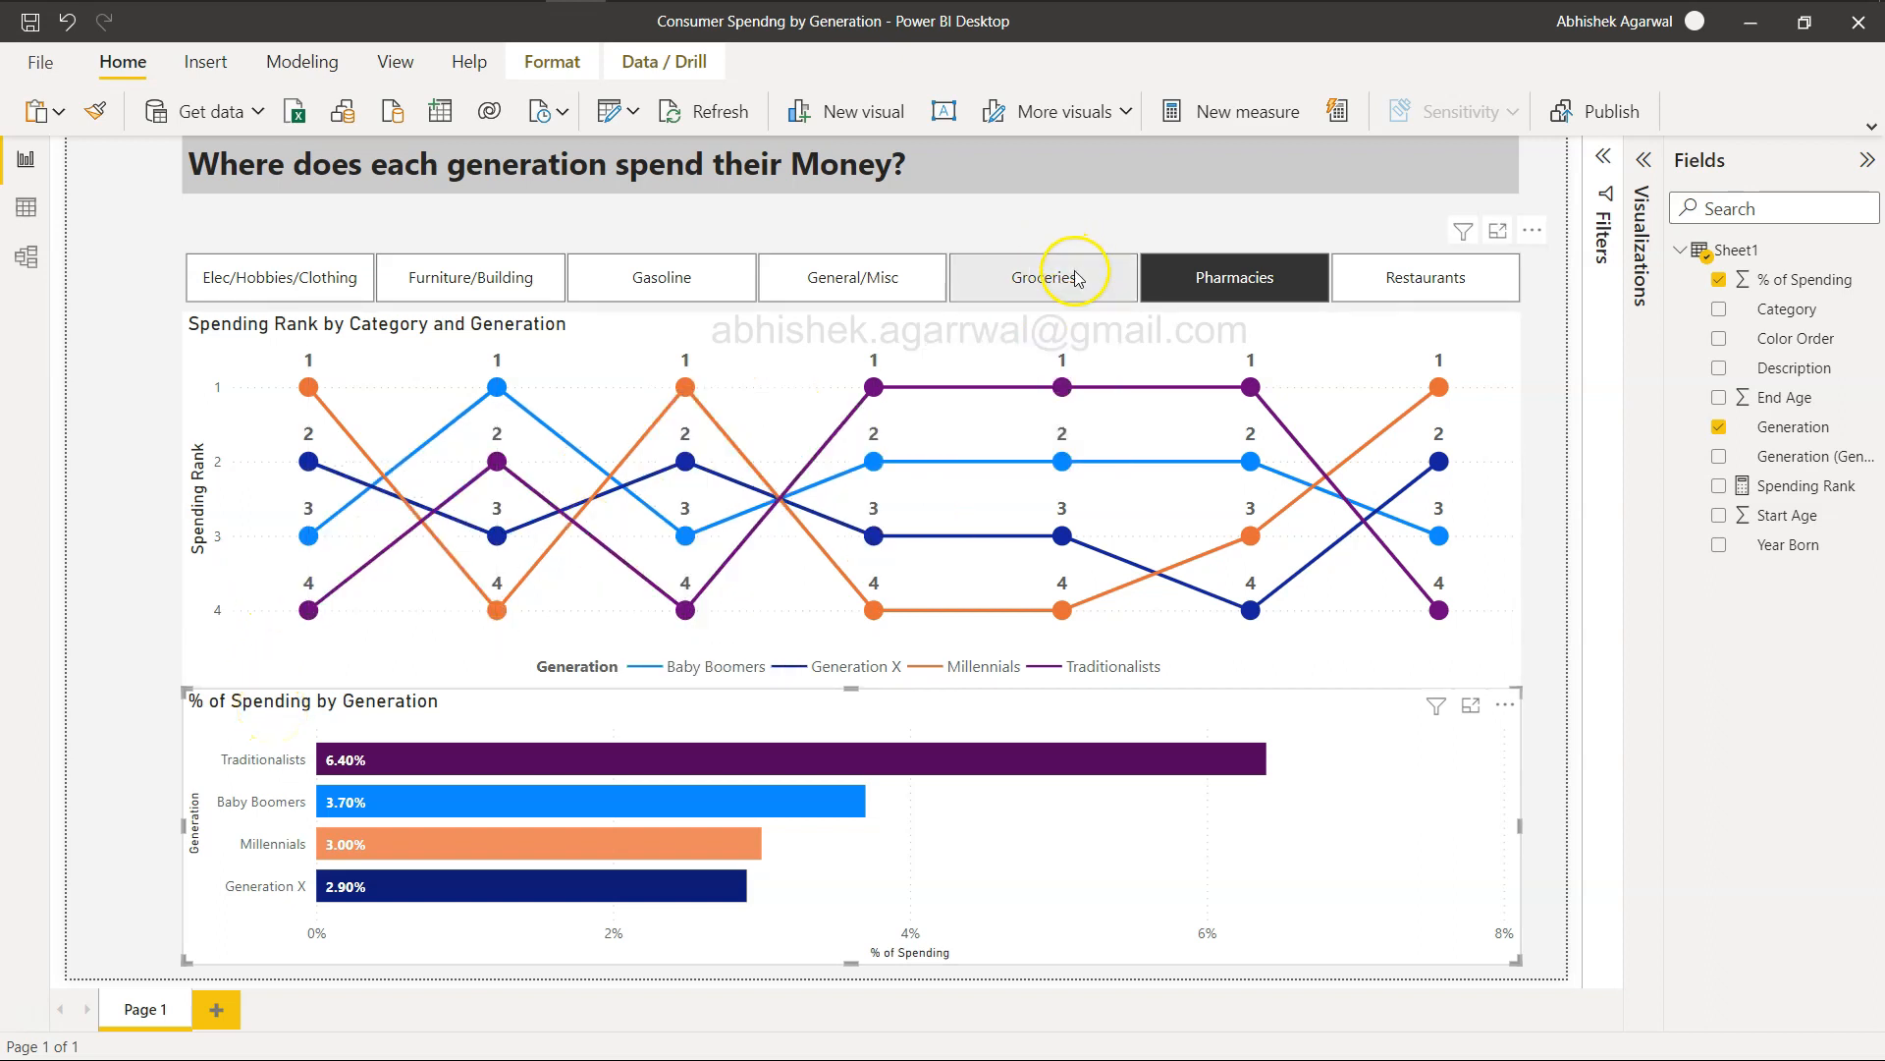
pyautogui.click(1043, 277)
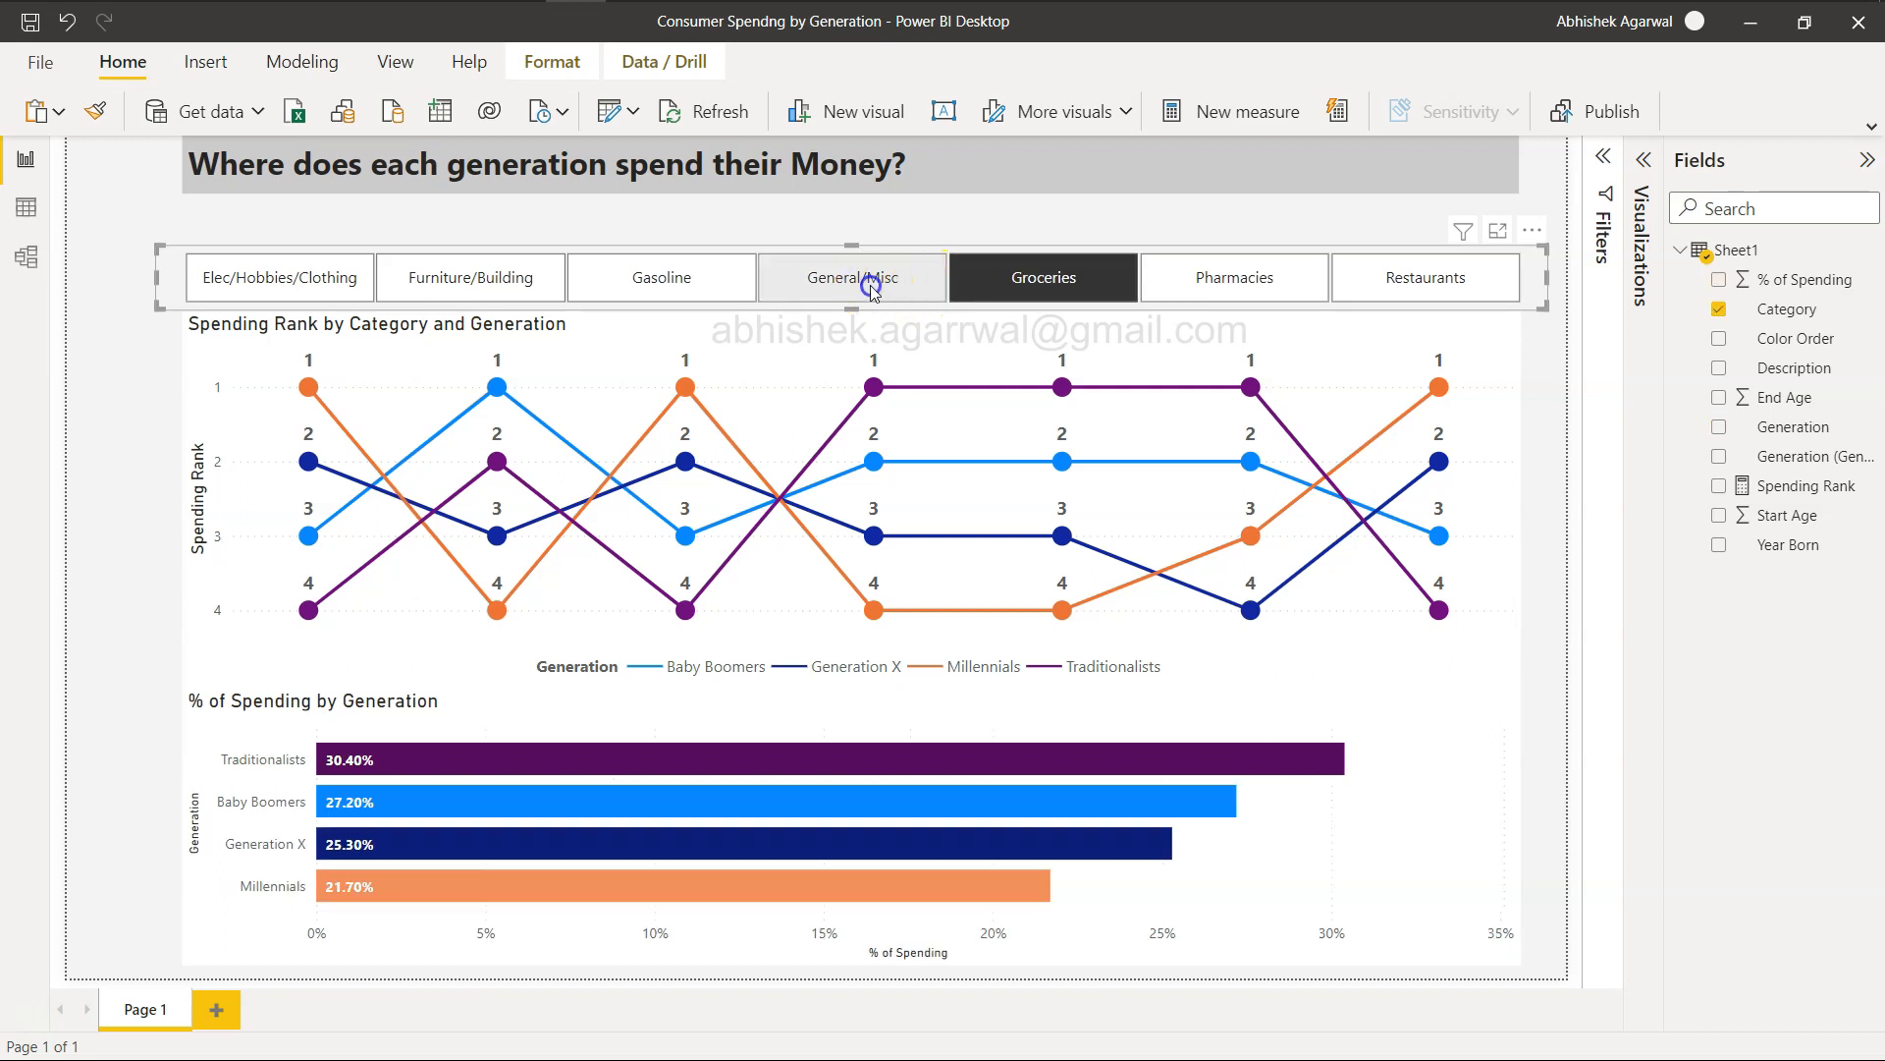
pyautogui.click(660, 277)
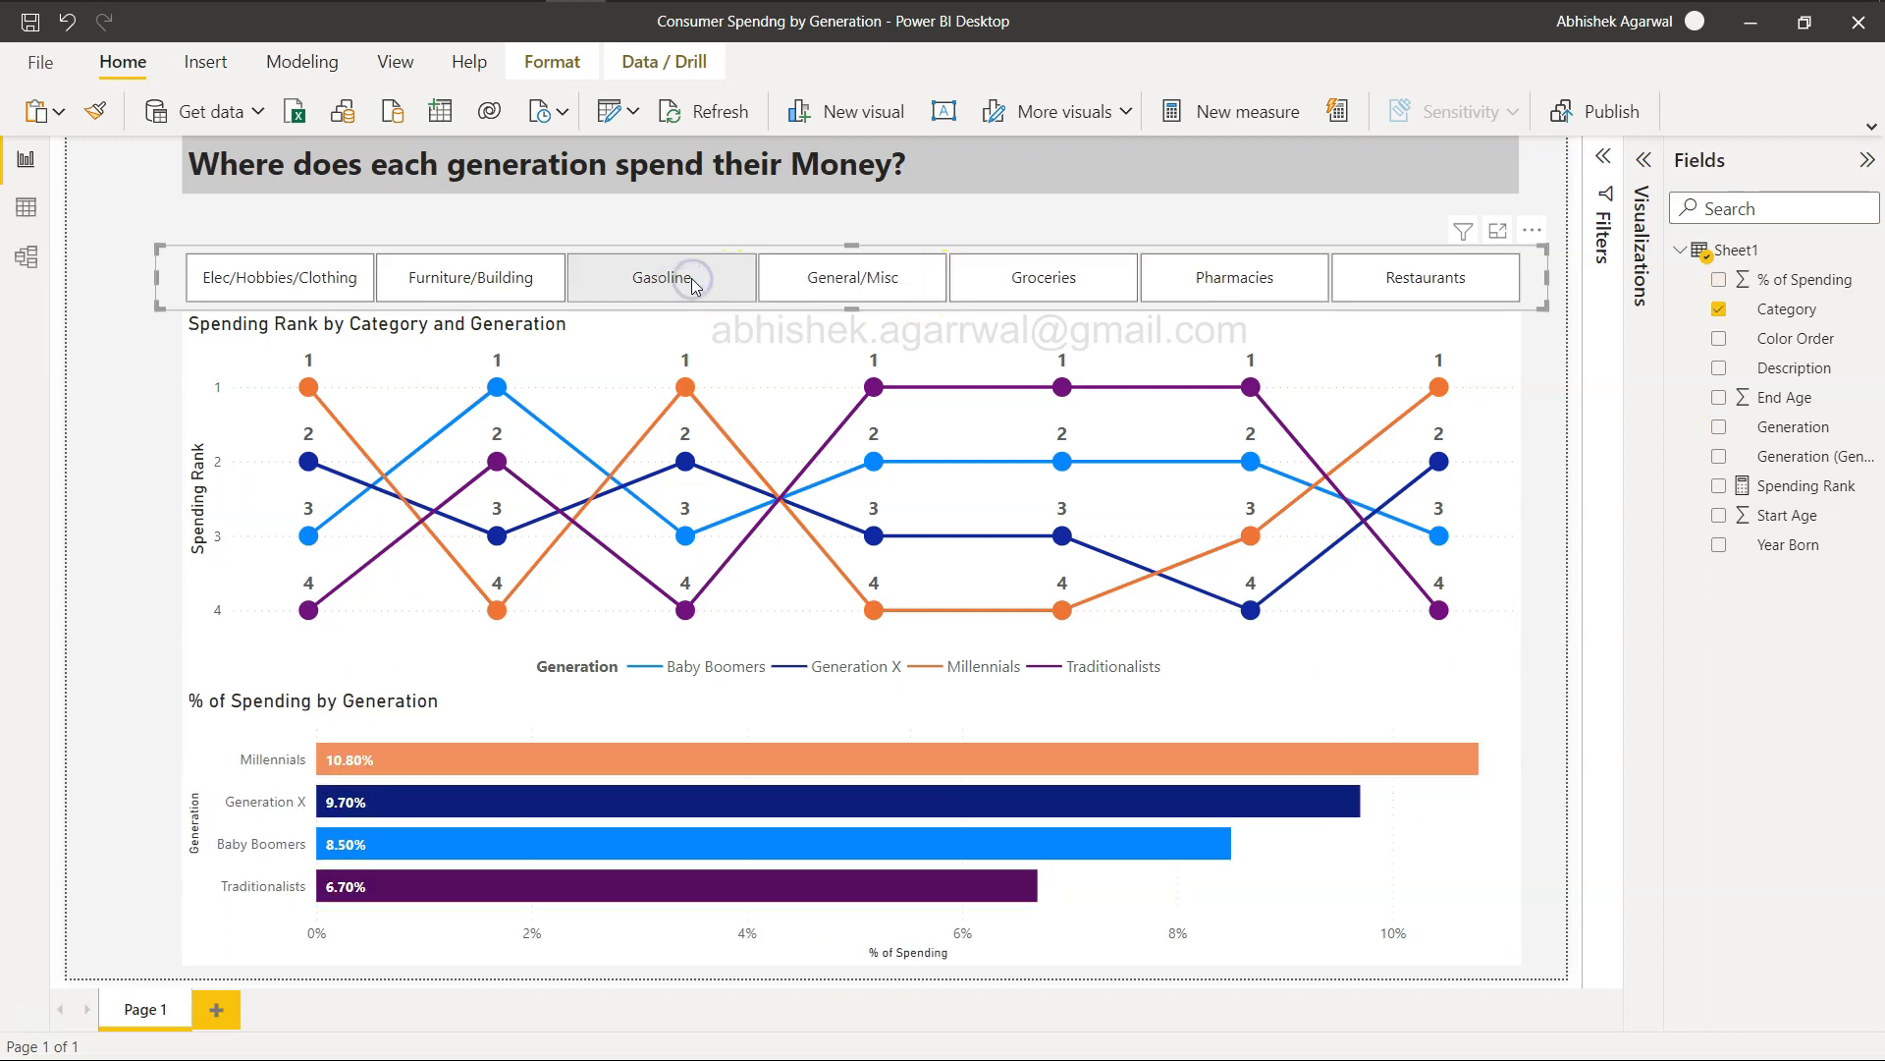
pyautogui.click(660, 277)
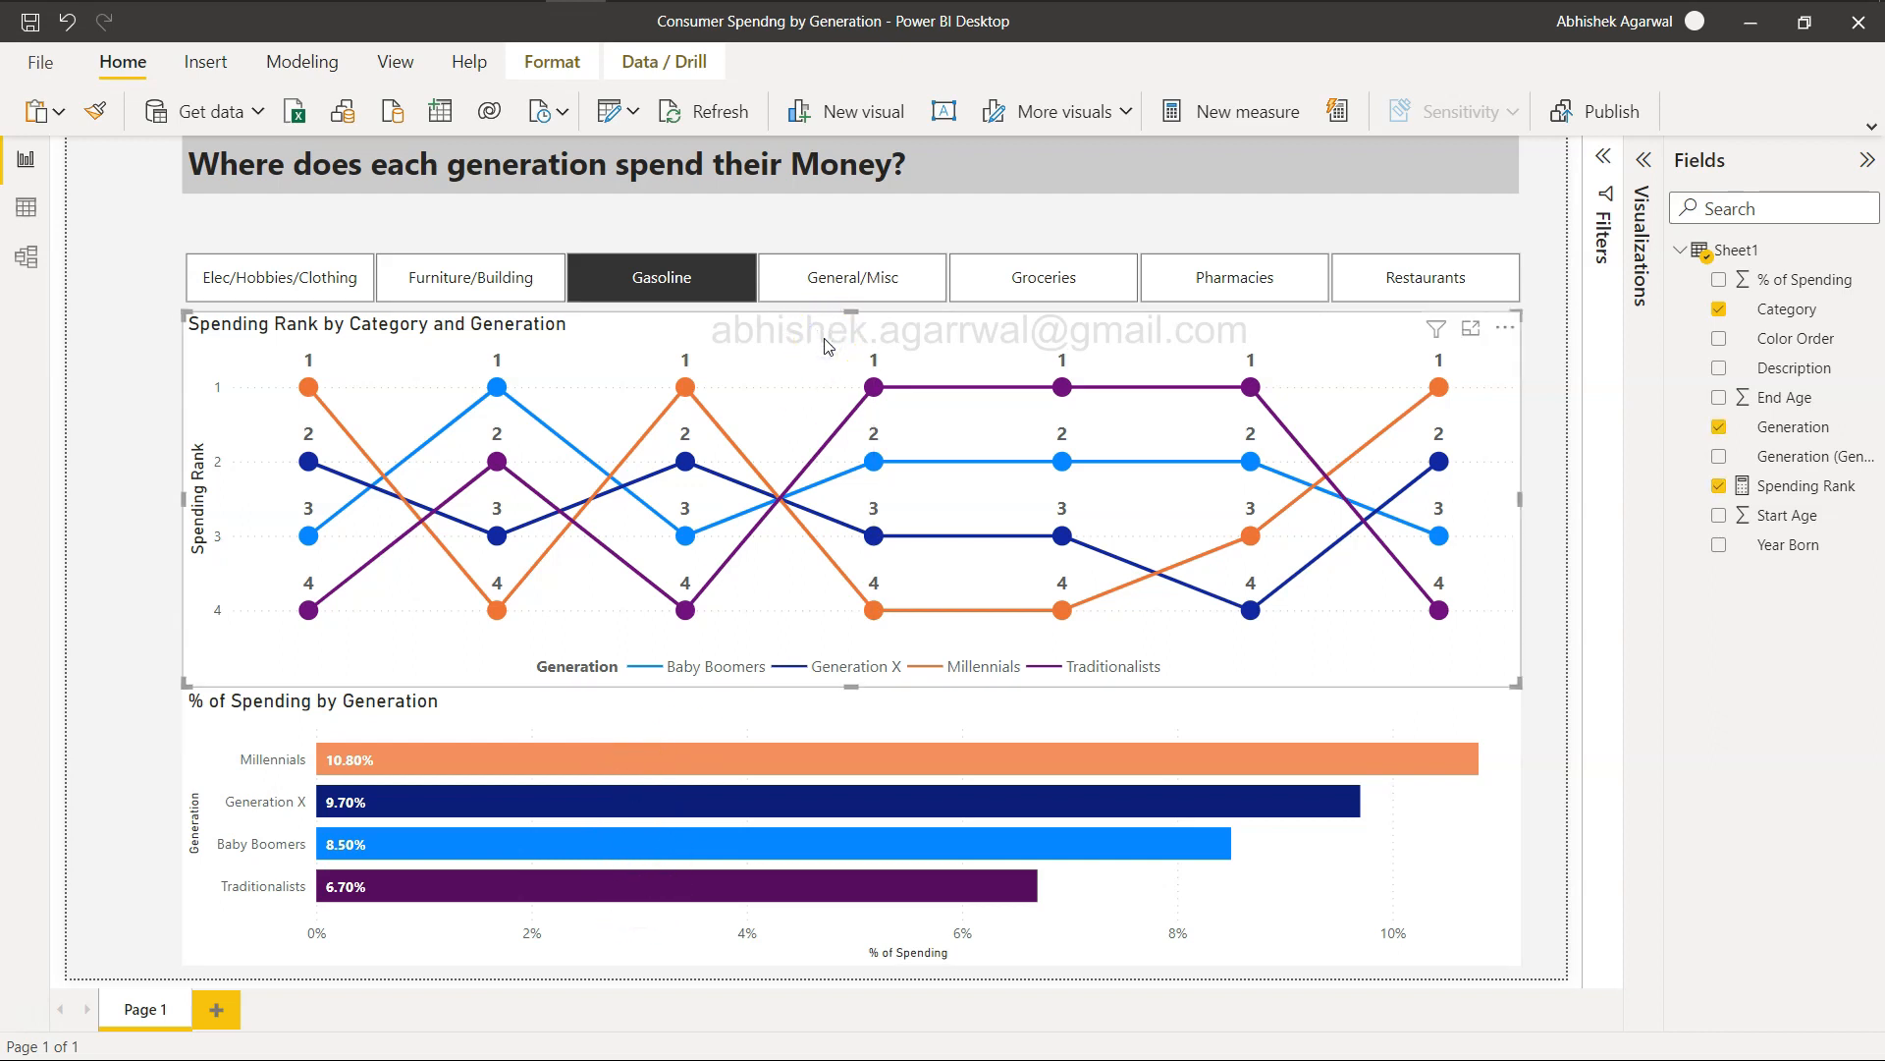
pyautogui.moveTo(1044, 277)
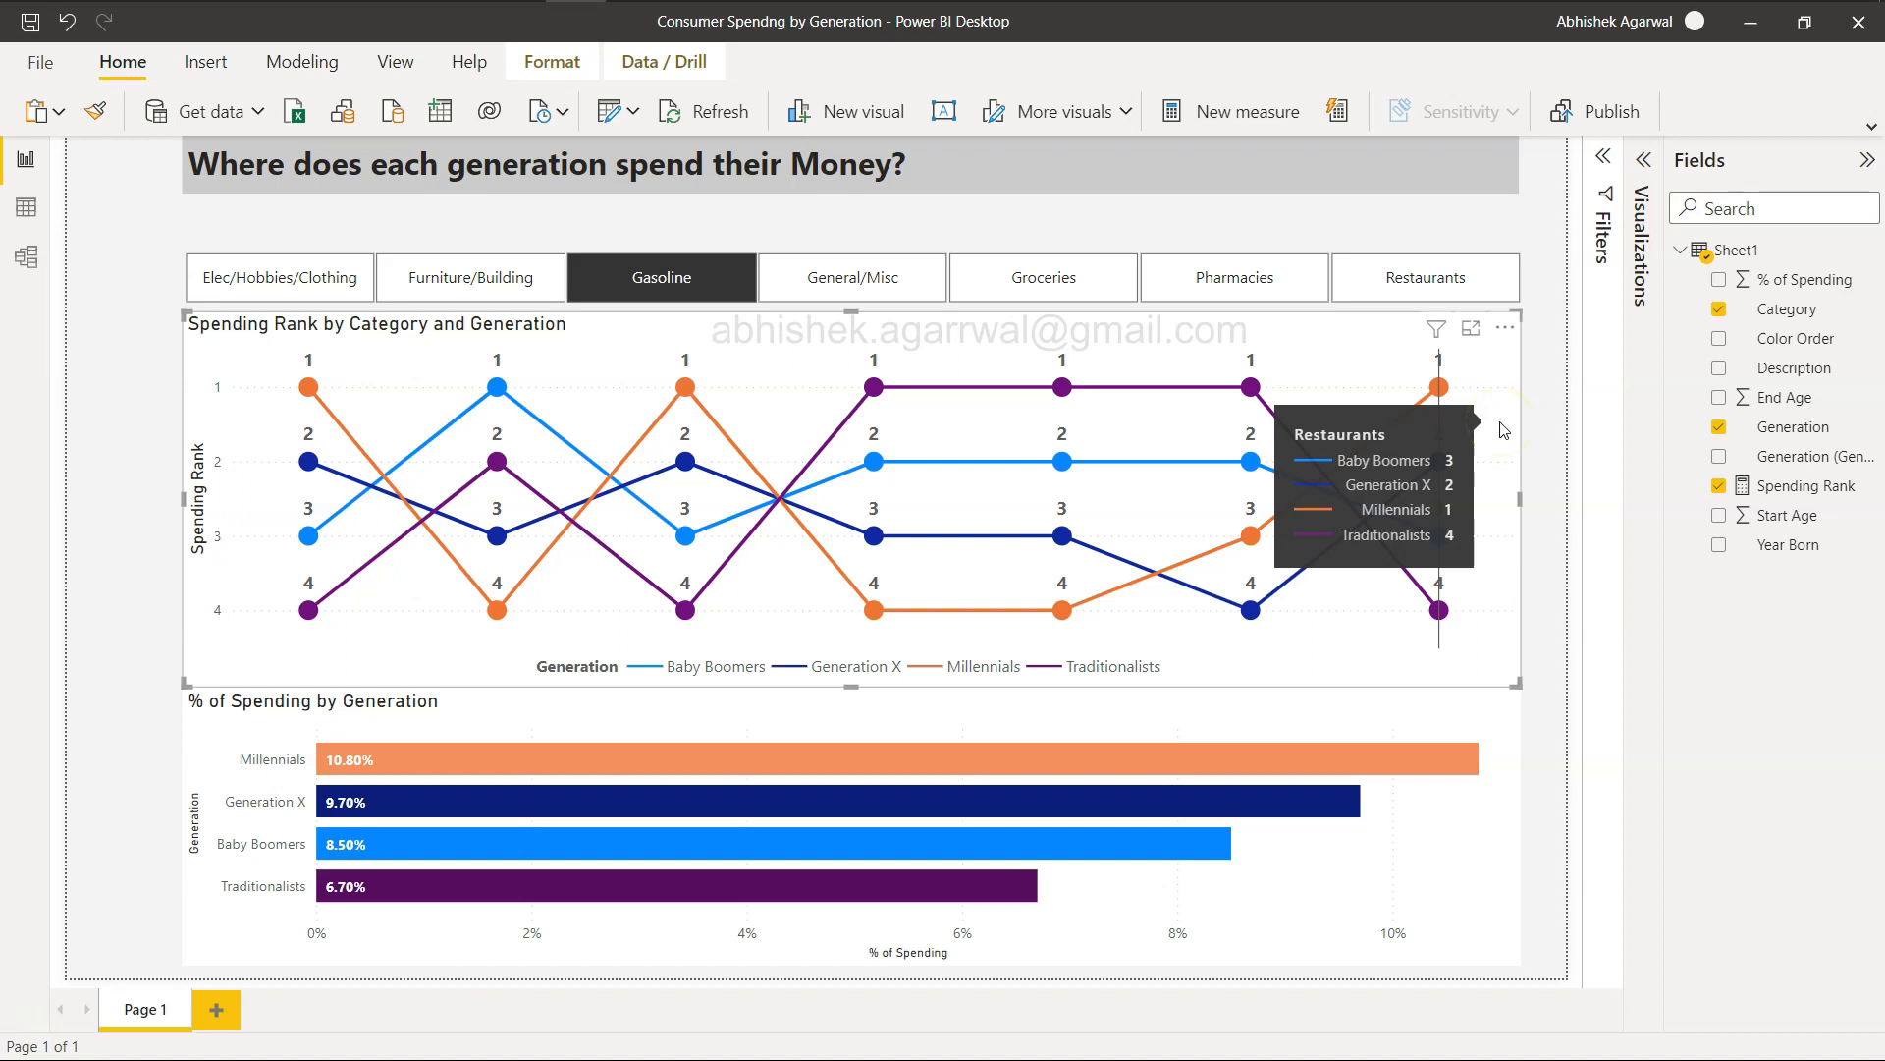
pyautogui.moveTo(1044, 264)
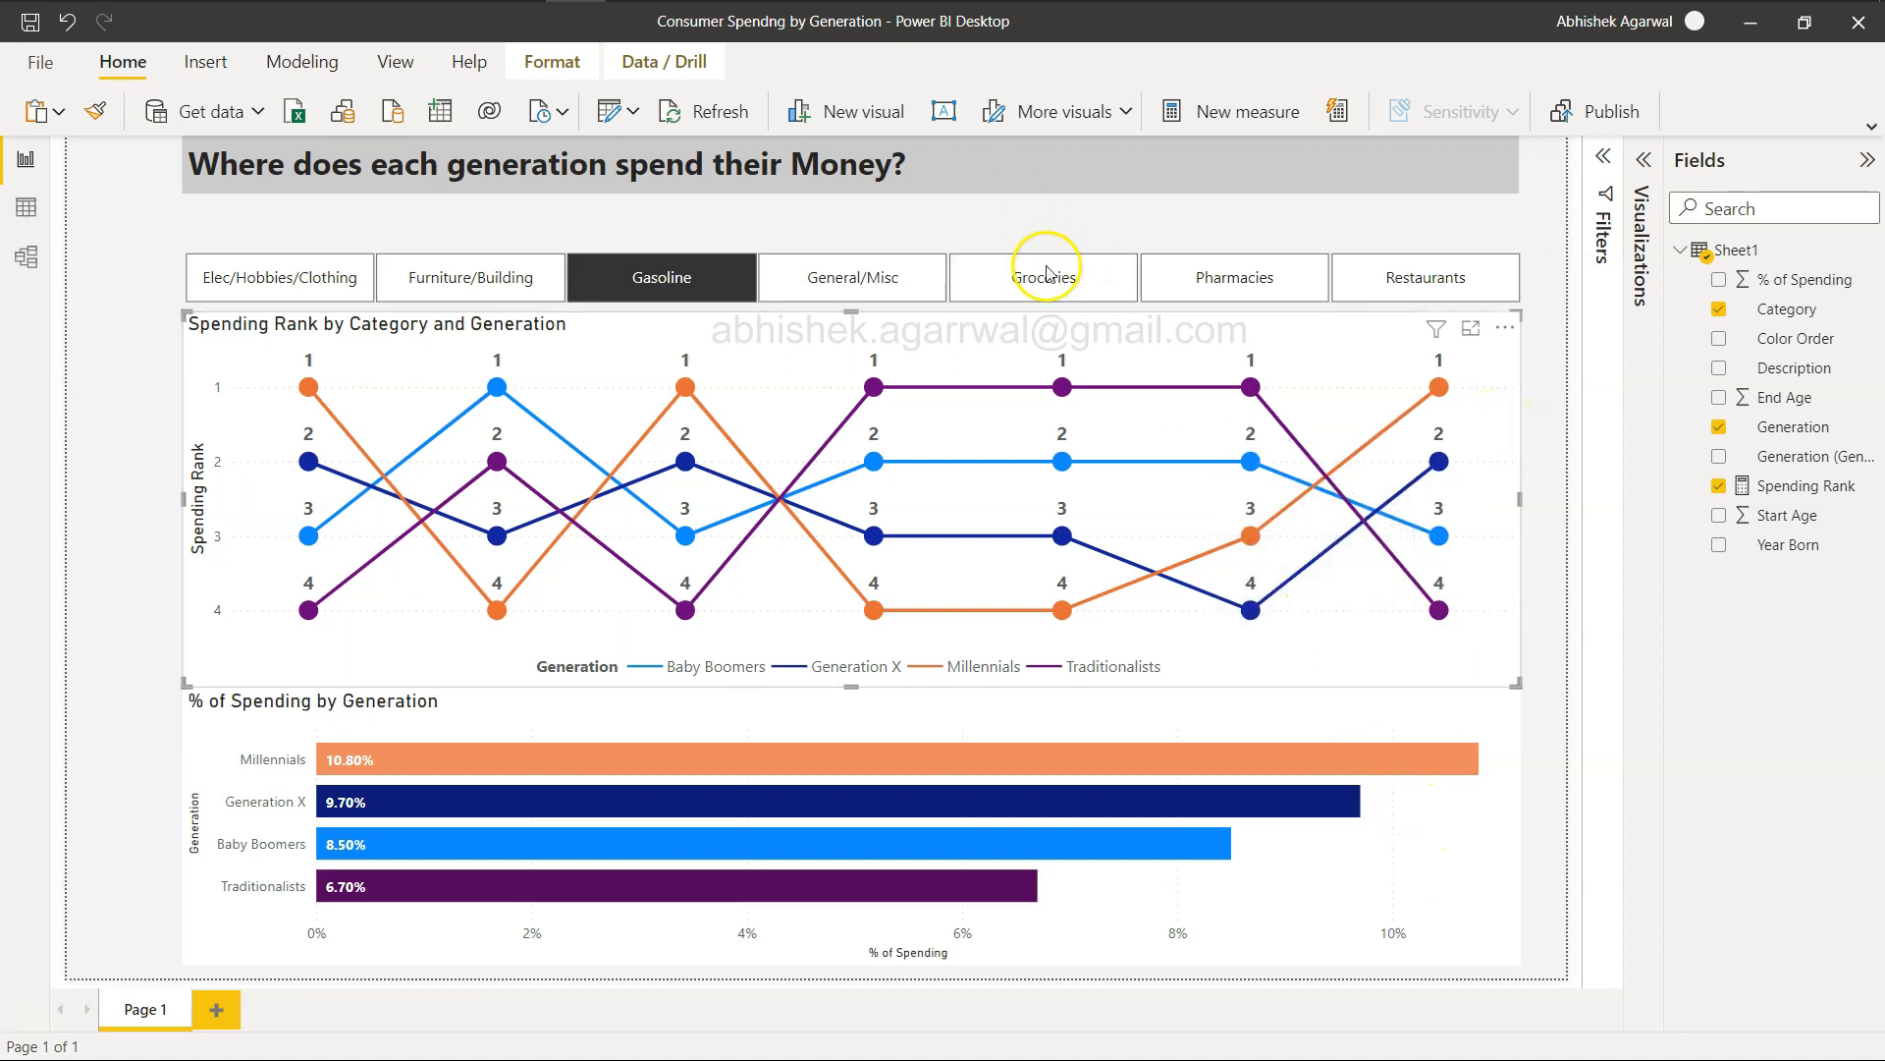
# Switch the slicer to Groceries: Traditionalists 30.40%, Millennials lowest at 21.70%
pyautogui.click(1043, 278)
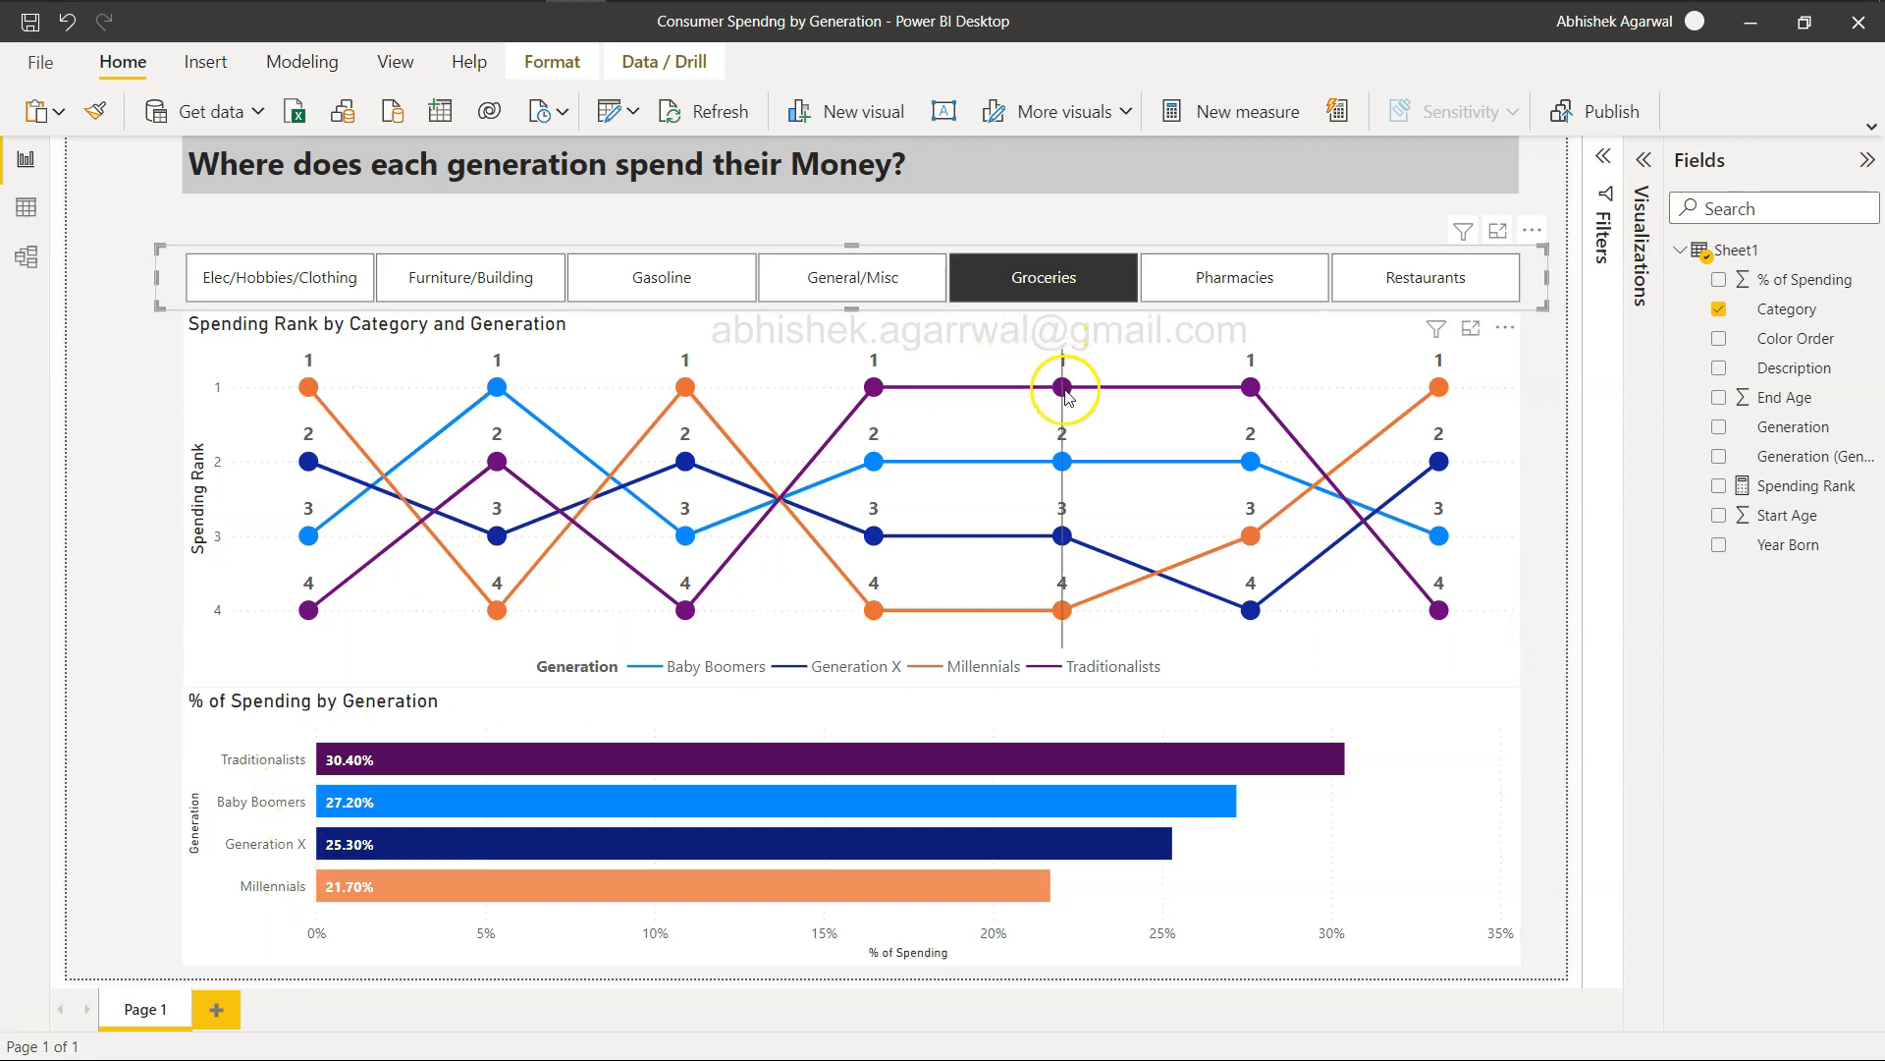
pyautogui.moveTo(1062, 389)
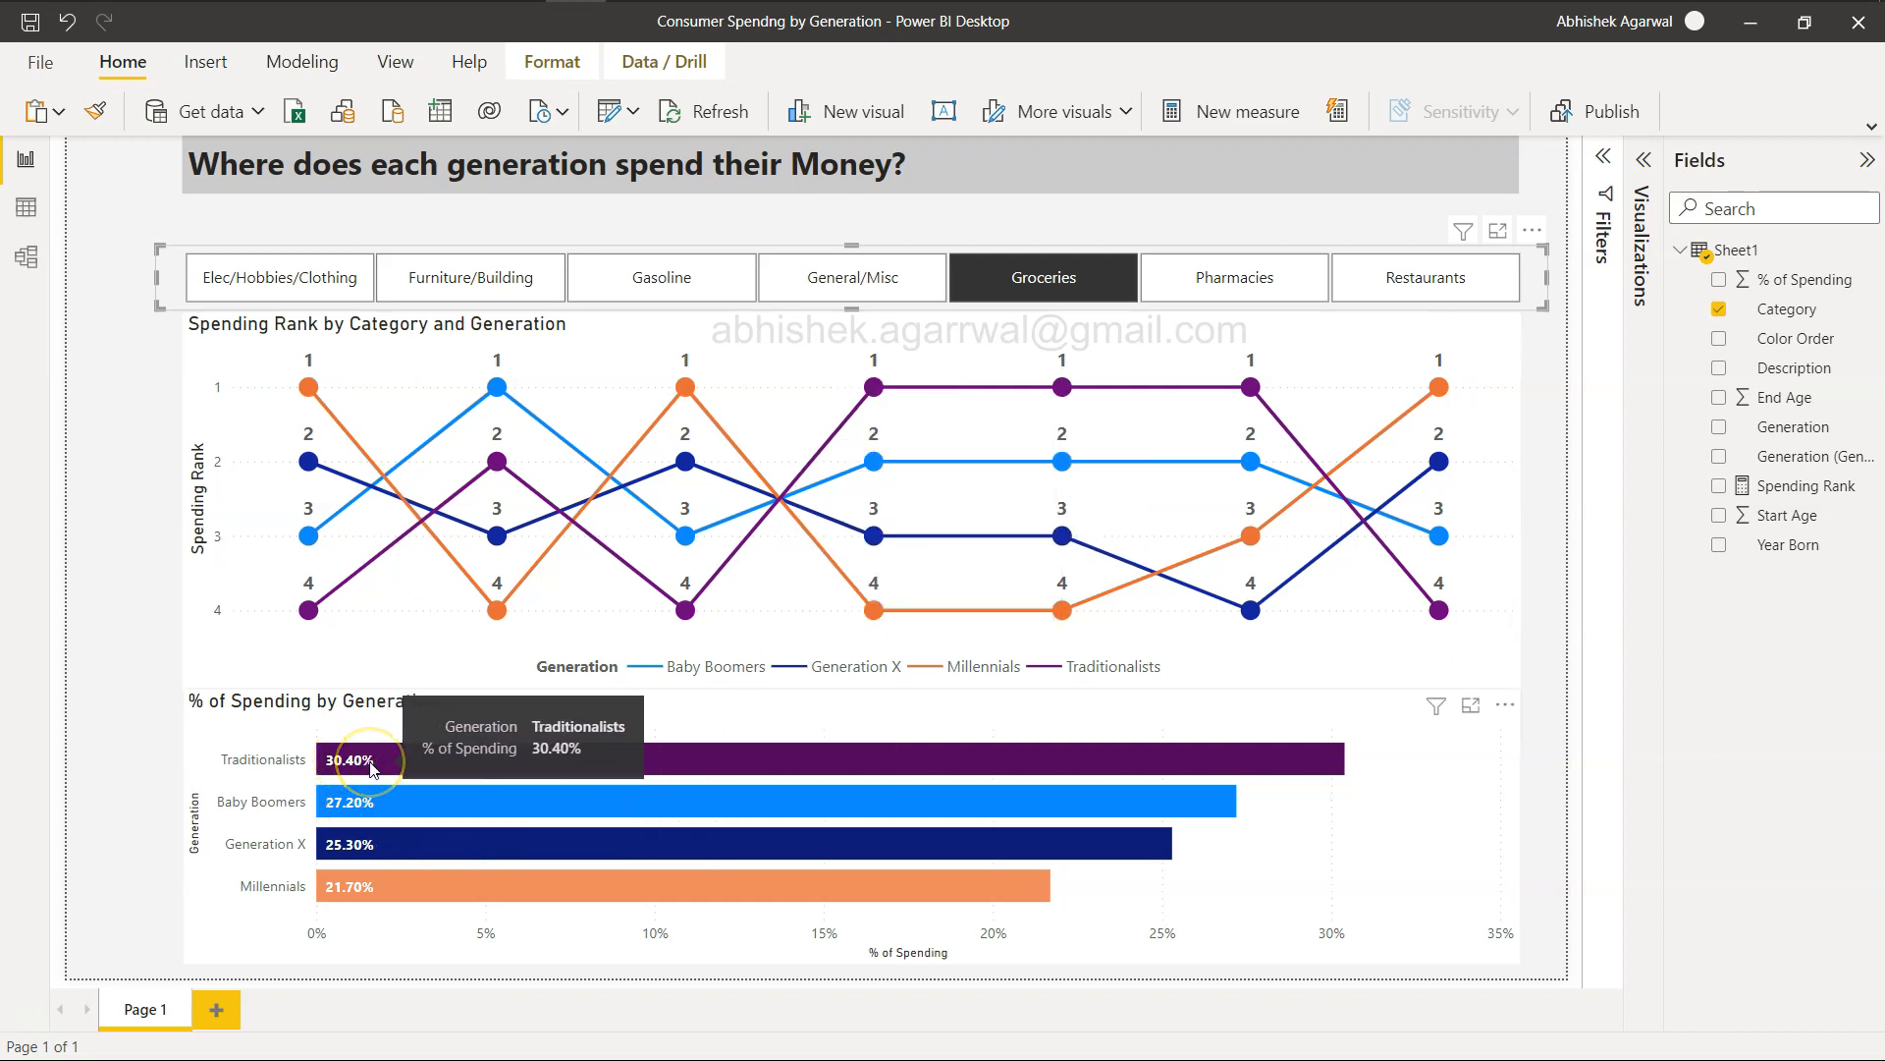
pyautogui.moveTo(366, 845)
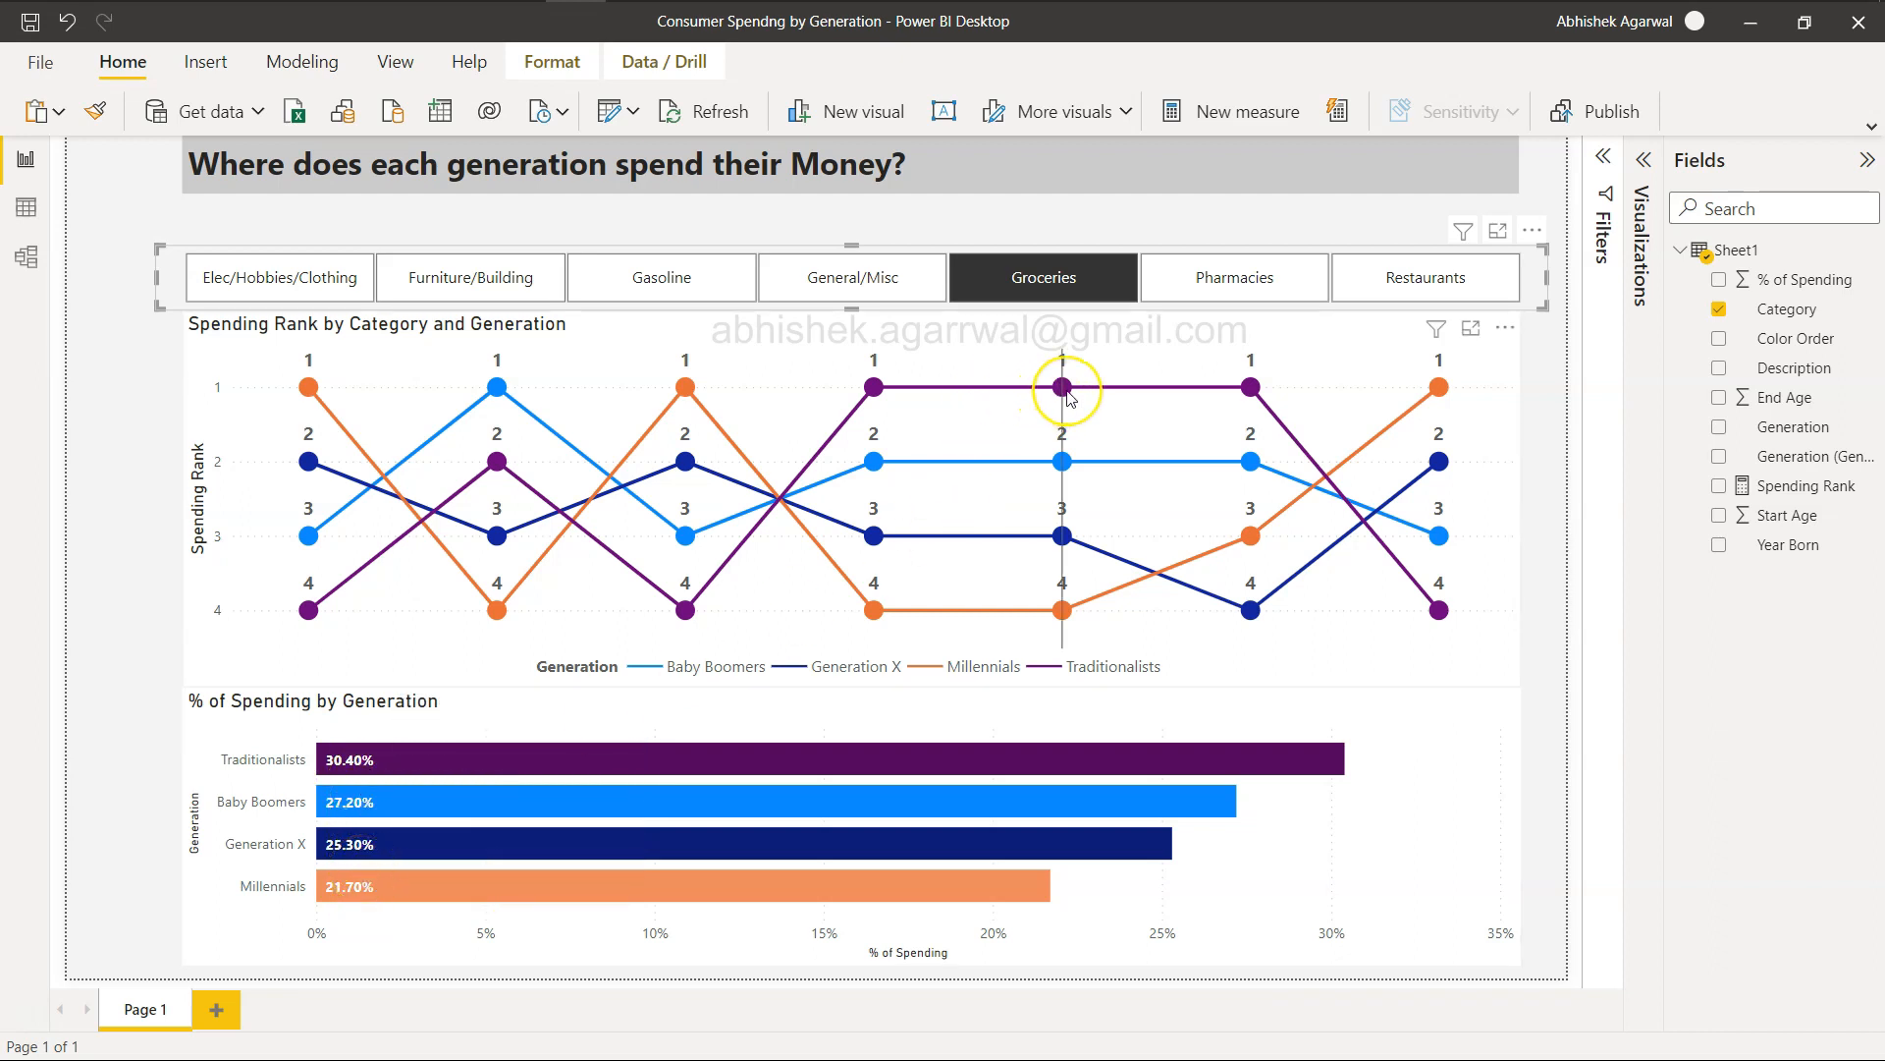
pyautogui.moveTo(1063, 396)
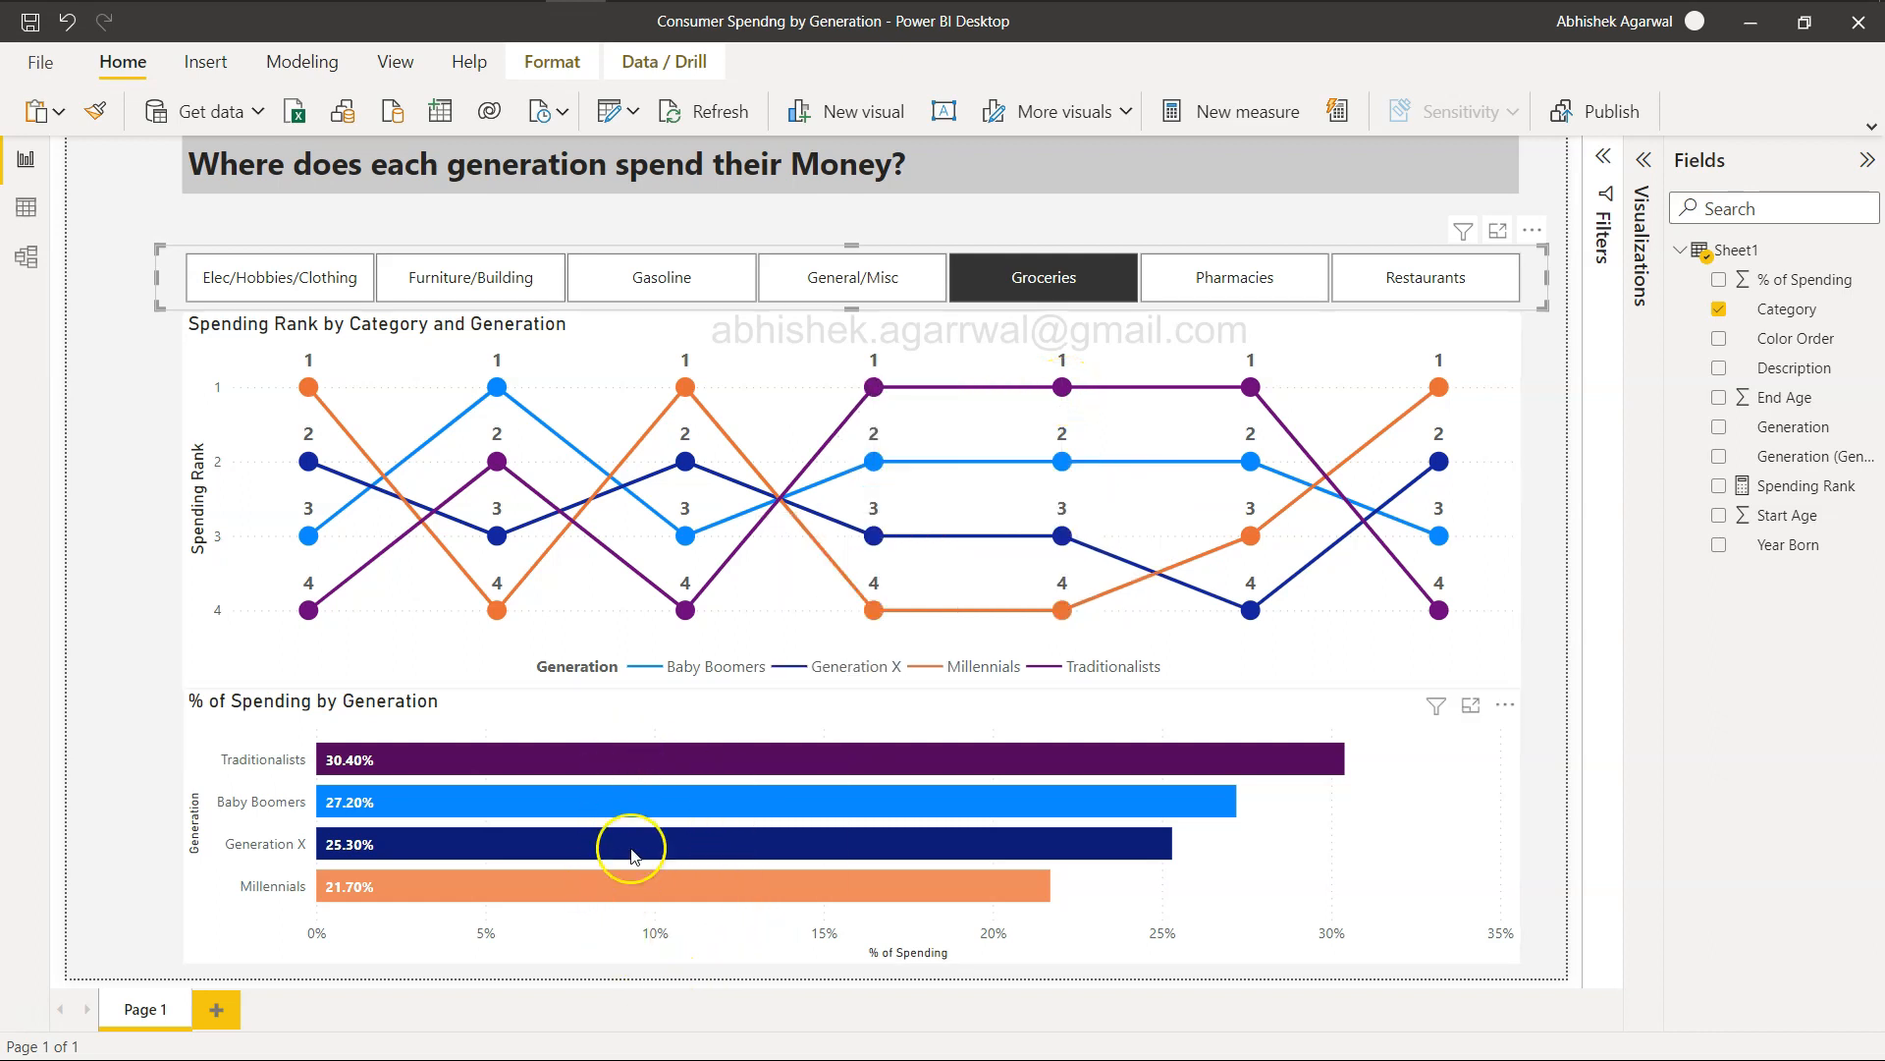
pyautogui.moveTo(1062, 415)
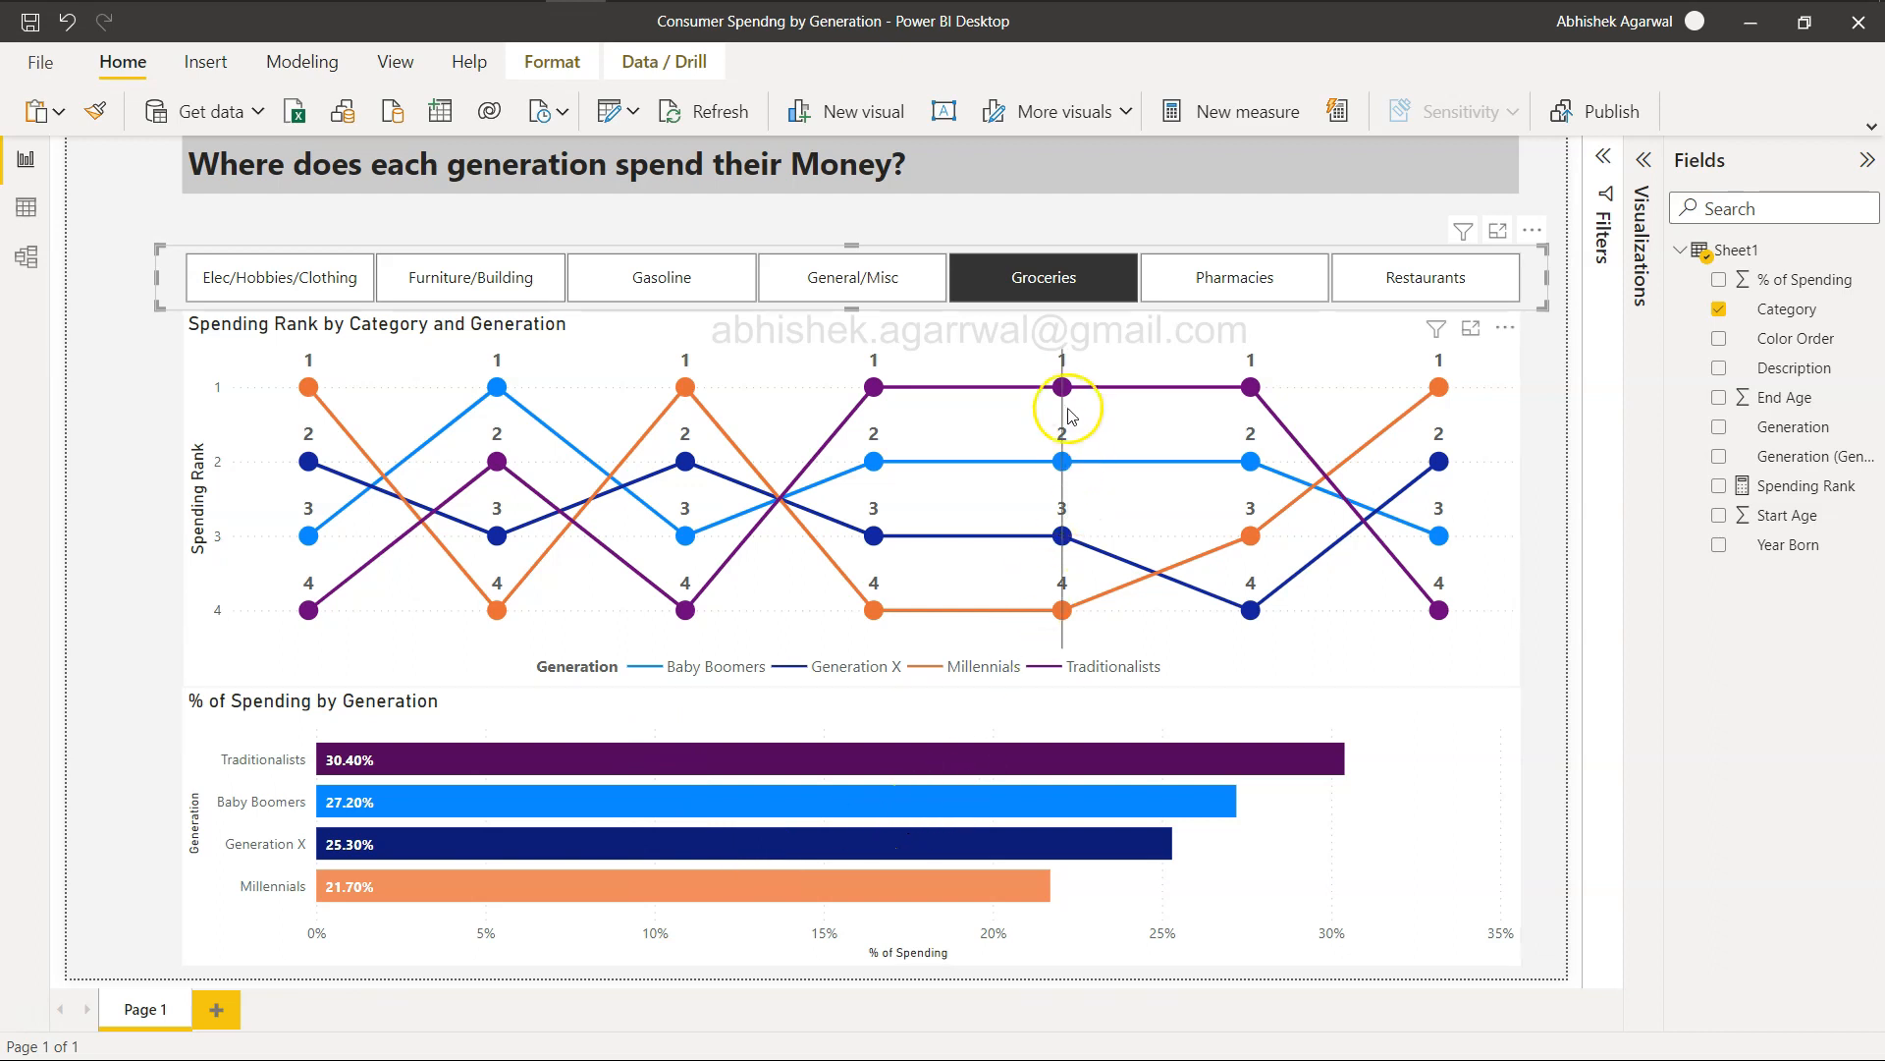
pyautogui.moveTo(1043, 607)
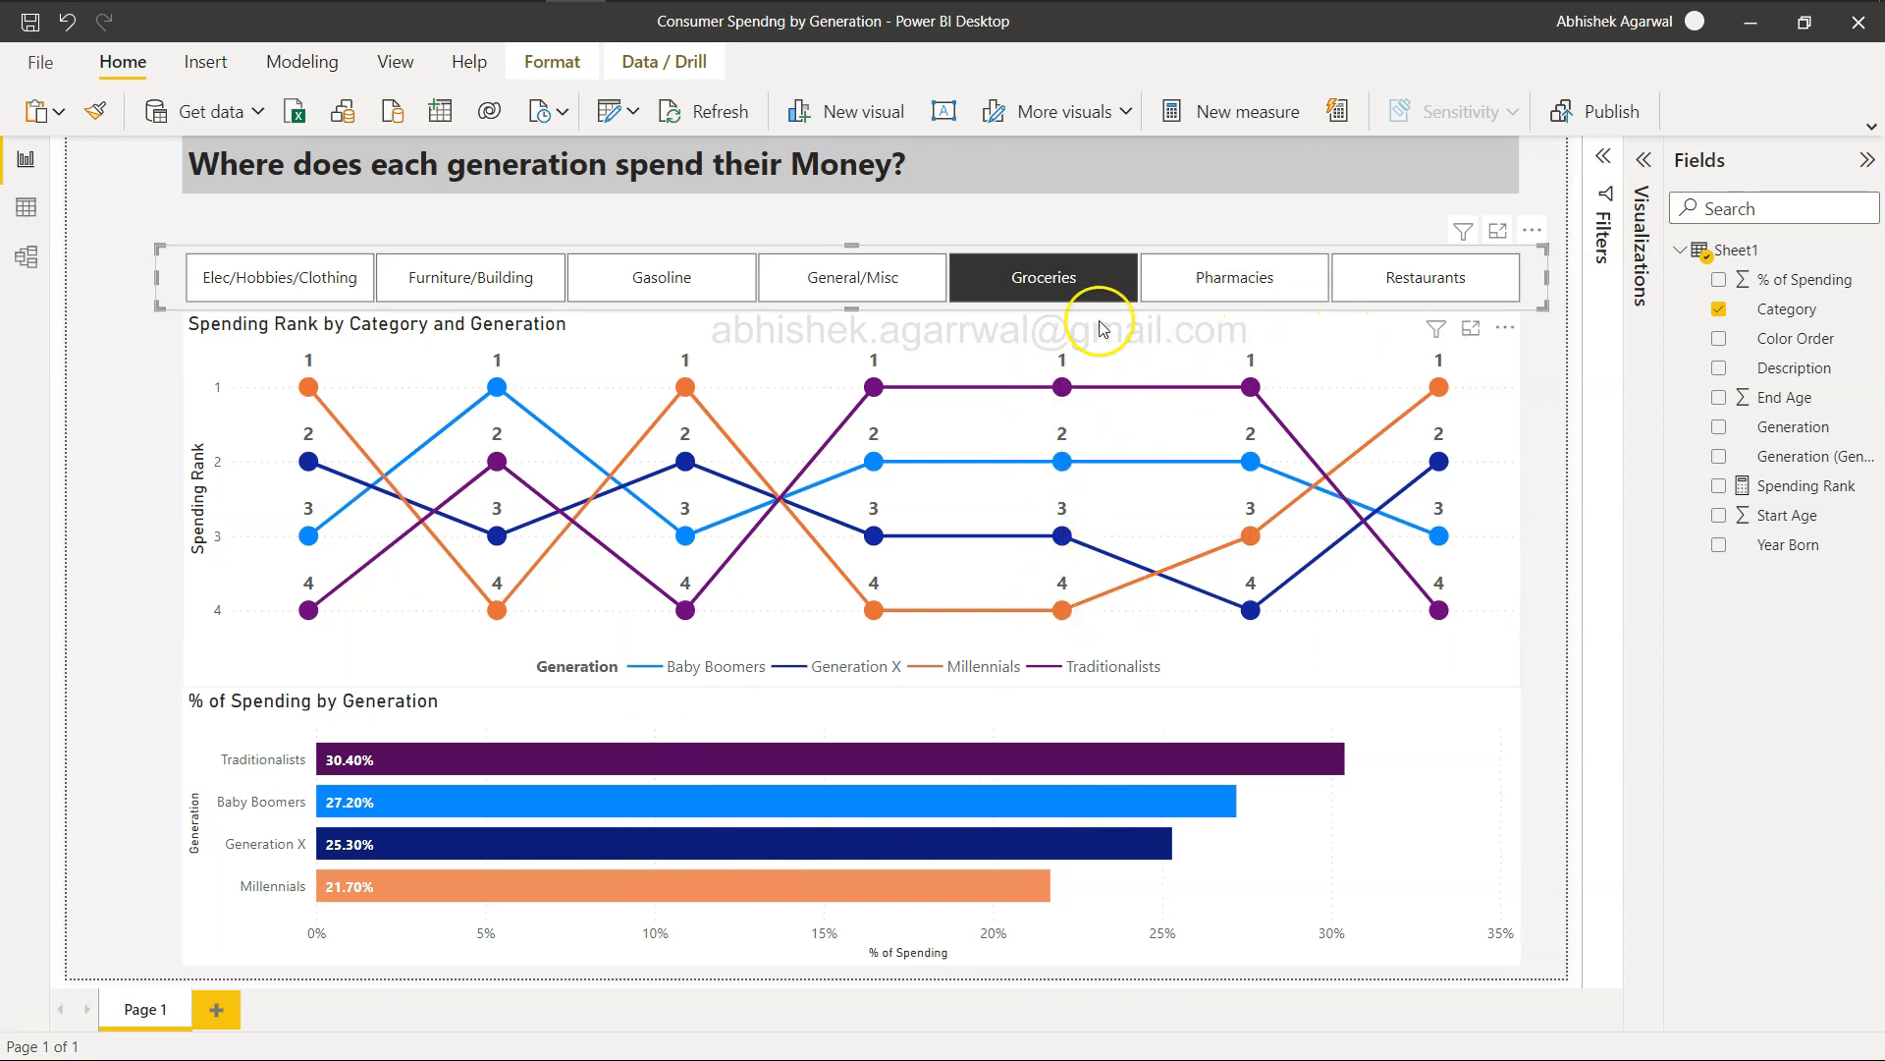
pyautogui.moveTo(1305, 354)
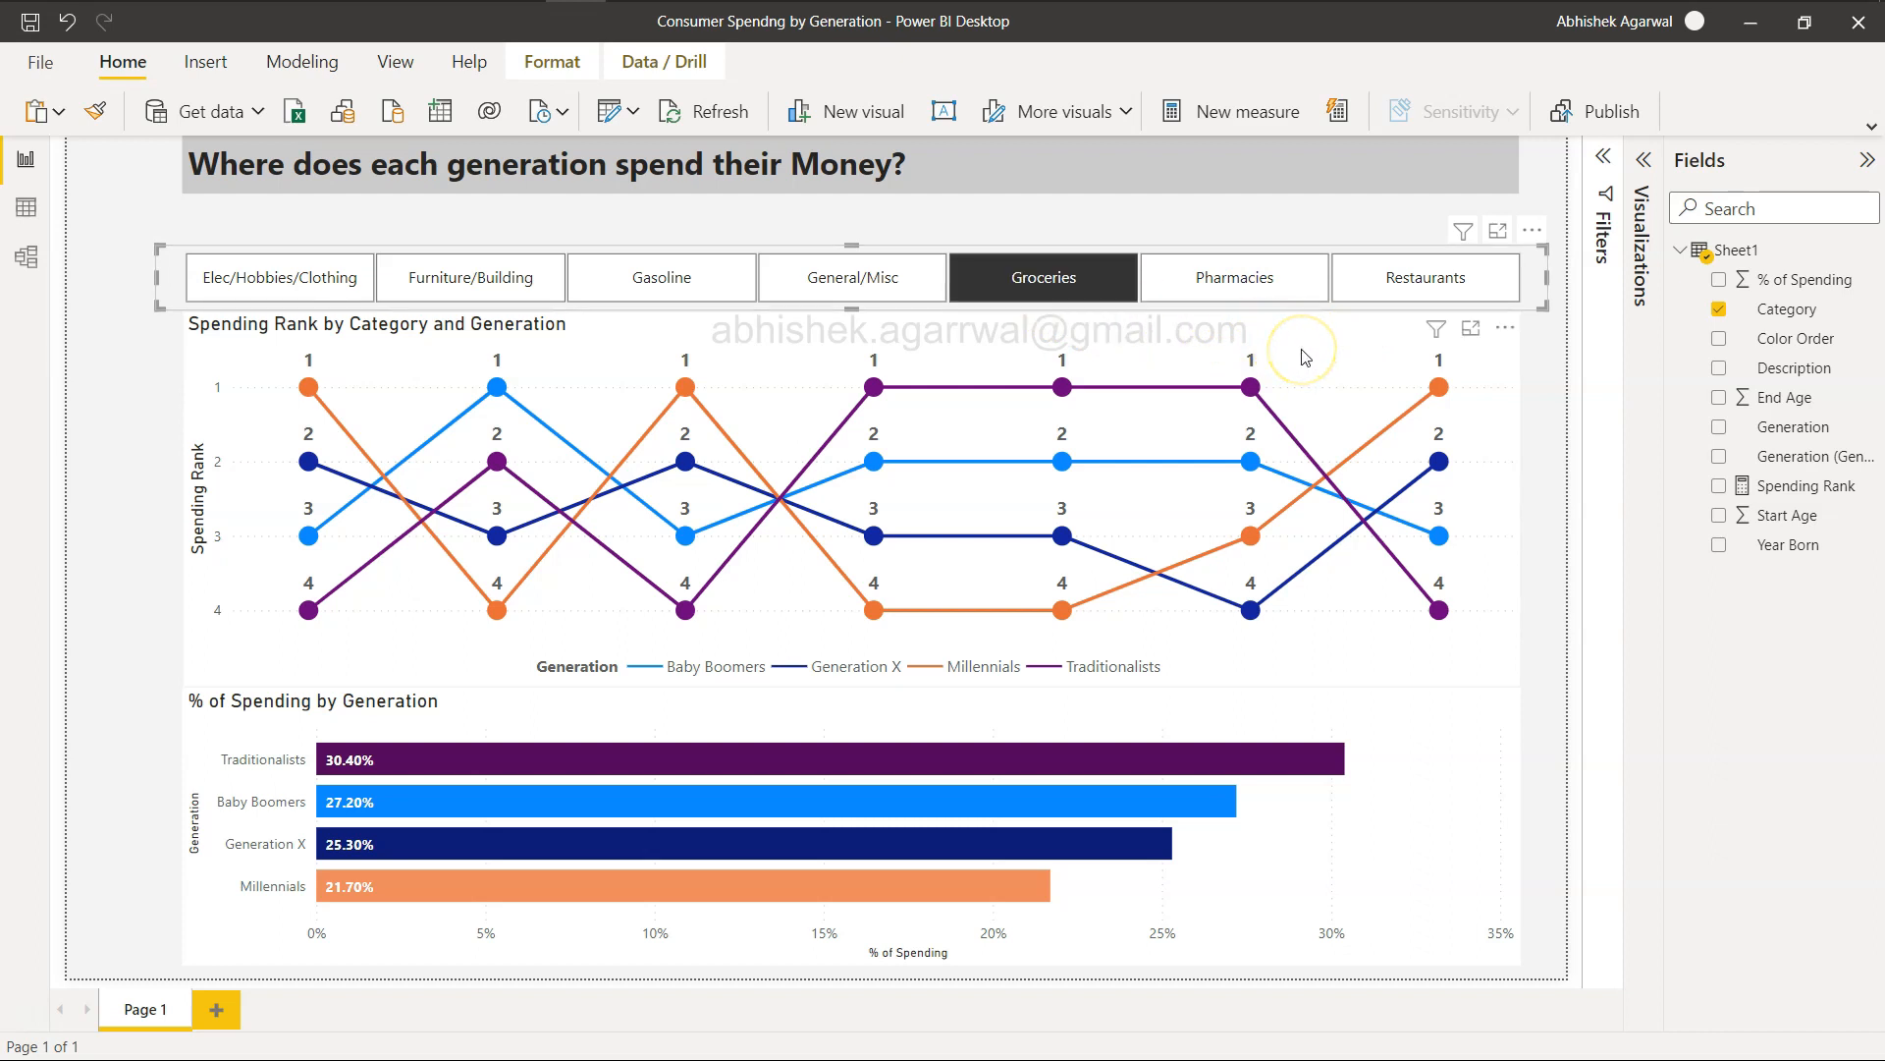
pyautogui.moveTo(1303, 357)
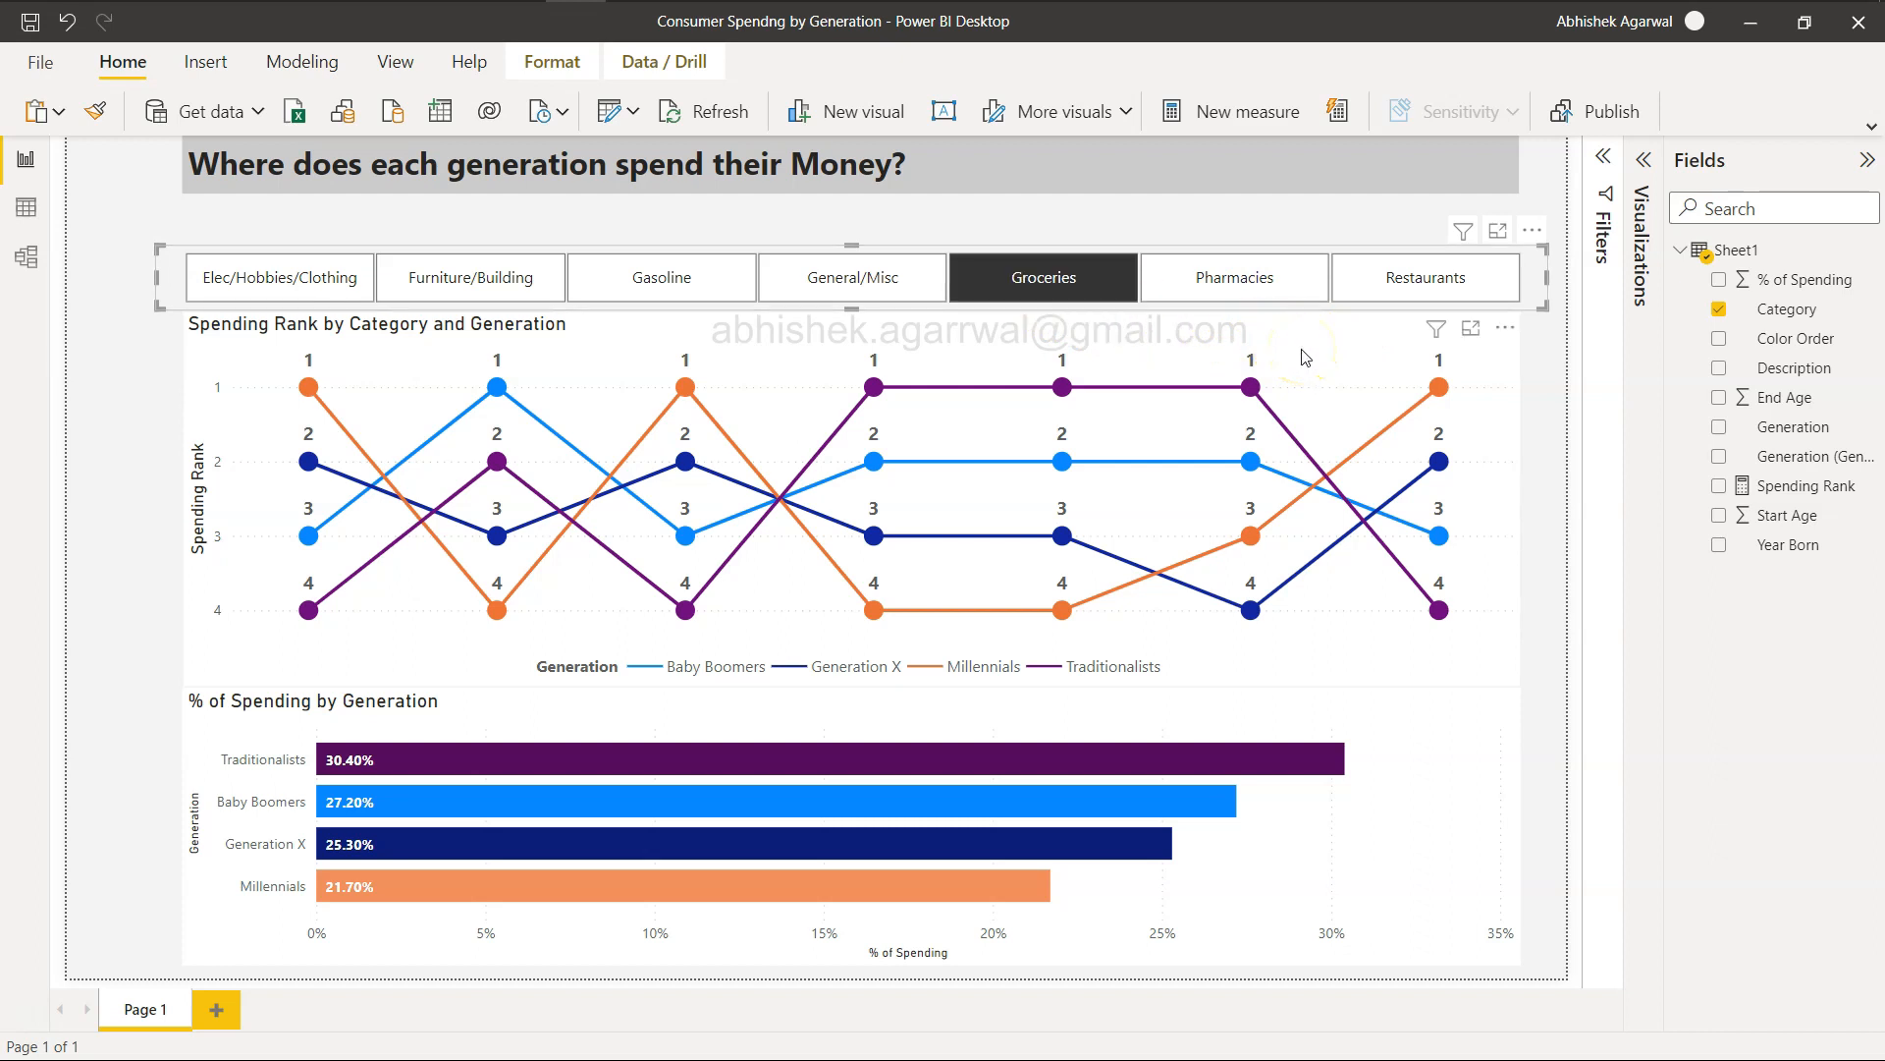
pyautogui.moveTo(1359, 812)
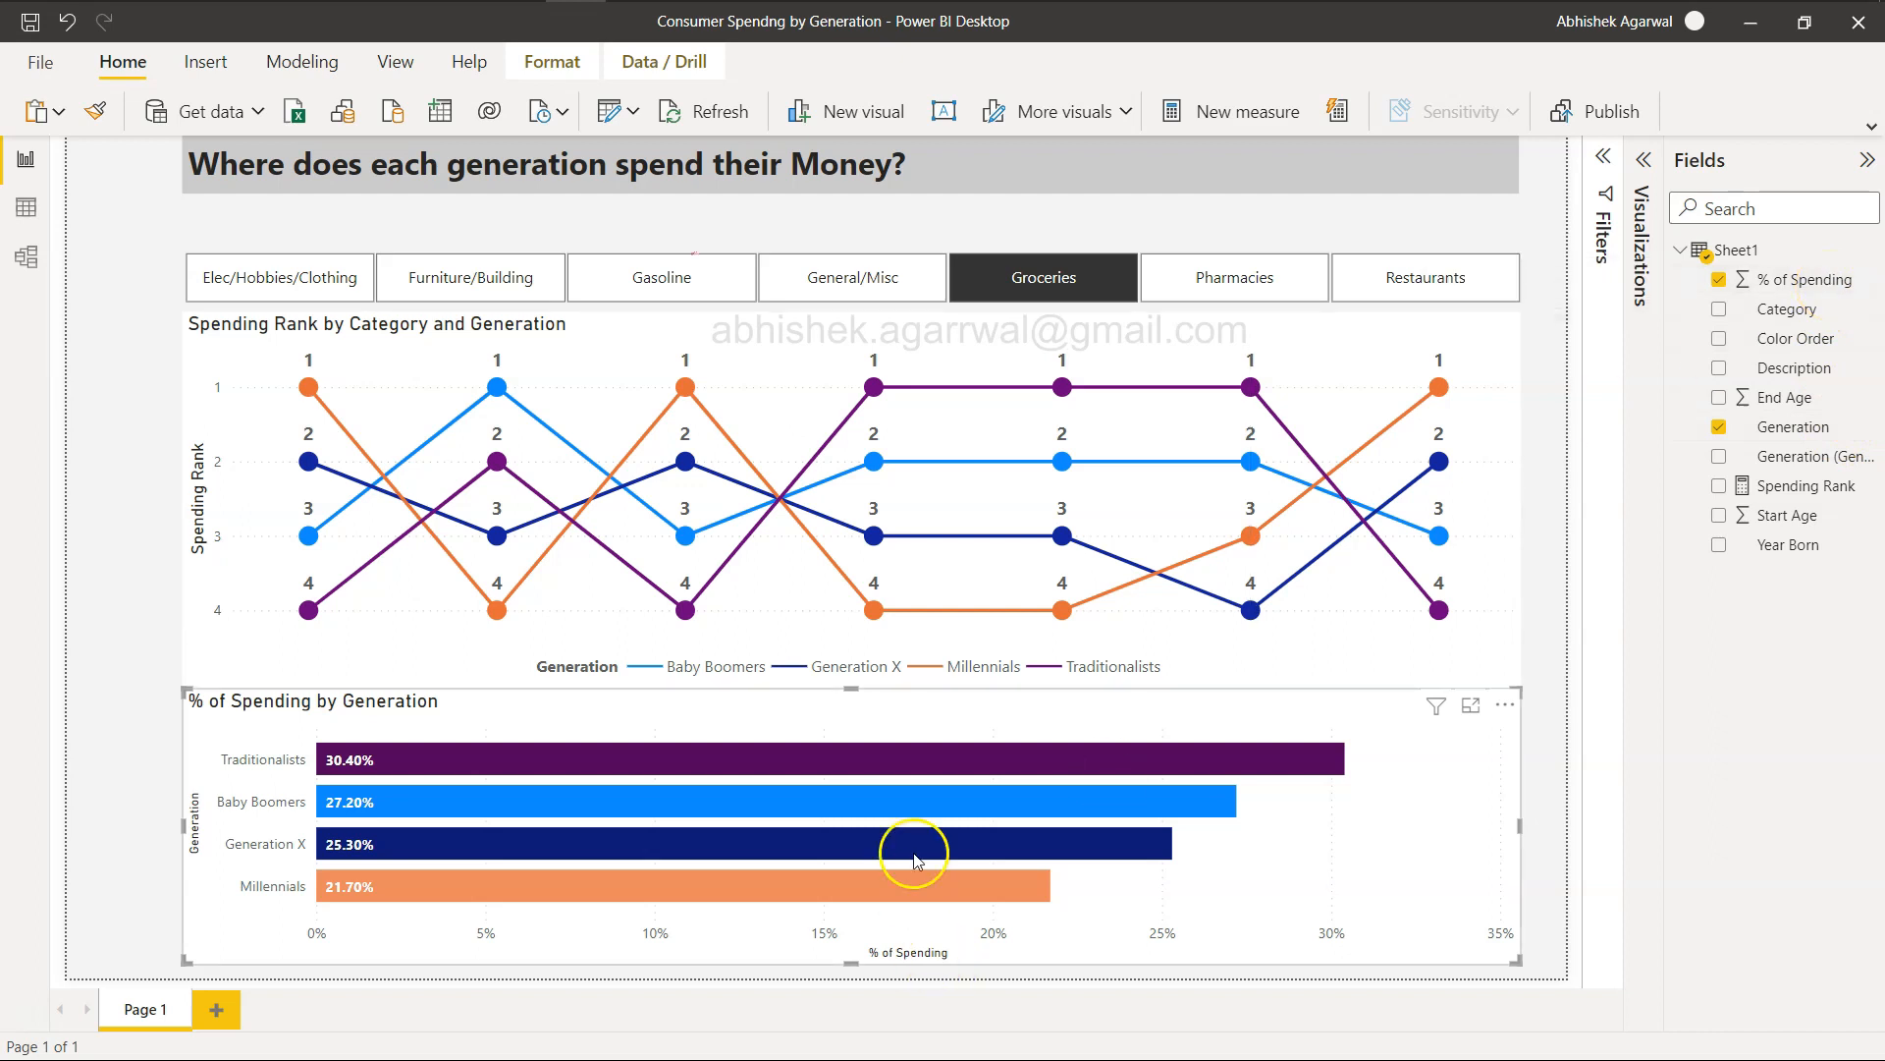
pyautogui.moveTo(956, 856)
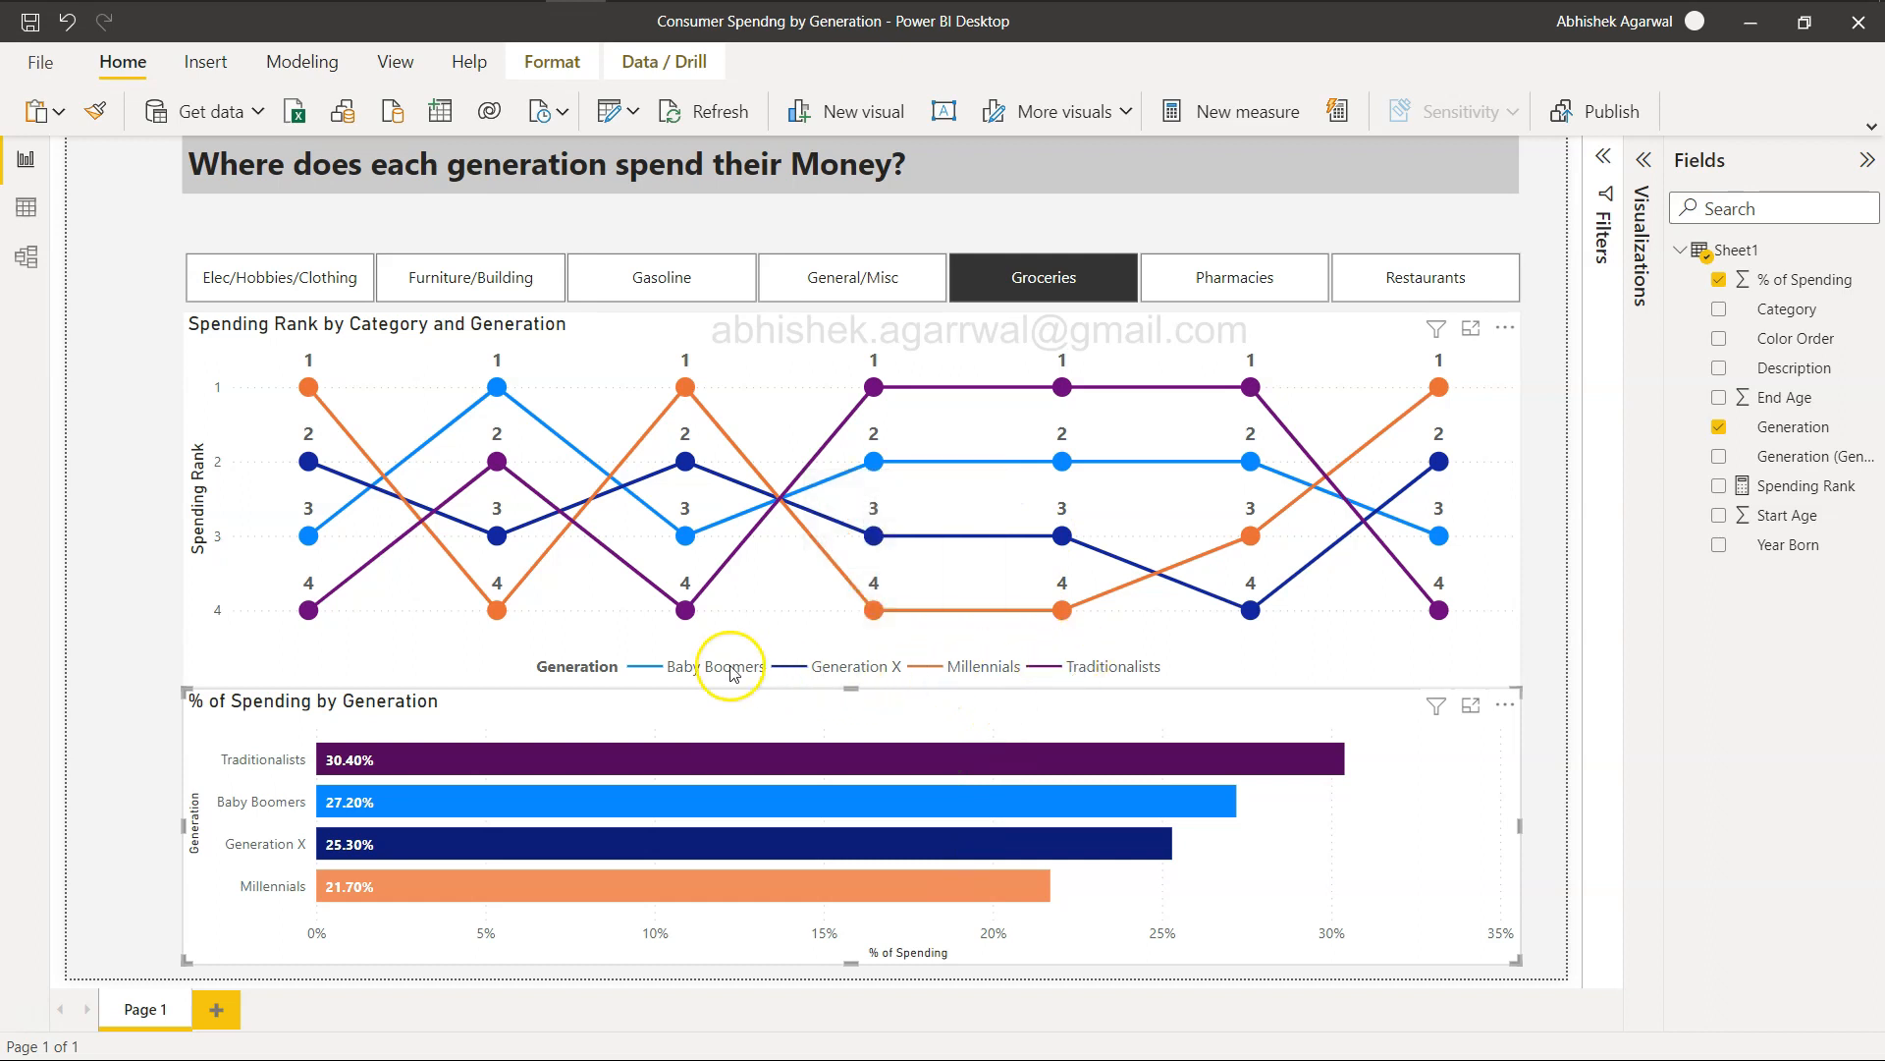
pyautogui.moveTo(997, 681)
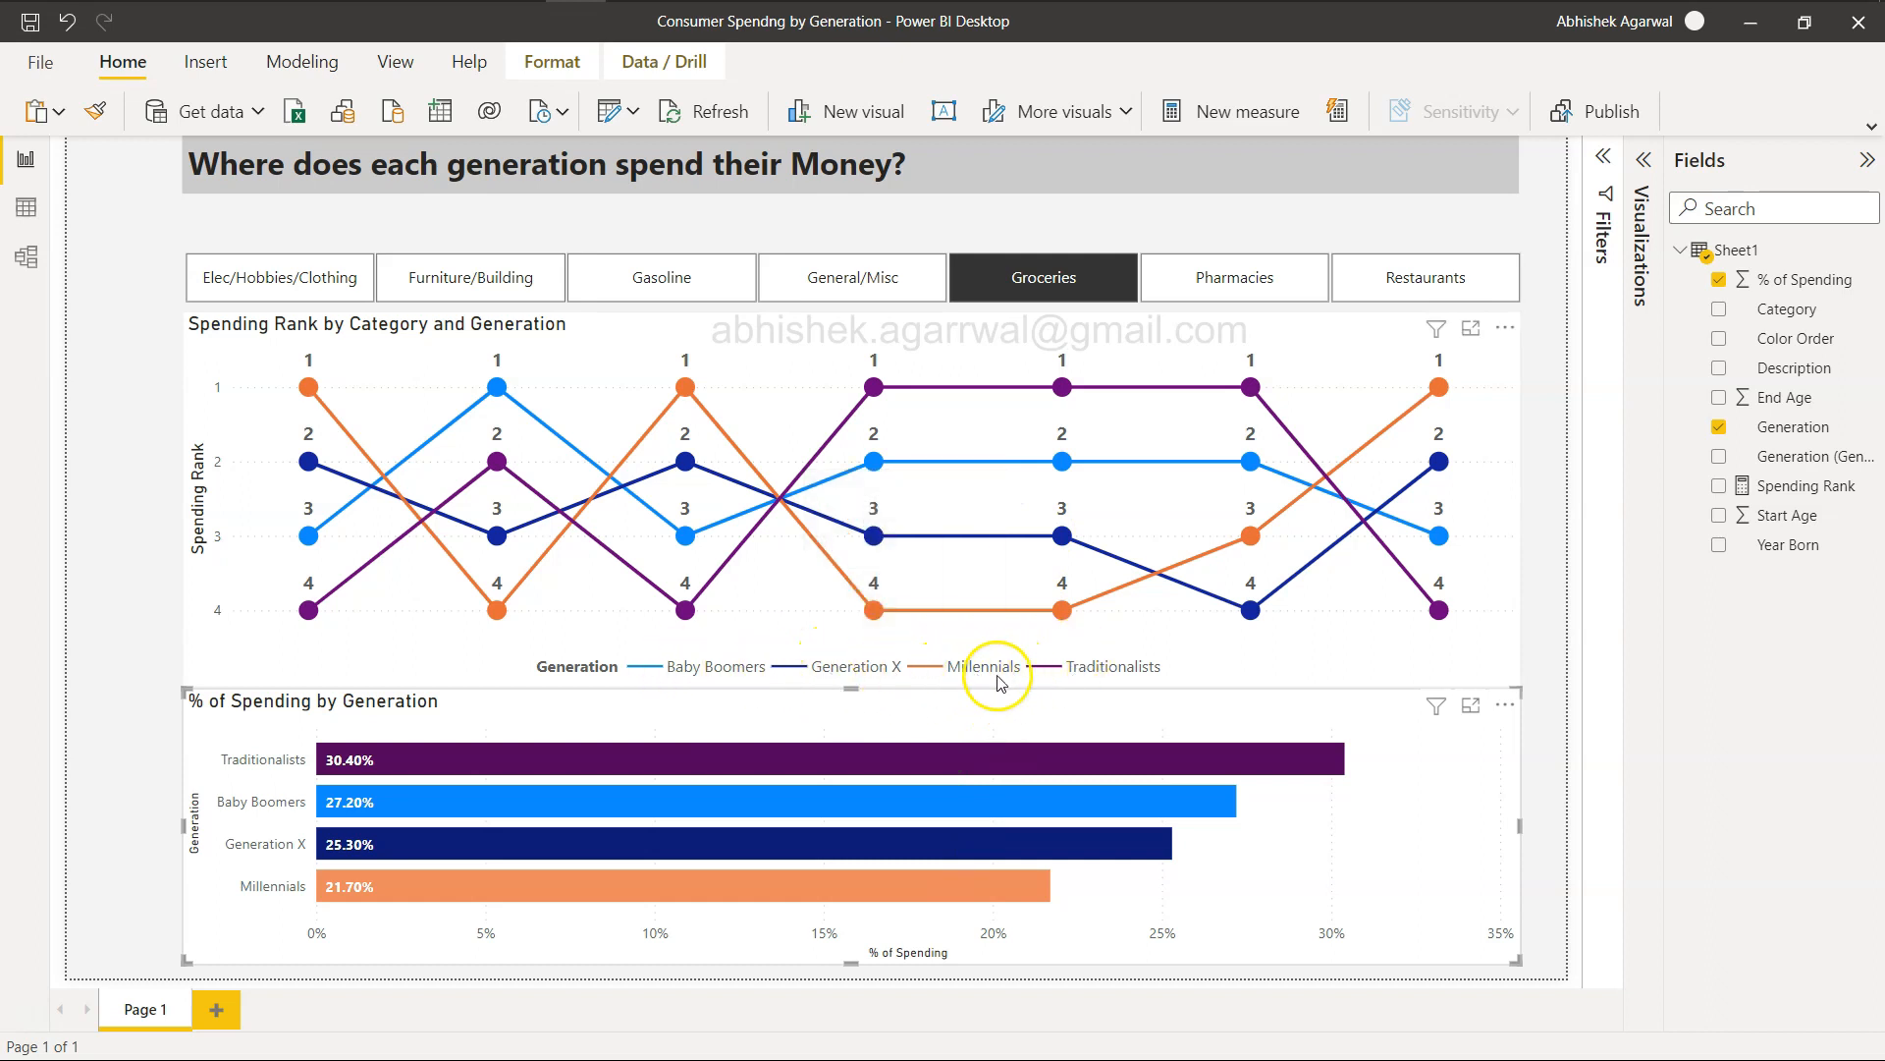
pyautogui.moveTo(985, 666)
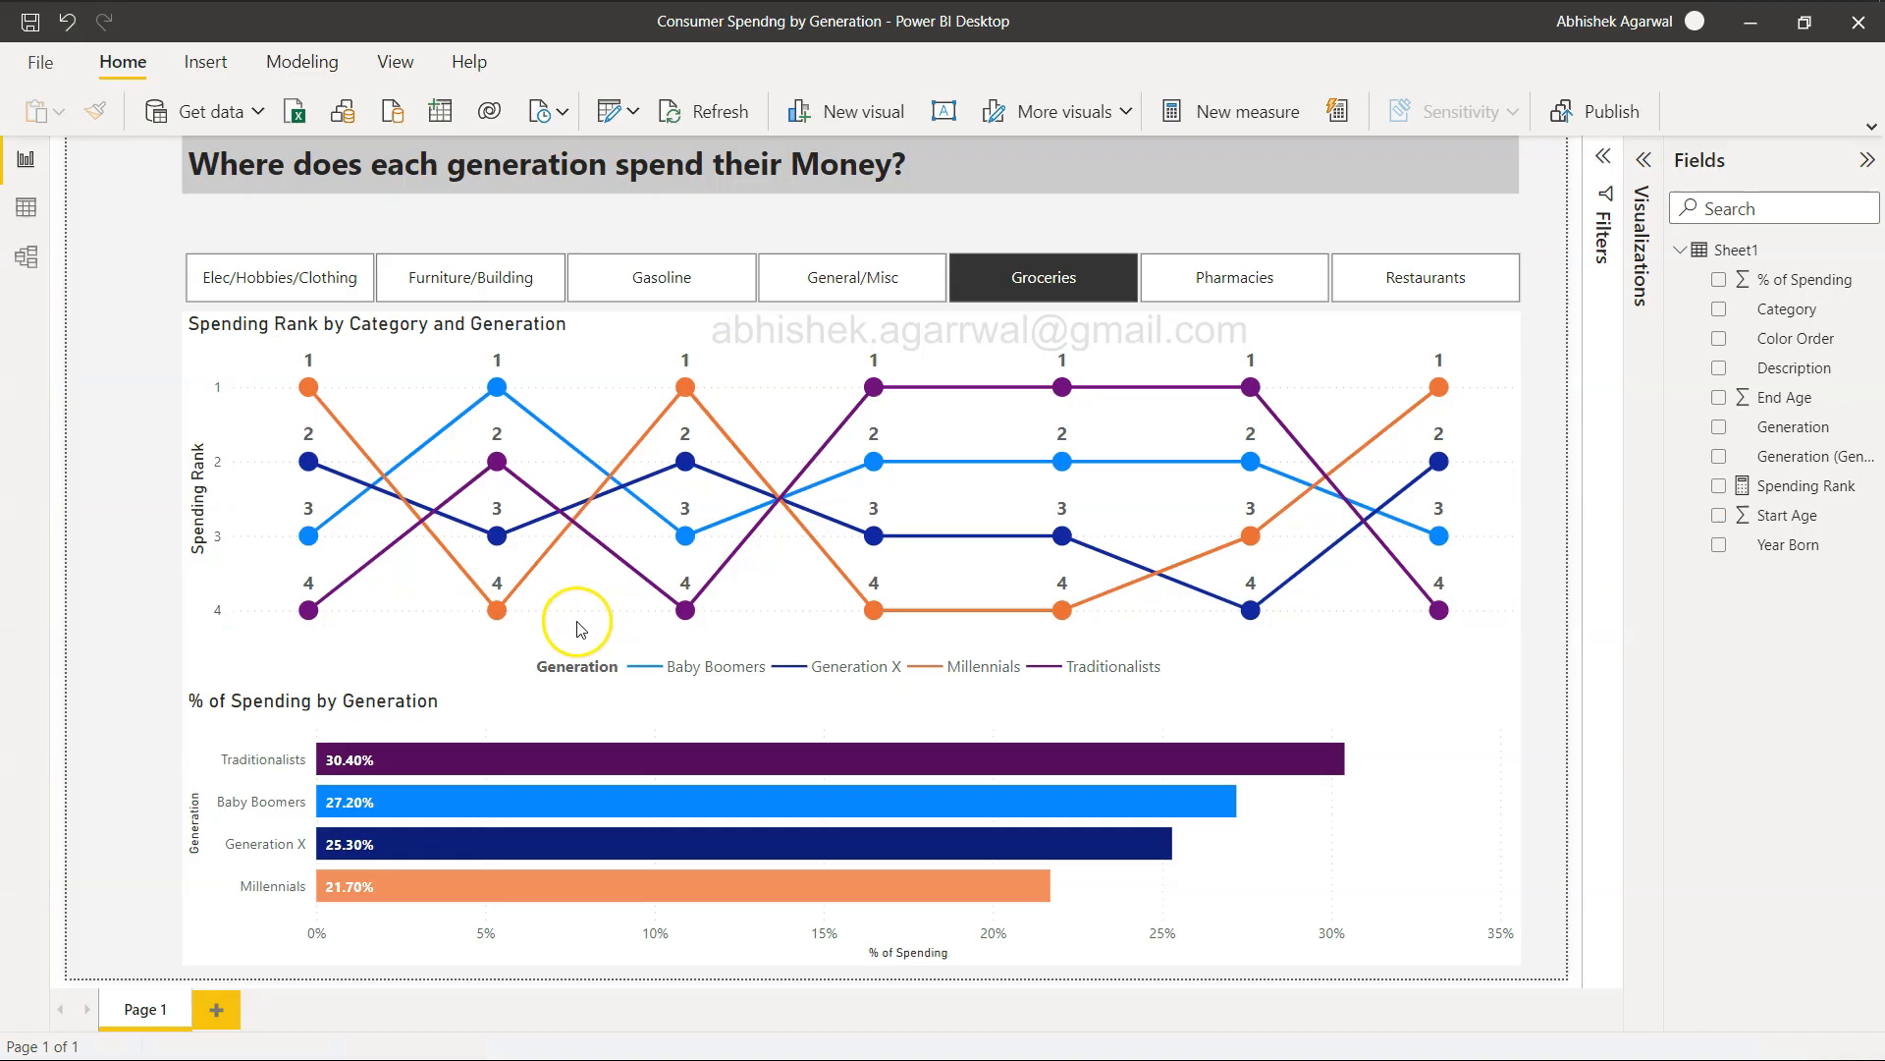
pyautogui.moveTo(869, 665)
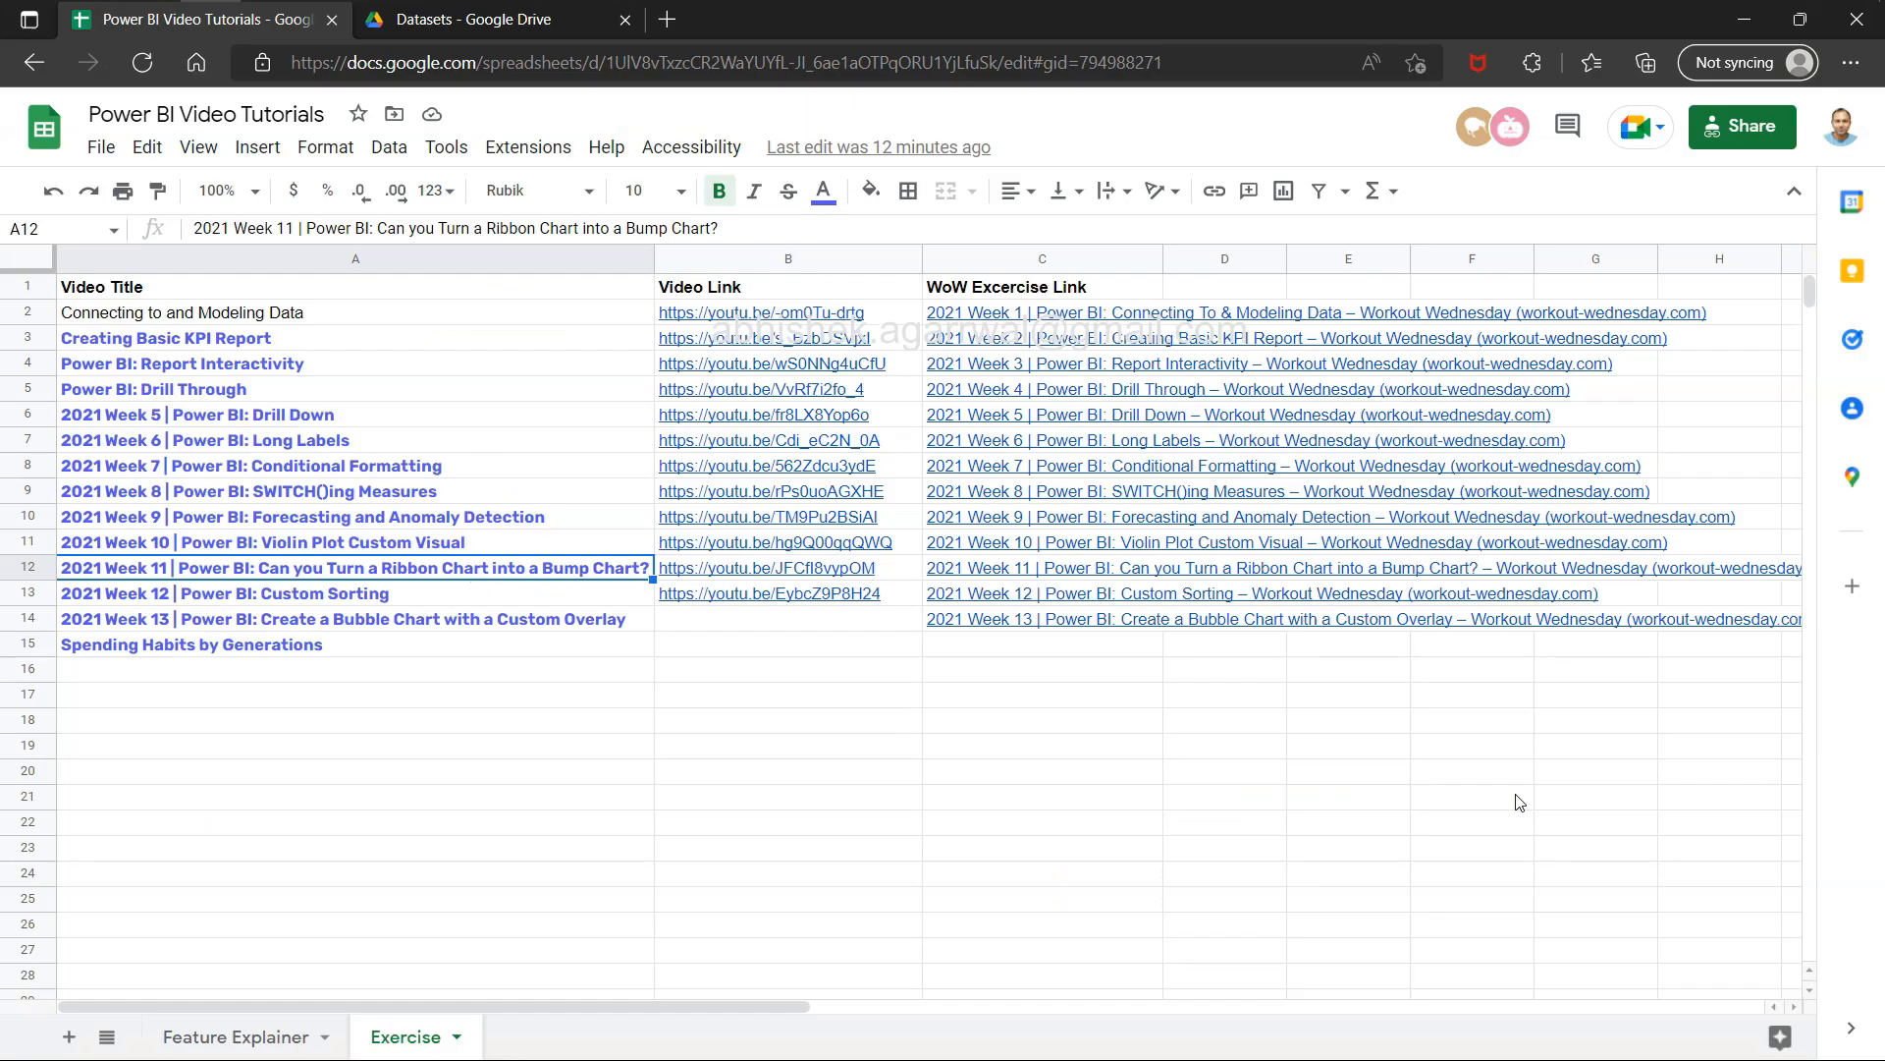
# Bring up the Google Drive Datasets folder listing Consumer Spending by Generation.xlsx
pyautogui.click(493, 19)
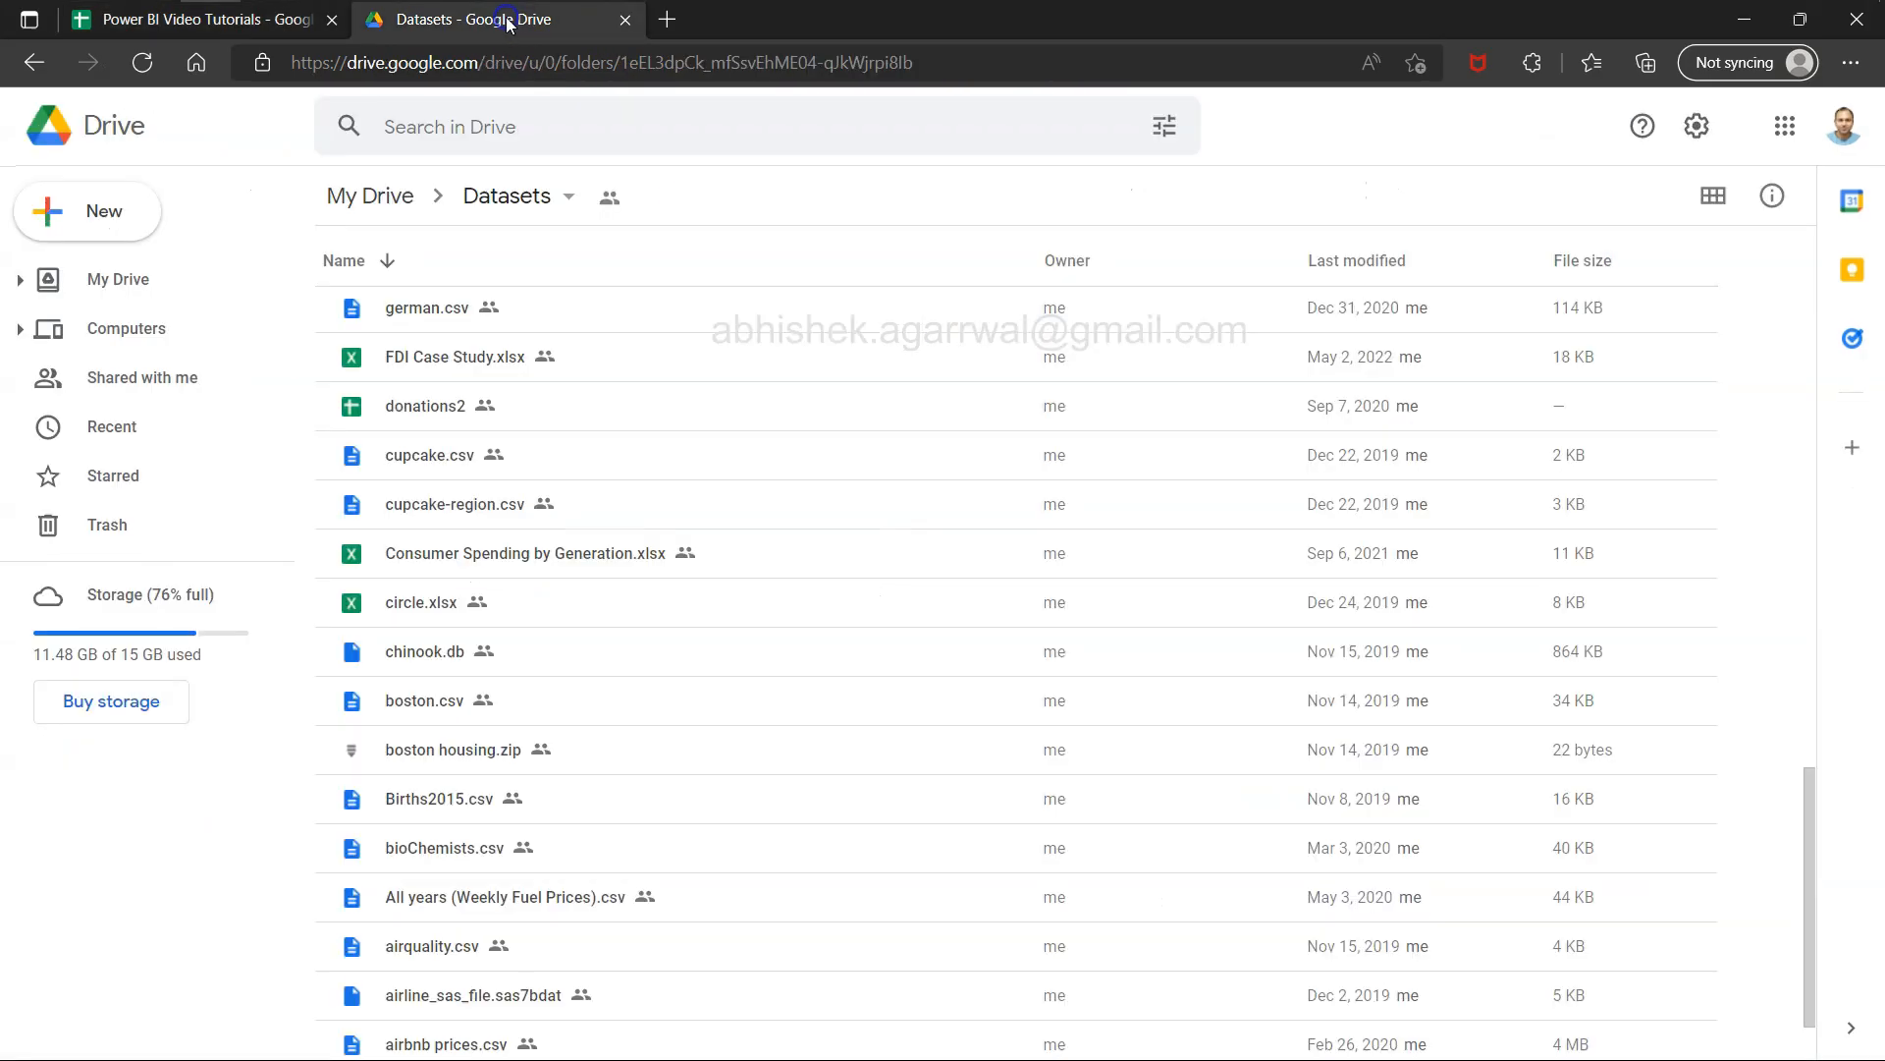